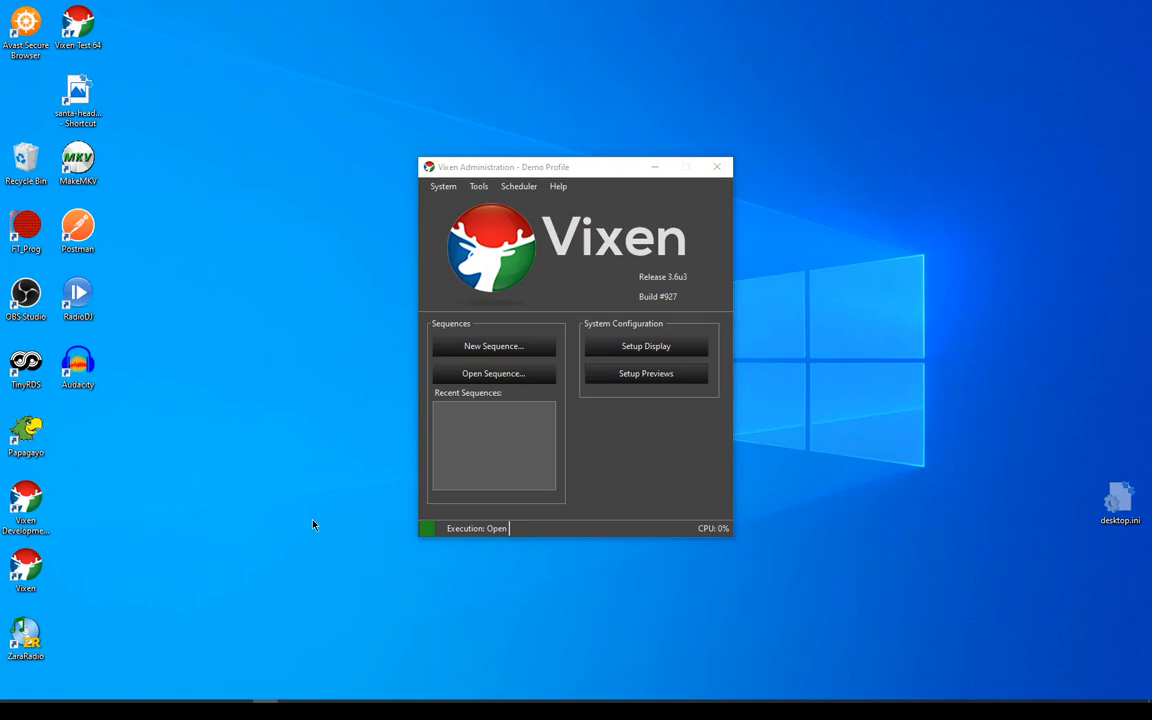
mouse_move(584, 184)
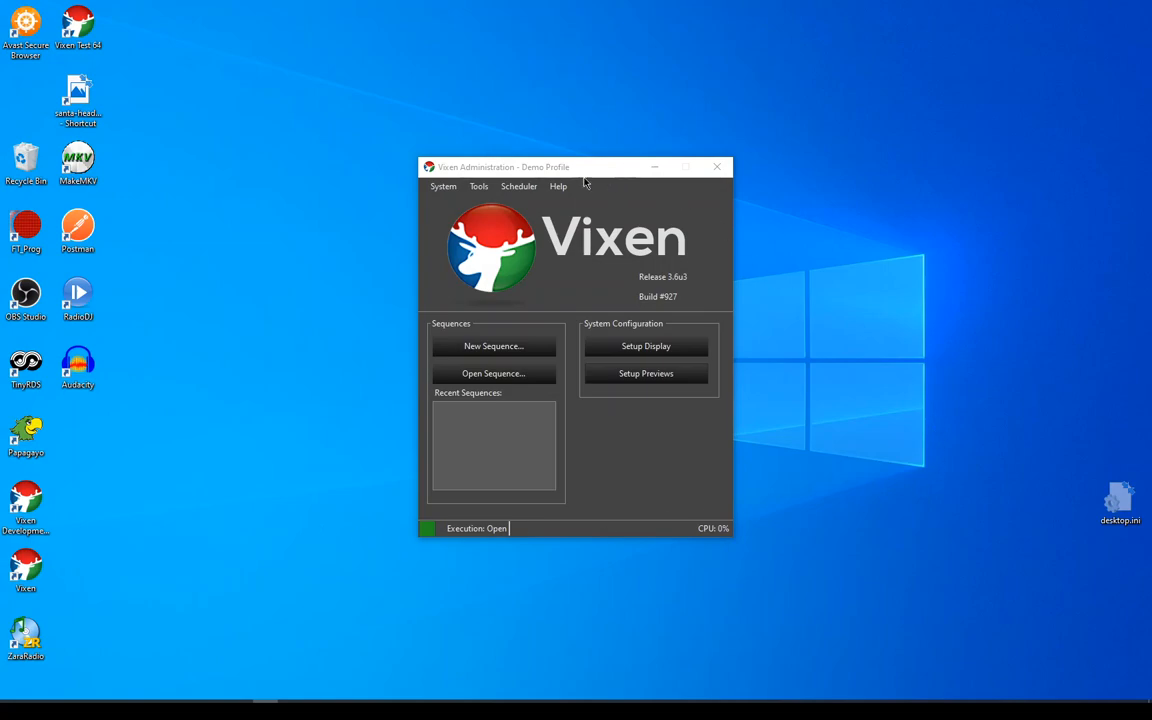
mouse_move(664, 488)
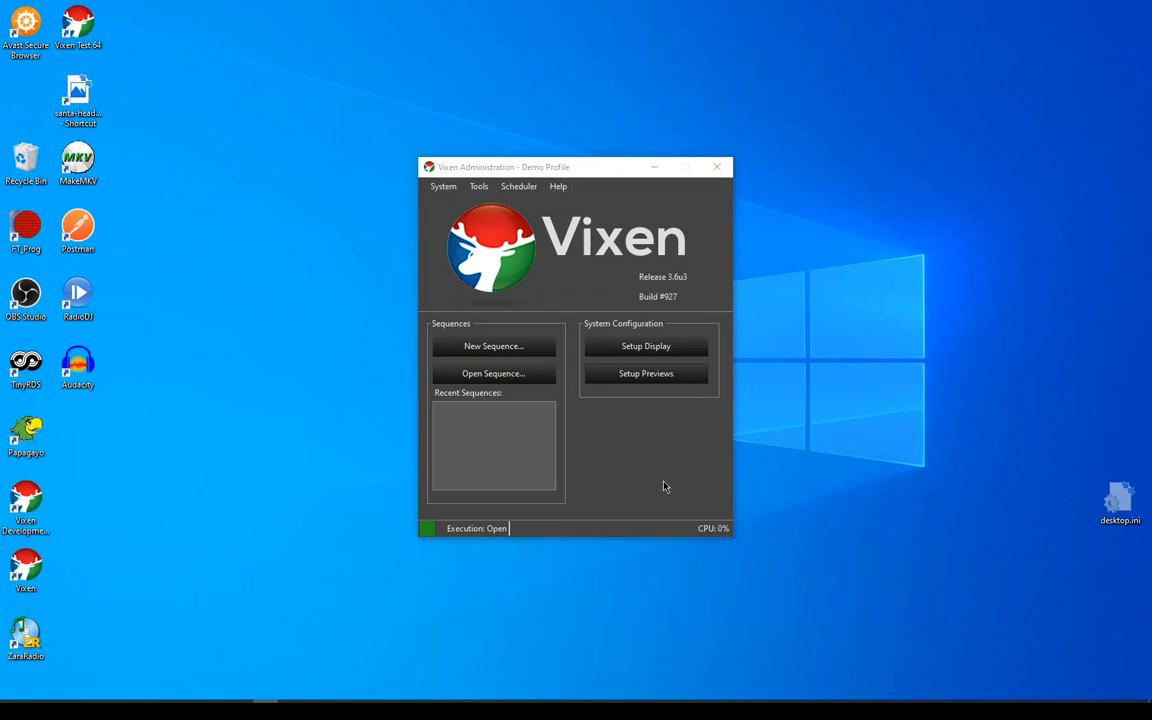
mouse_move(686, 284)
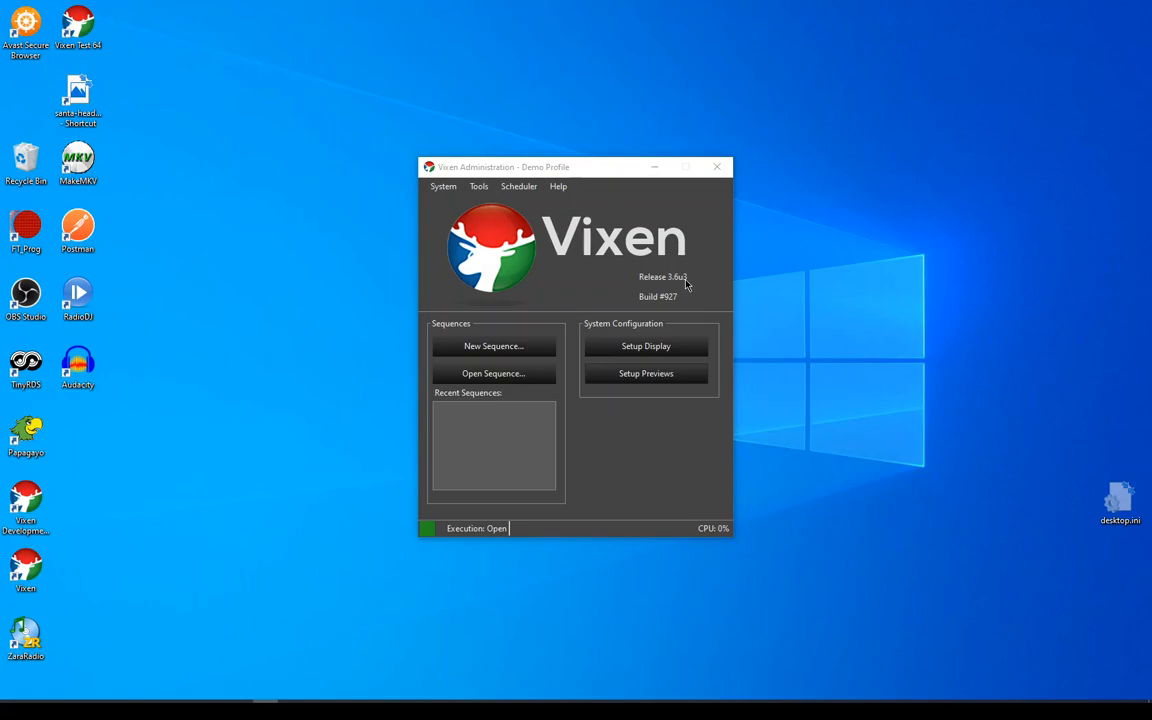
mouse_move(660, 480)
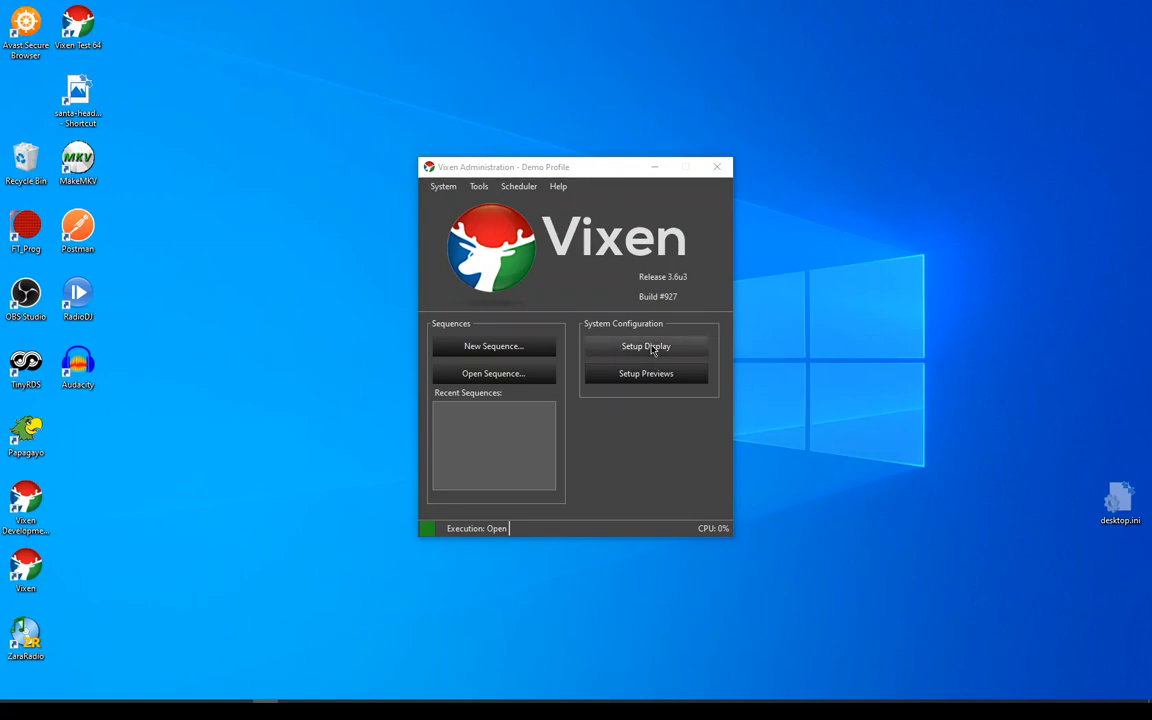
Glance at the display setup, then bring up Setup Previews and select the House Front preview
left_click(646, 346)
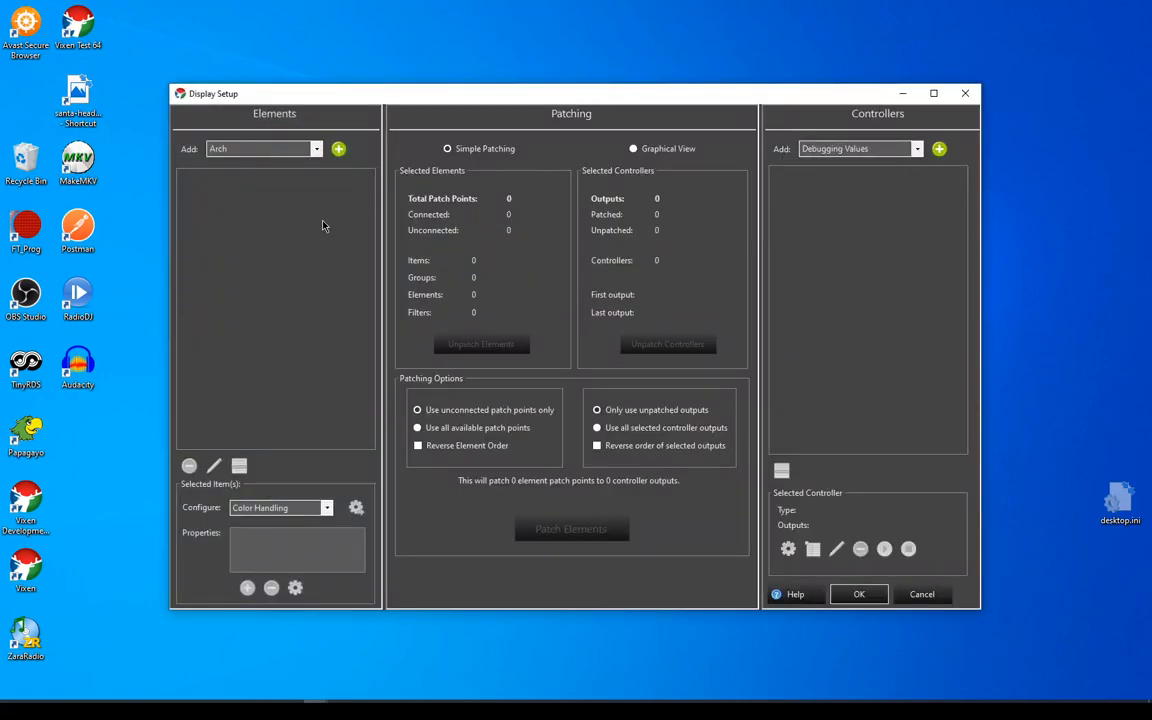
mouse_move(824, 384)
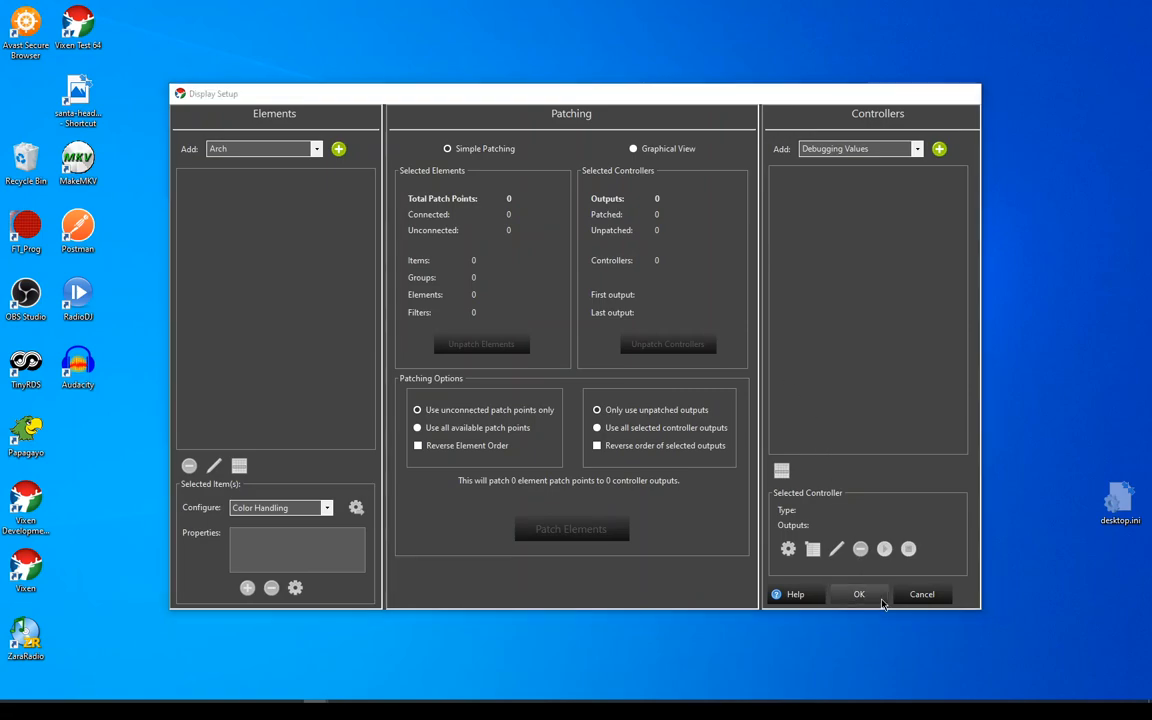
left_click(858, 592)
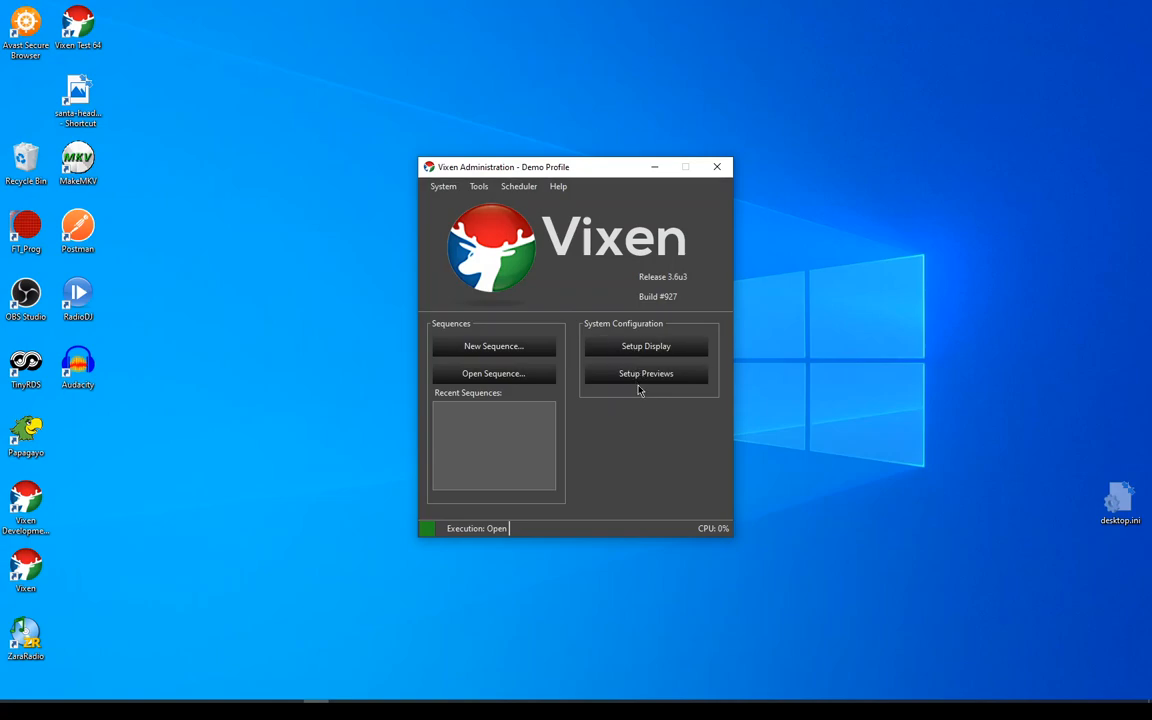
left_click(646, 374)
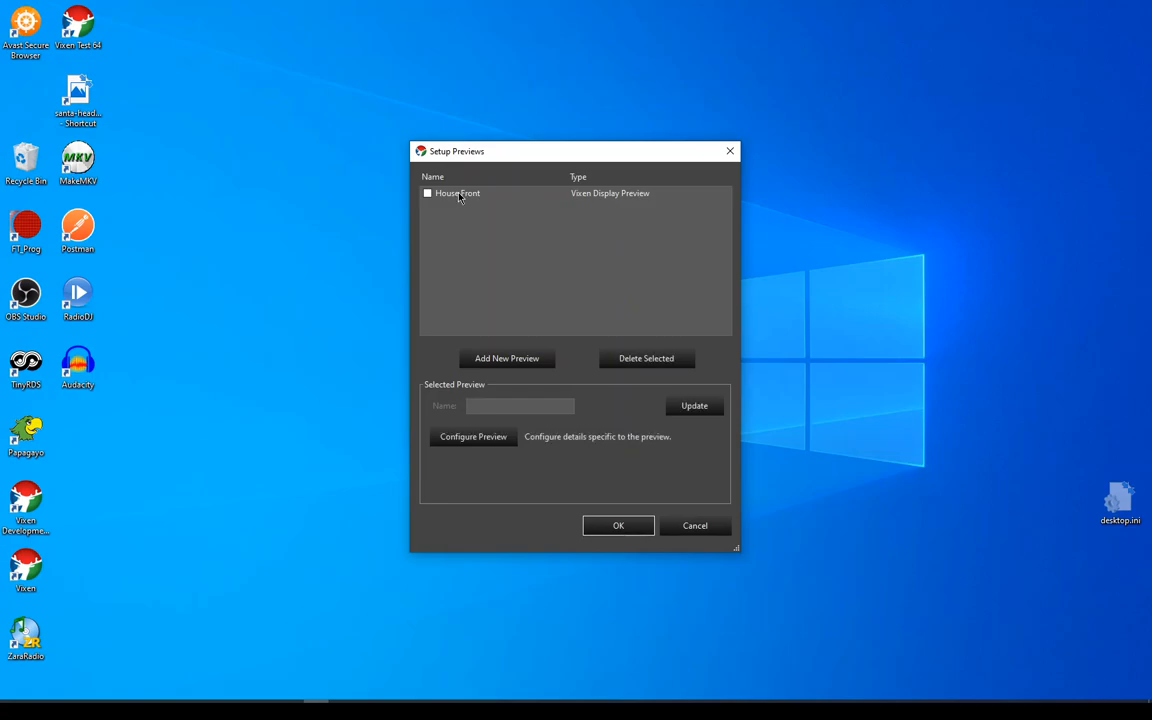
left_click(456, 192)
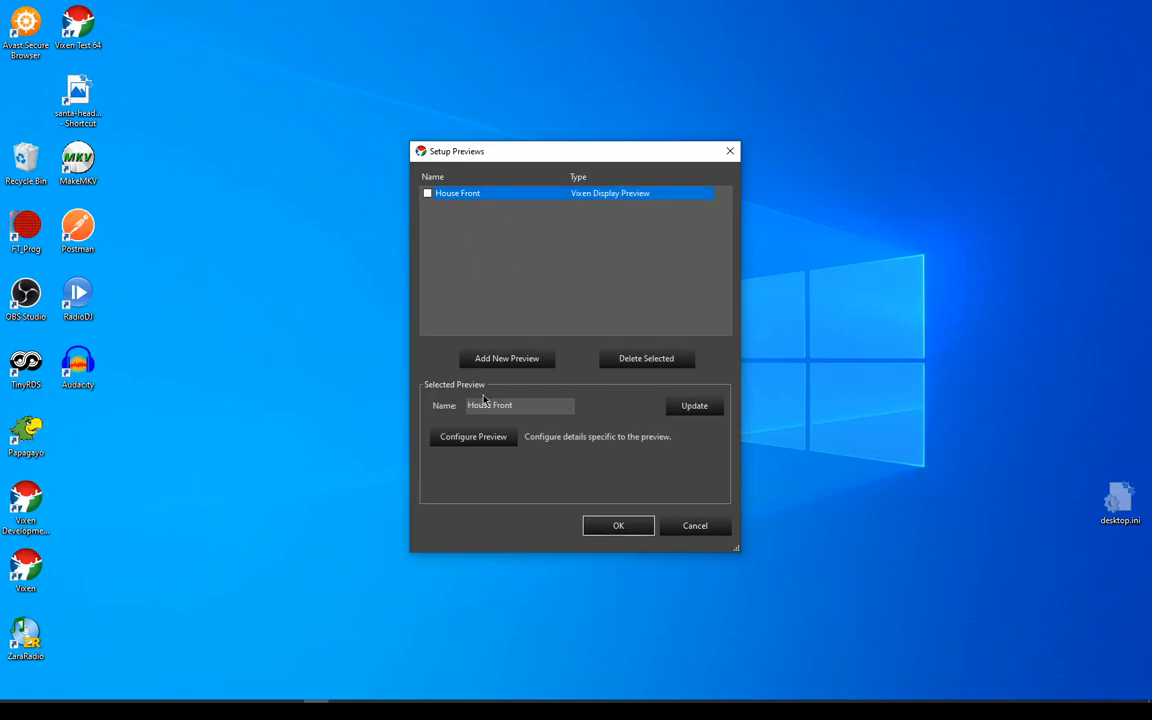
mouse_move(508, 358)
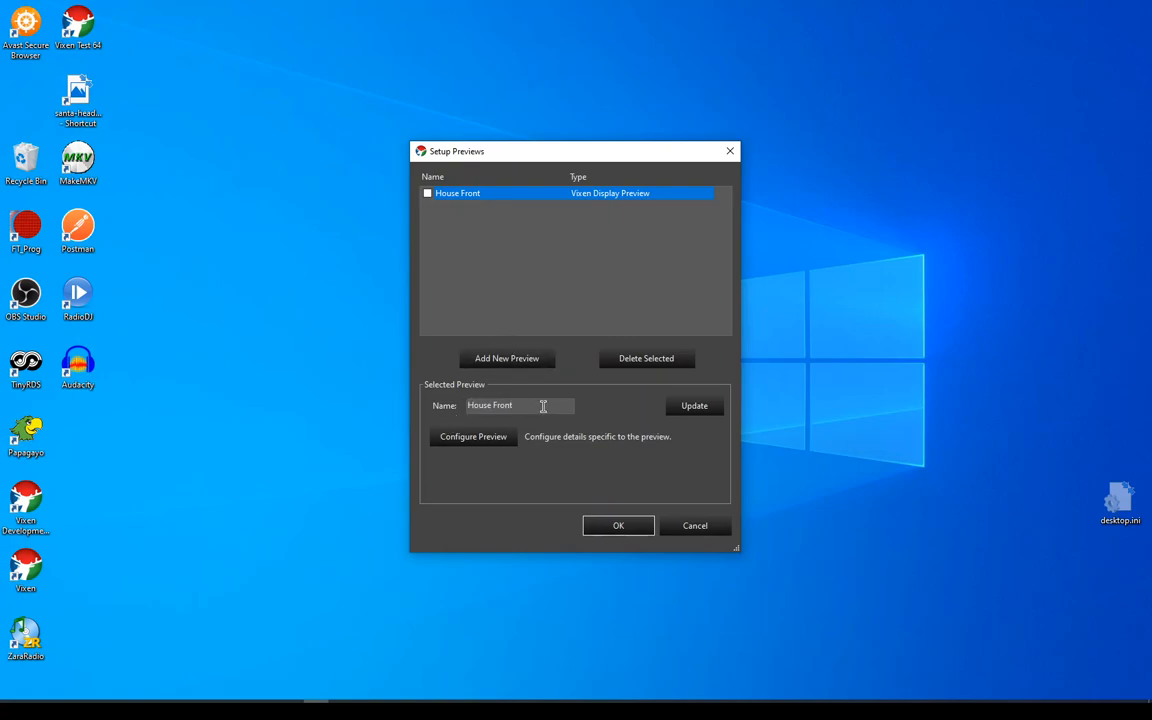
mouse_move(704, 402)
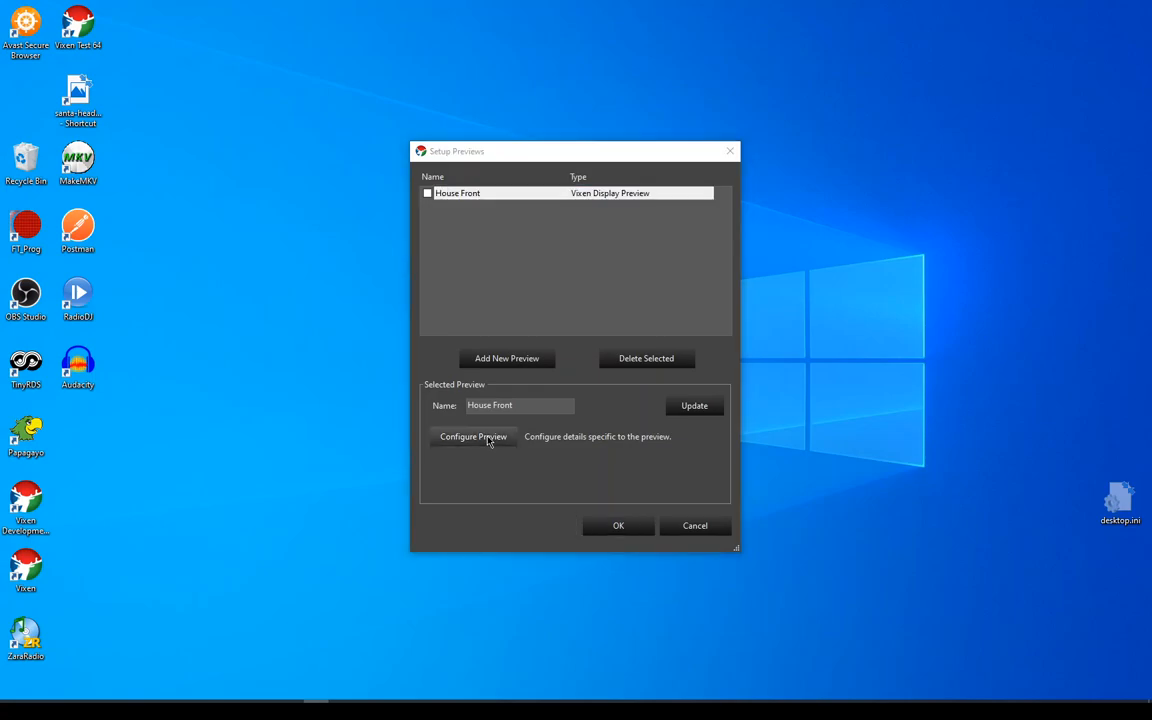
Open the House Front preview's configuration editor showing the house photo background
left_click(472, 436)
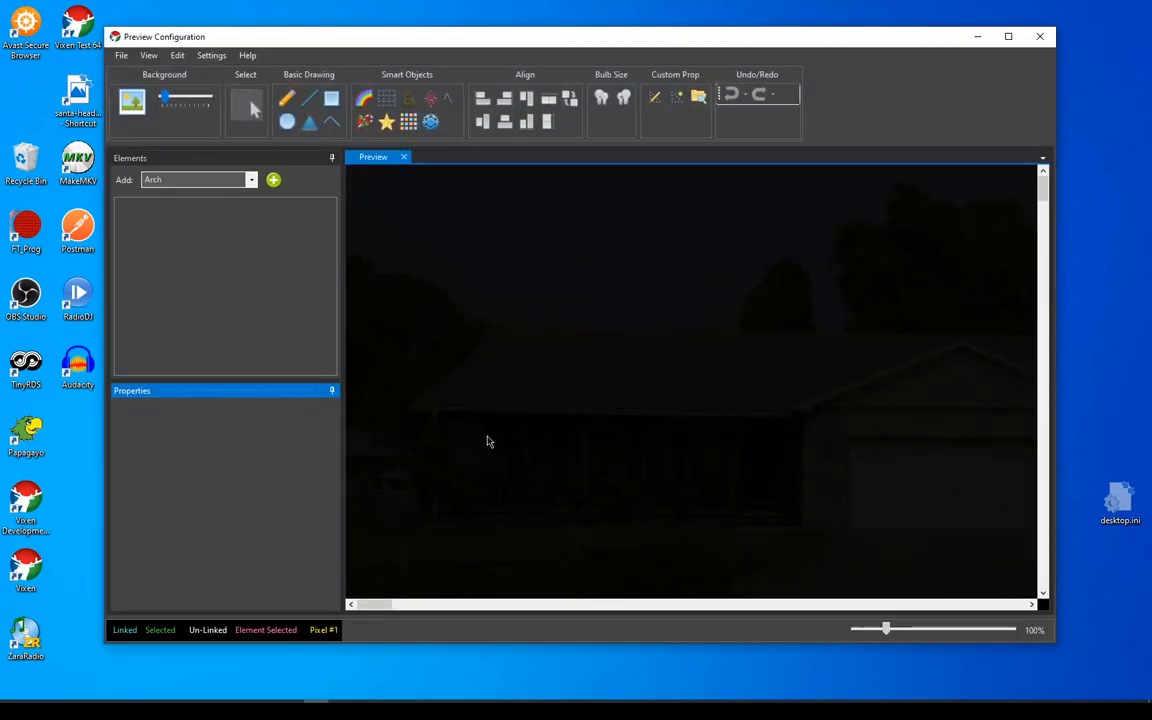
mouse_move(728, 396)
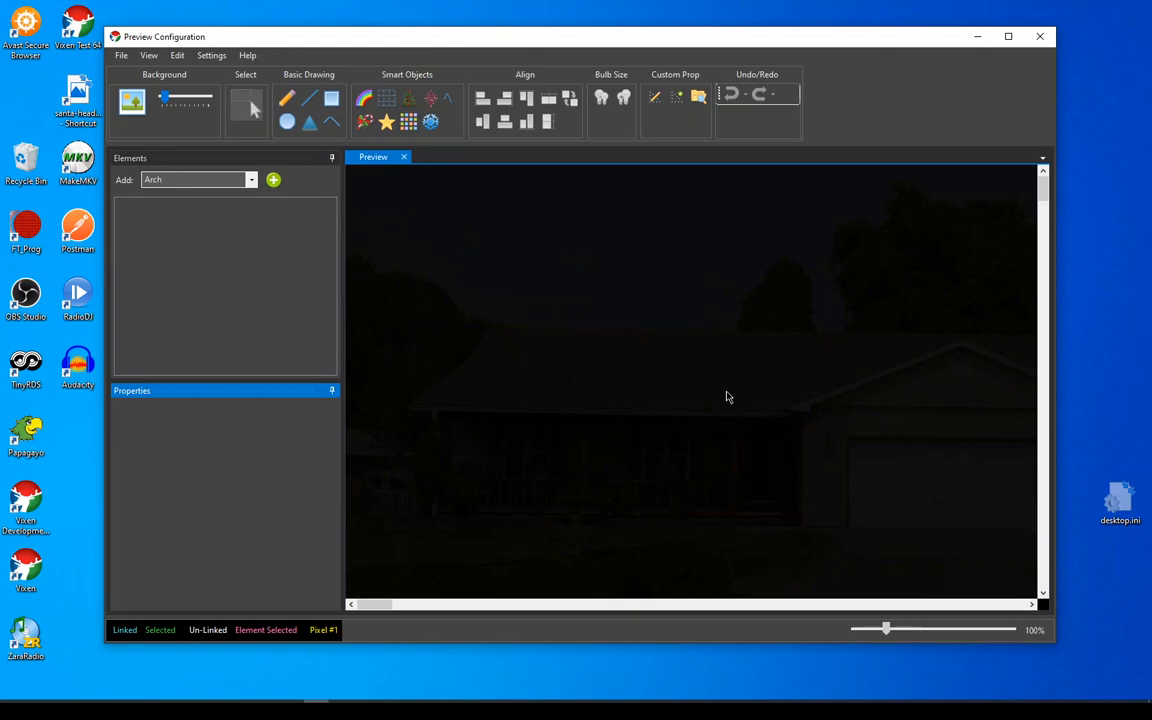
mouse_move(864, 398)
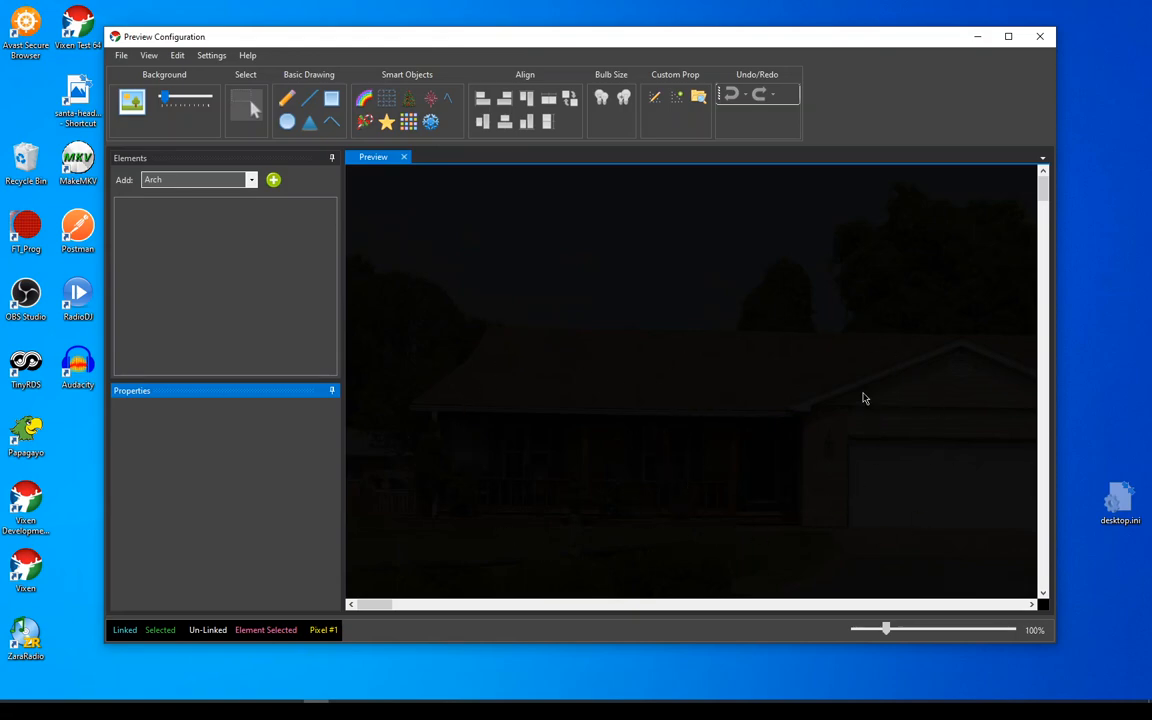
mouse_move(924, 486)
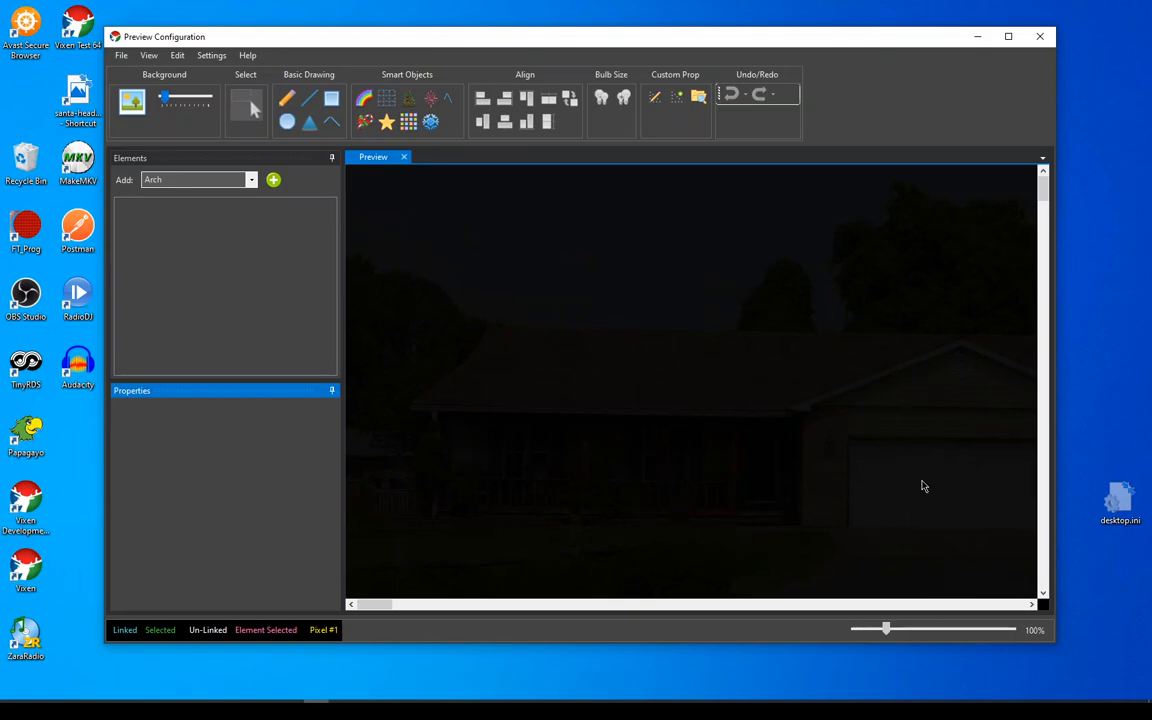
mouse_move(504, 472)
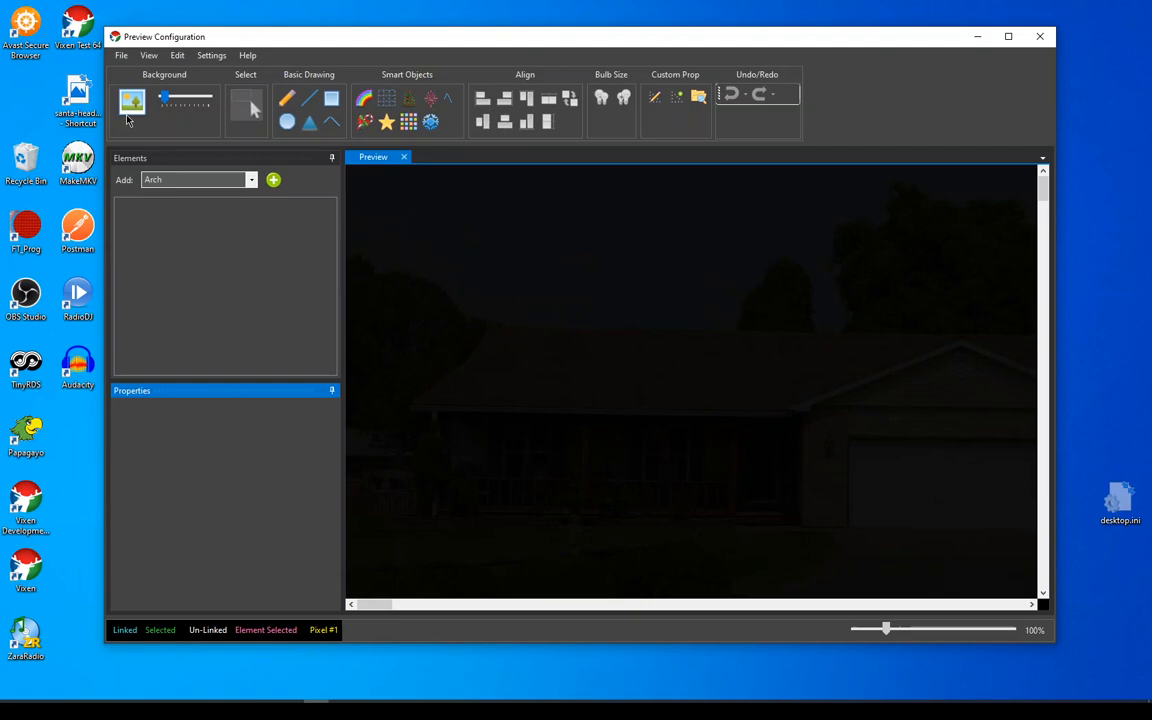
mouse_move(472, 374)
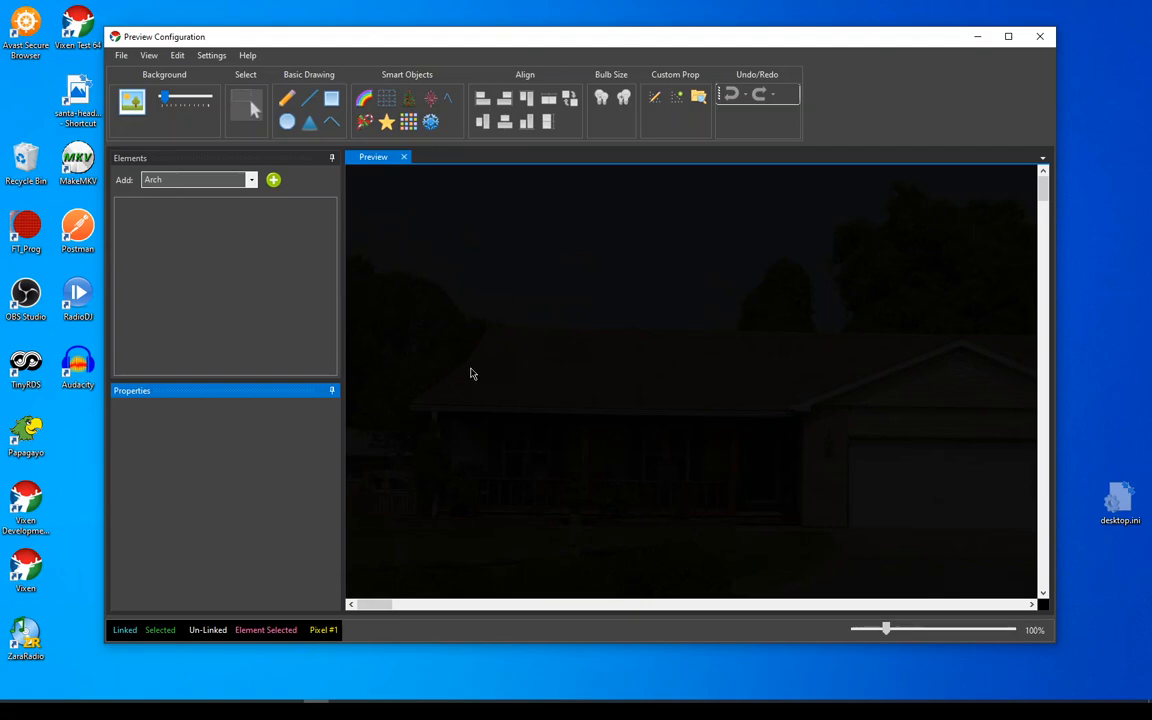
mouse_move(210, 274)
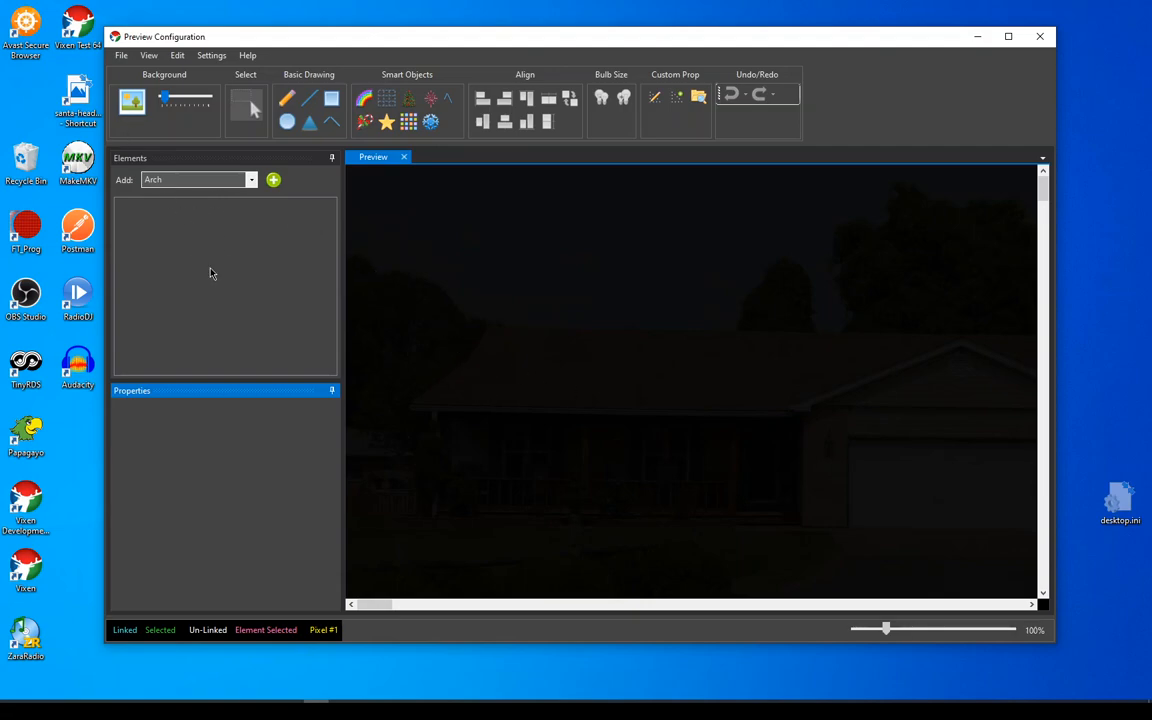
mouse_move(284, 118)
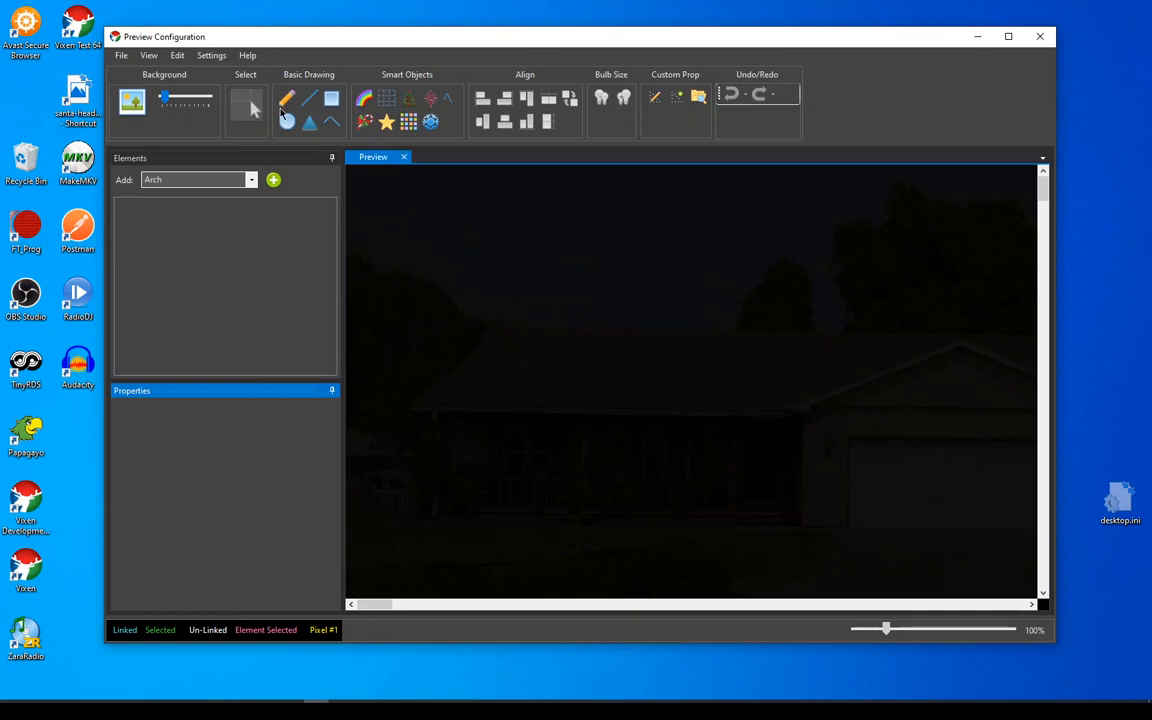
mouse_move(220, 374)
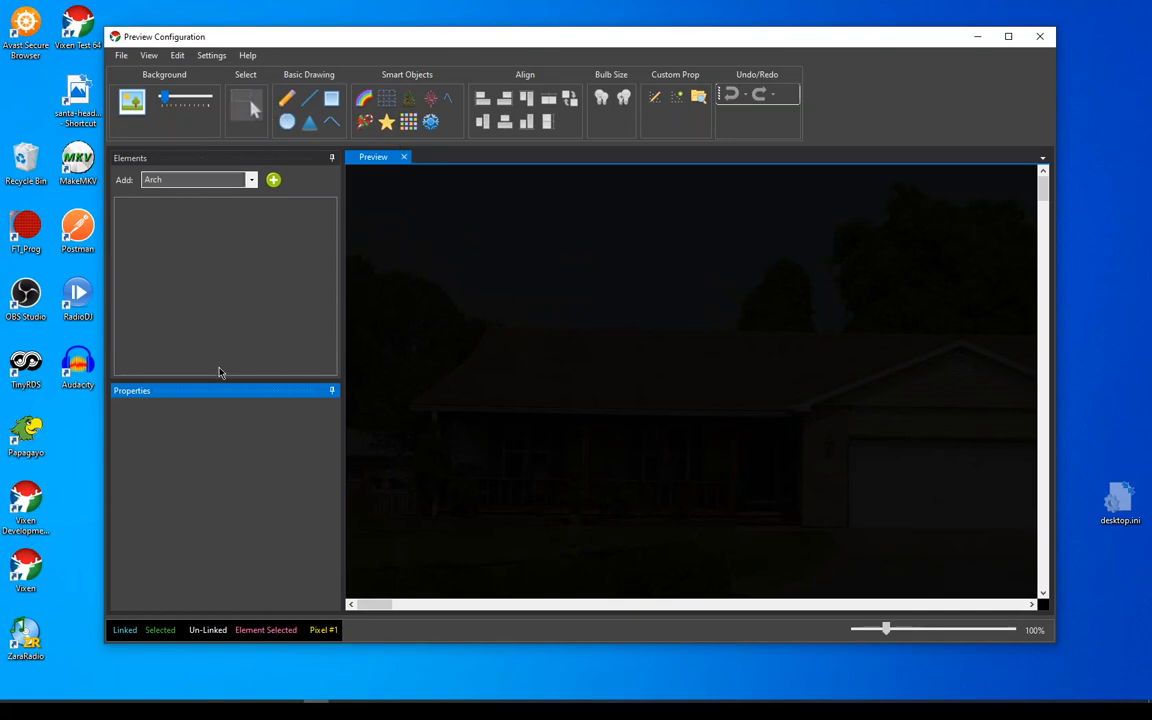
mouse_move(710, 392)
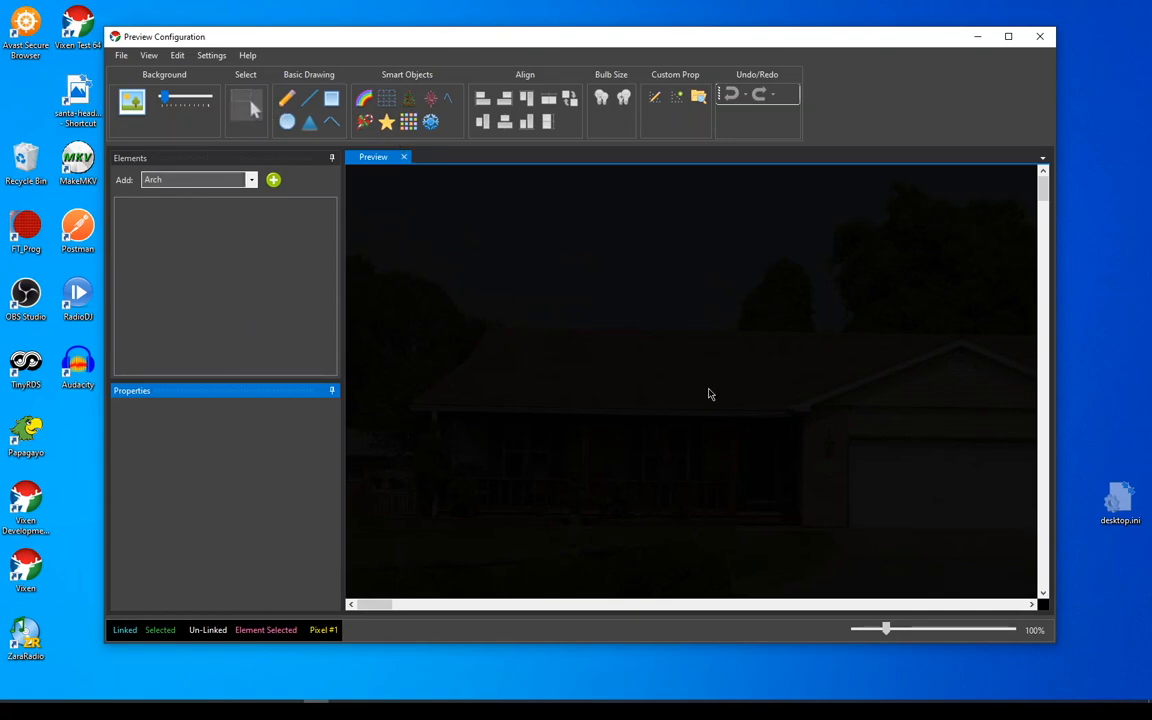
mouse_move(752, 380)
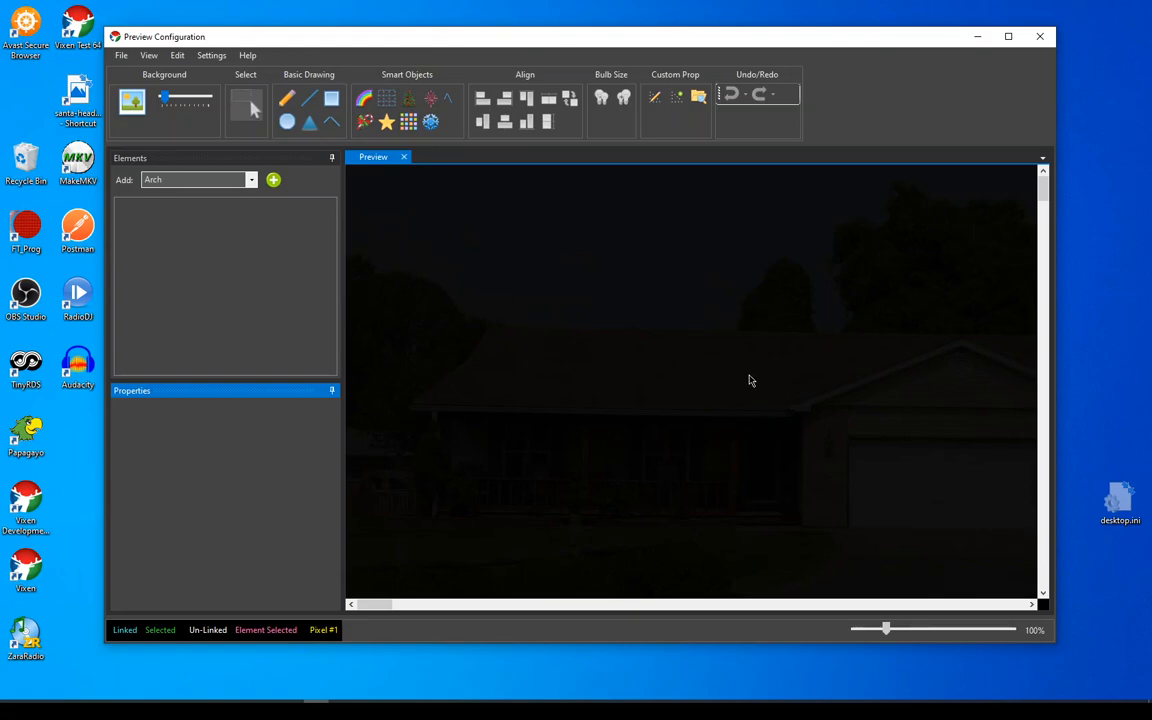
mouse_move(710, 374)
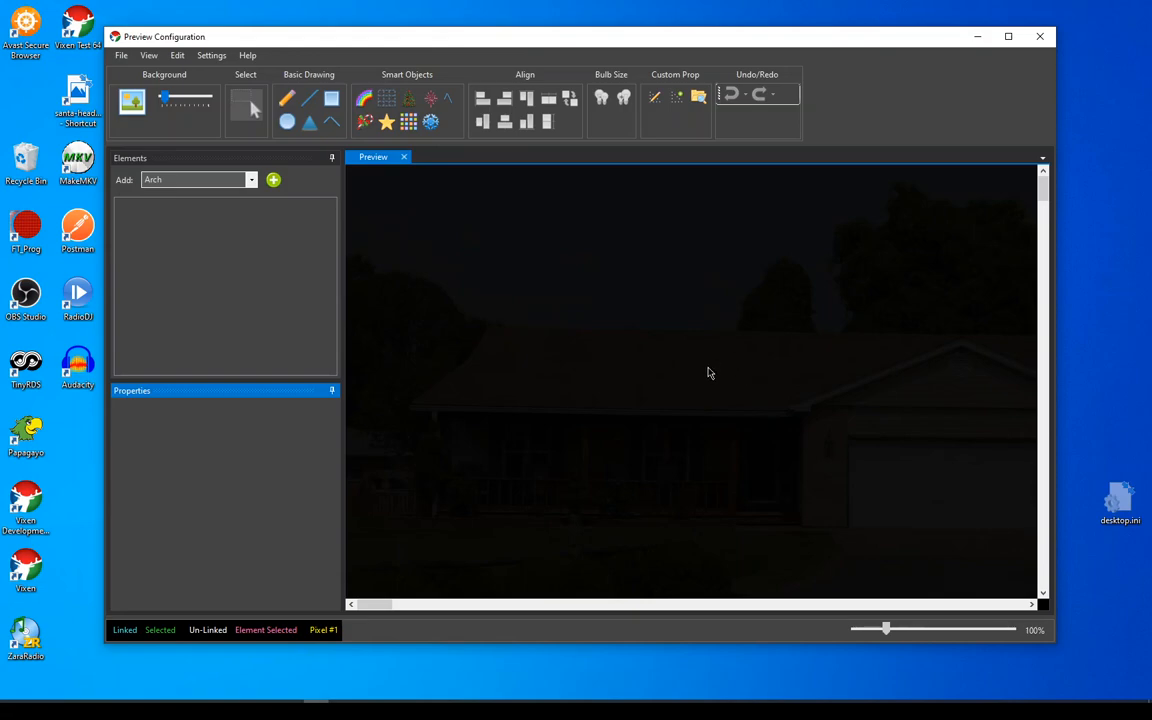
mouse_move(700, 400)
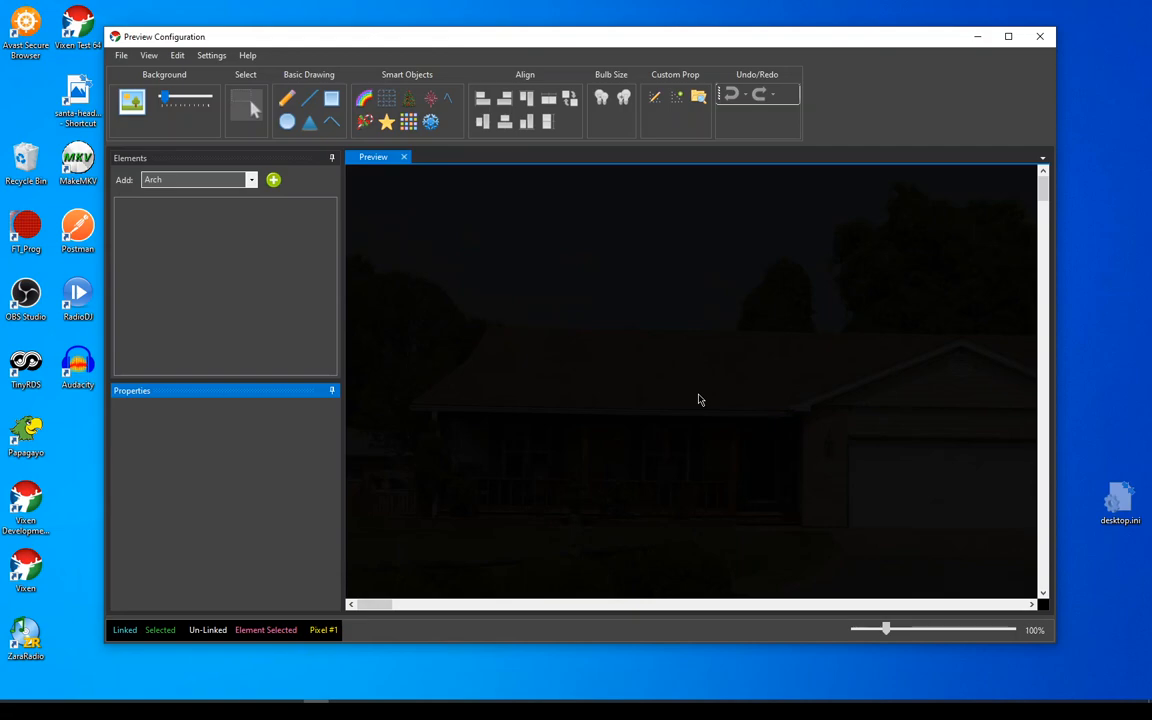
mouse_move(404, 100)
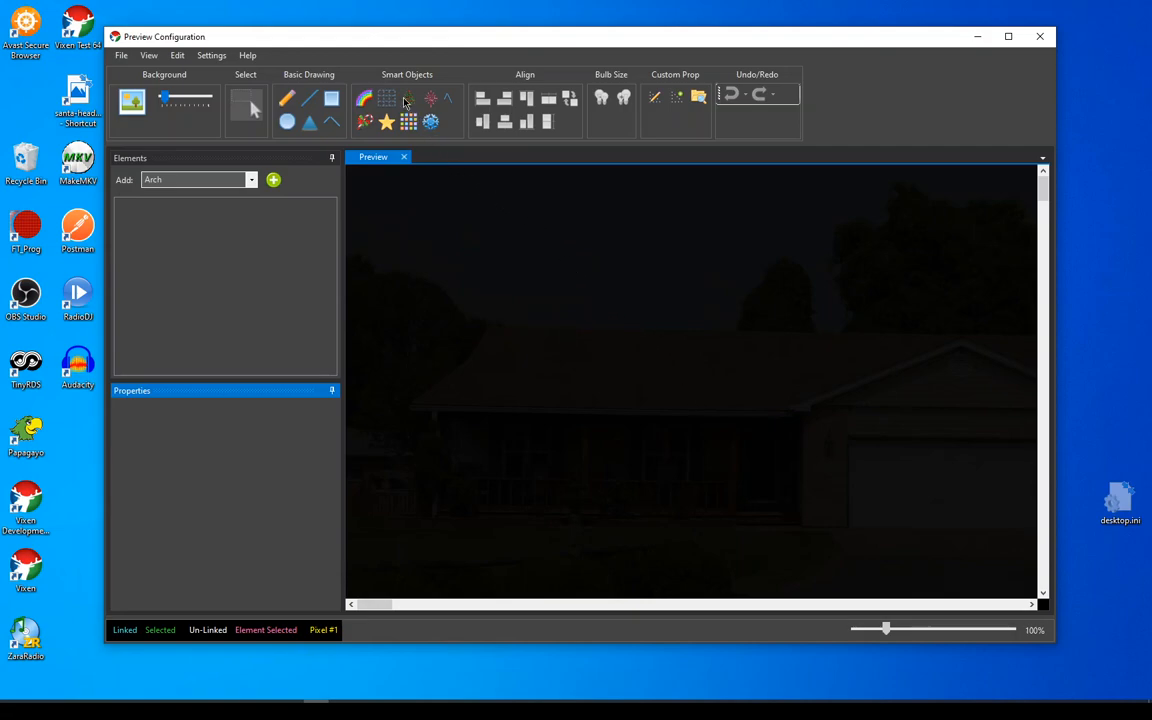
mouse_move(408, 98)
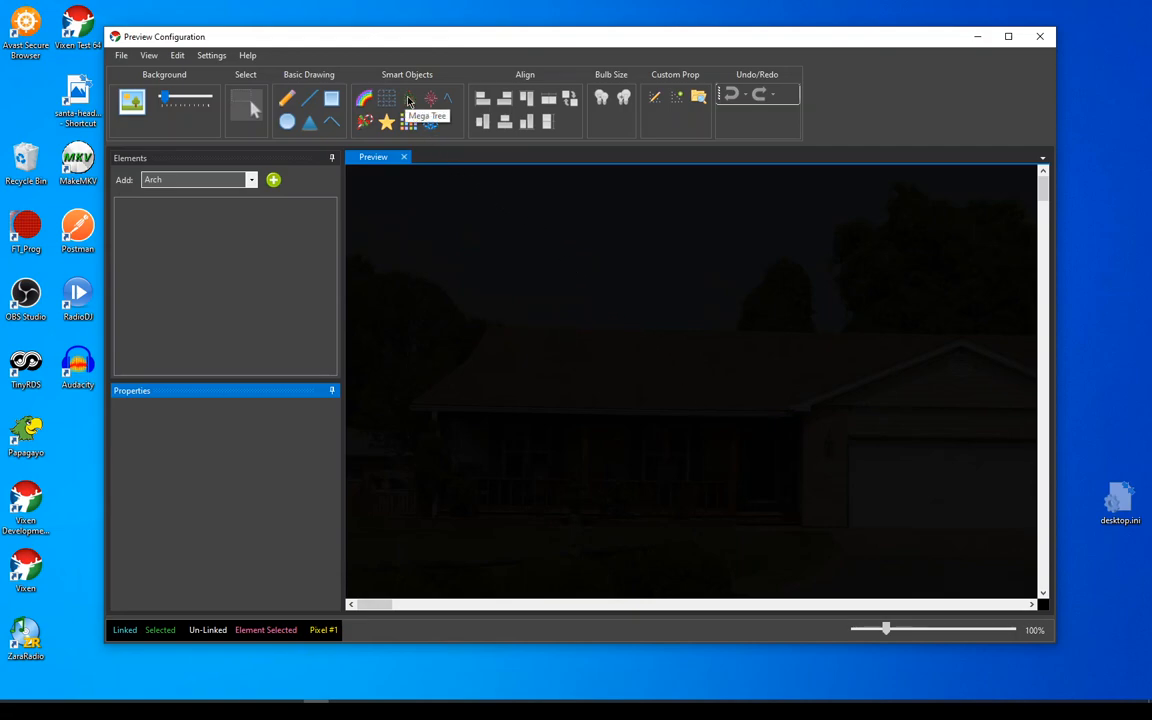
mouse_move(456, 292)
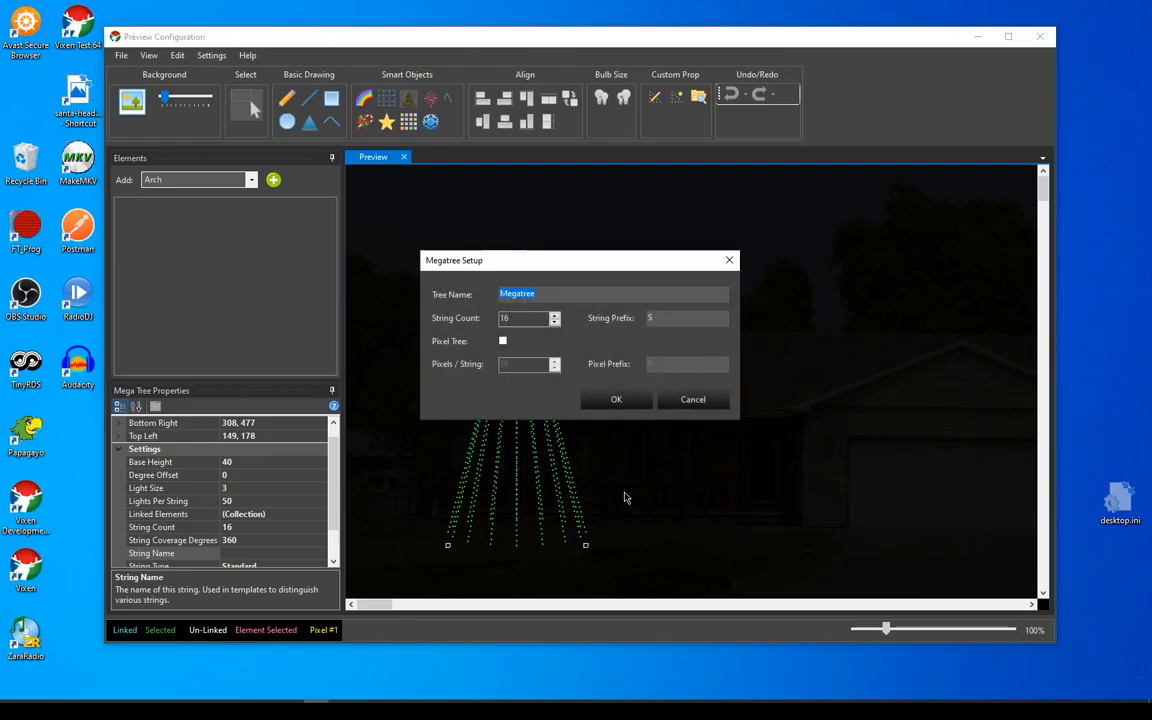
mouse_move(620, 492)
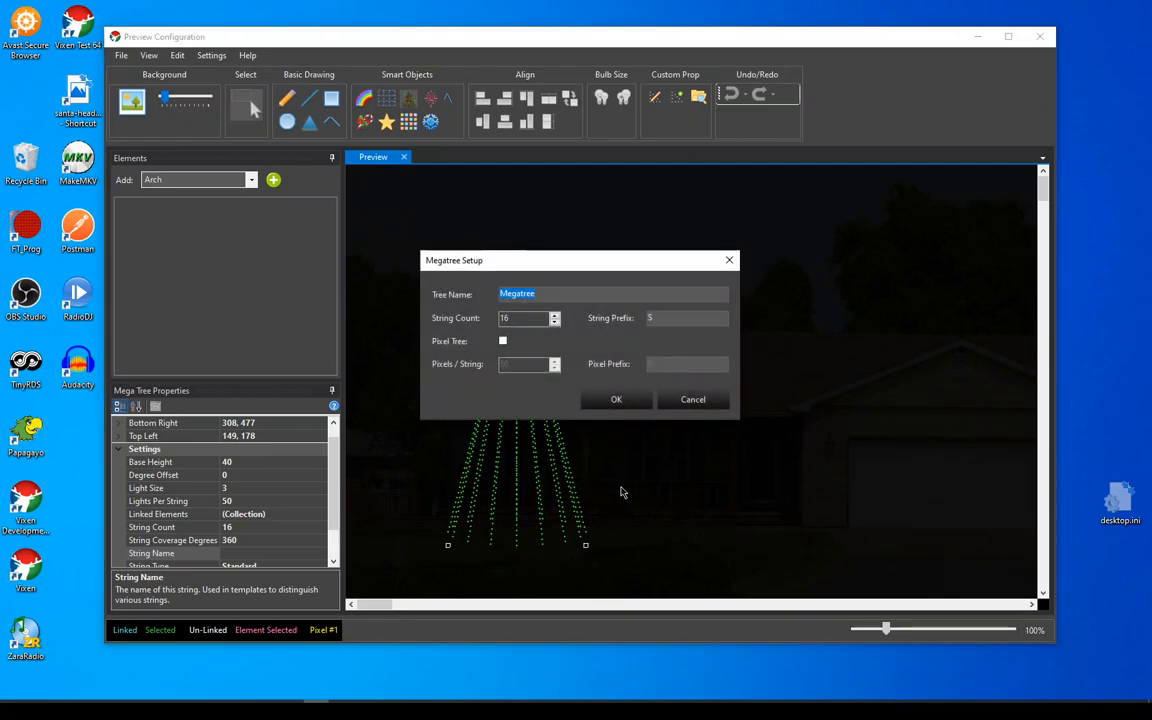
mouse_move(536, 400)
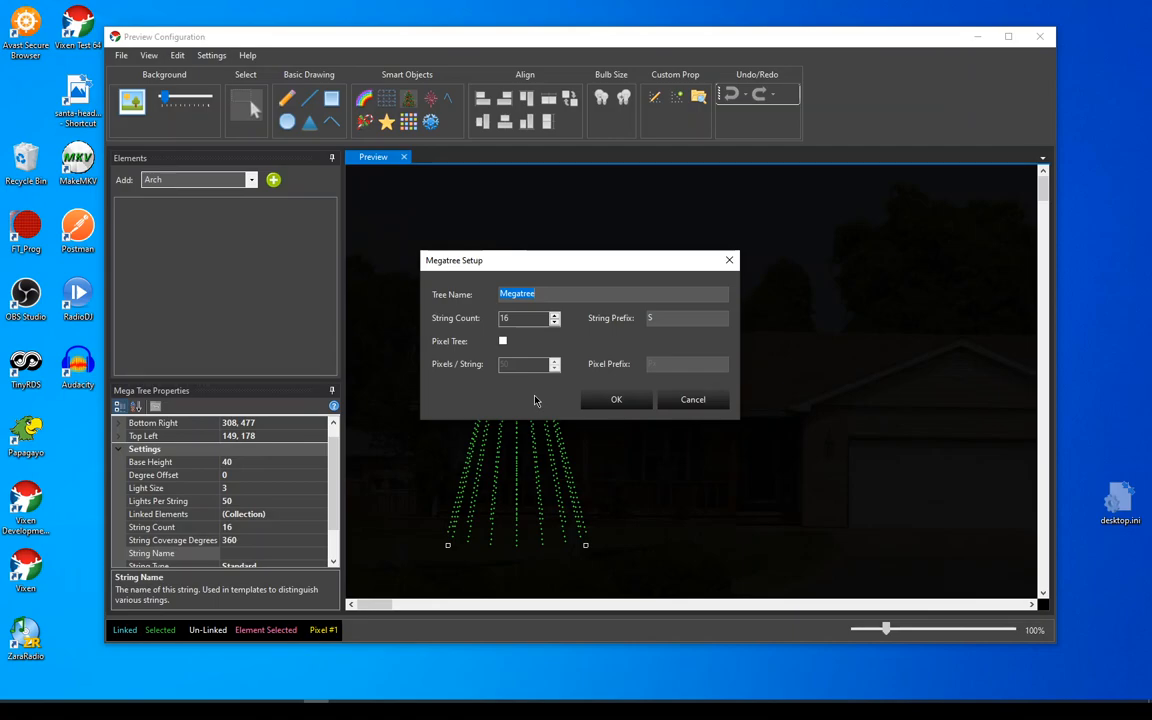
mouse_move(580, 288)
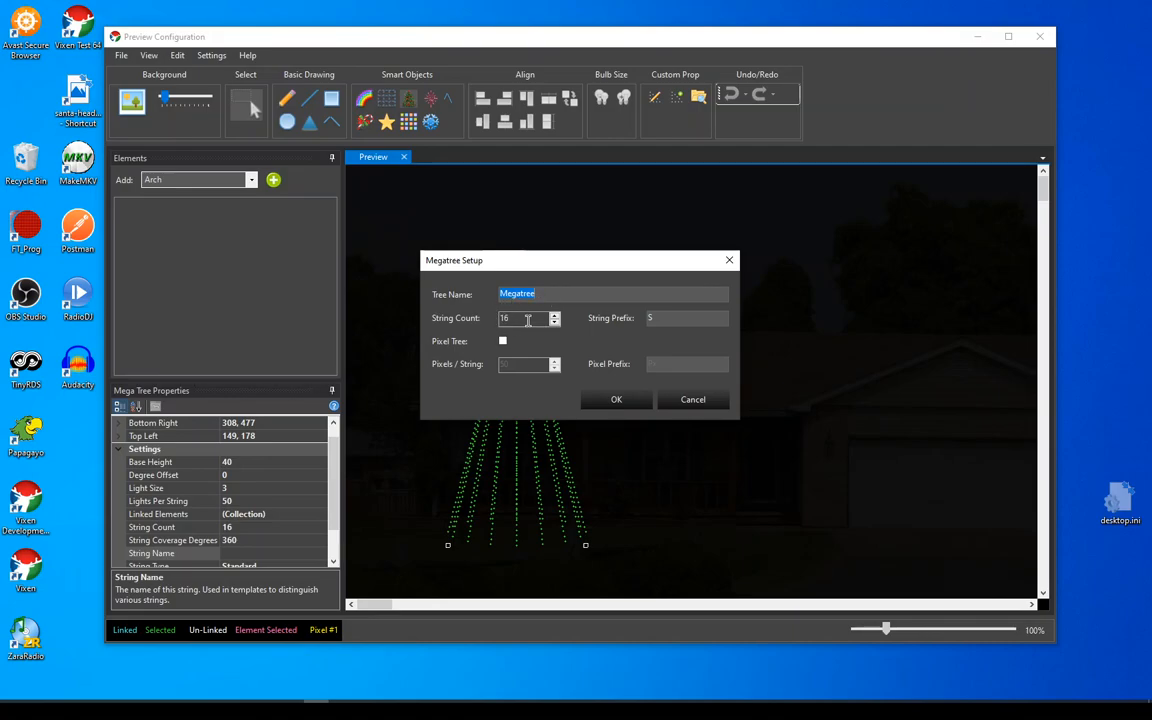
mouse_move(524, 348)
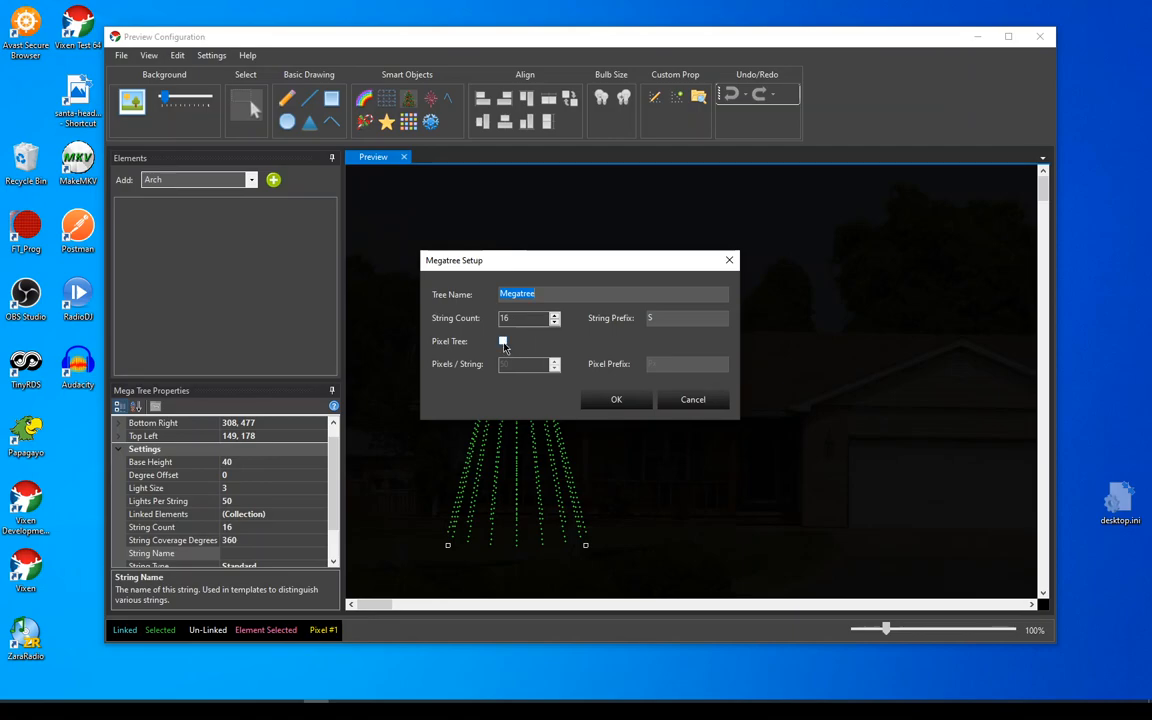
Enable Pixel Tree for the Megatree with 16 strings of 50 pixels, prefix Px
left_click(504, 340)
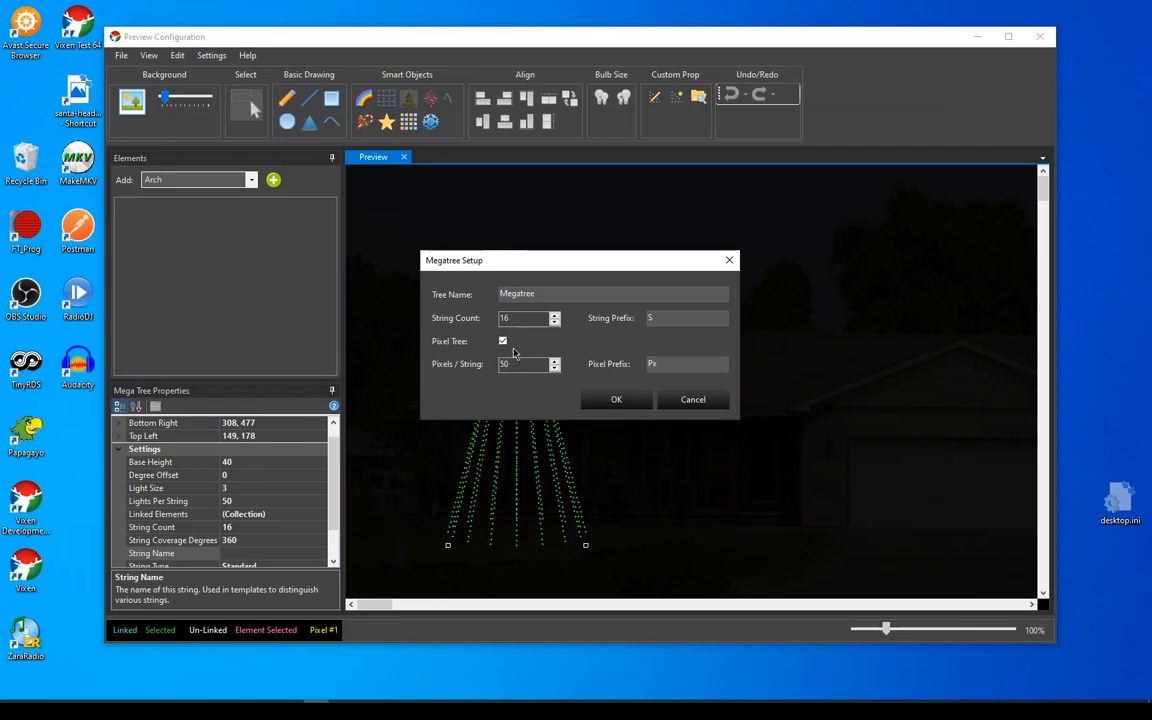
mouse_move(516, 390)
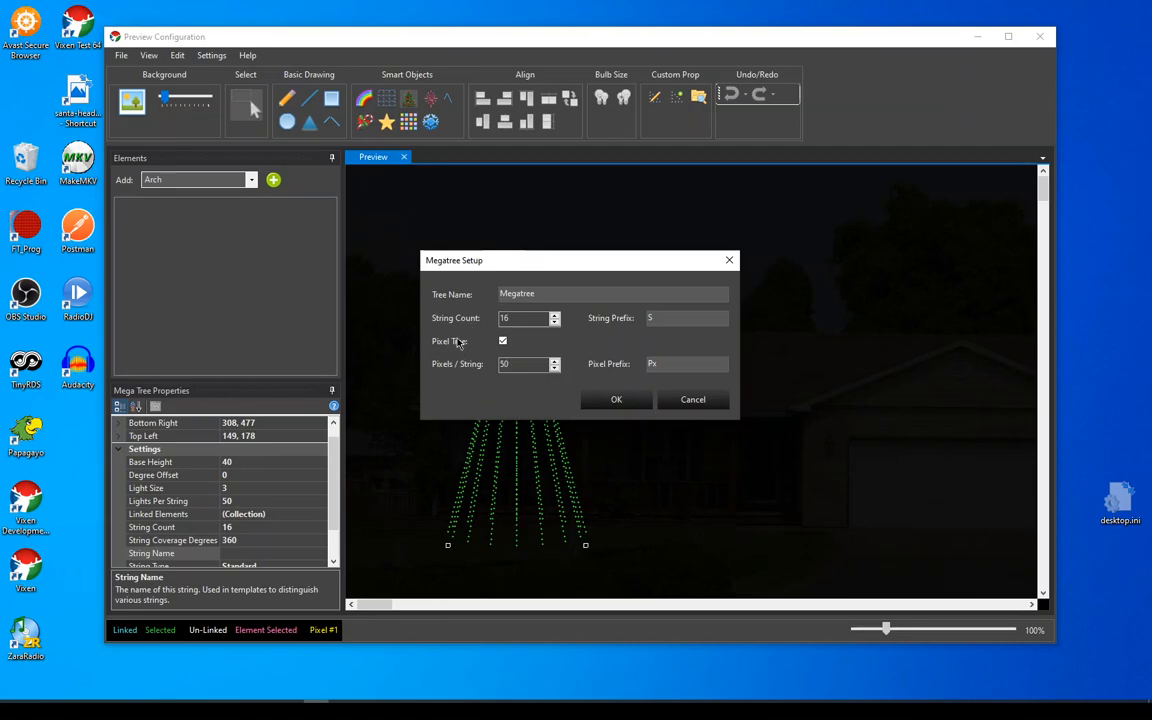
mouse_move(458, 336)
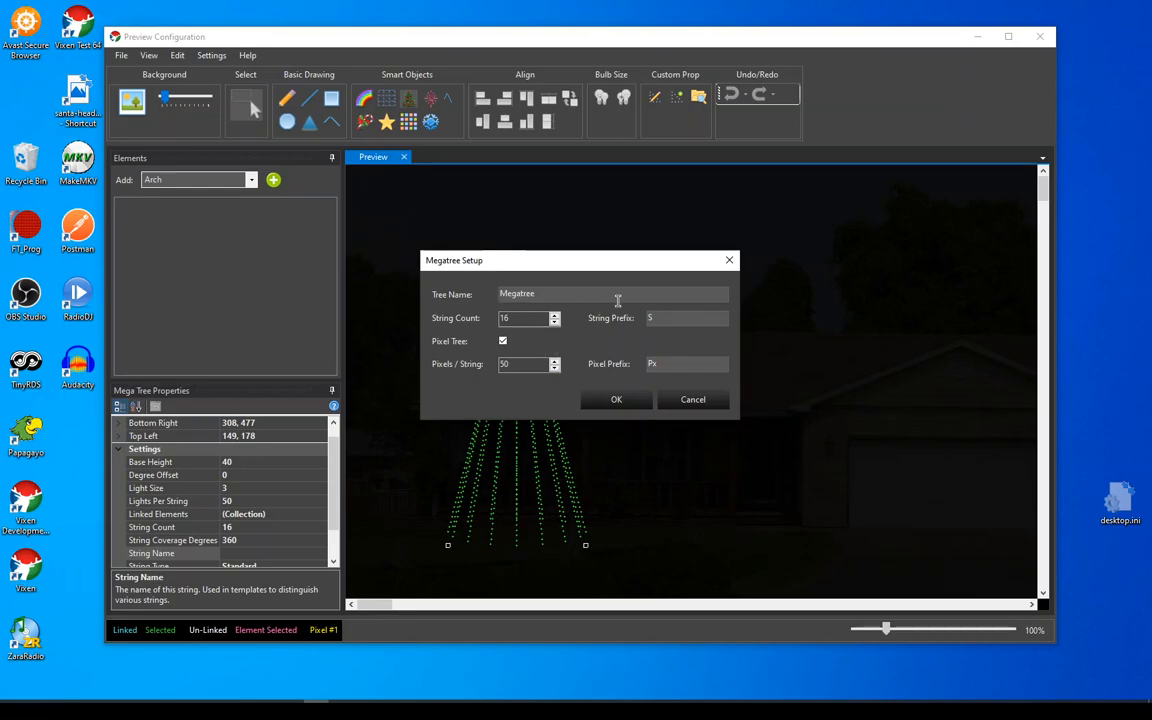
mouse_move(638, 312)
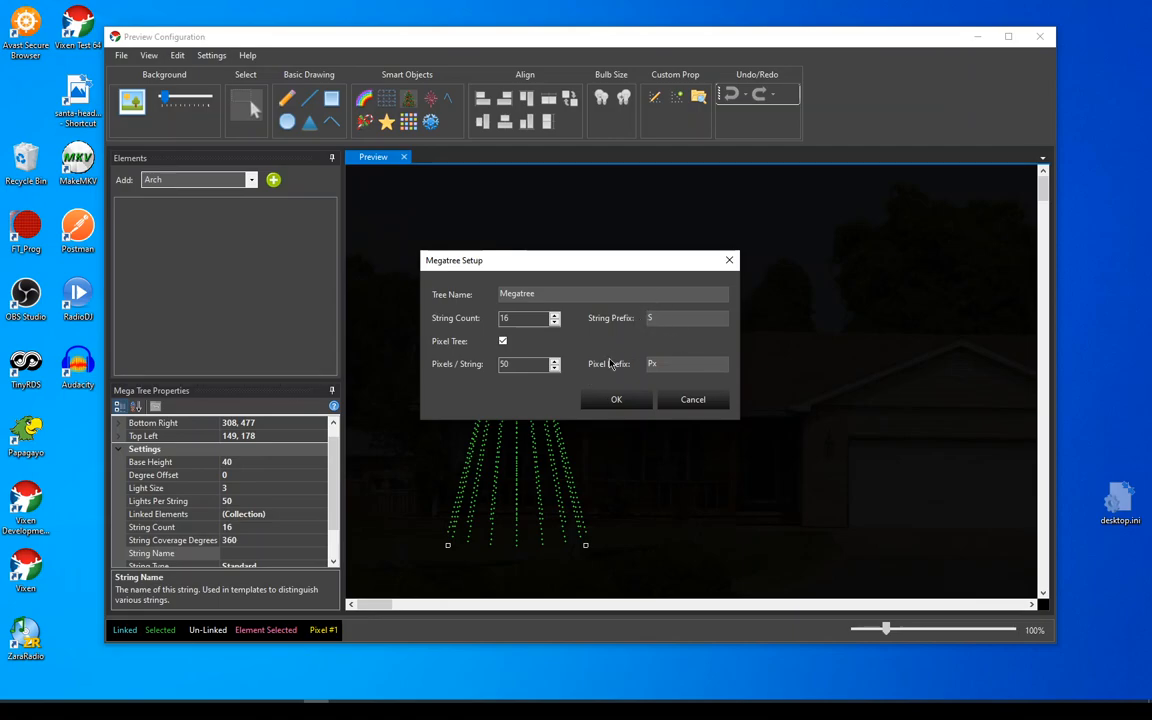
mouse_move(518, 262)
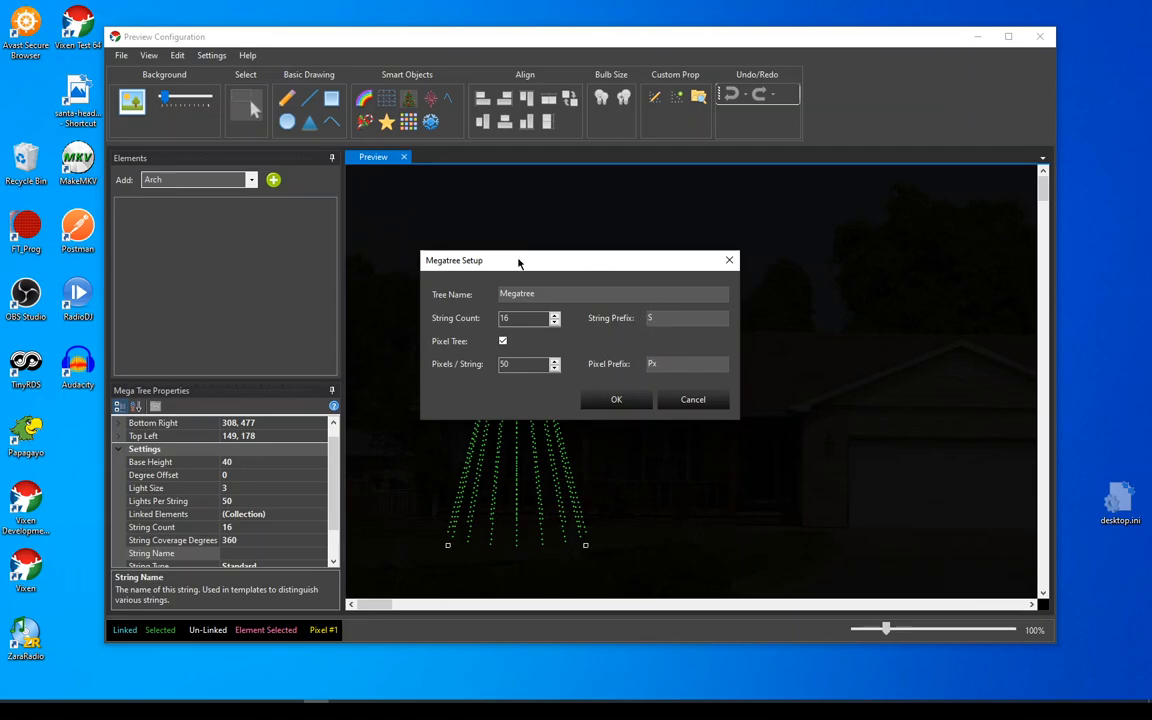
mouse_move(676, 378)
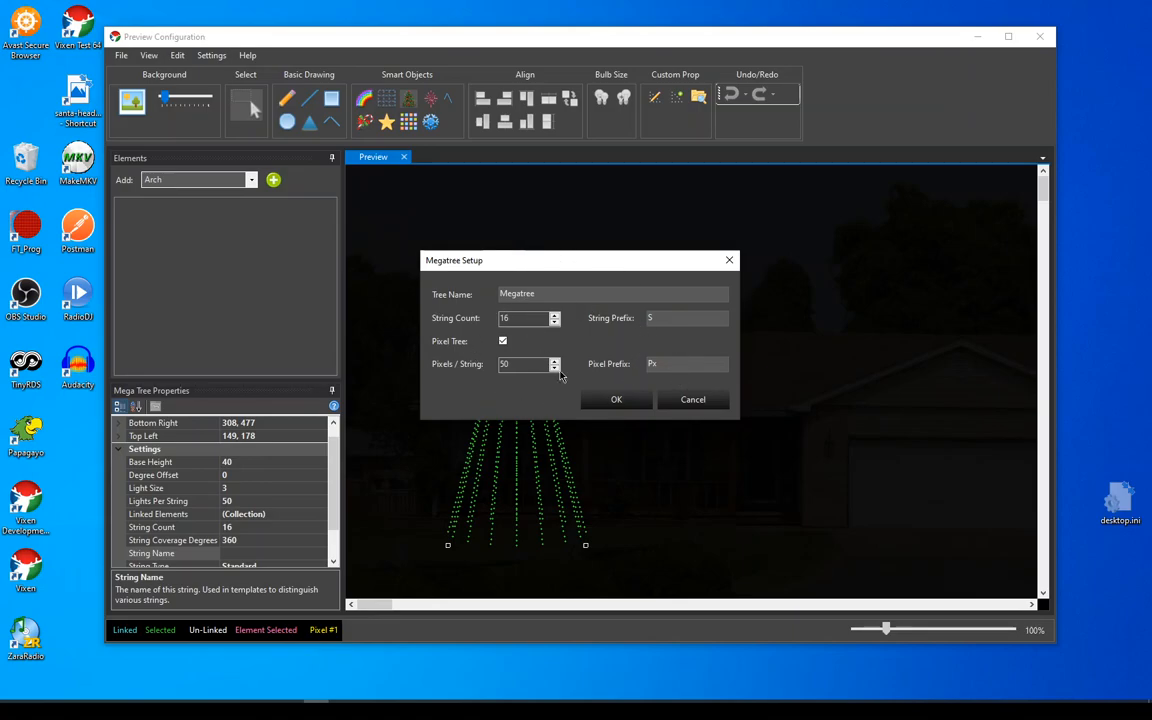
mouse_move(192, 192)
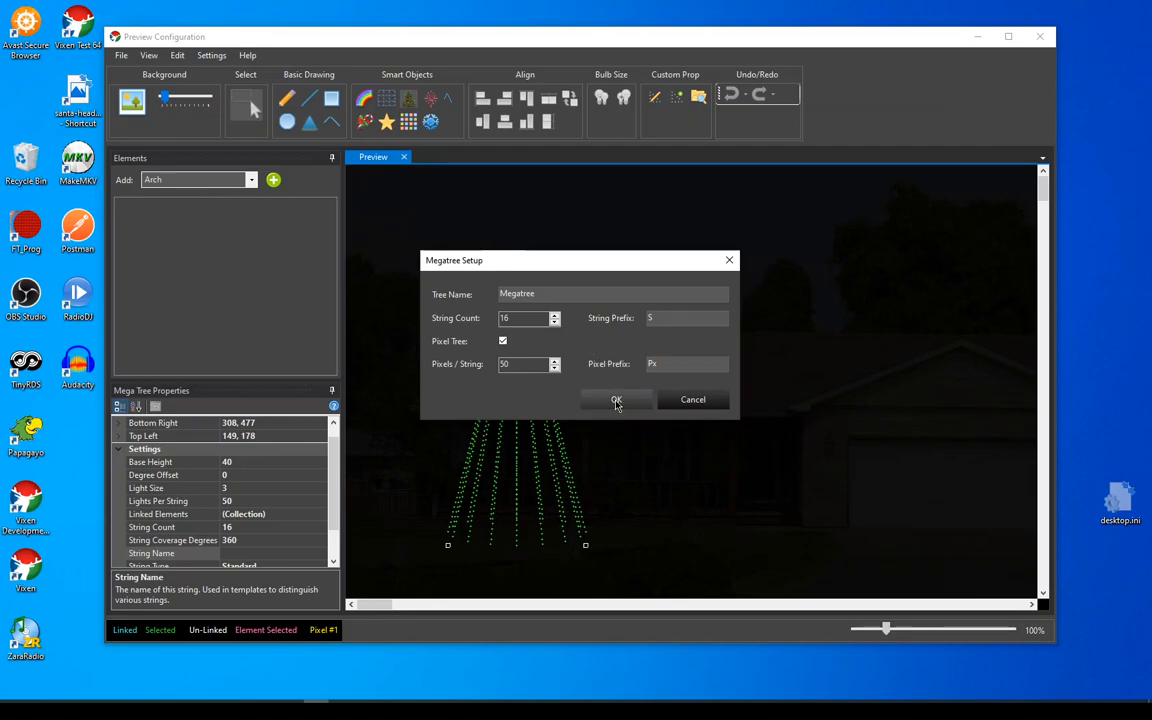
Accept the Megatree setup and answer Yes to configuring a dimming curve for it
left_click(616, 400)
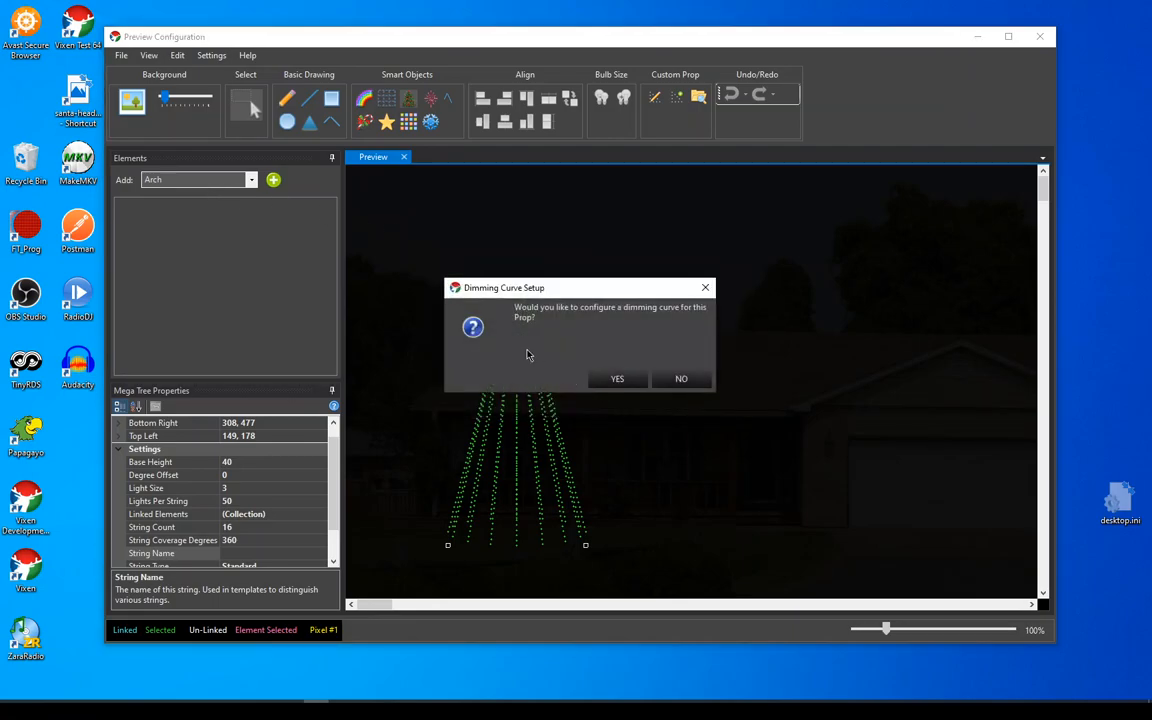
mouse_move(708, 342)
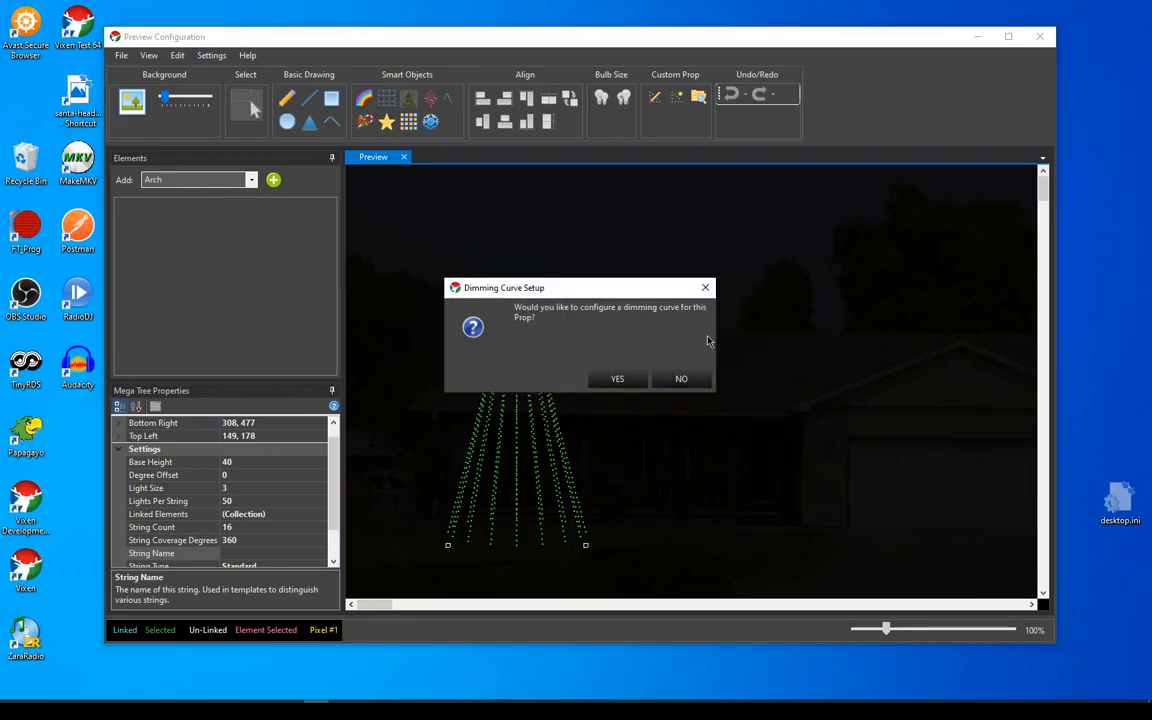
mouse_move(528, 356)
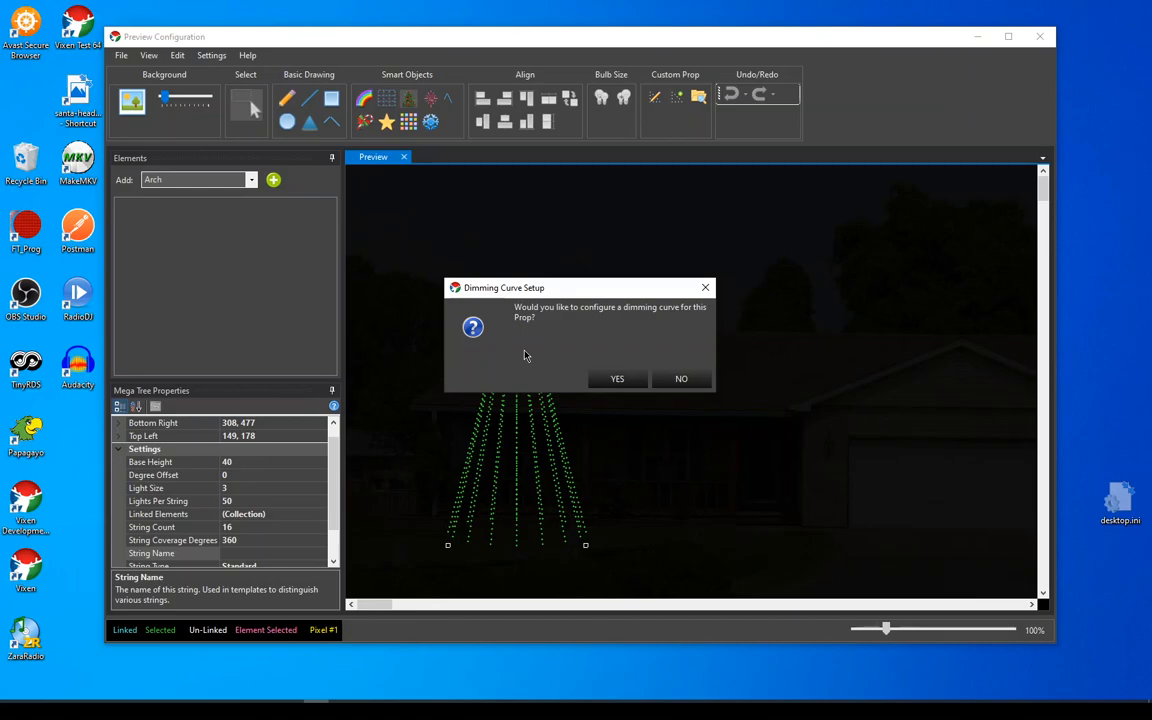
mouse_move(540, 350)
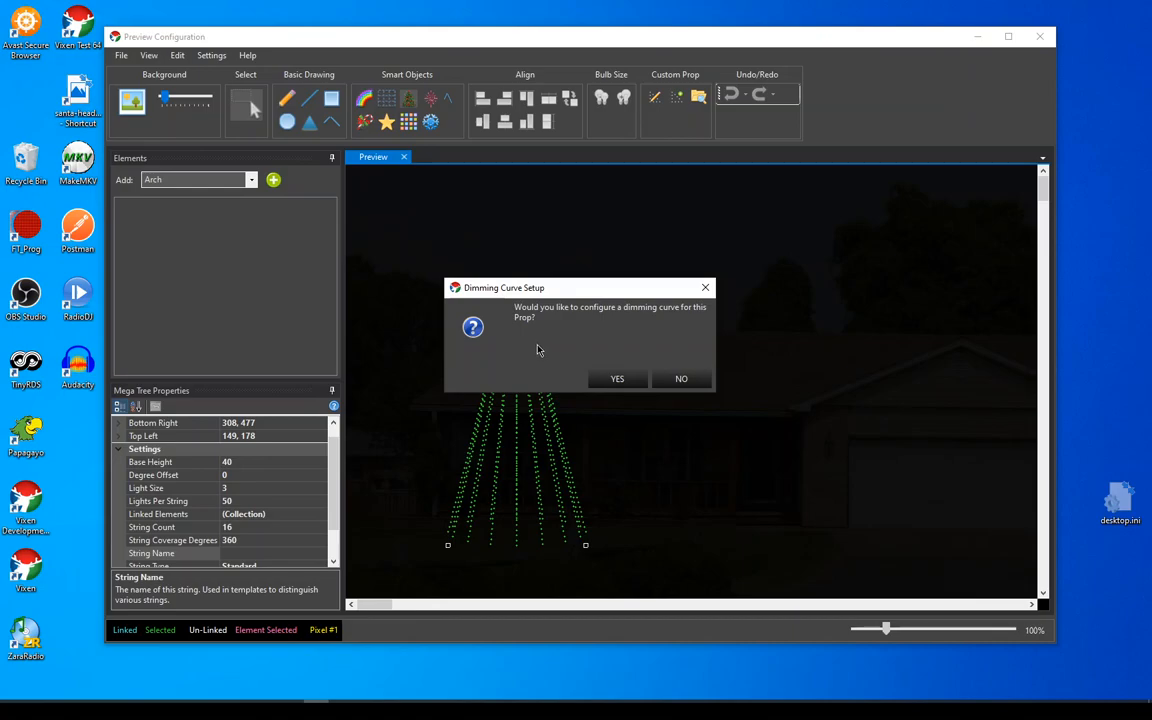
mouse_move(680, 378)
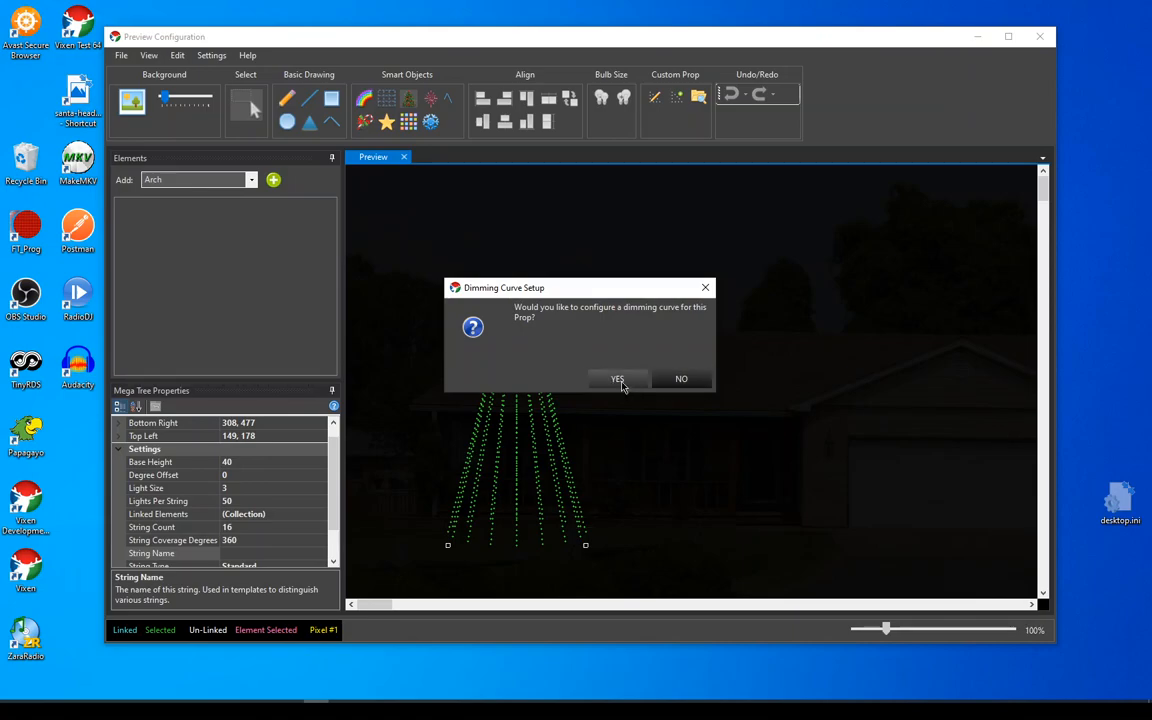
left_click(616, 378)
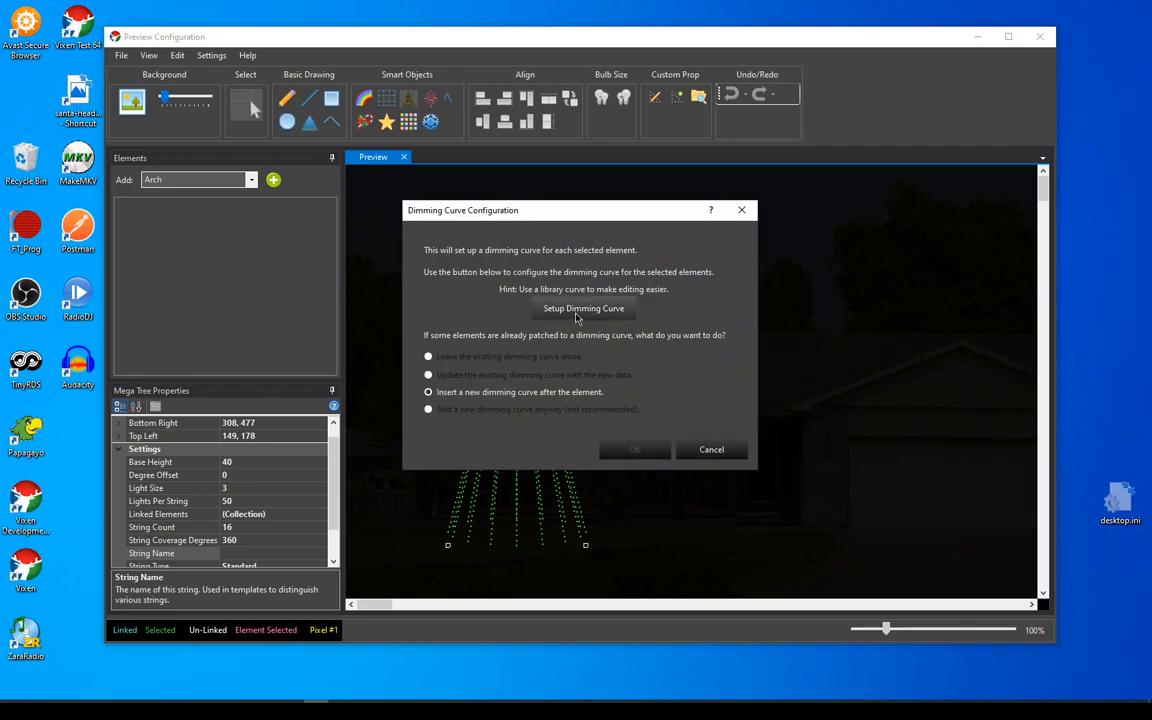
In the Curve Editor, lower the dimming curve's top-right point to about 70 percent output
left_click(584, 308)
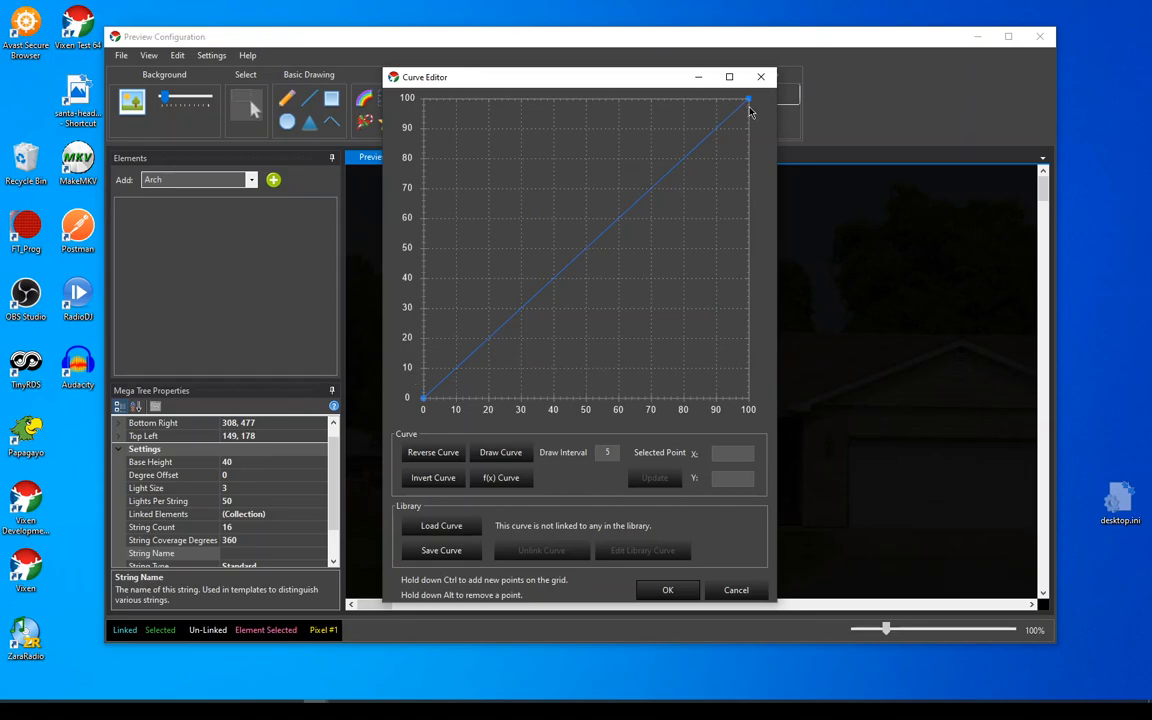
left_click_drag(748, 100, 748, 218)
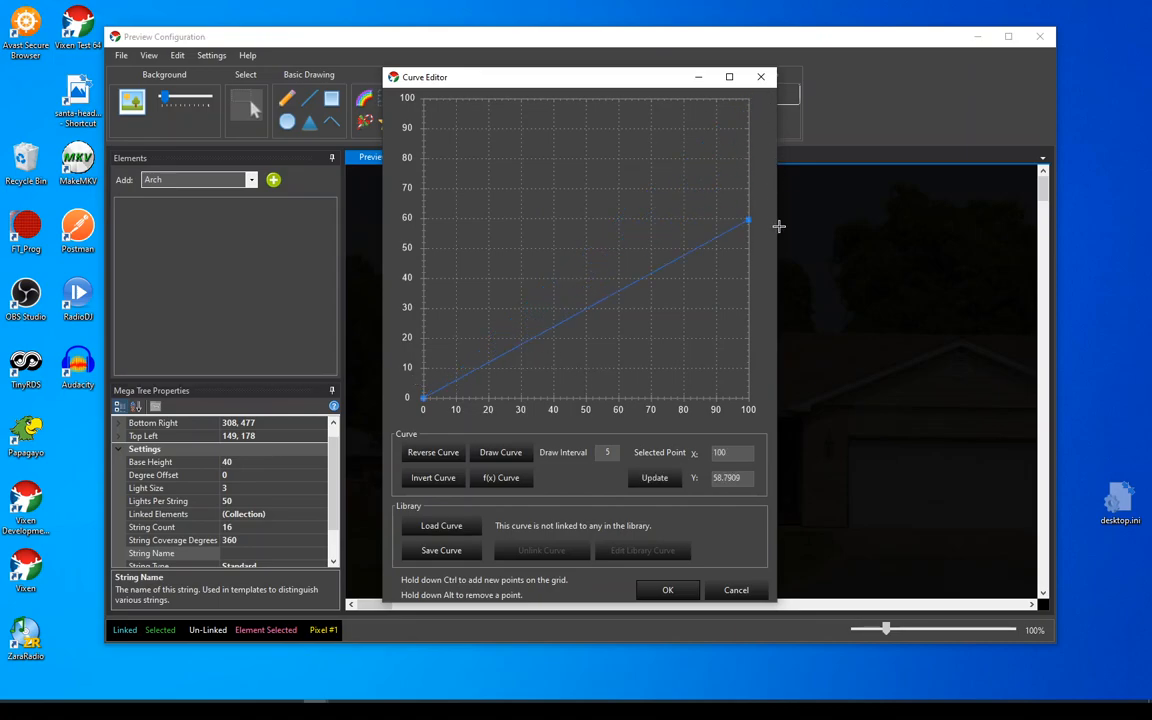
left_click_drag(748, 220, 748, 184)
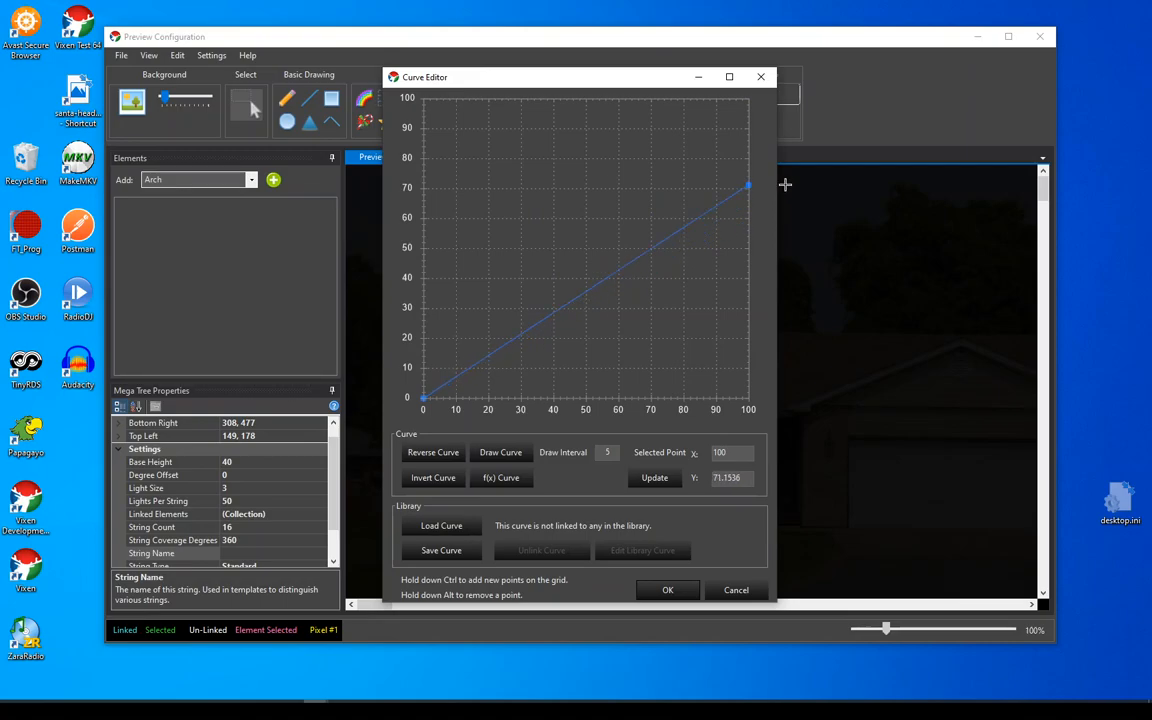
left_click_drag(748, 184, 748, 192)
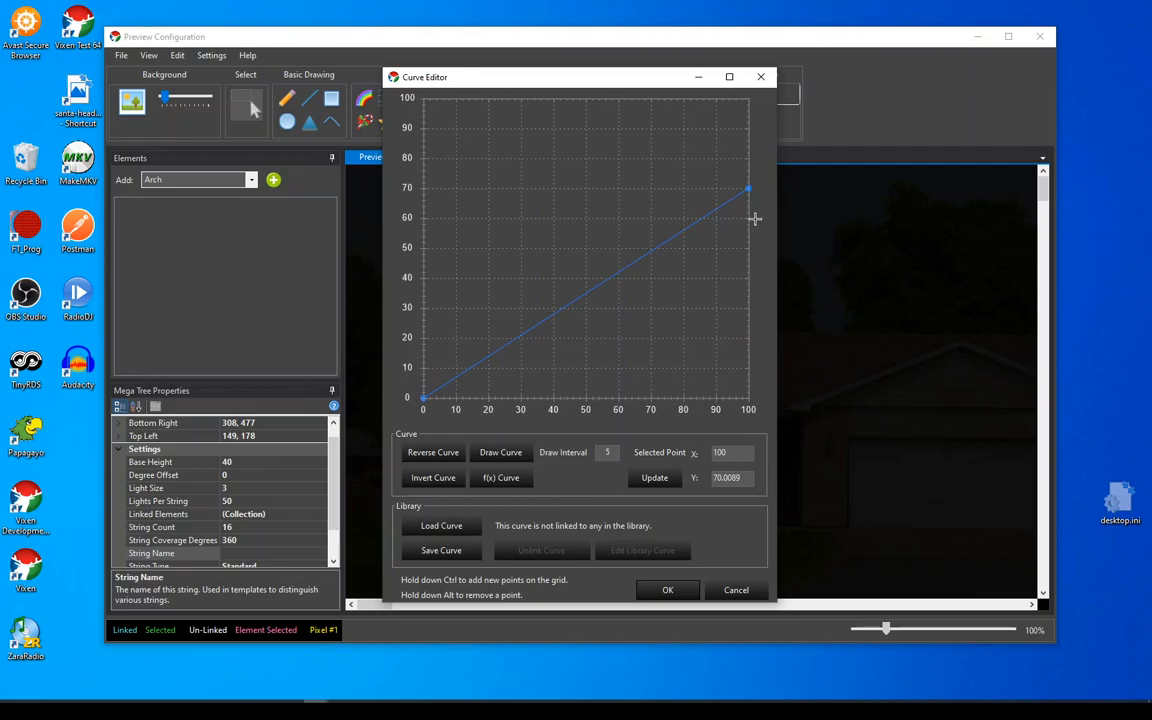
mouse_move(728, 310)
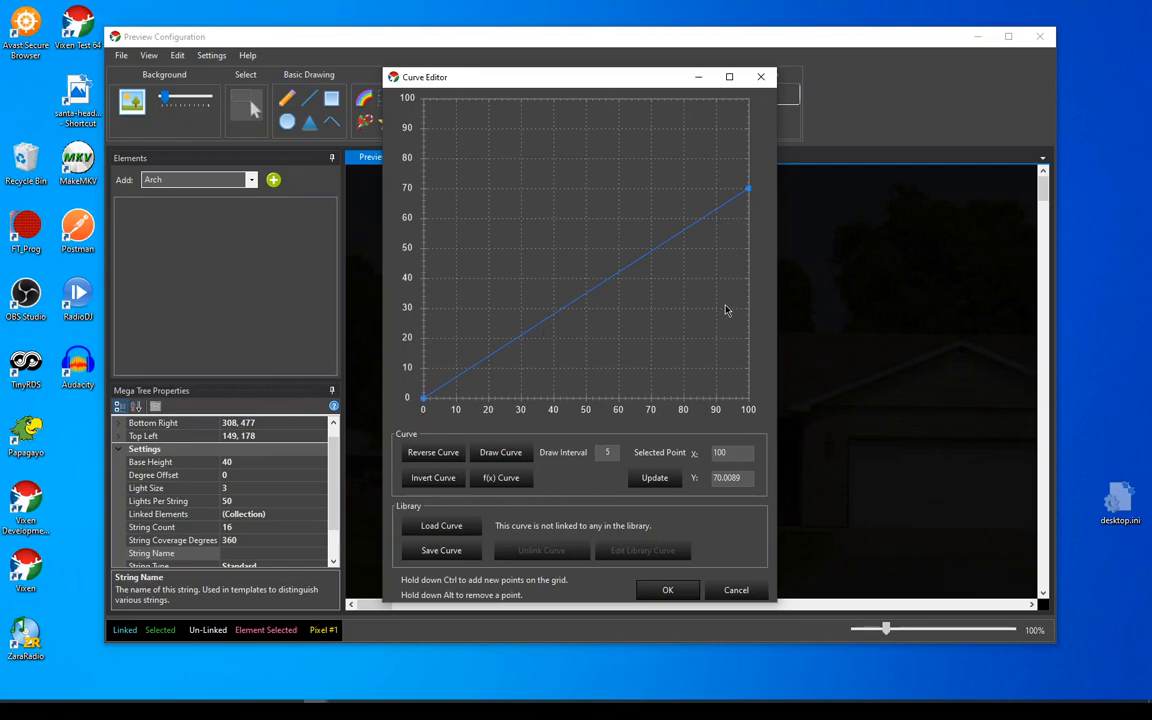
mouse_move(766, 204)
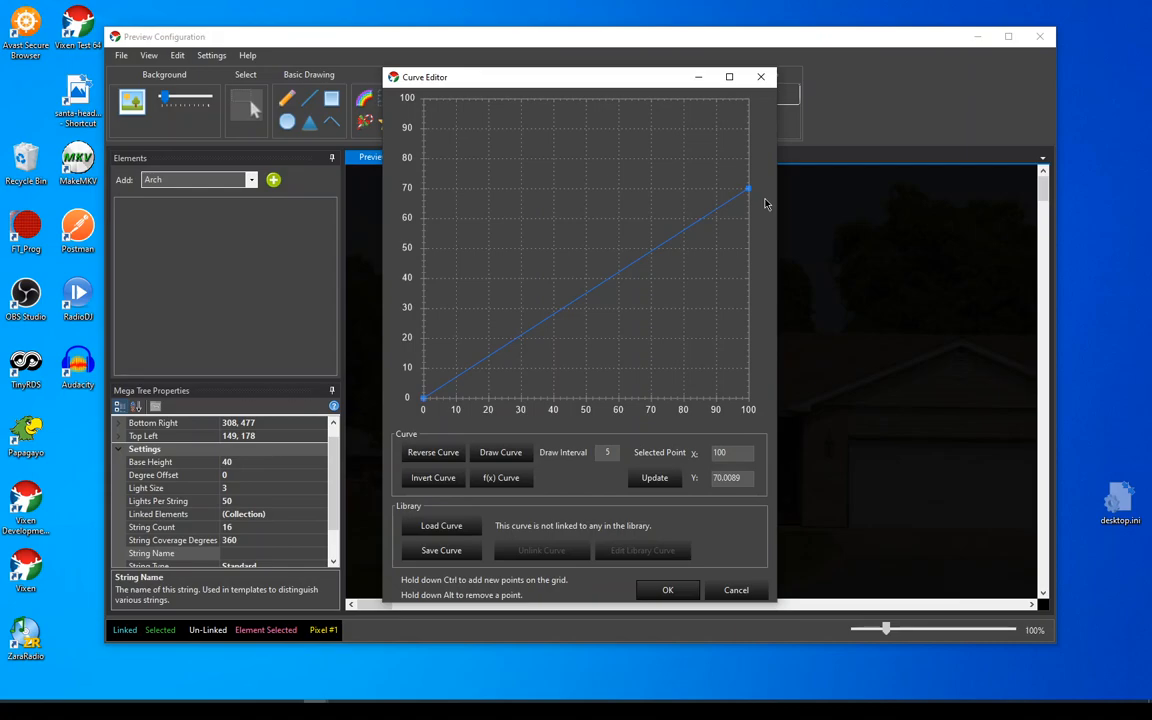
mouse_move(456, 524)
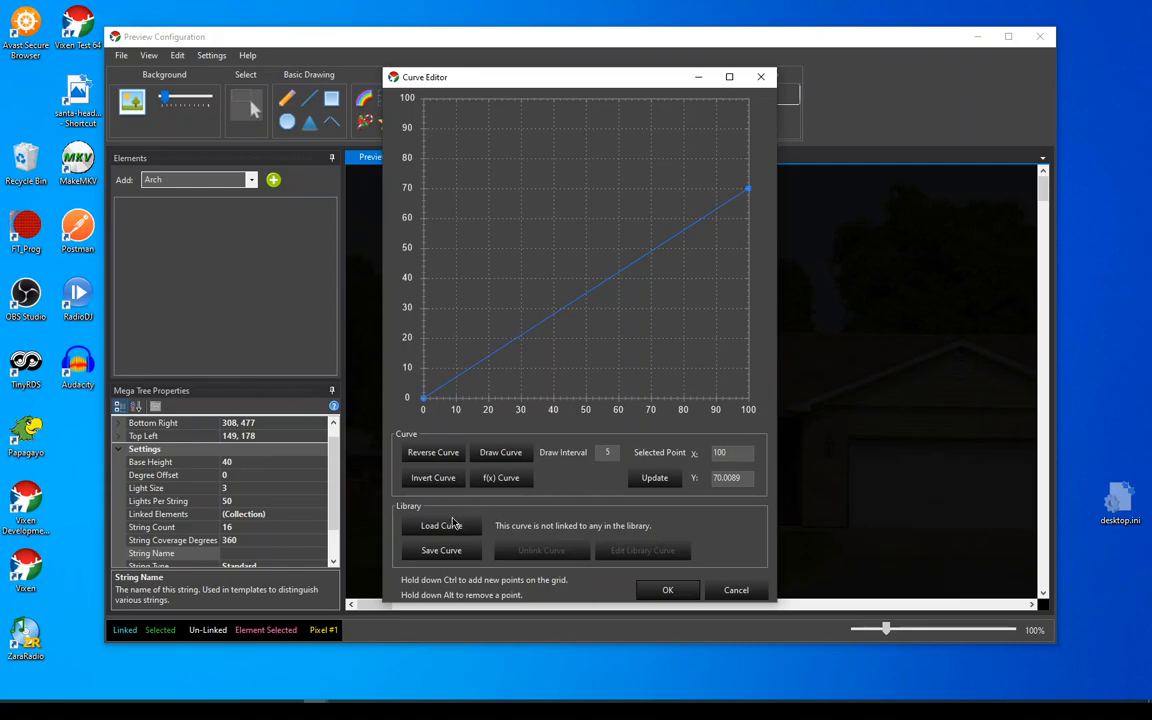
Load the Tree Dimming Curve from the curve library, linking the linear curve to it
left_click(440, 524)
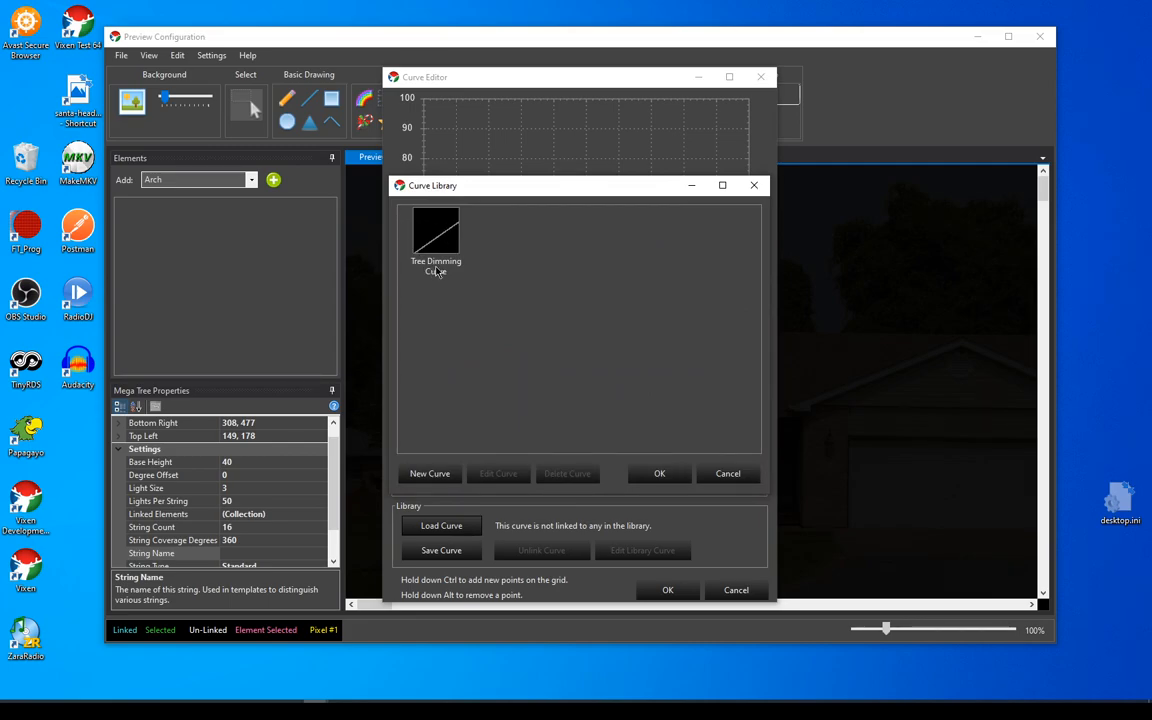
left_click(436, 236)
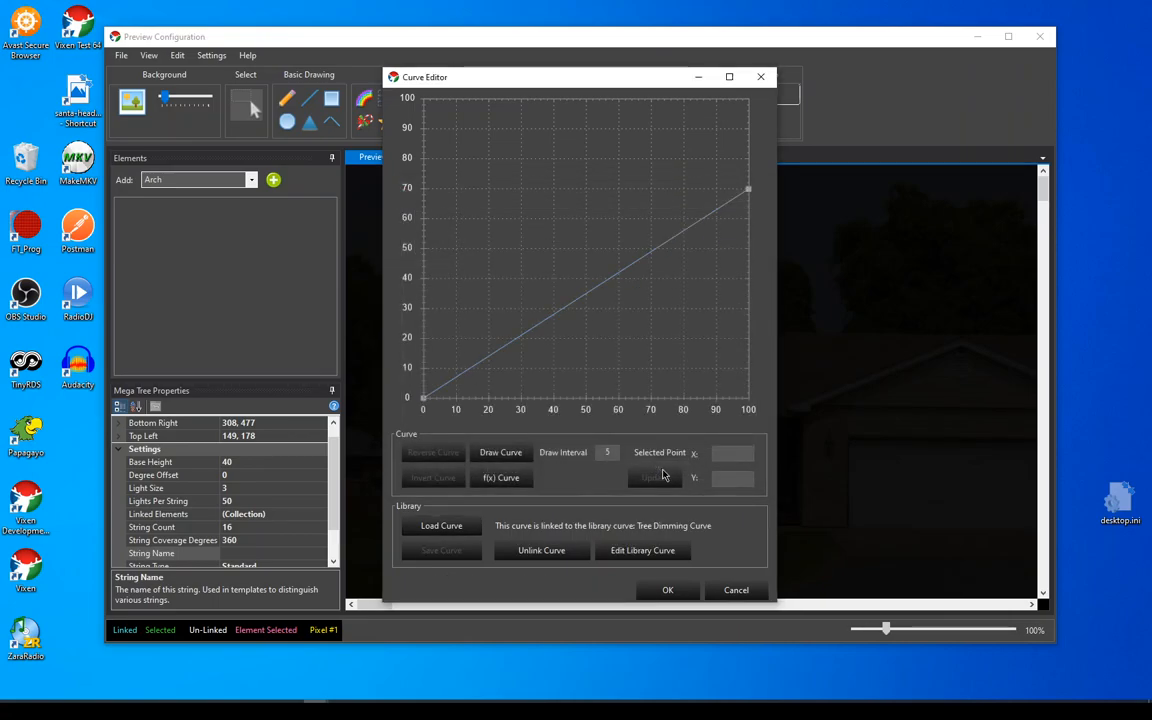
mouse_move(450, 334)
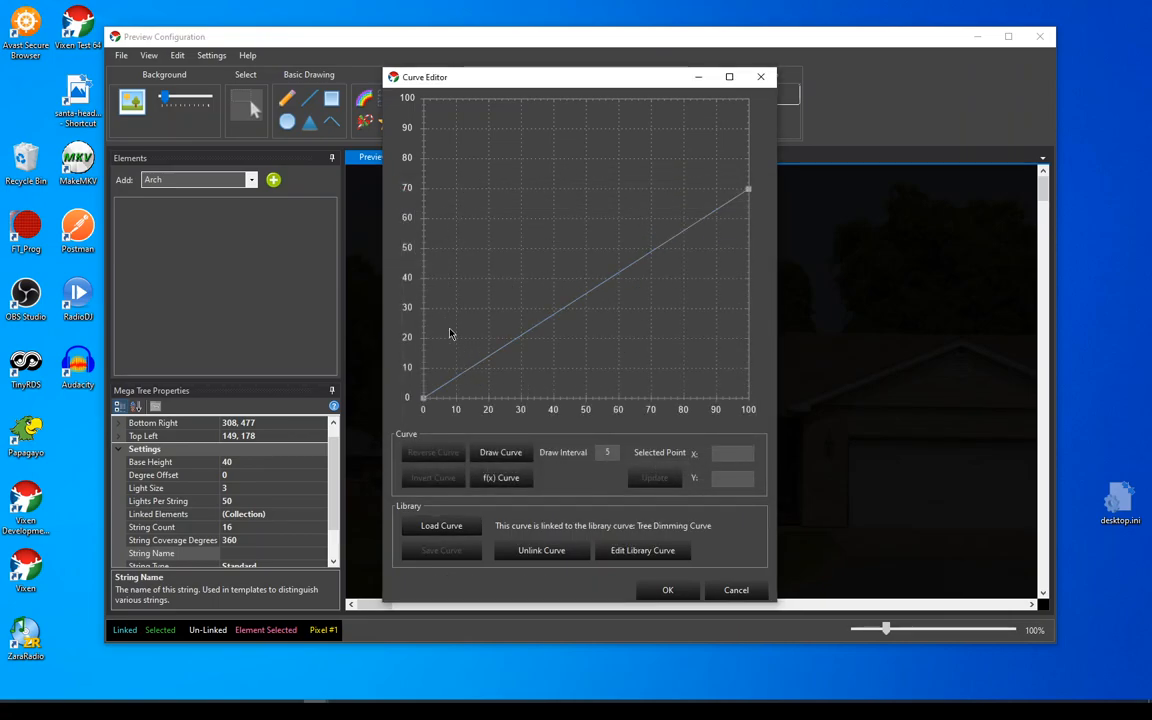
mouse_move(448, 378)
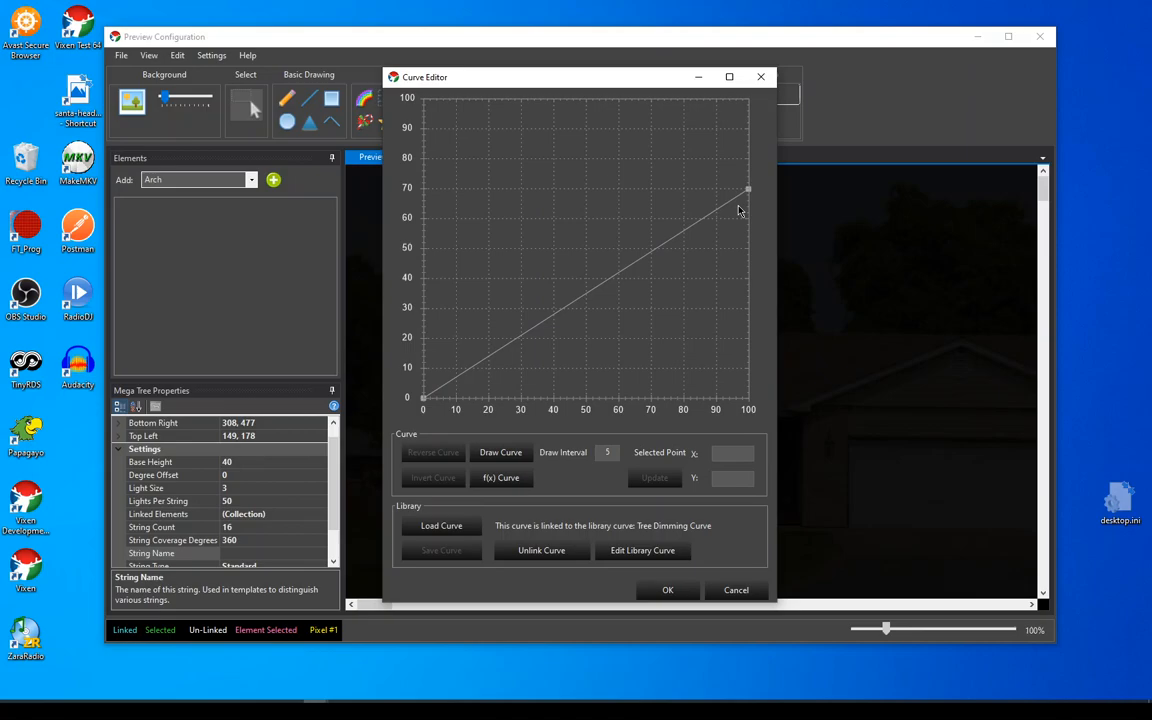
mouse_move(620, 270)
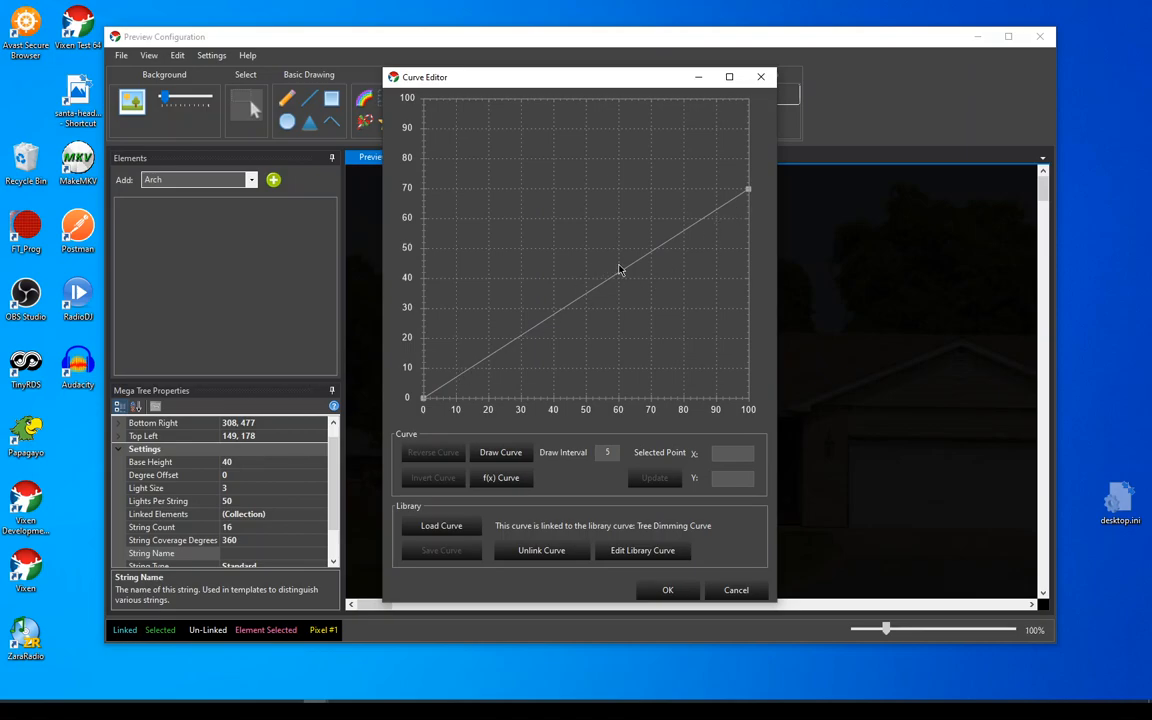
mouse_move(560, 218)
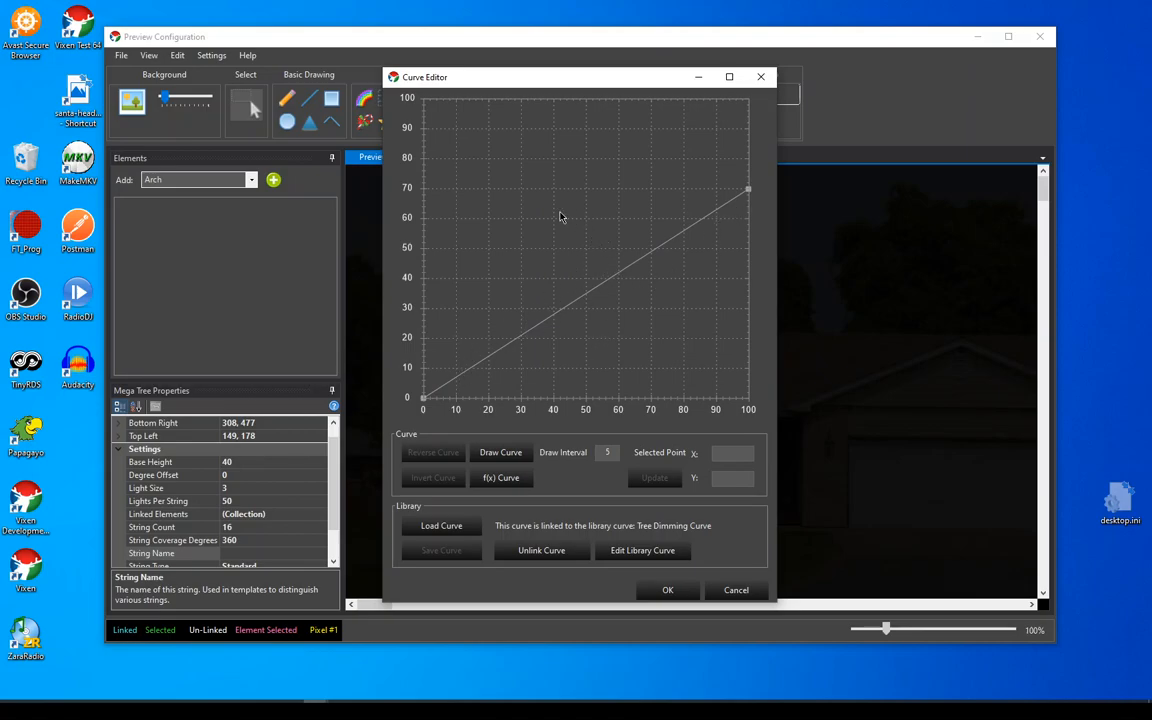
mouse_move(592, 370)
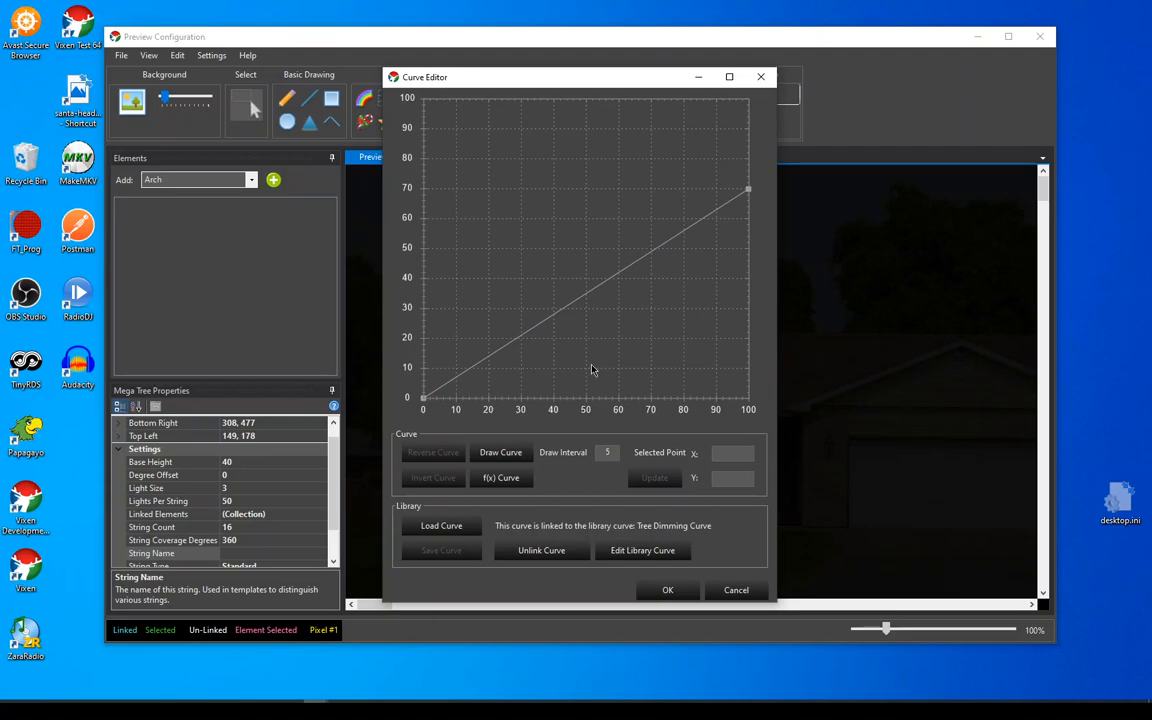
mouse_move(528, 332)
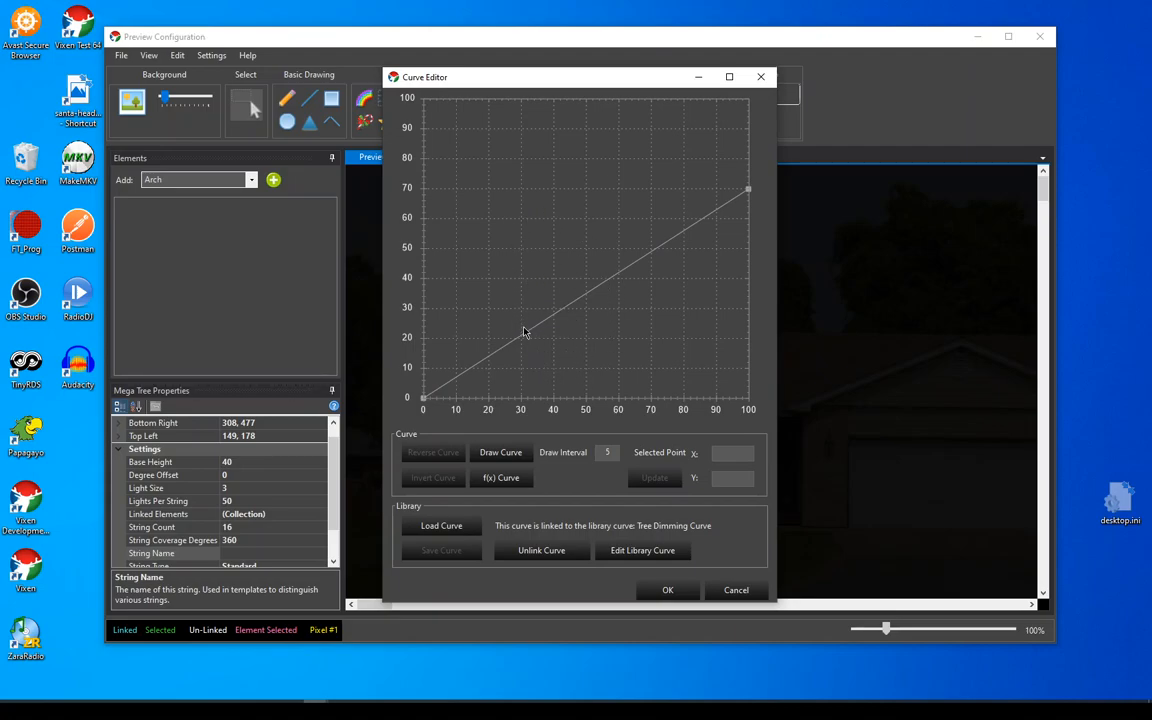
mouse_move(564, 248)
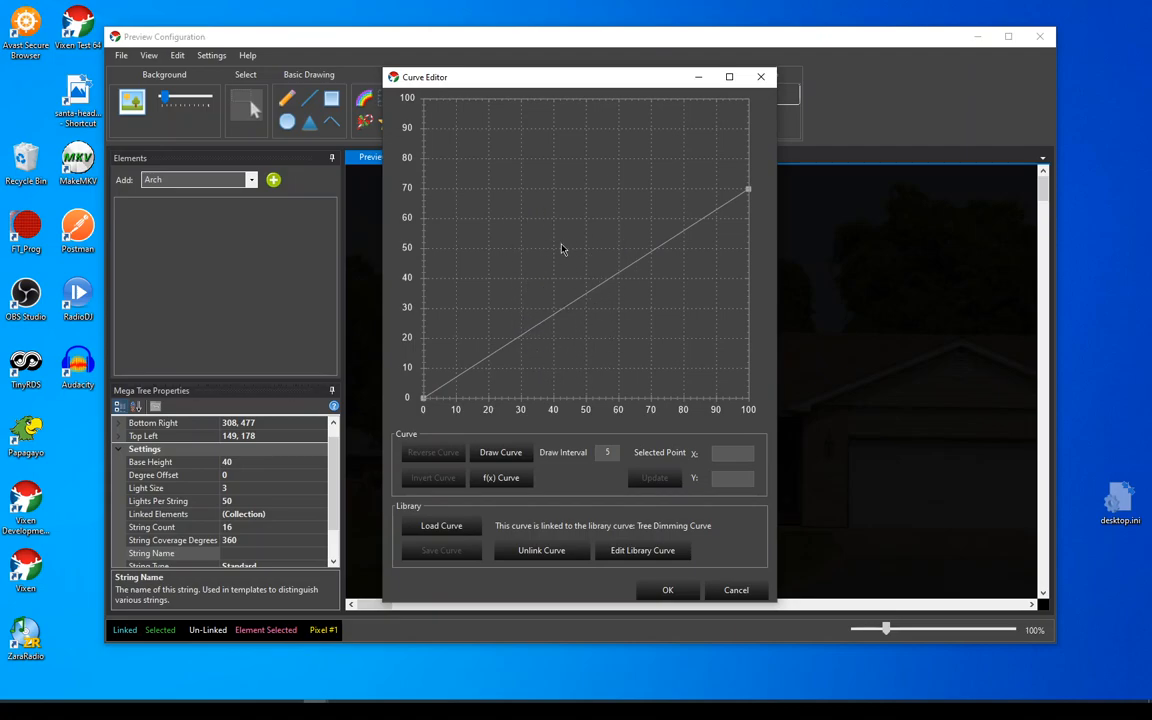
mouse_move(664, 244)
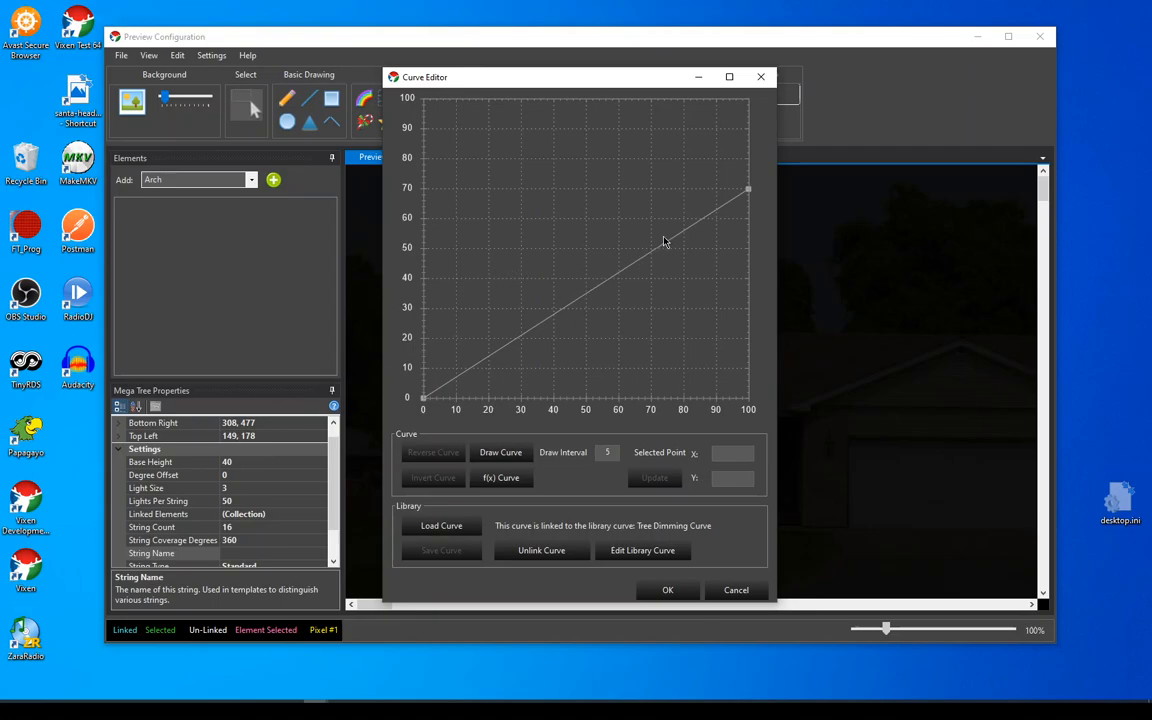
mouse_move(444, 414)
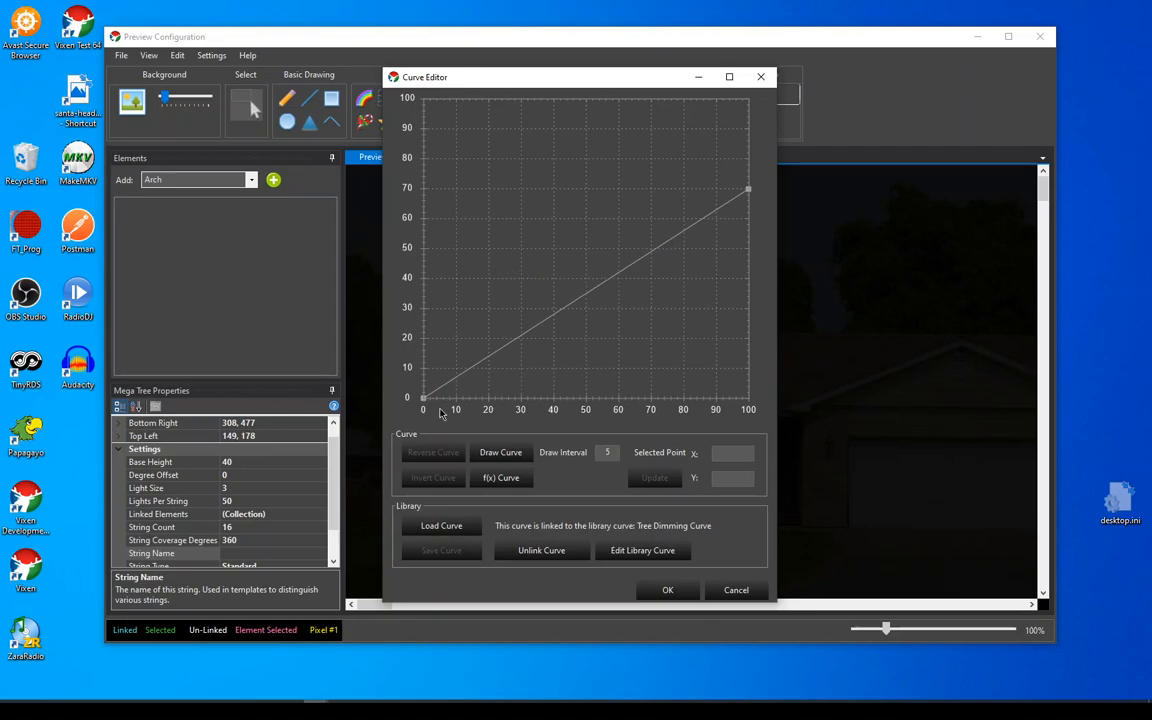
mouse_move(724, 226)
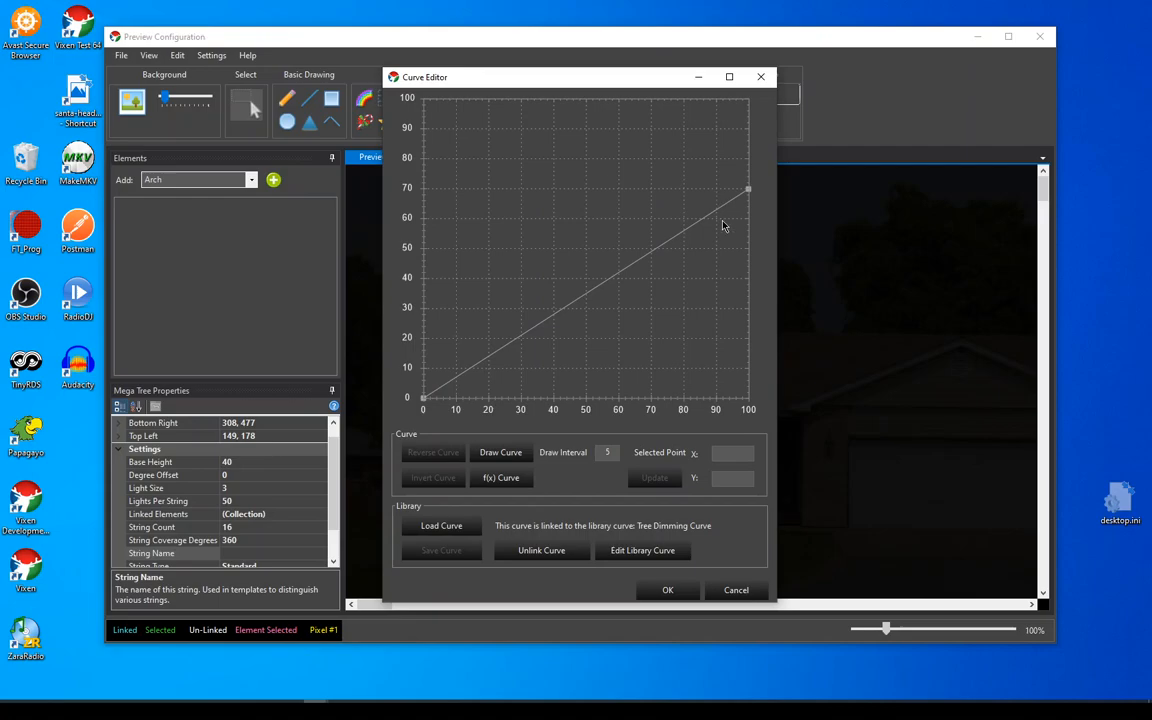
mouse_move(452, 554)
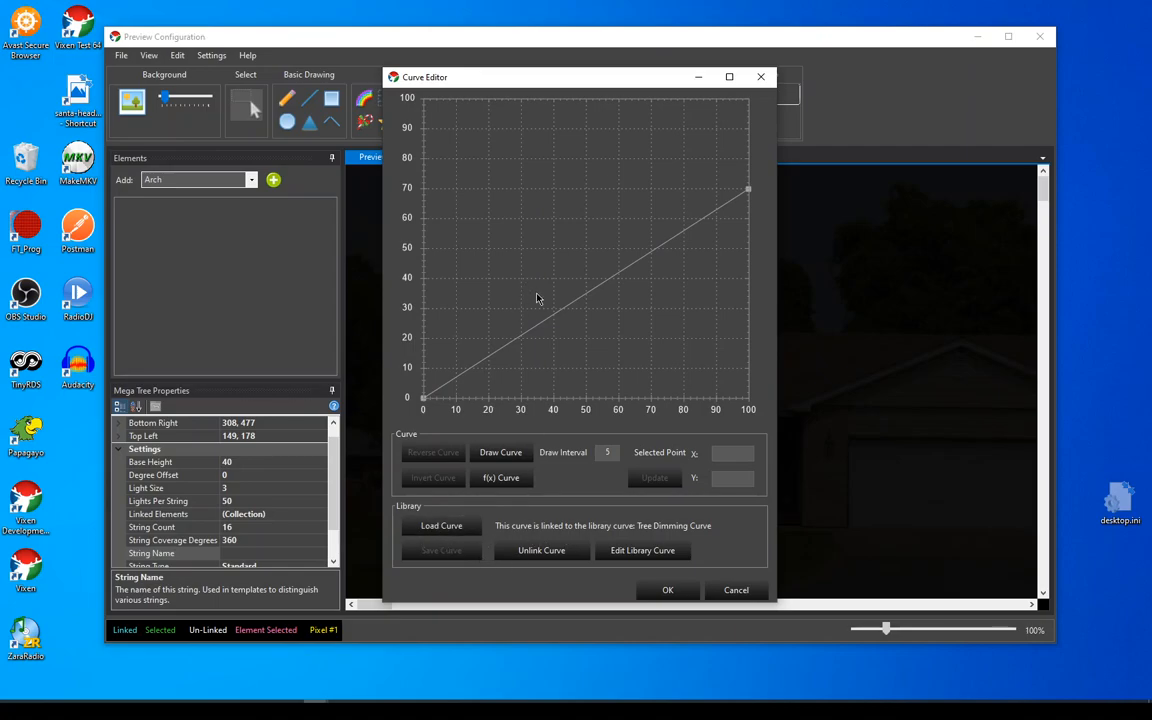
mouse_move(572, 468)
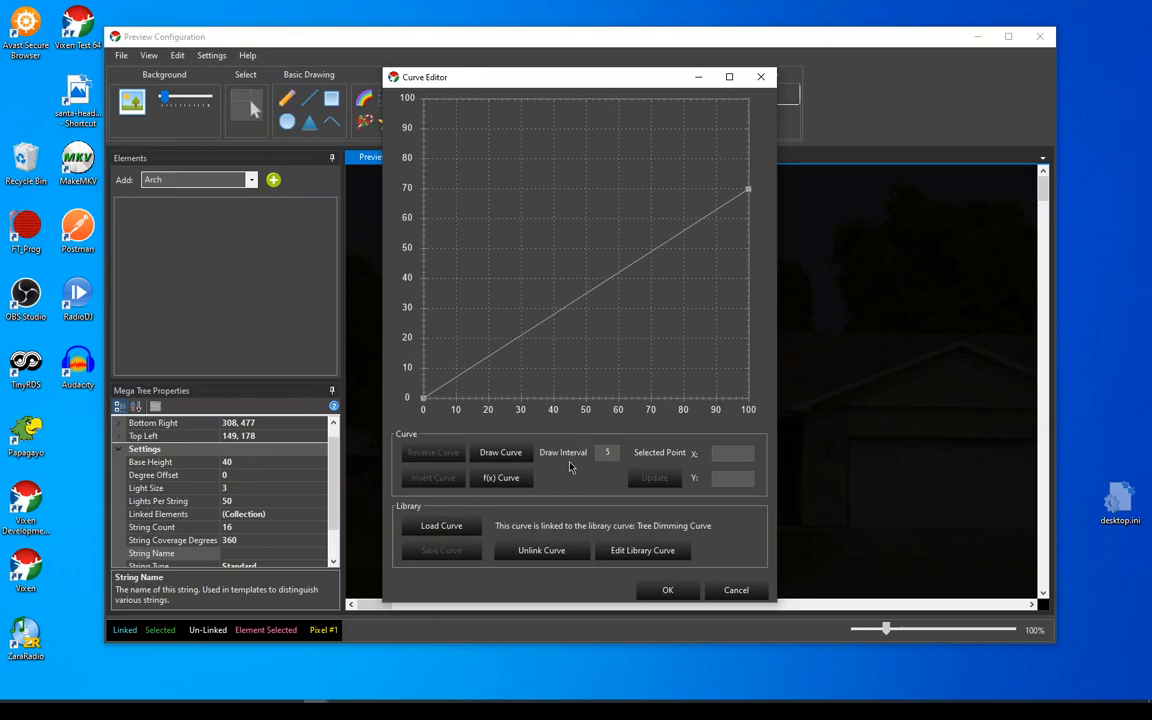
mouse_move(480, 432)
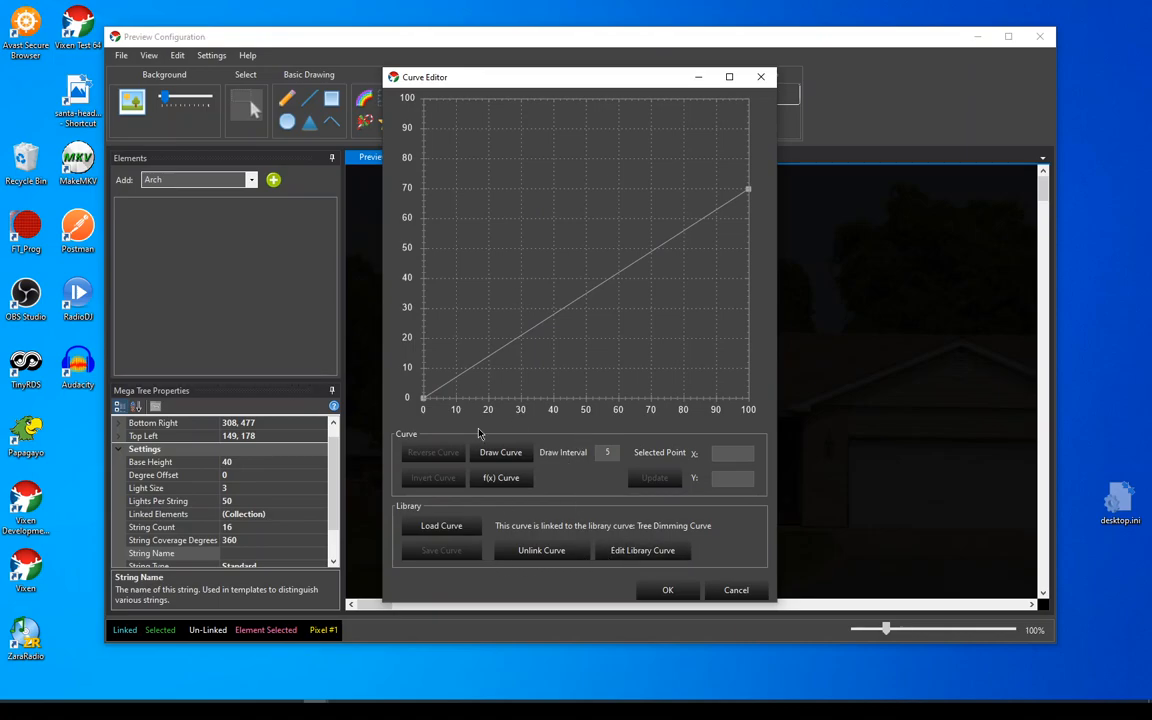
mouse_move(584, 288)
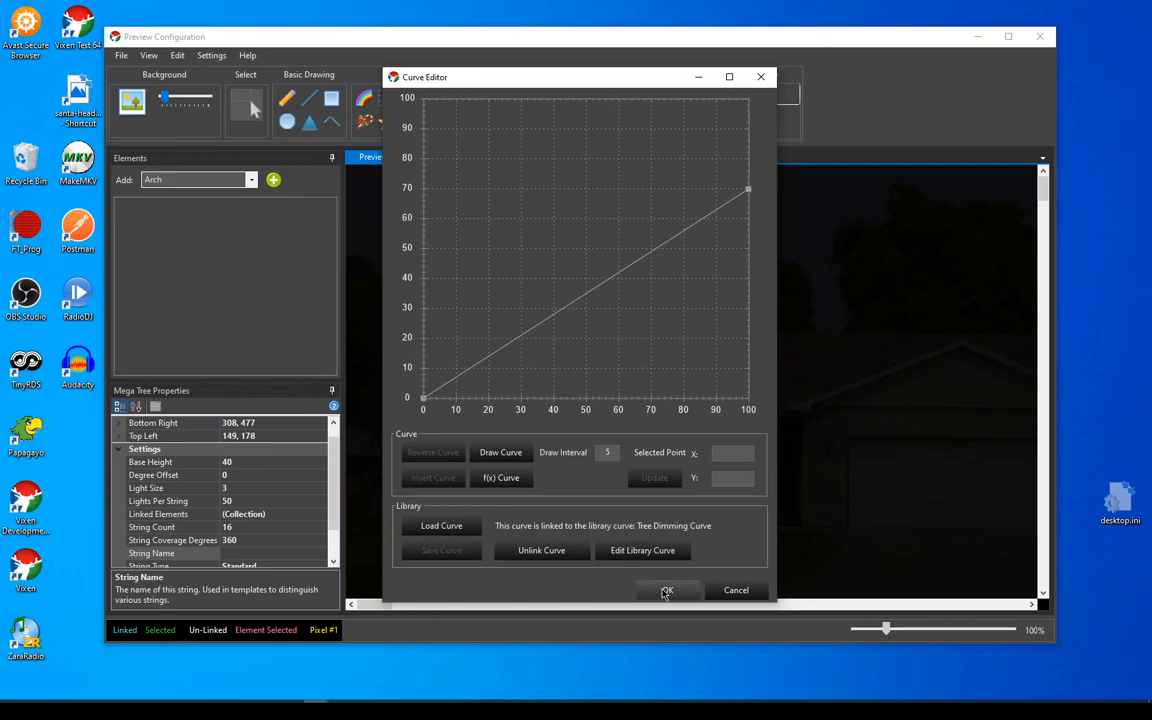
Insert a new dimming curve after each element, creating 800 dimming curves, and acknowledge the summary
left_click(668, 590)
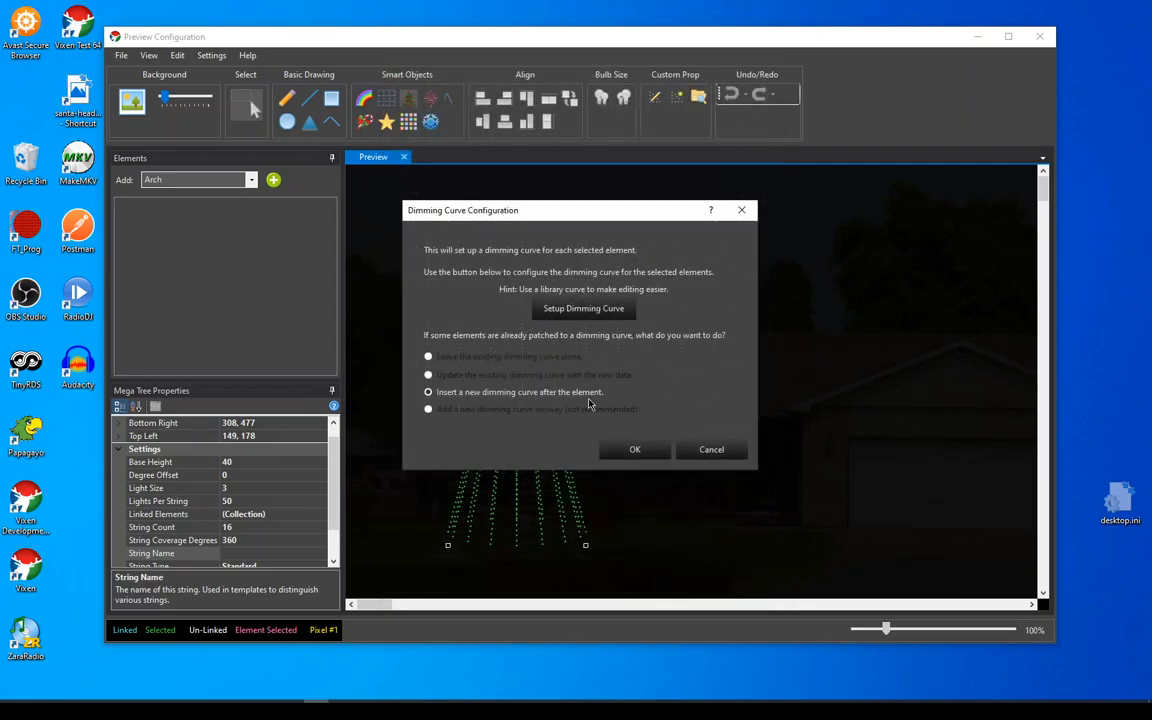
left_click(428, 392)
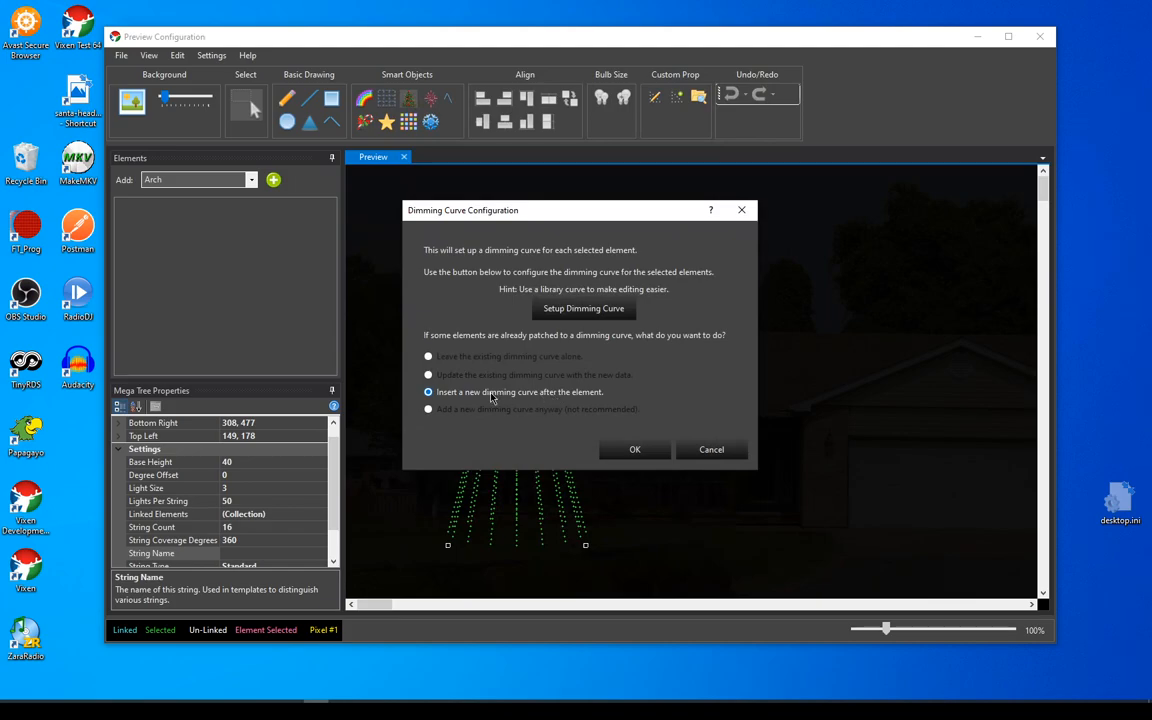
mouse_move(610, 398)
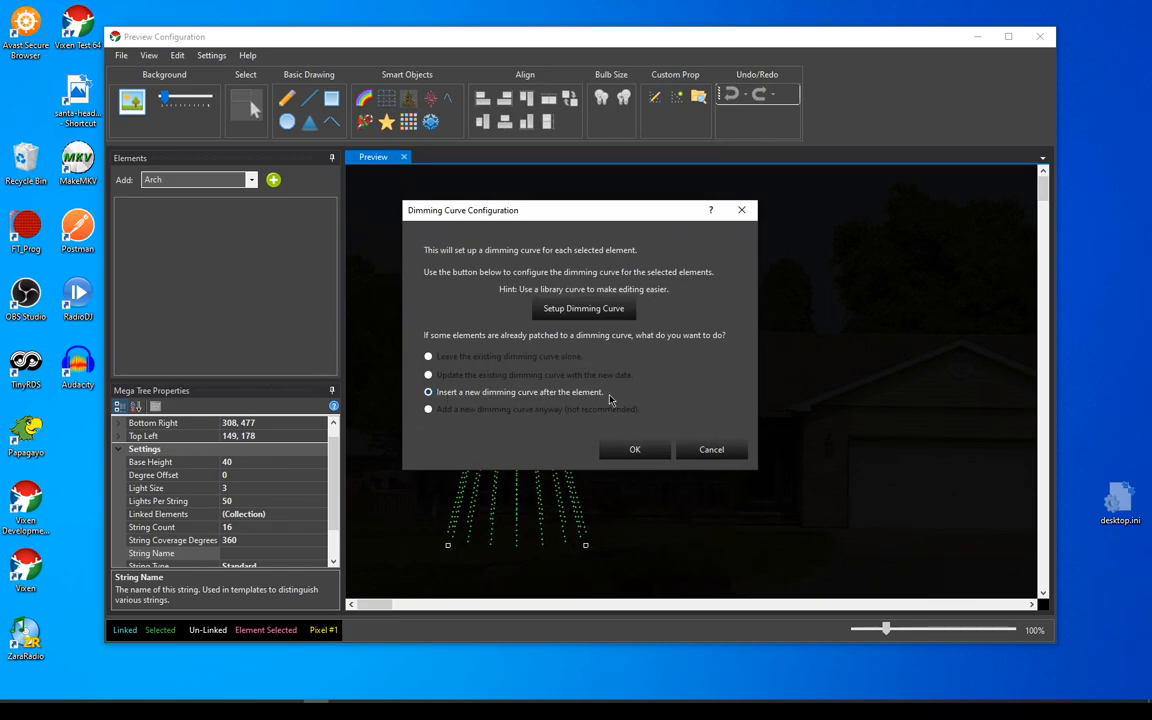
mouse_move(490, 430)
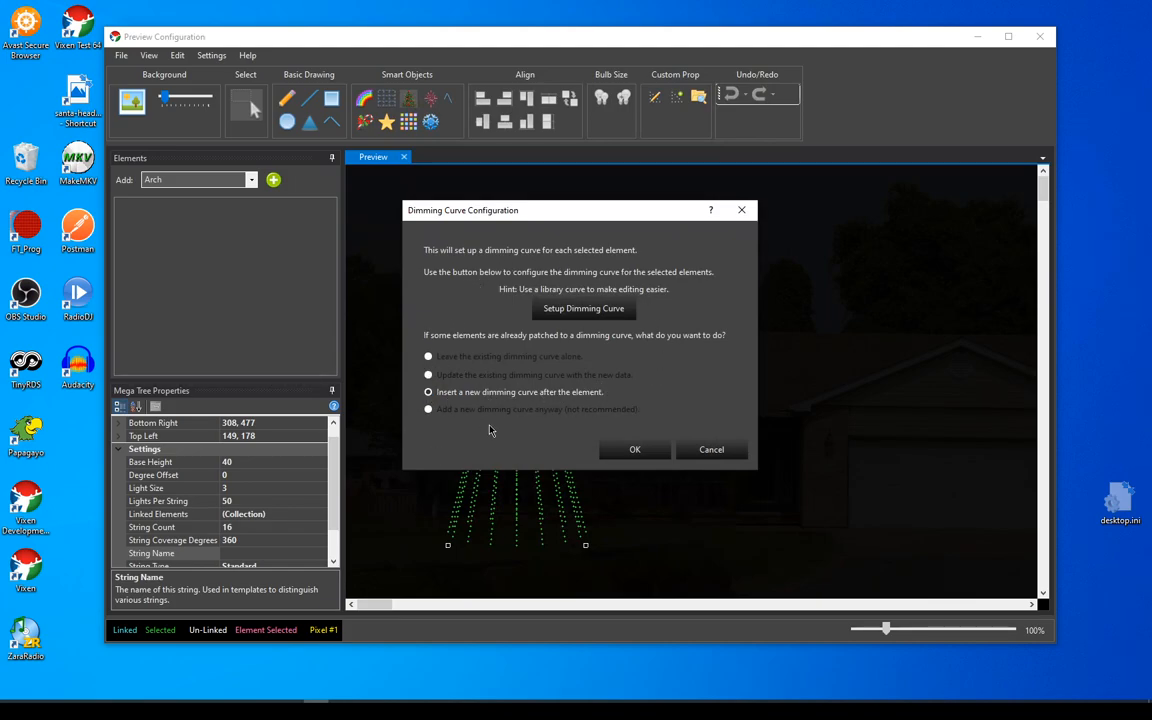
mouse_move(476, 262)
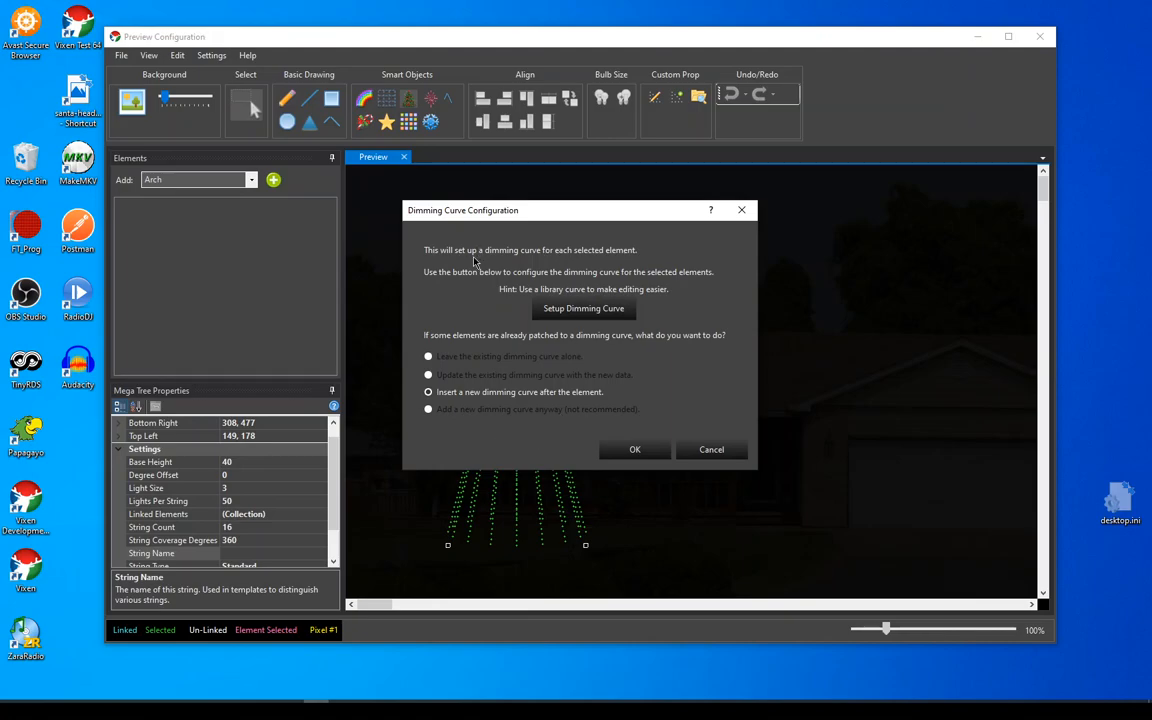
mouse_move(500, 340)
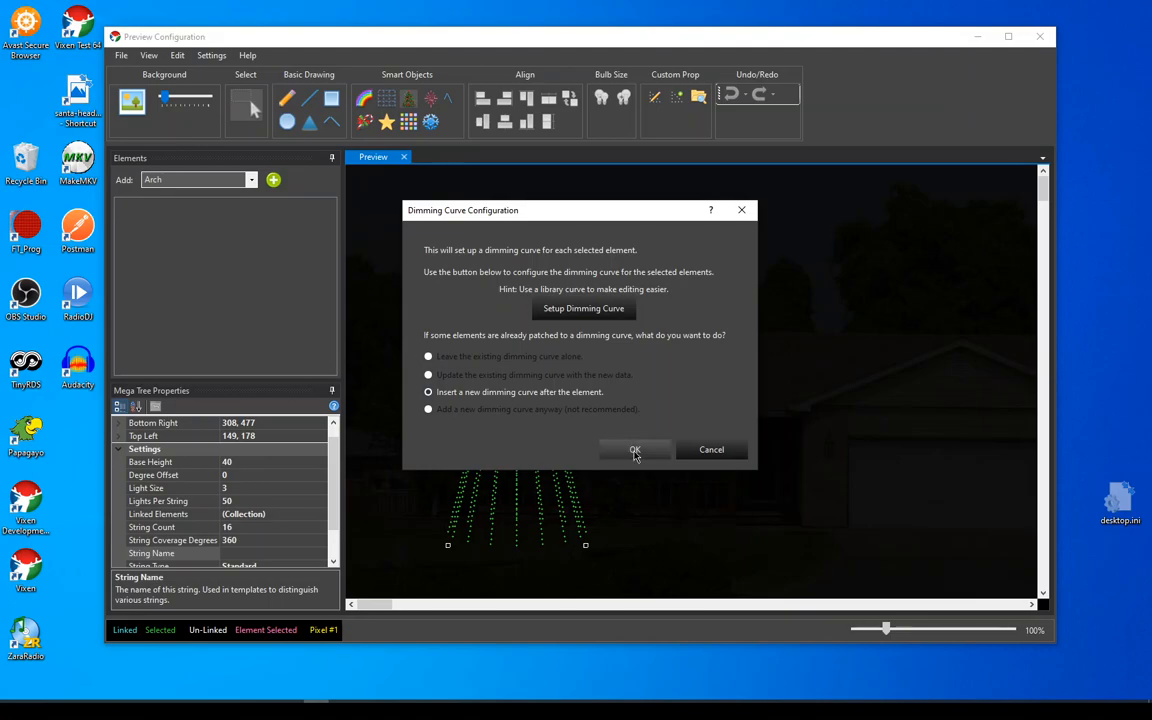
left_click(636, 448)
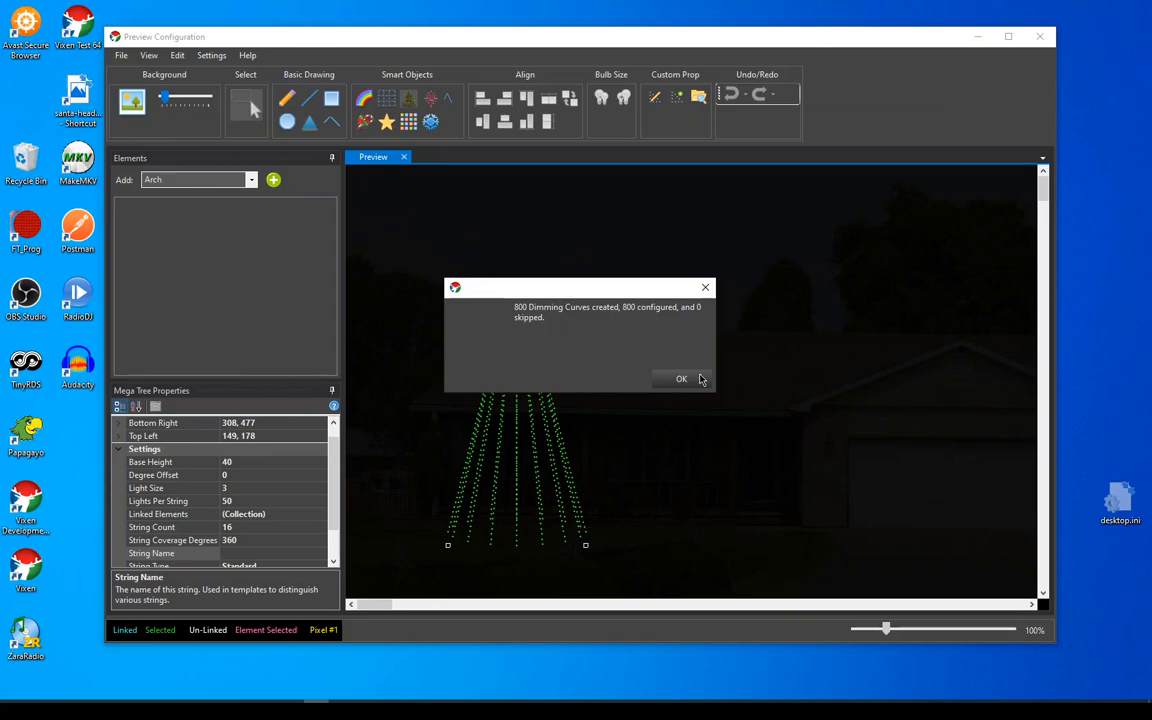
left_click(680, 380)
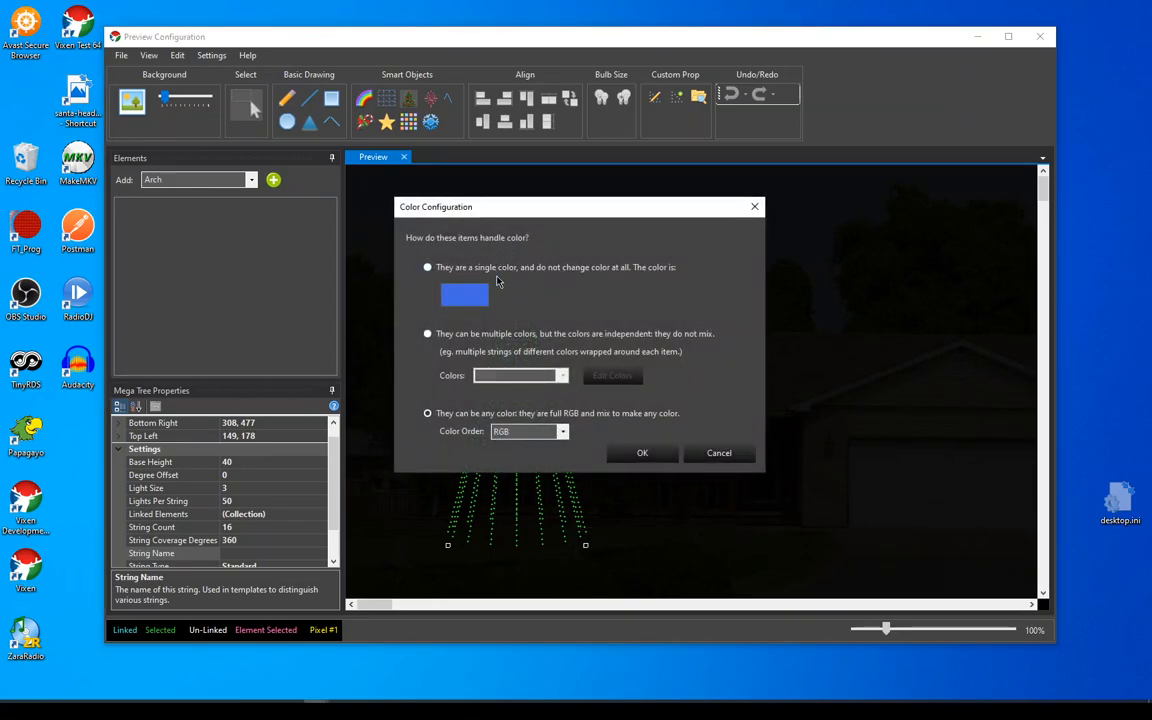
mouse_move(670, 300)
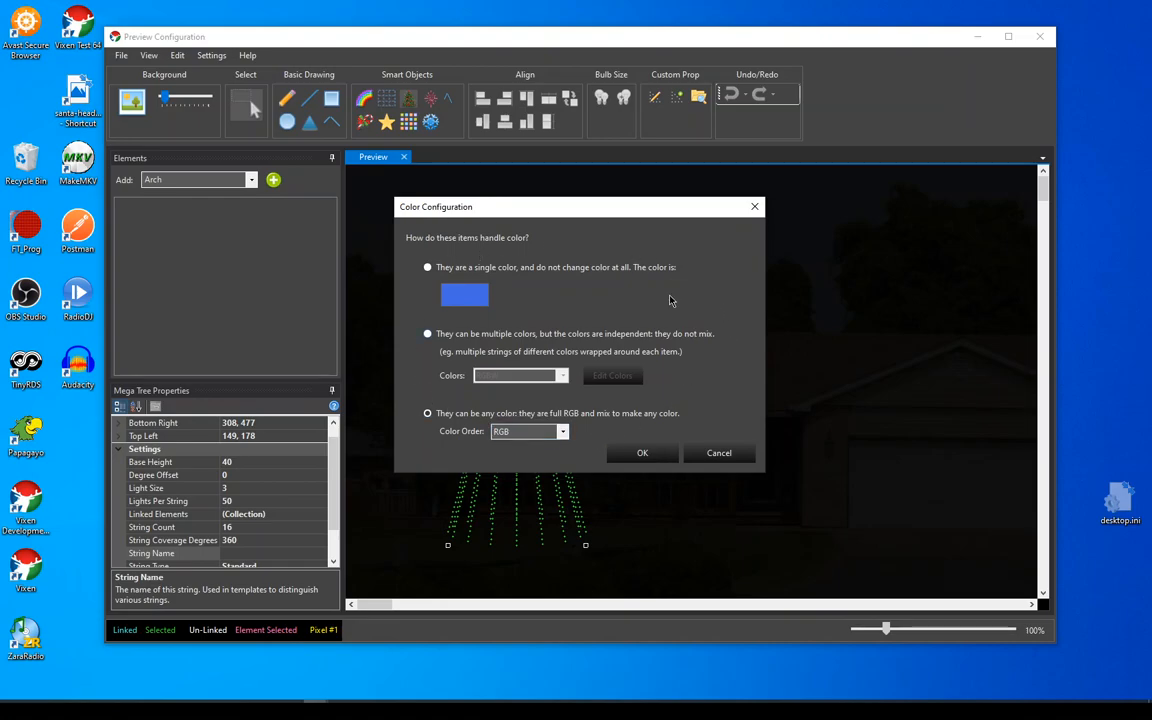
mouse_move(460, 380)
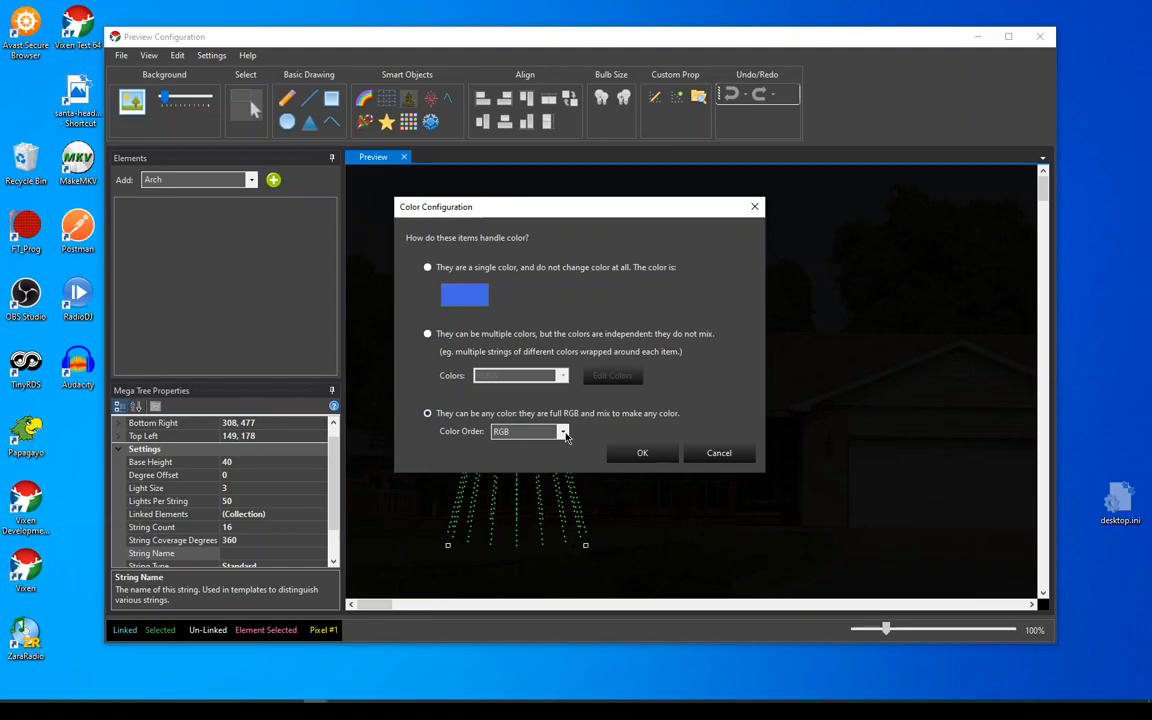
Keep Color Order as RGB for any-colour pixels, adding 800 colour properties and filters
left_click(564, 432)
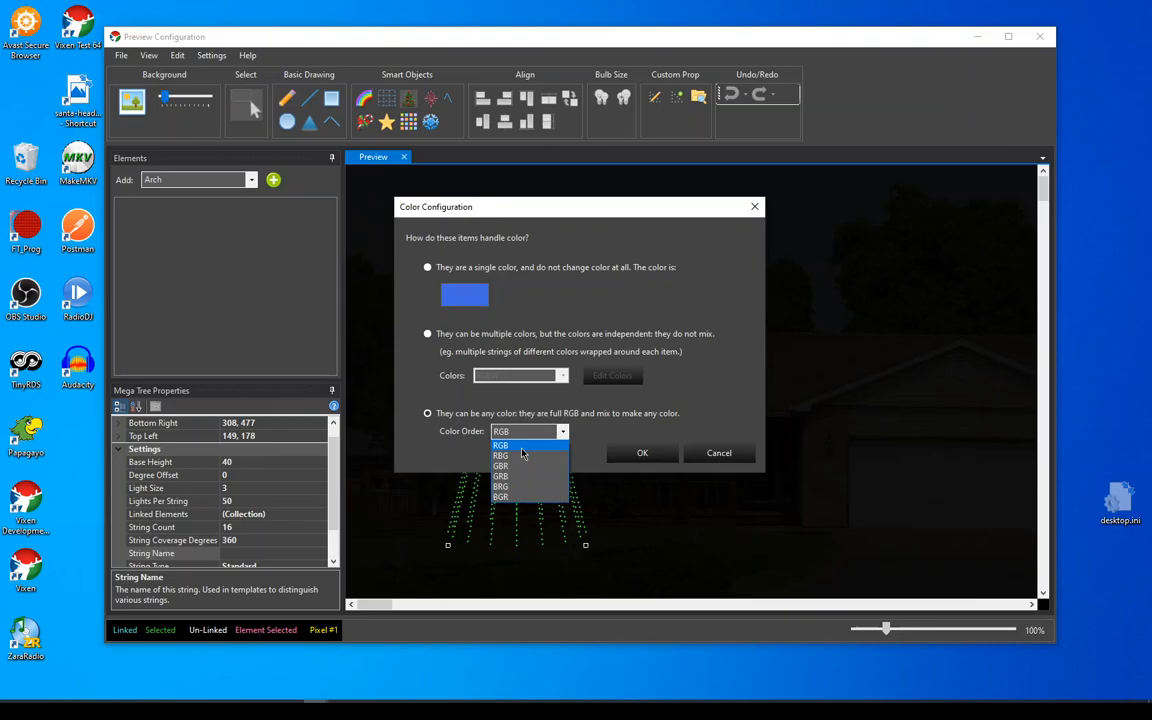
left_click(500, 444)
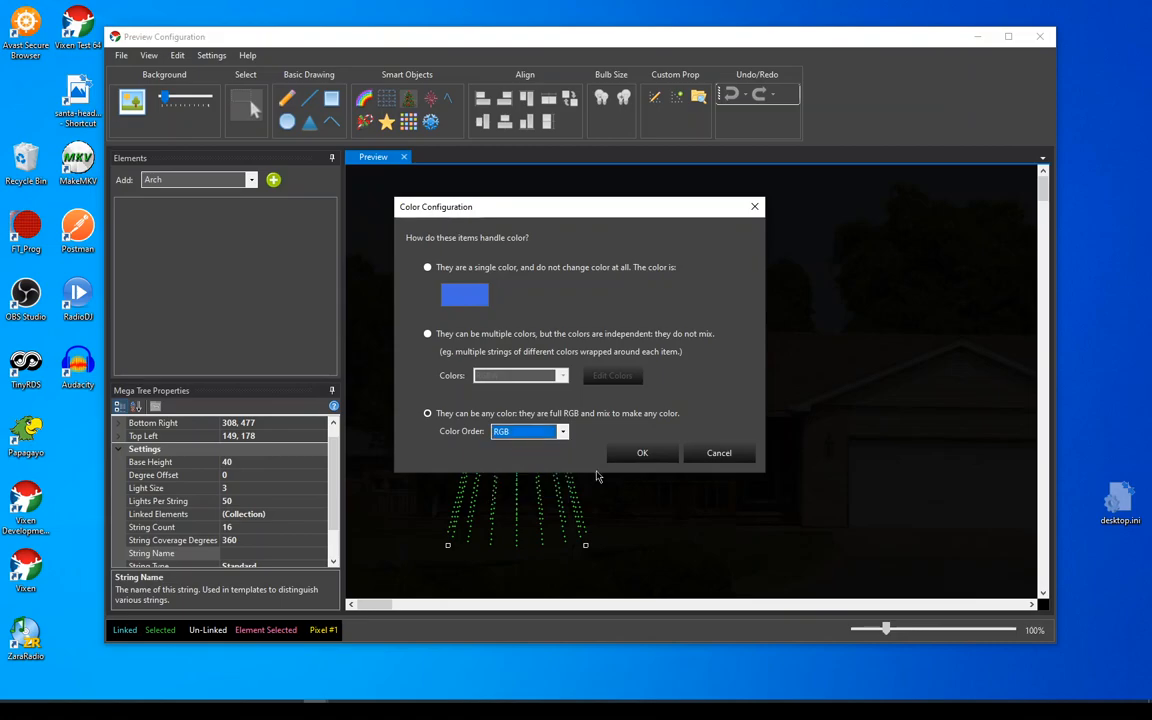
mouse_move(648, 450)
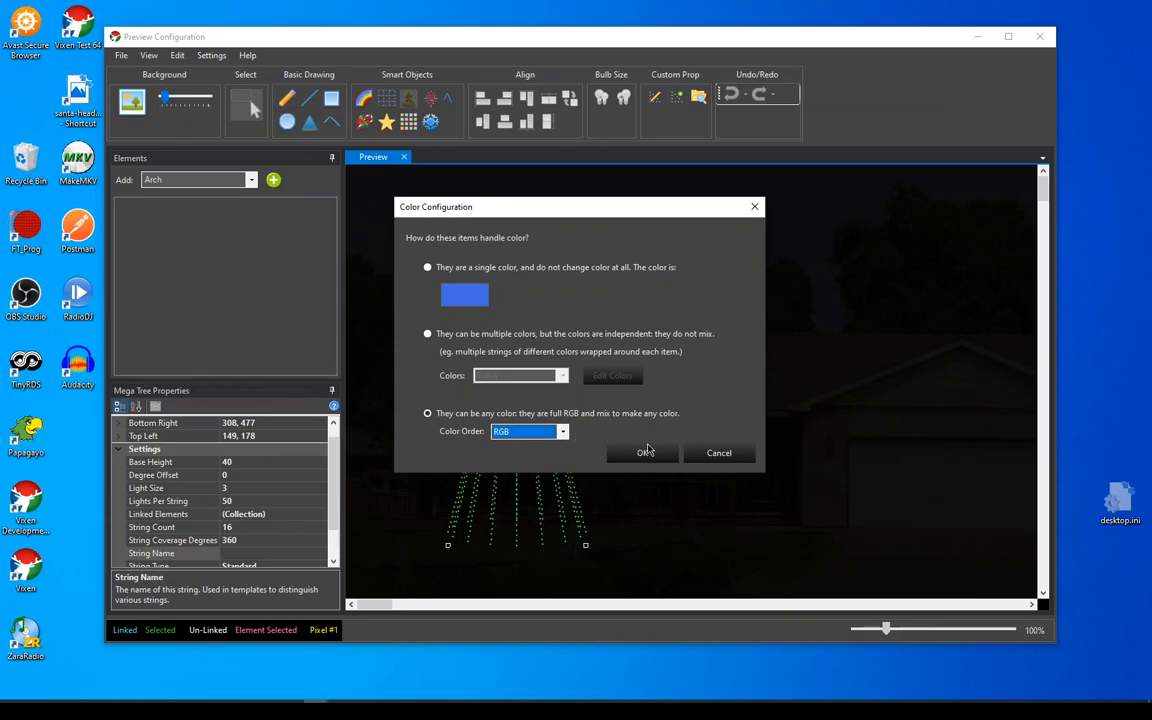
left_click(642, 452)
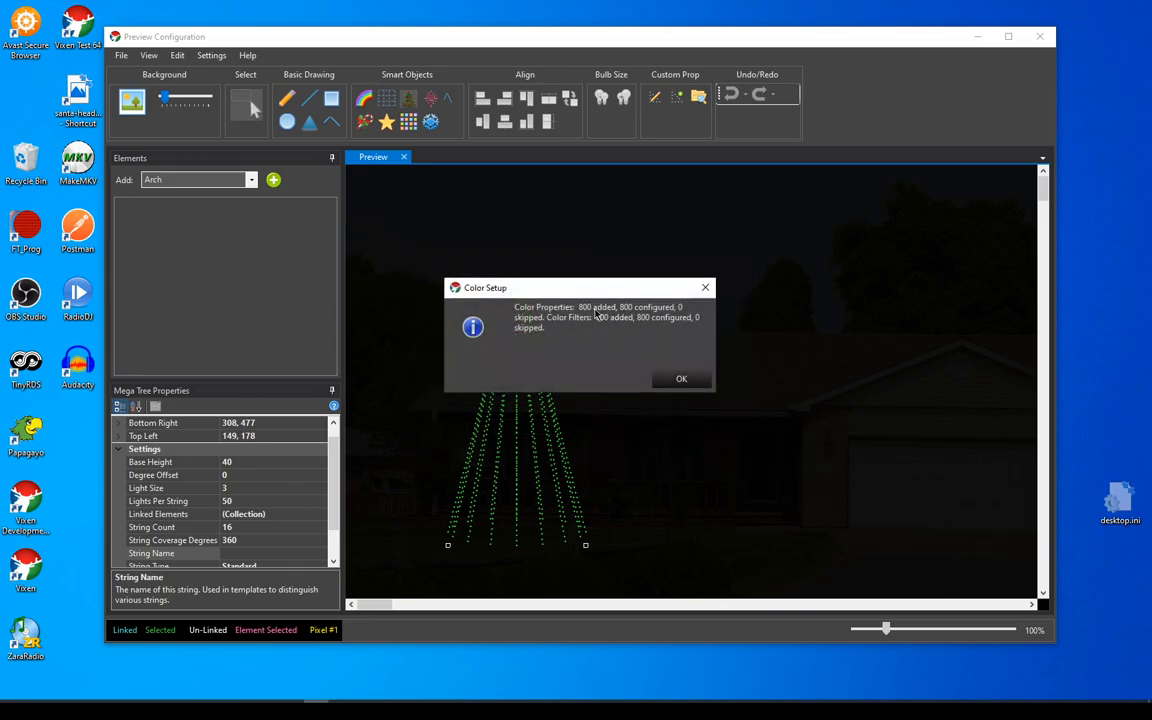
mouse_move(572, 322)
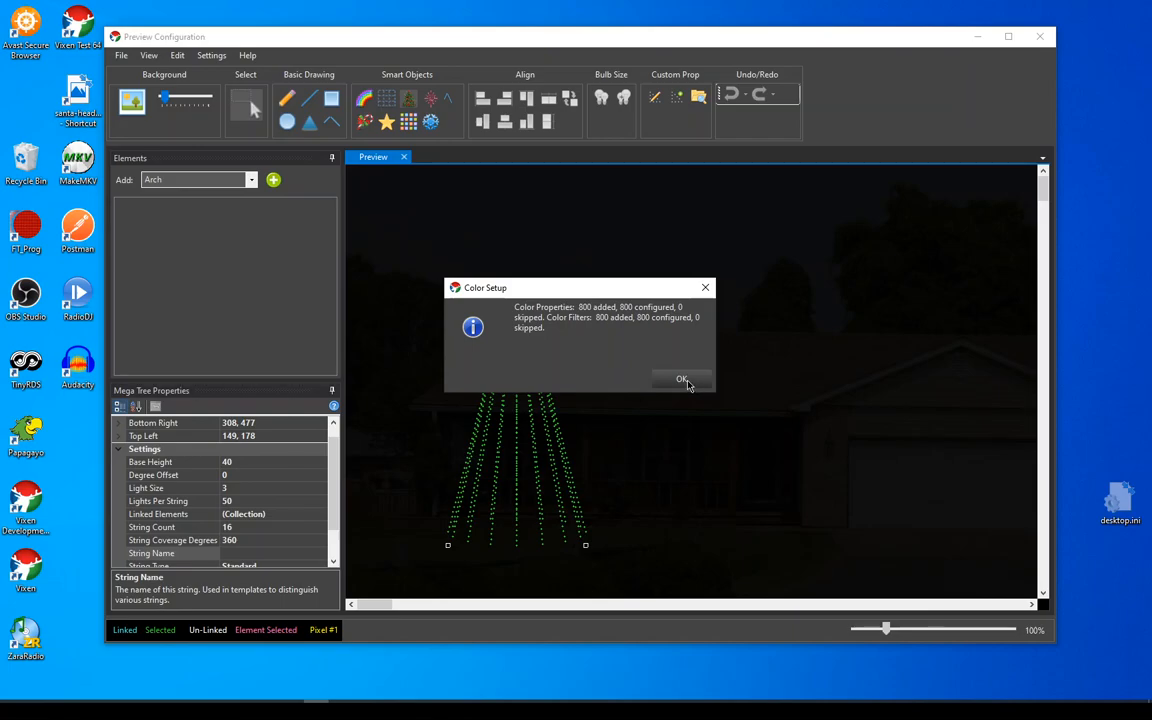
left_click(680, 380)
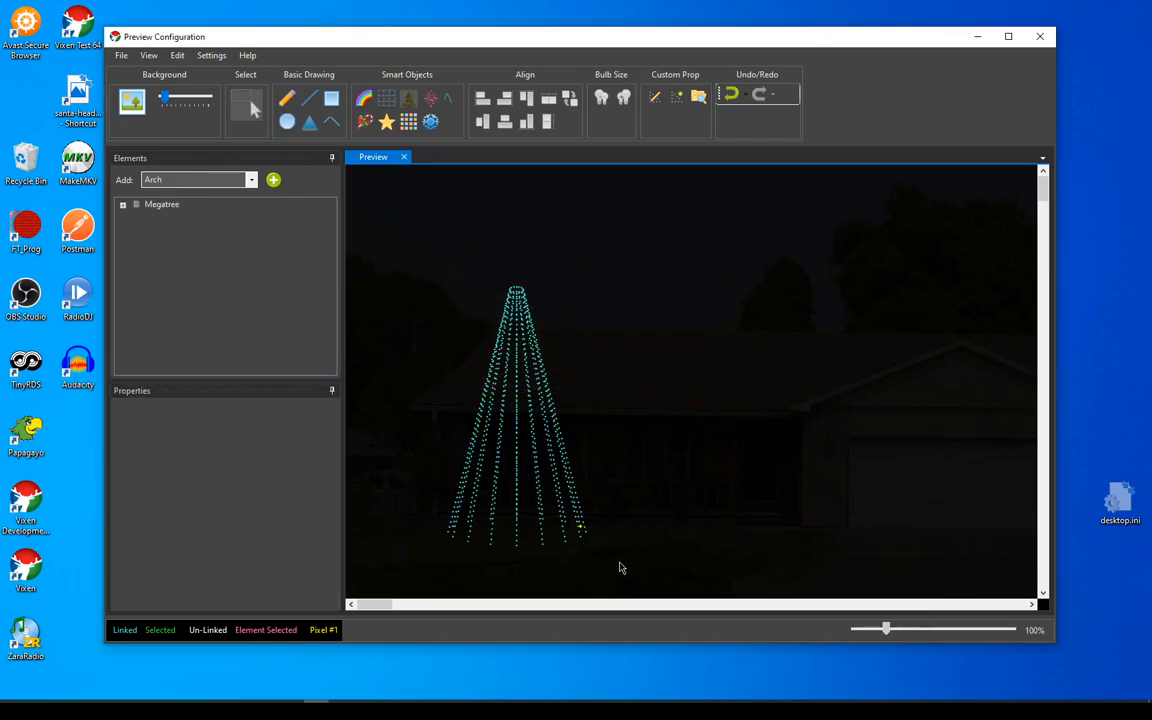
mouse_move(492, 556)
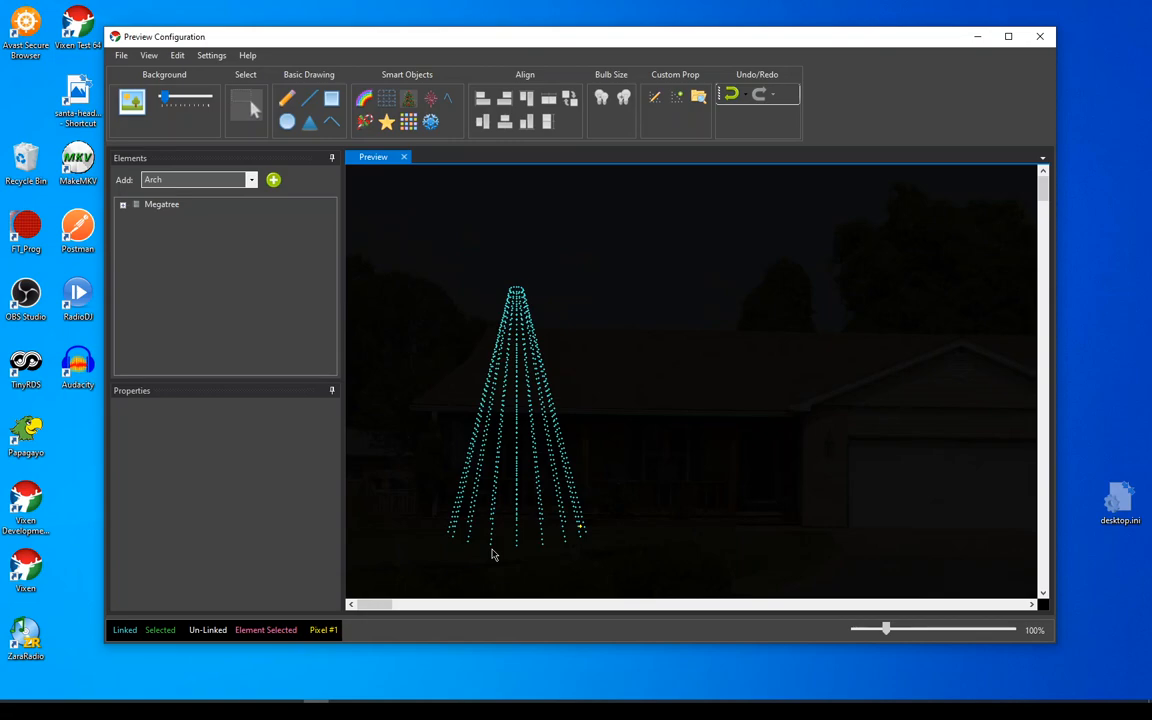
mouse_move(482, 516)
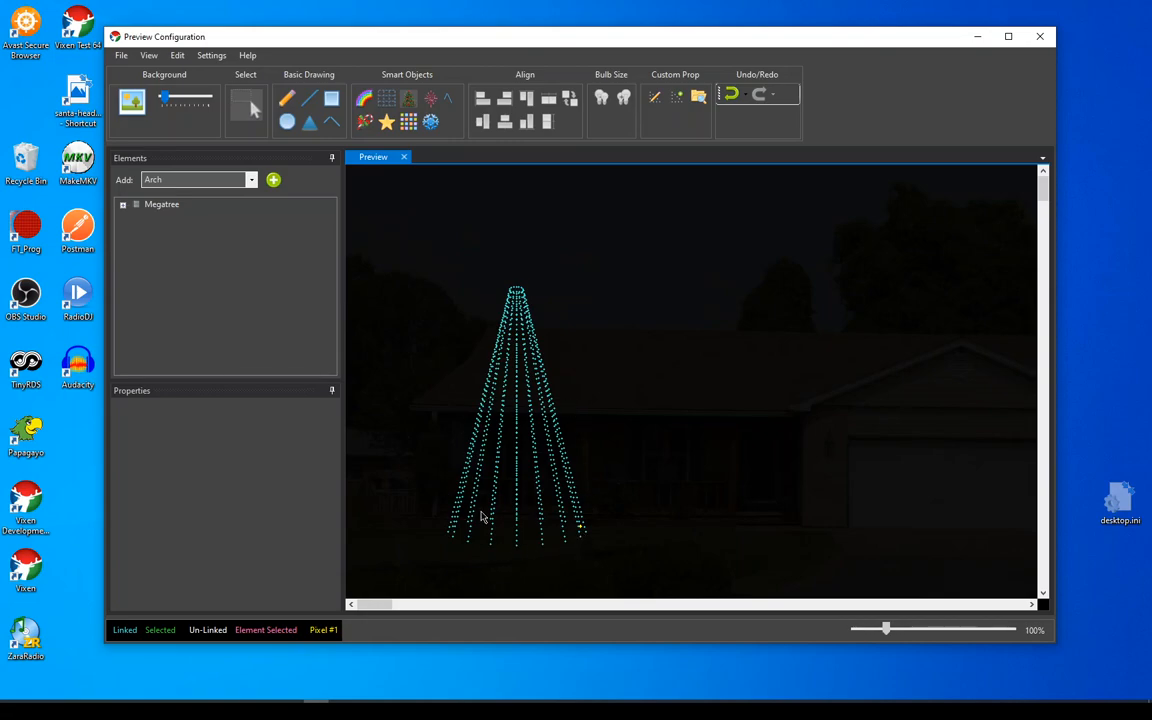
mouse_move(176, 202)
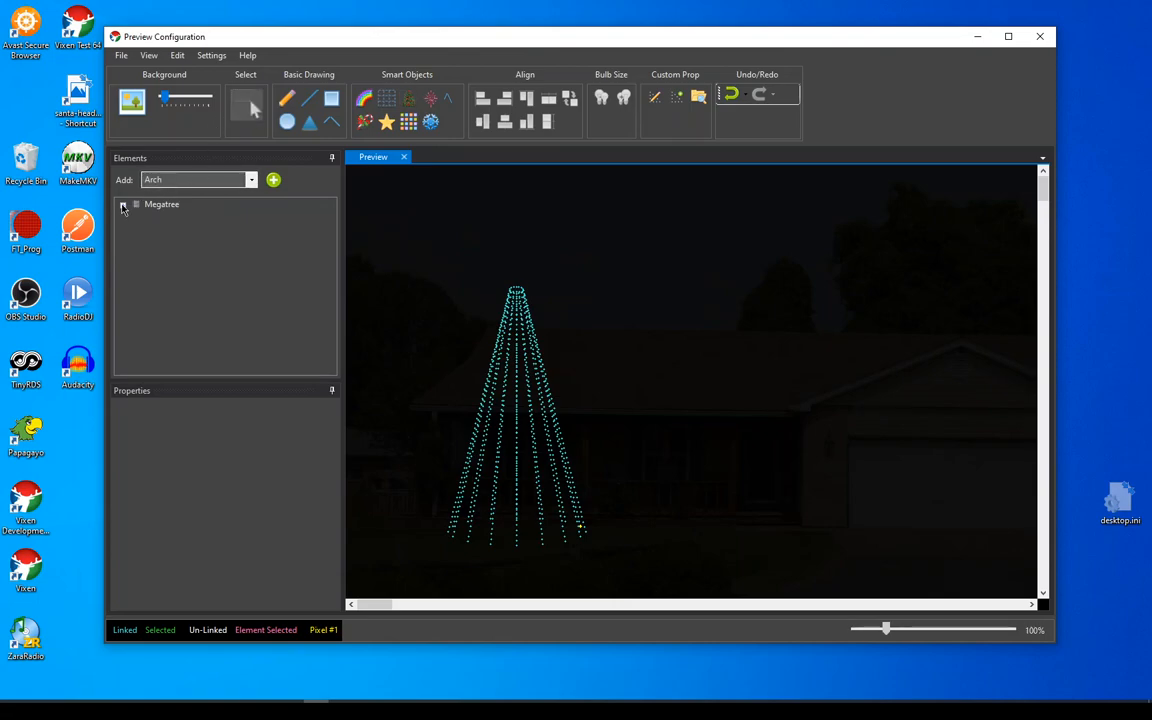
left_click(124, 204)
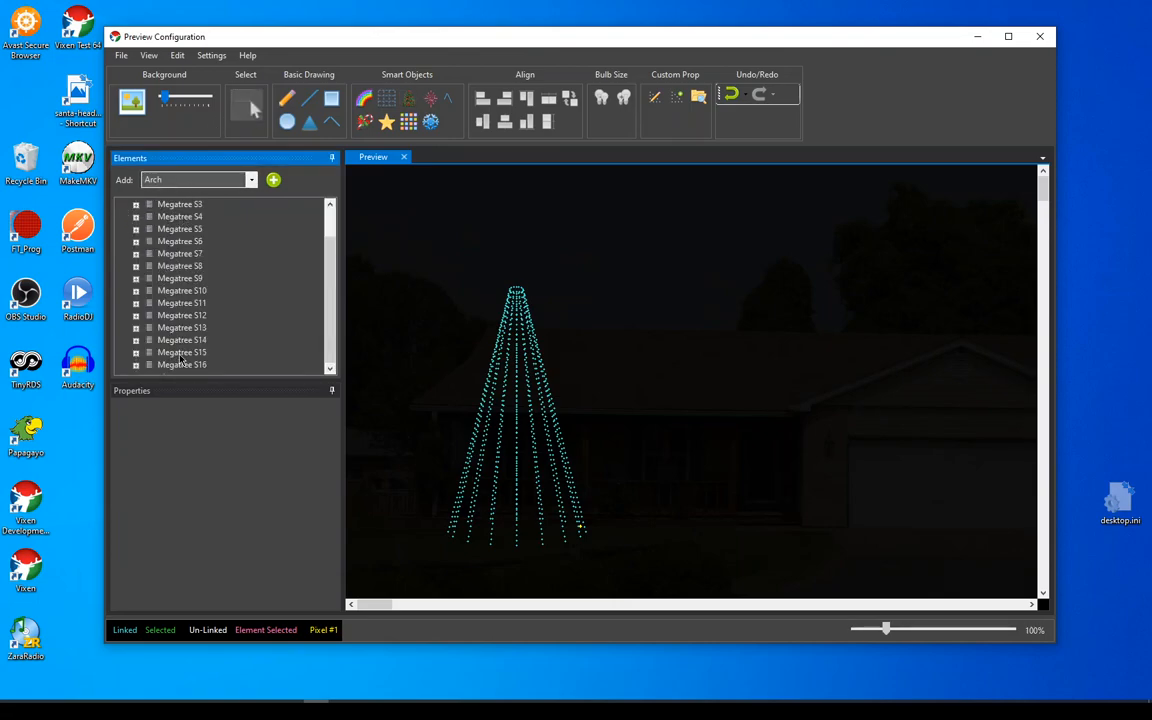
scroll("up", 3)
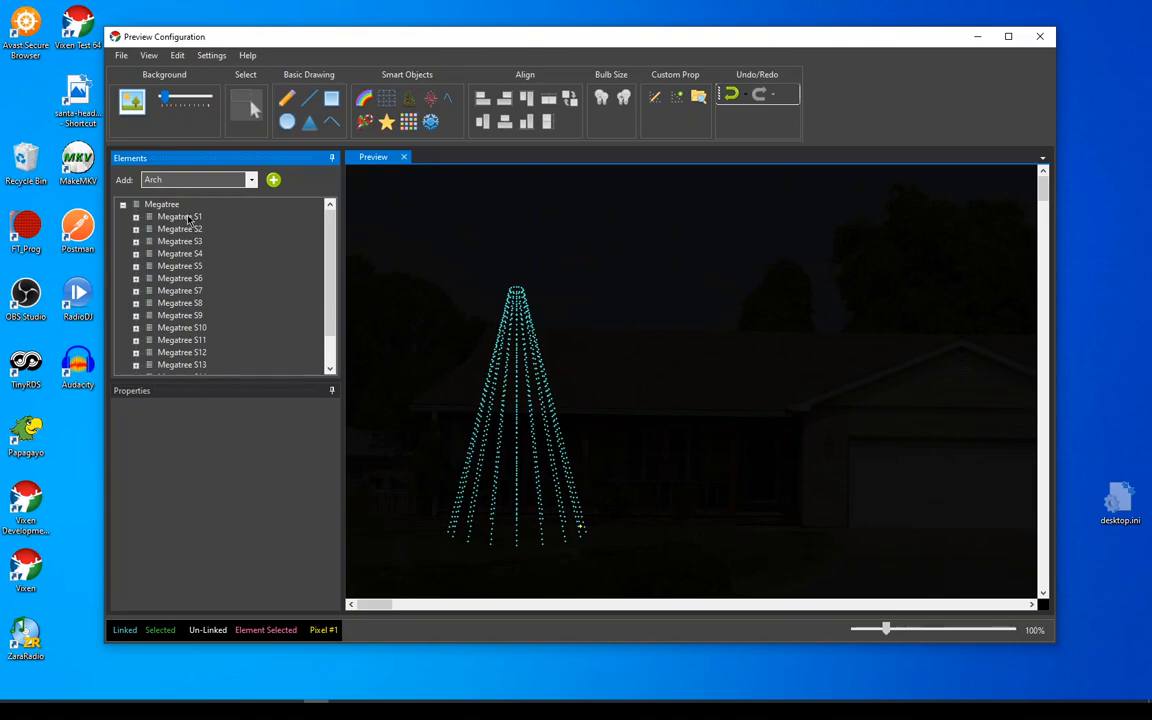
scroll("down", 3)
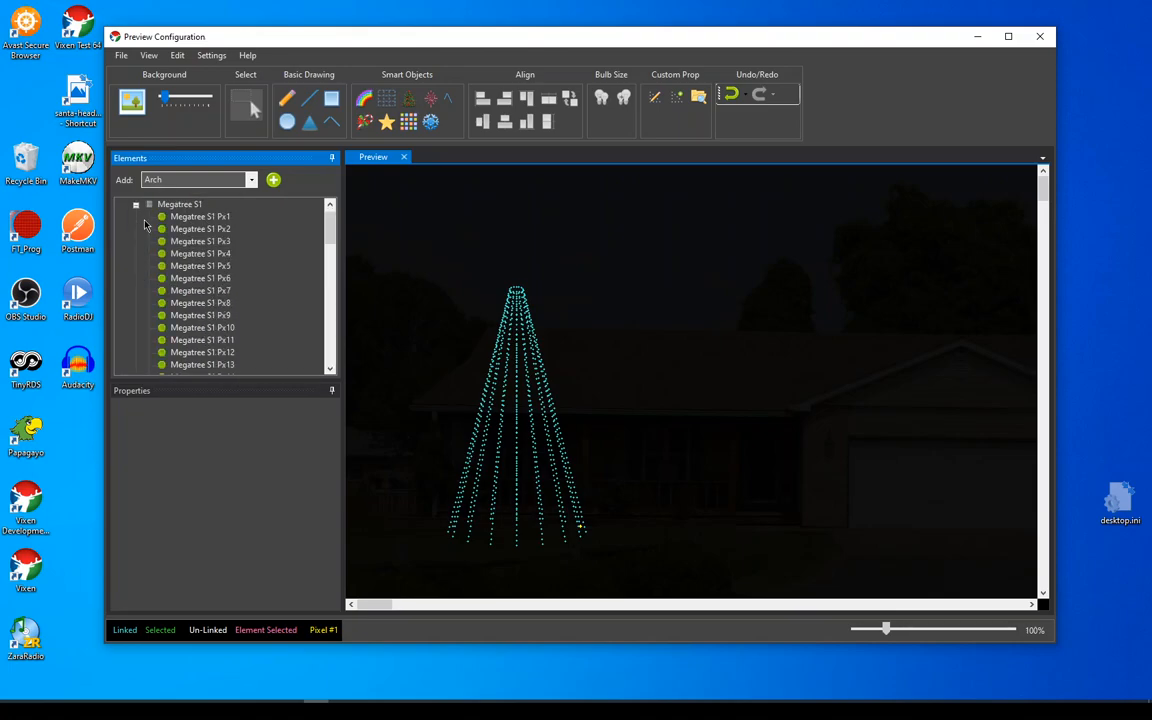
scroll("down", 3)
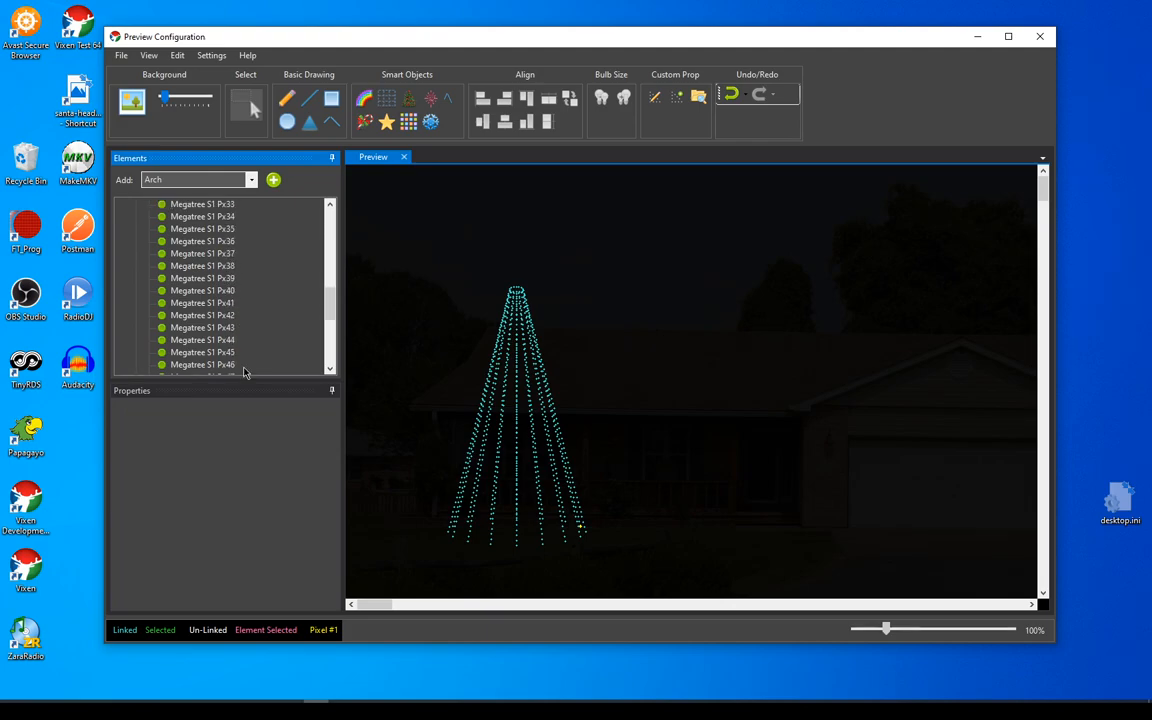
scroll("down", 3)
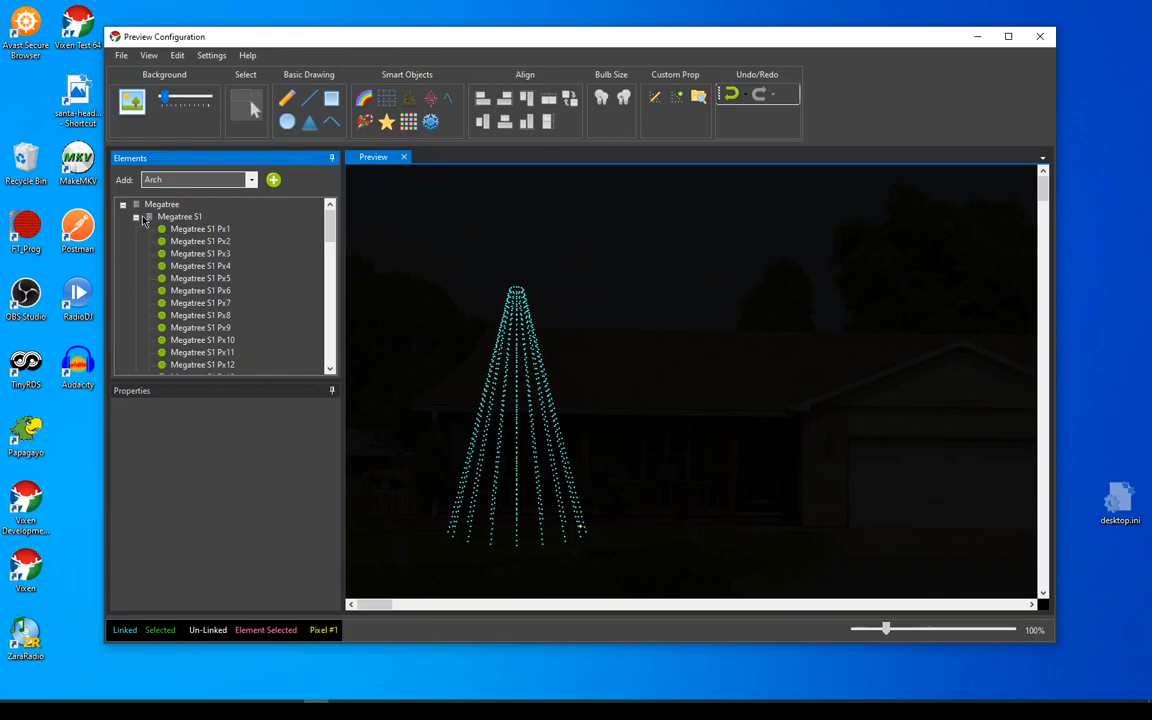
left_click(136, 216)
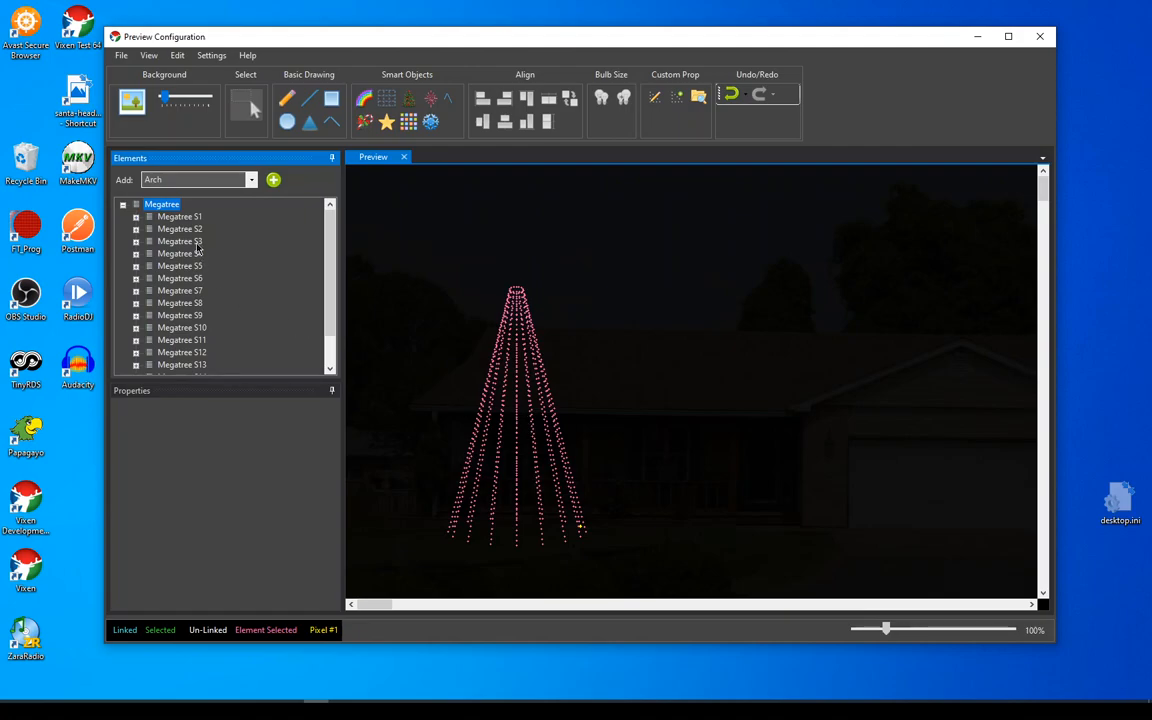
left_click(180, 240)
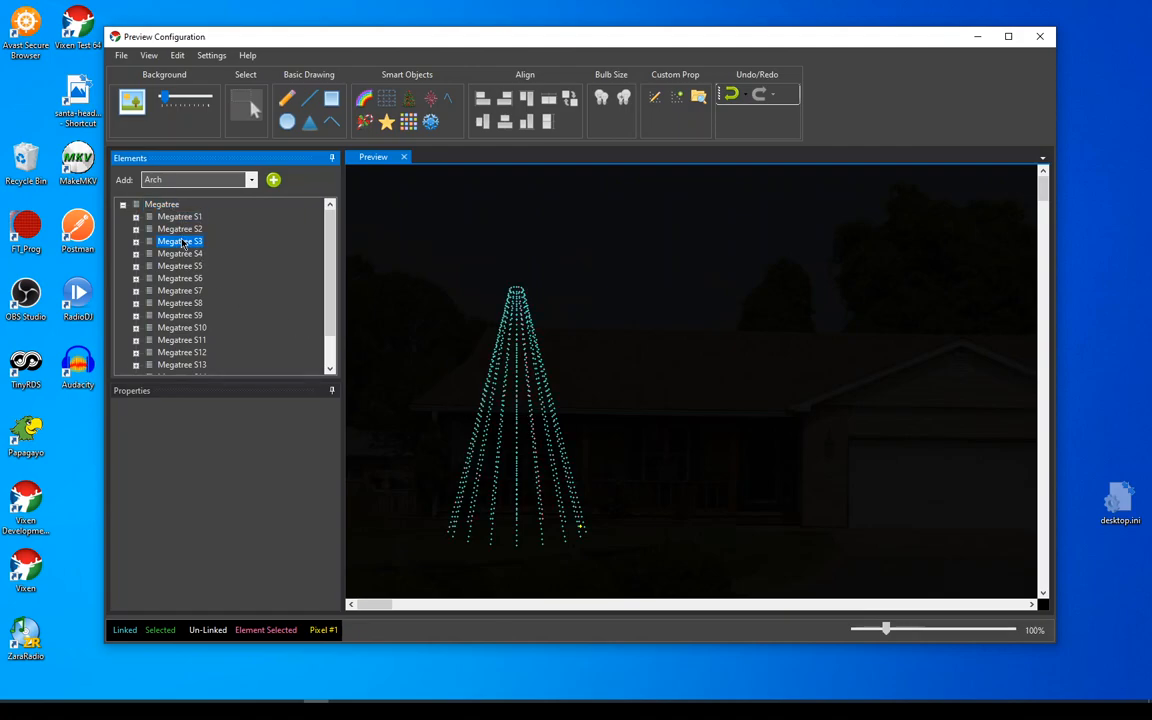
left_click(180, 264)
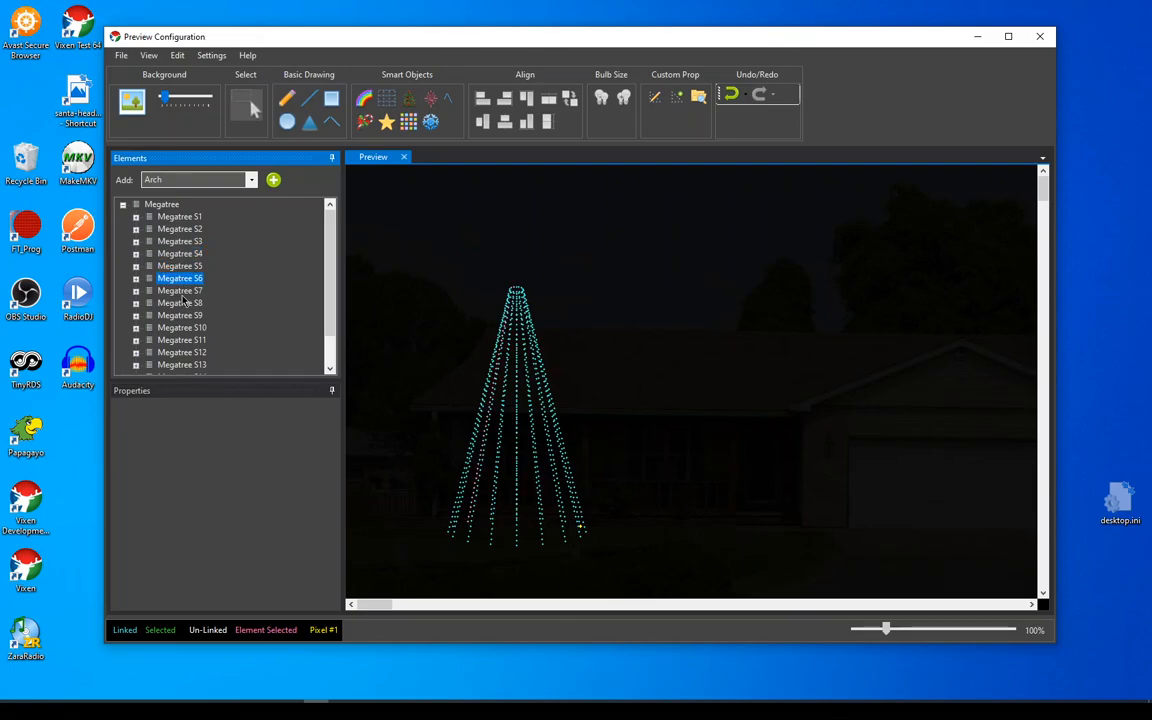
left_click(180, 316)
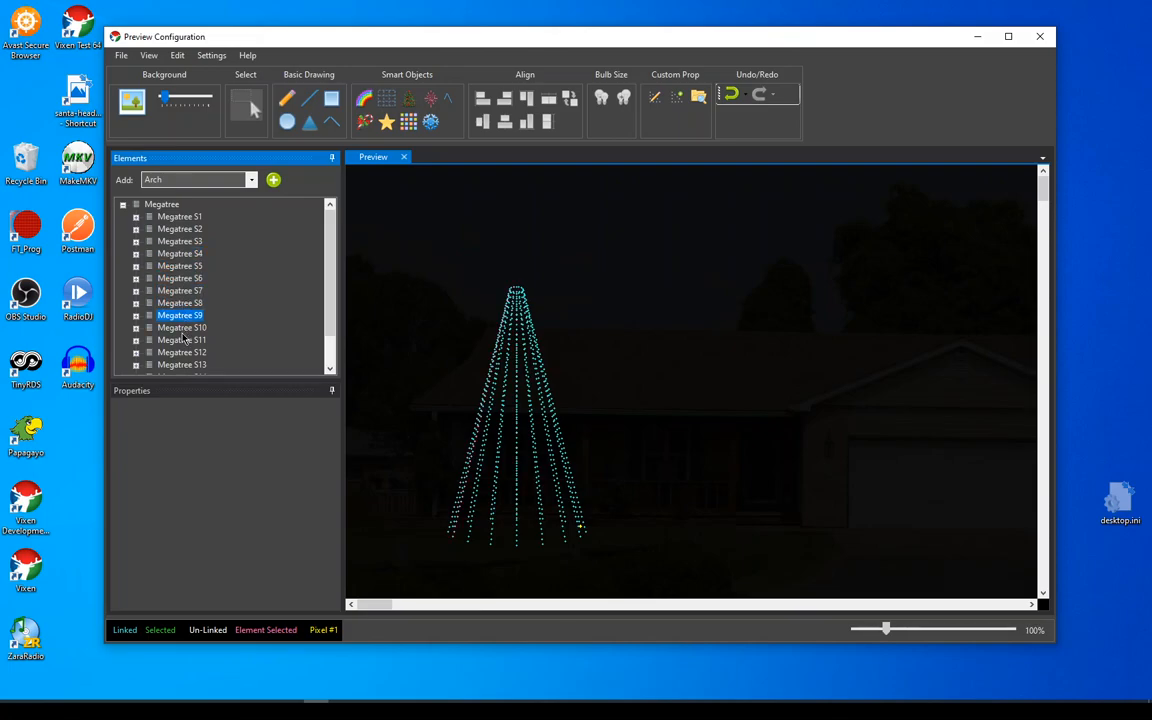
left_click(182, 352)
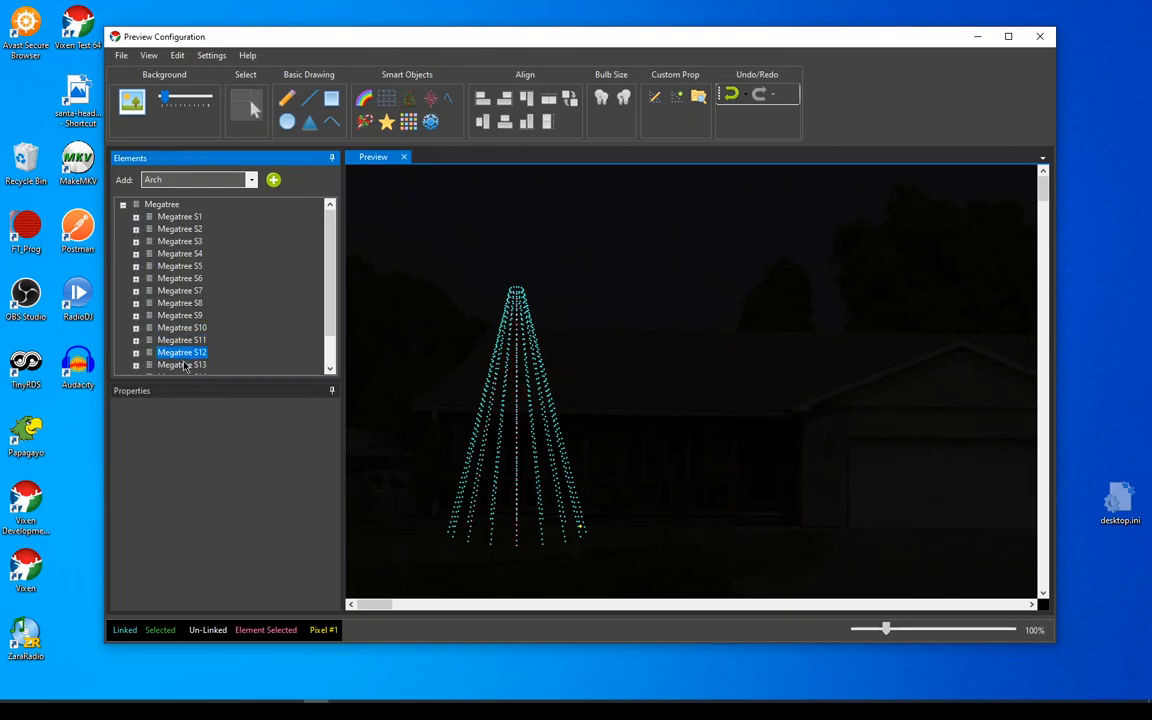
scroll("down", 3)
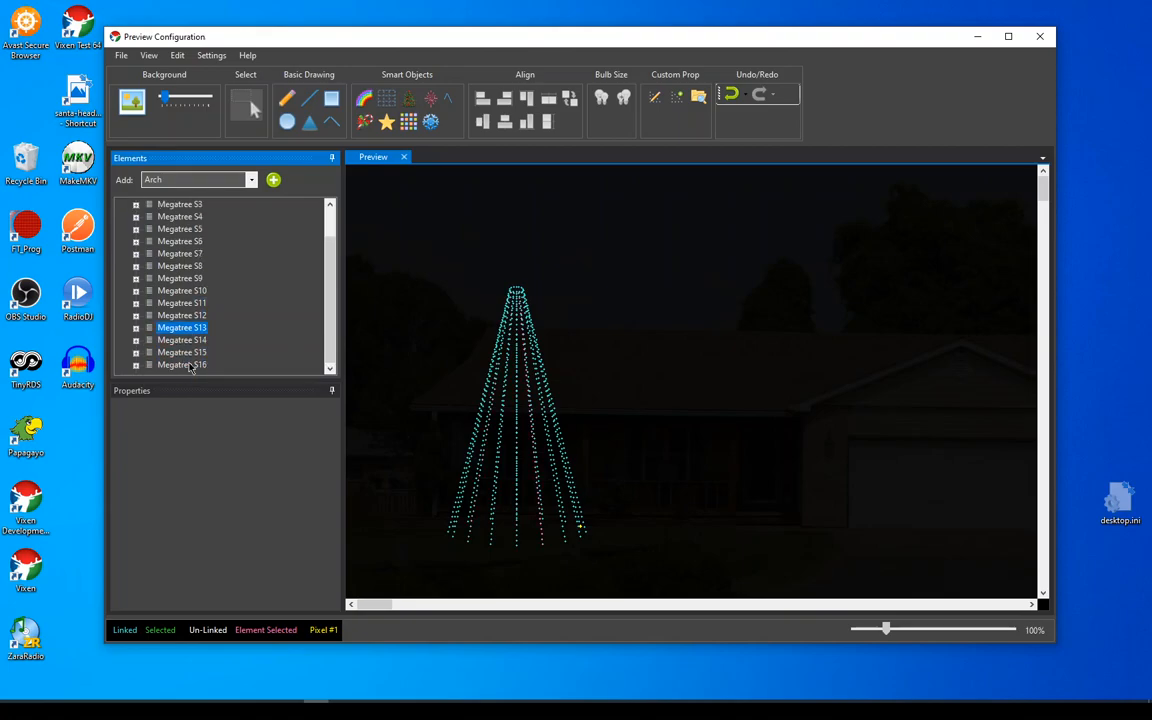
mouse_move(236, 238)
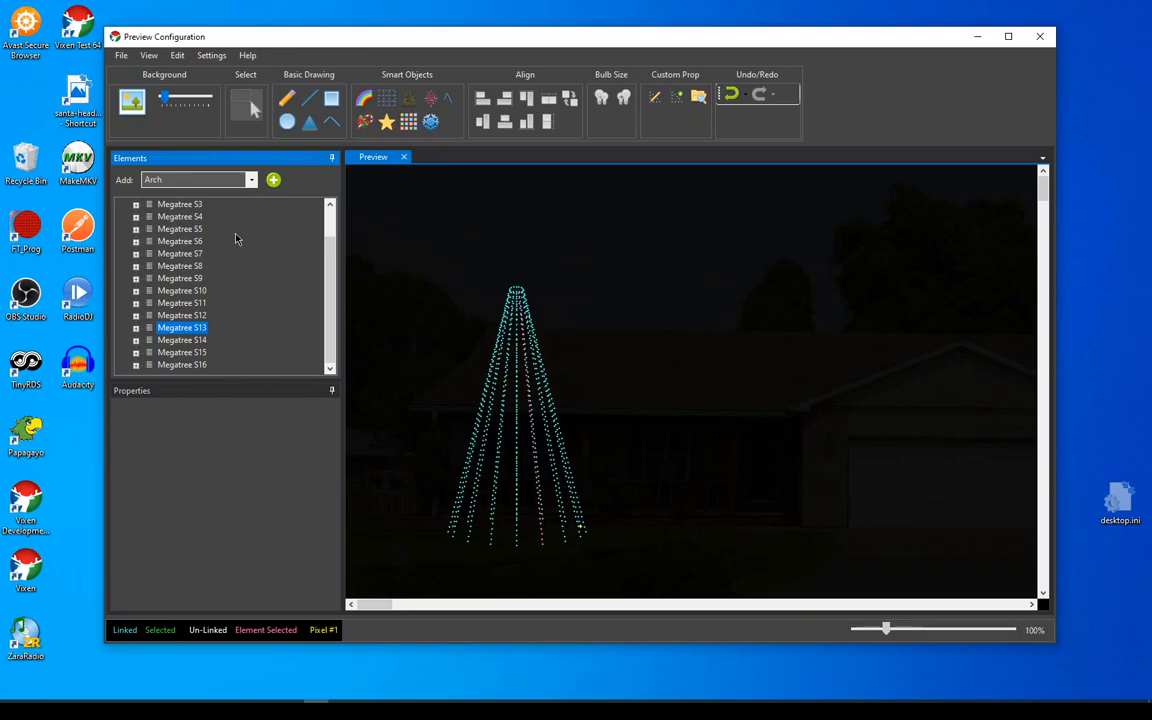
mouse_move(508, 470)
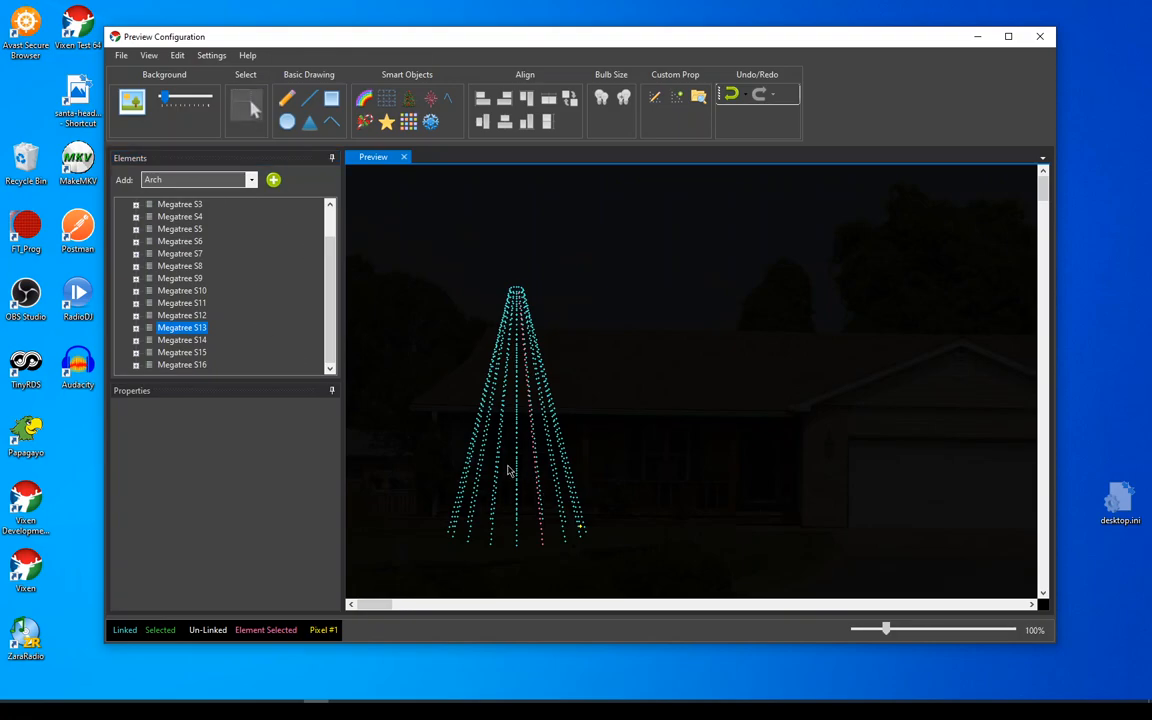
Select the mega tree and set its String Coverage Degrees to 180, degree offset 0
left_click(180, 328)
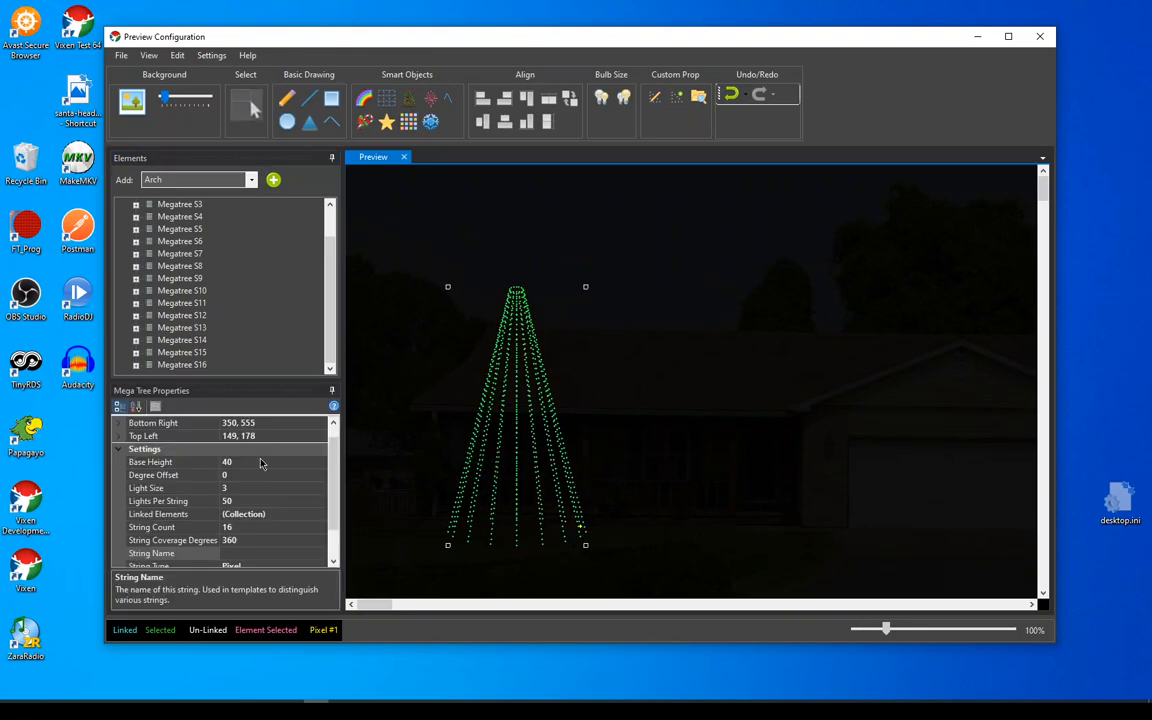
mouse_move(266, 540)
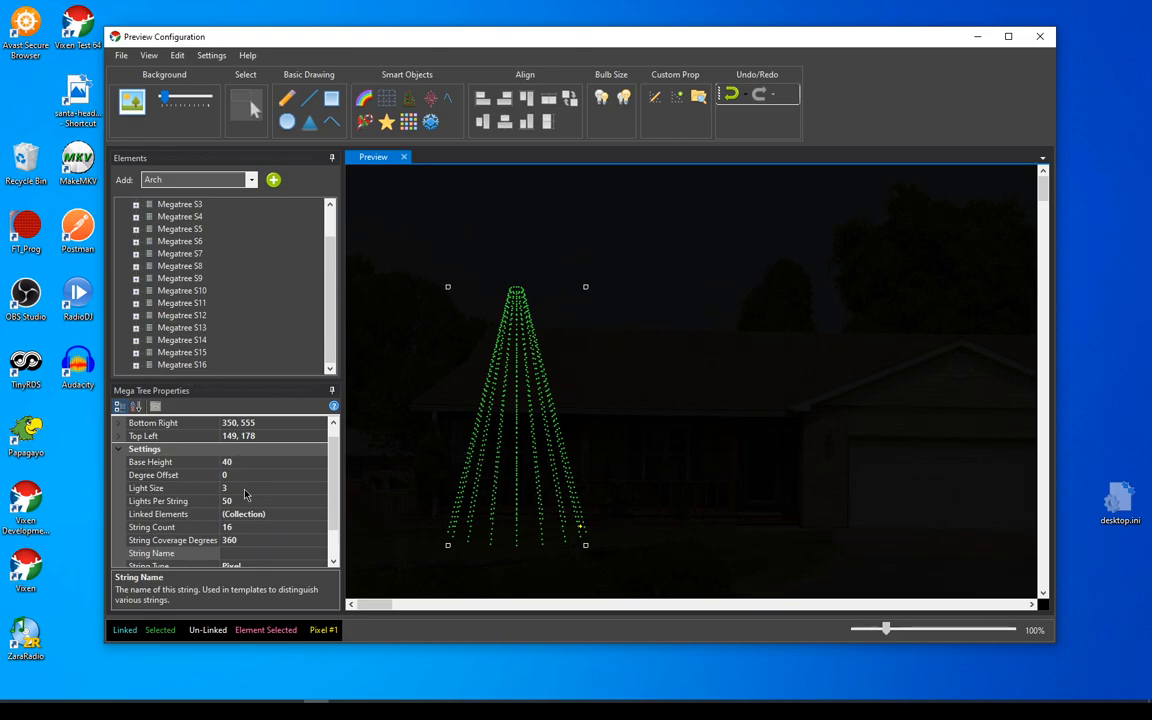
mouse_move(540, 350)
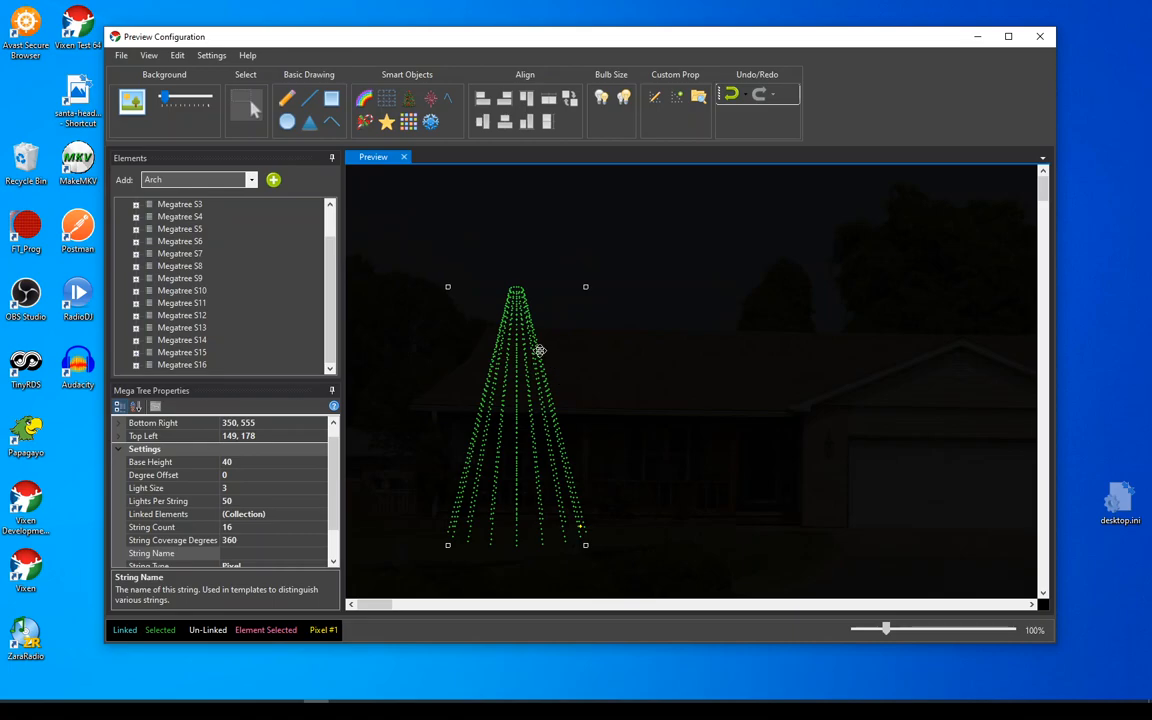
mouse_move(584, 538)
type("90")
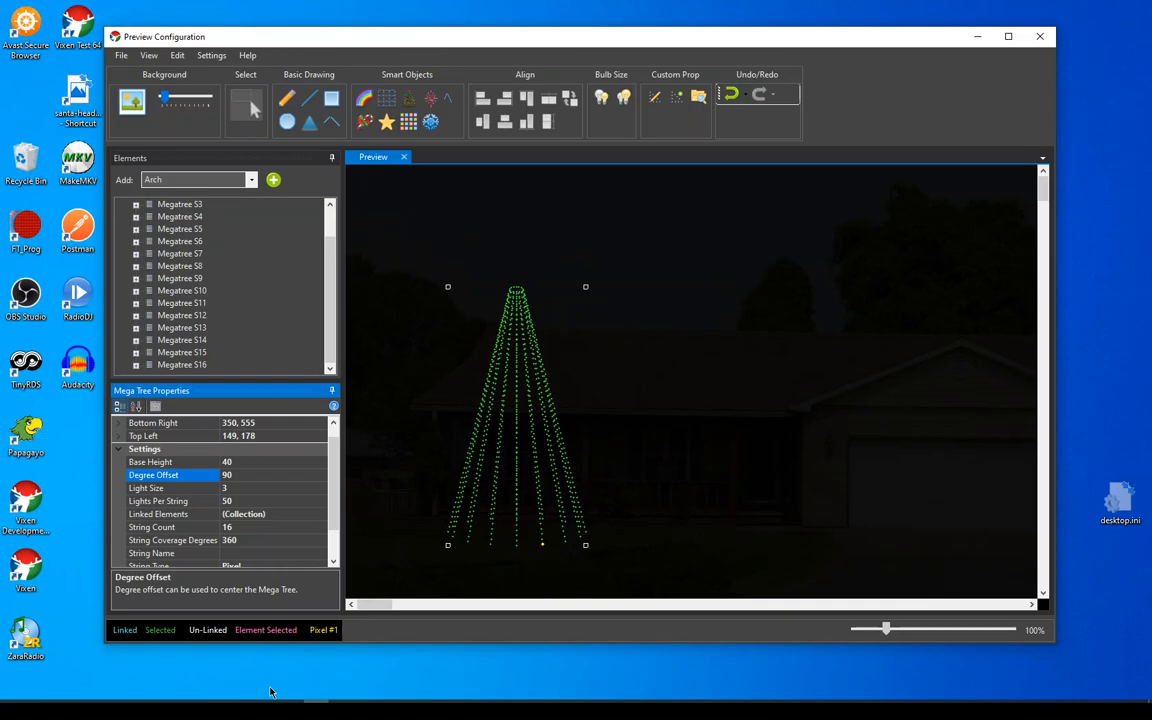
mouse_move(436, 518)
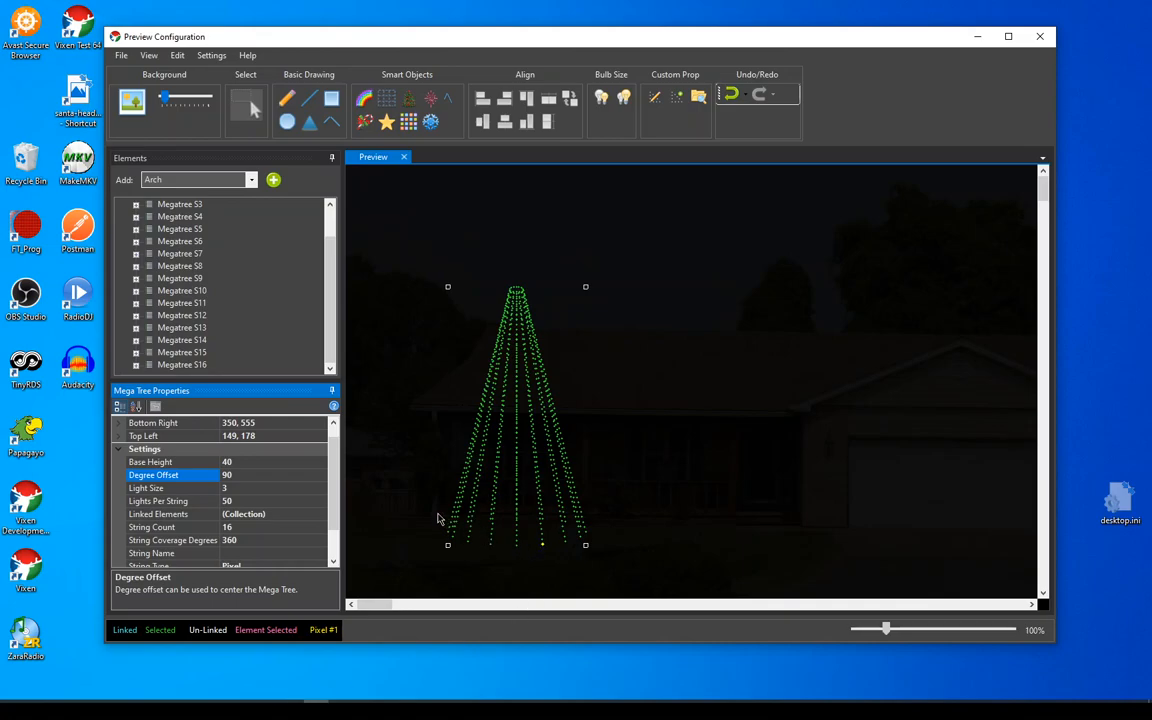
mouse_move(308, 436)
type("0")
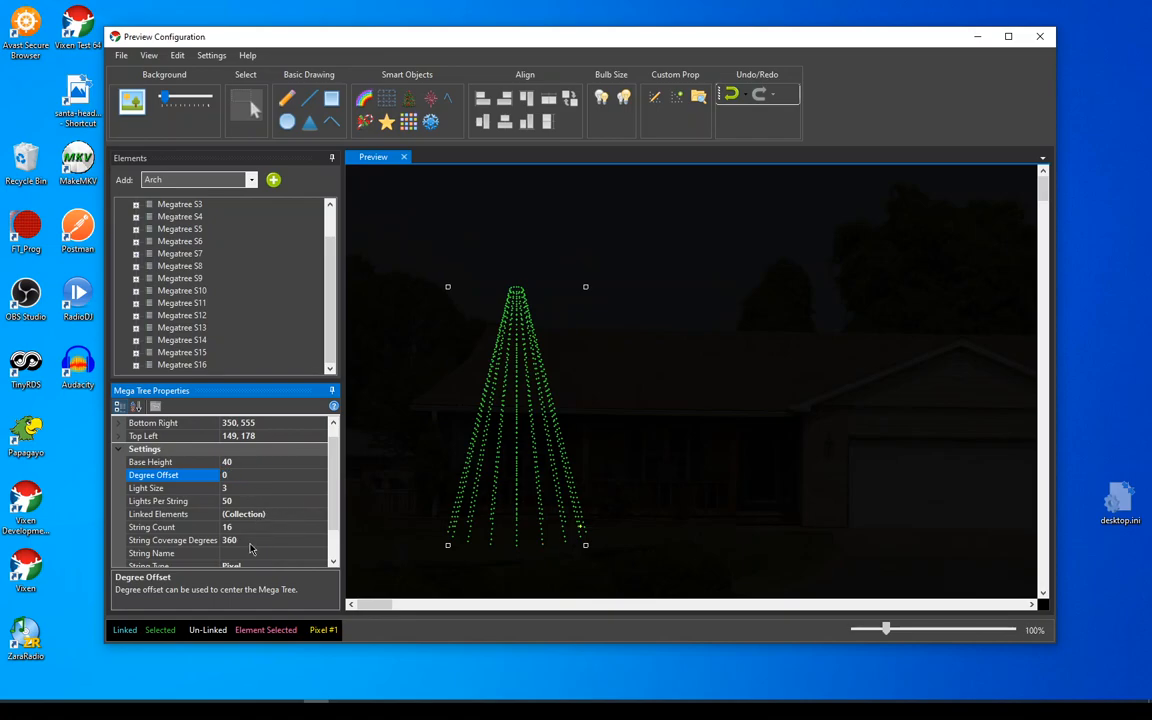
left_click(172, 540)
type("180")
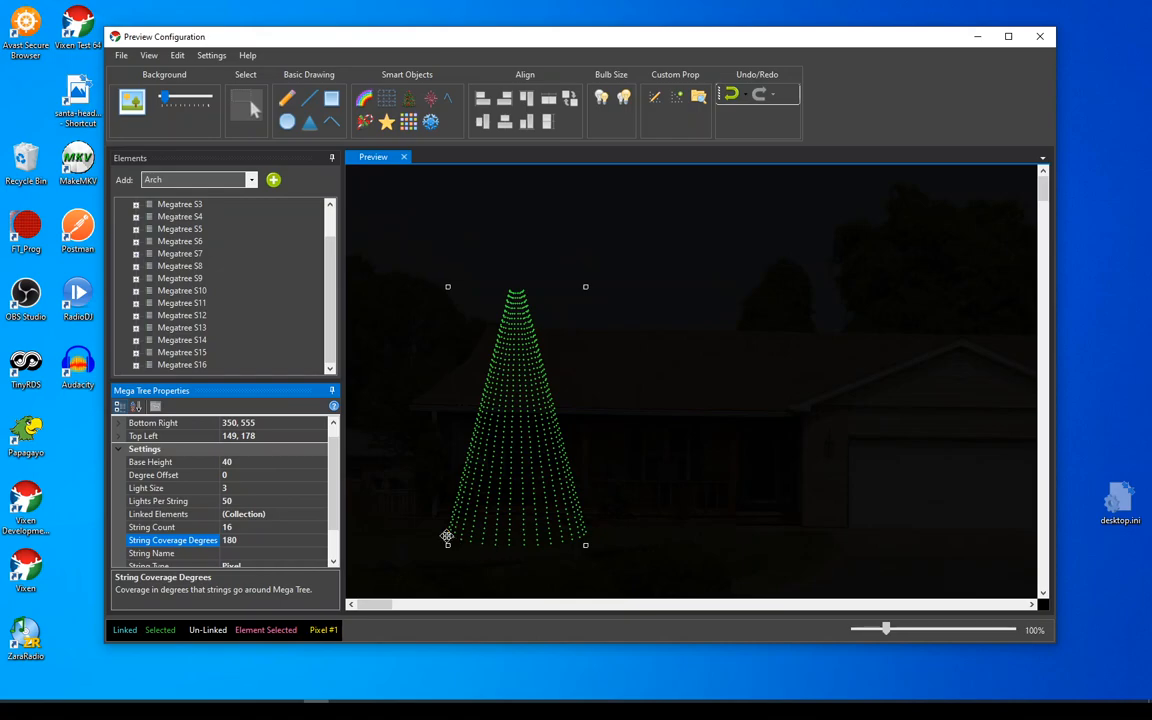
mouse_move(448, 532)
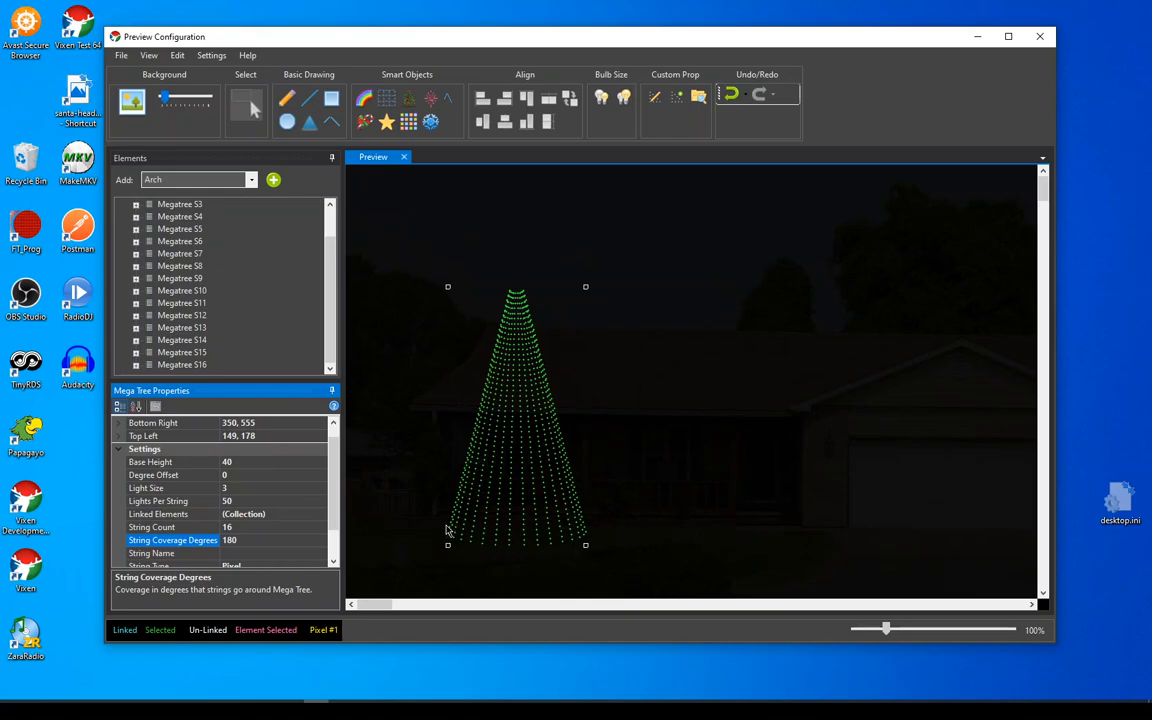
mouse_move(510, 524)
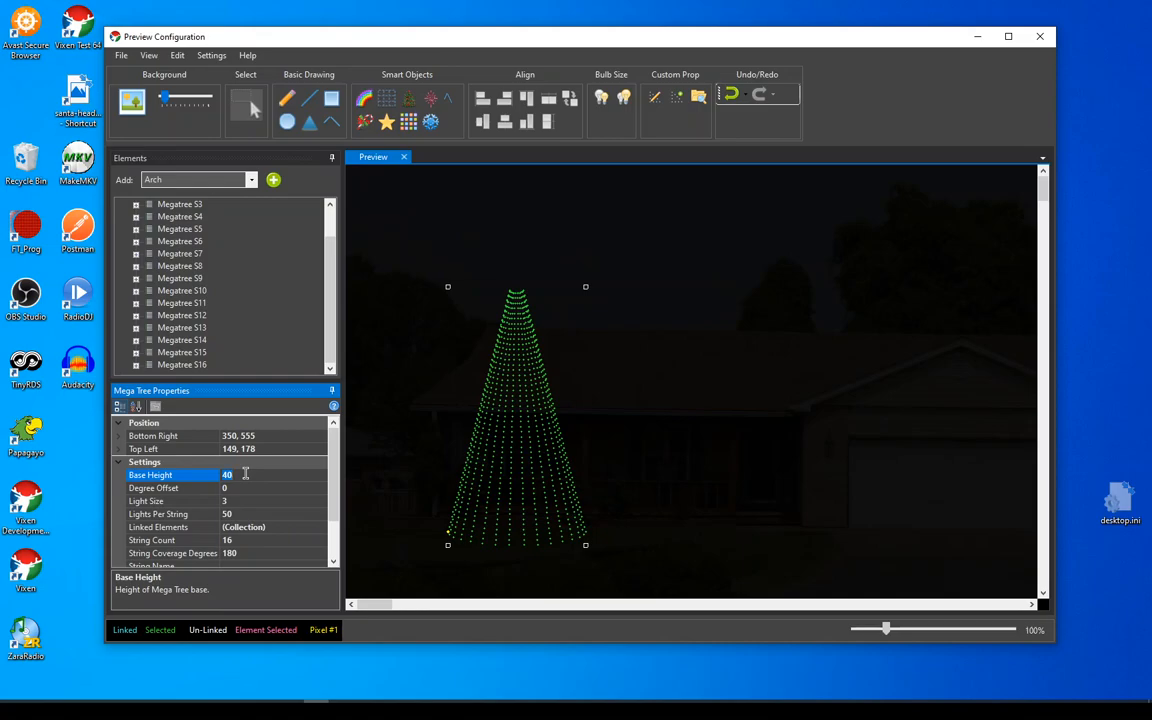
mouse_move(484, 544)
type("75")
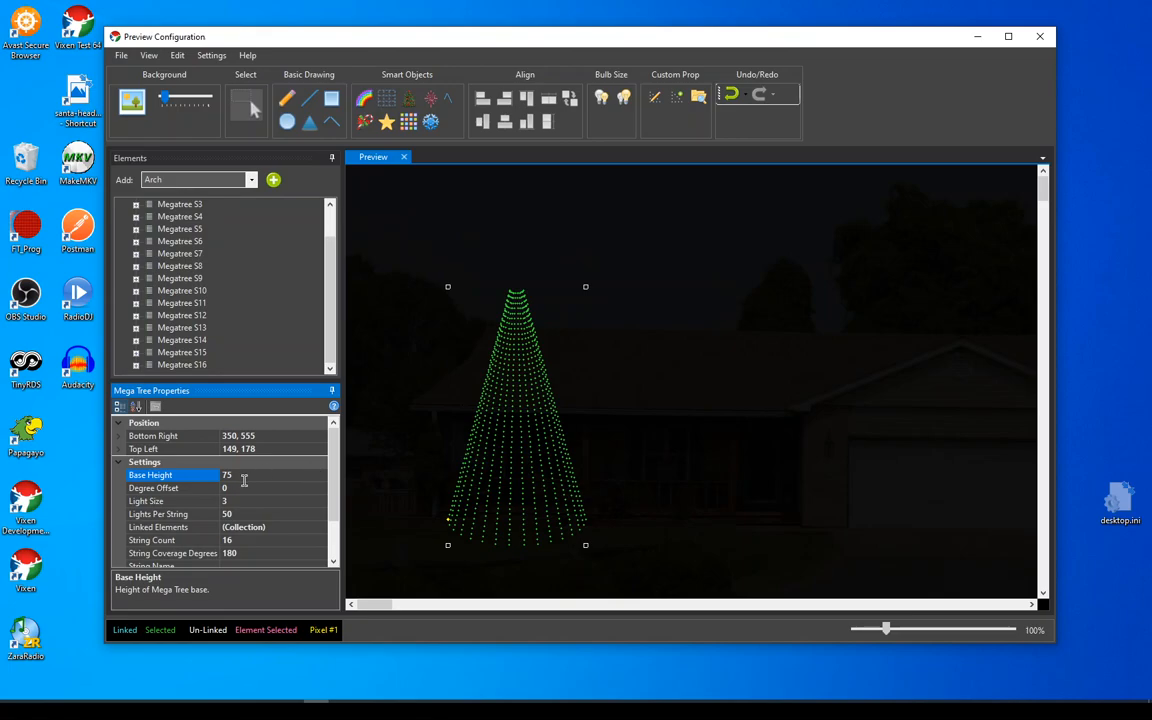
type("40")
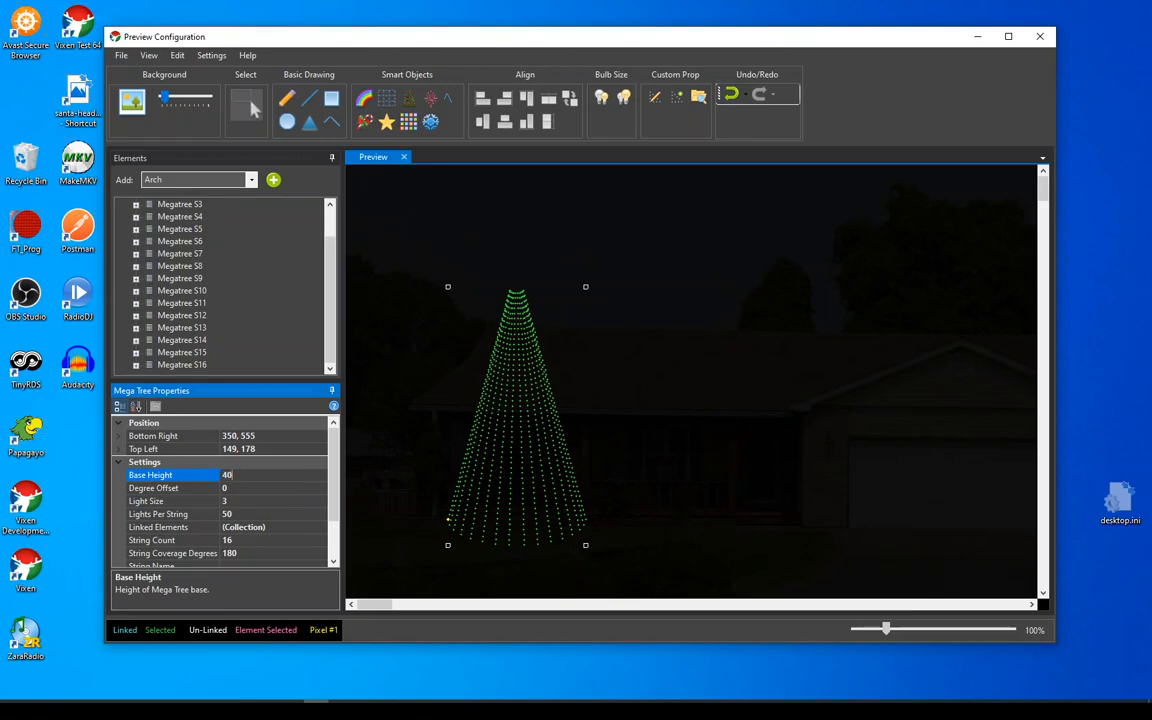
scroll("down", 3)
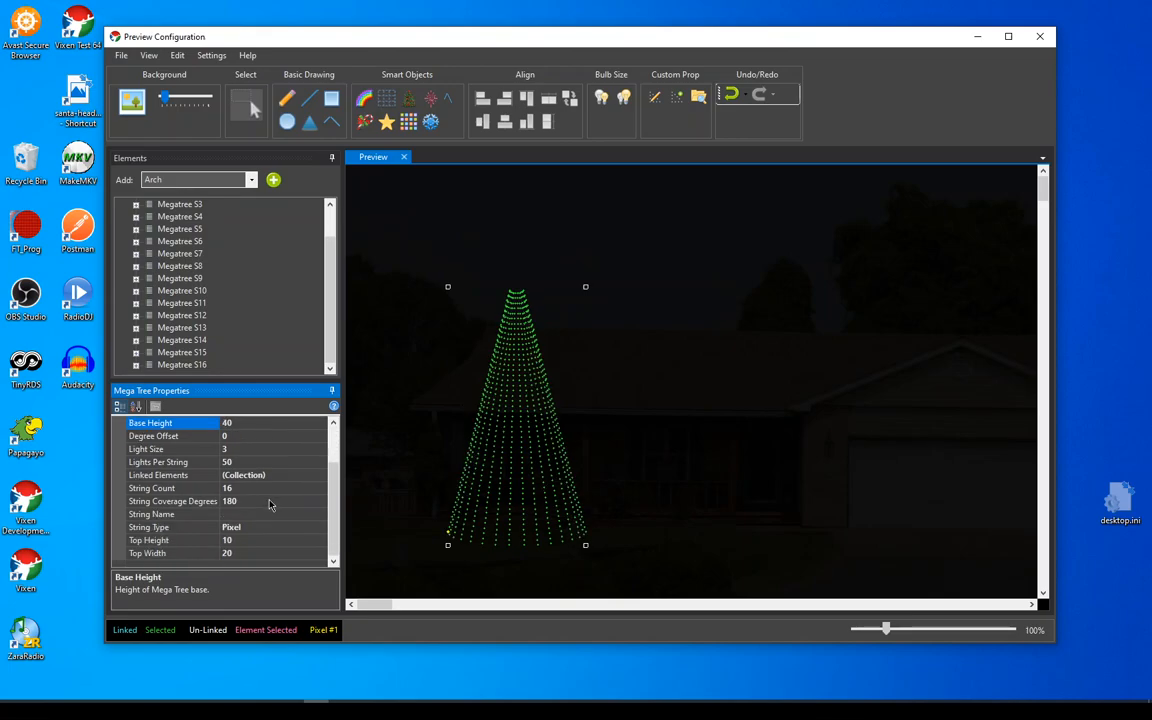
mouse_move(252, 556)
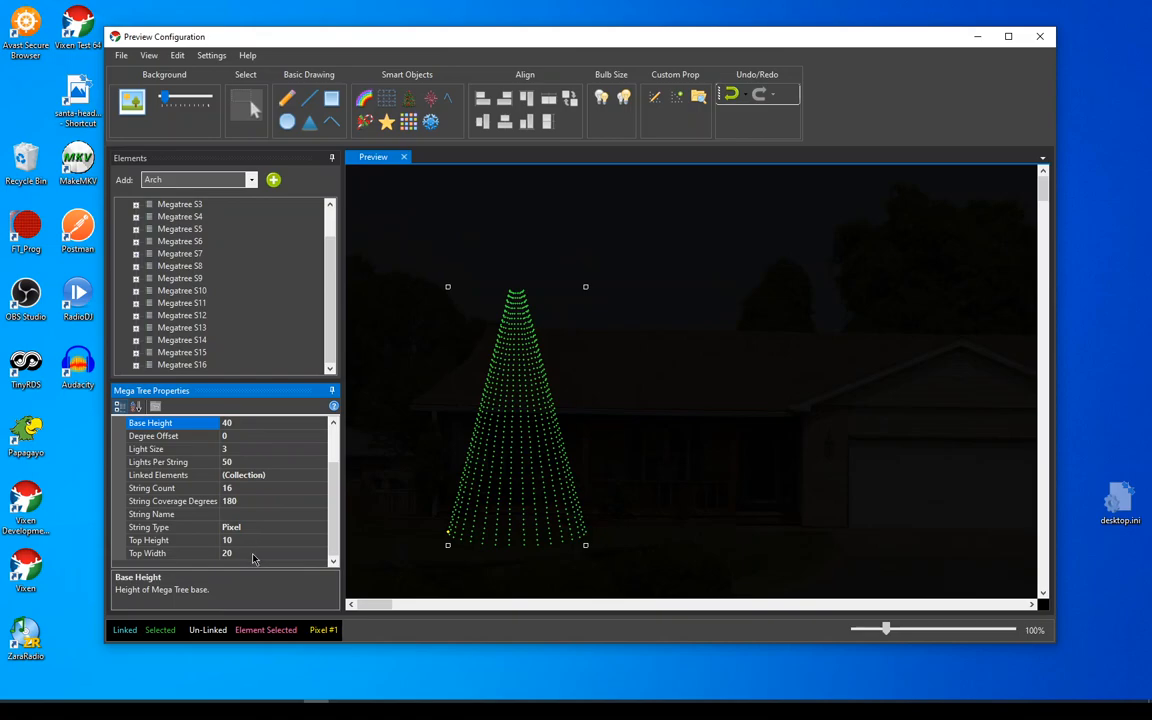
mouse_move(324, 540)
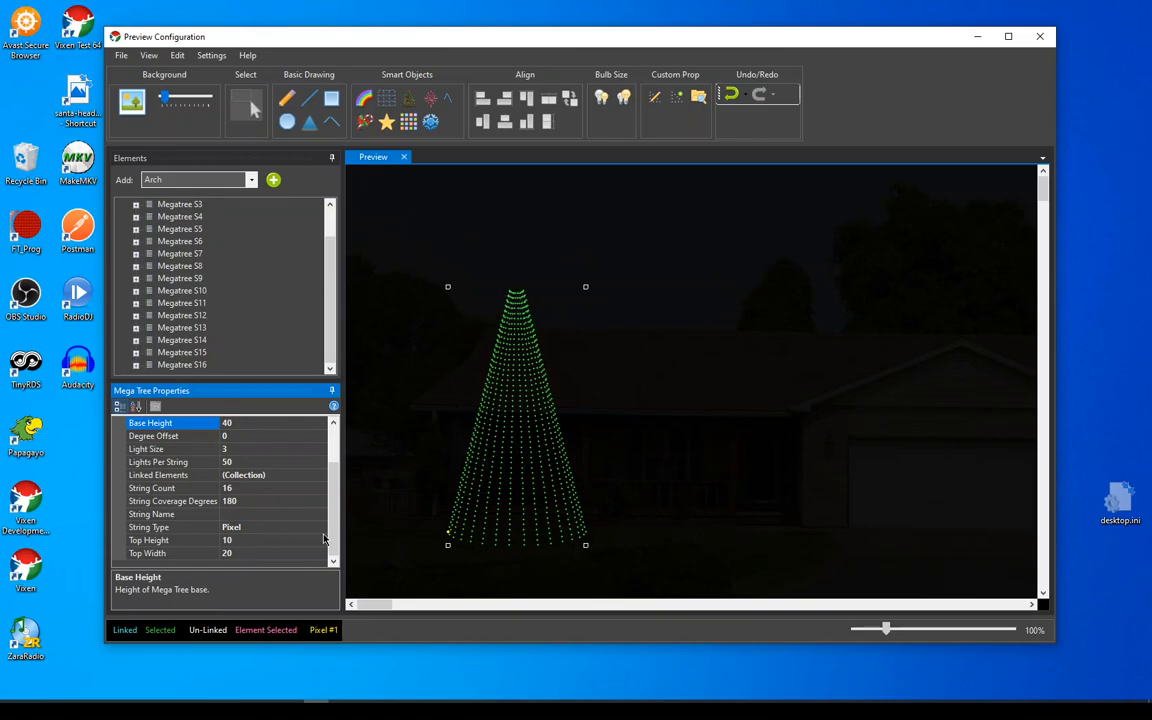
left_click(170, 552)
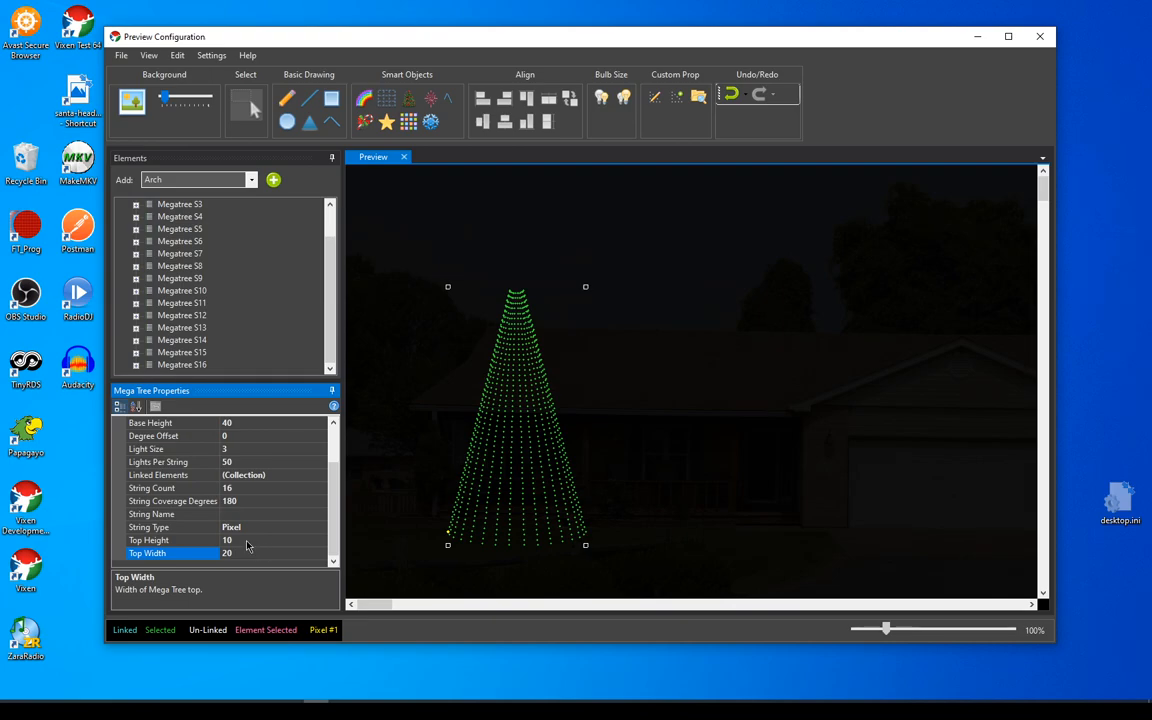
left_click(148, 540)
type("25")
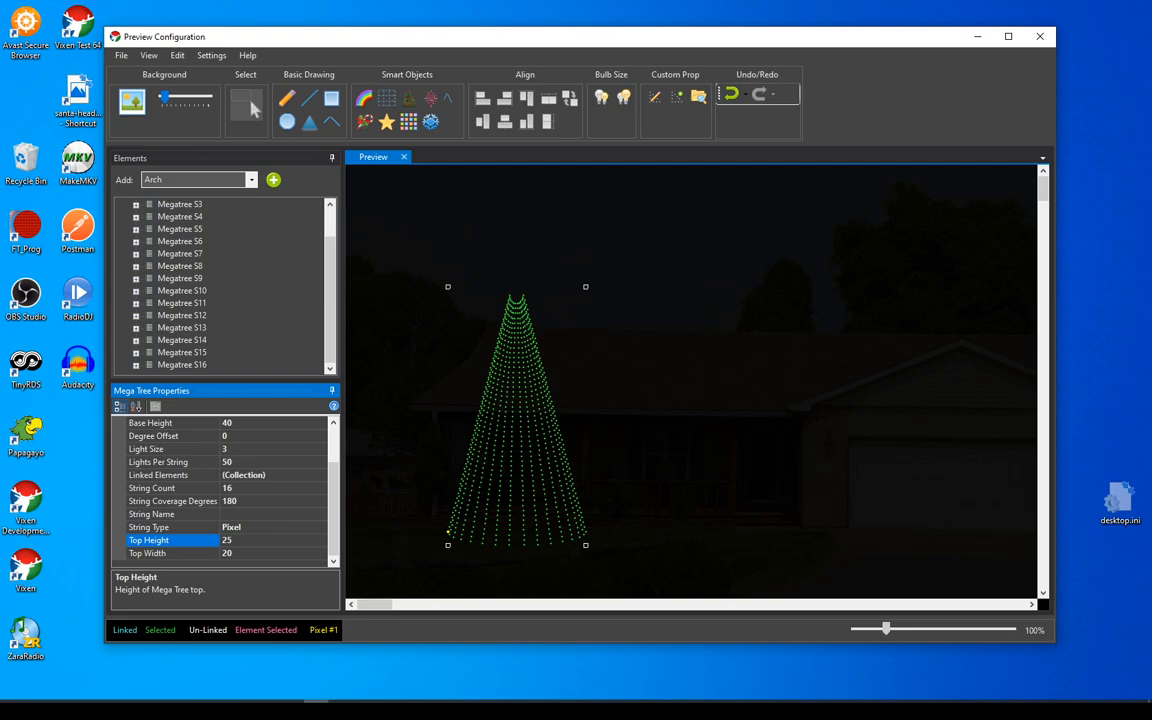
mouse_move(496, 304)
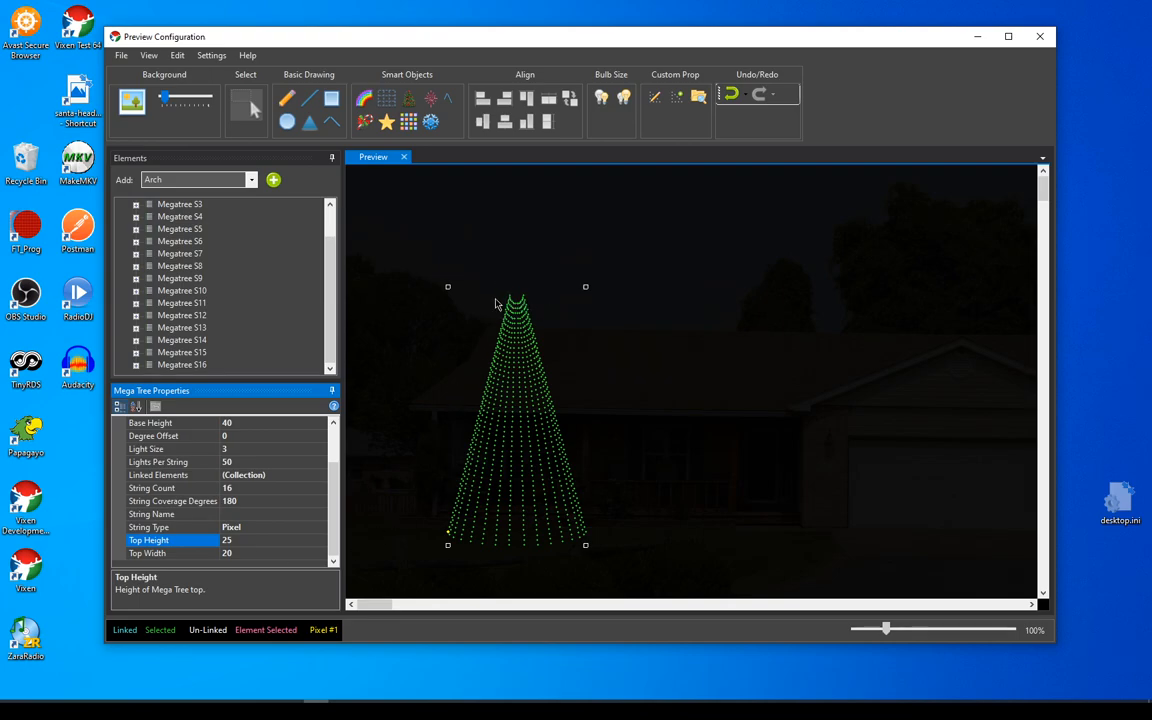
mouse_move(264, 606)
type("10")
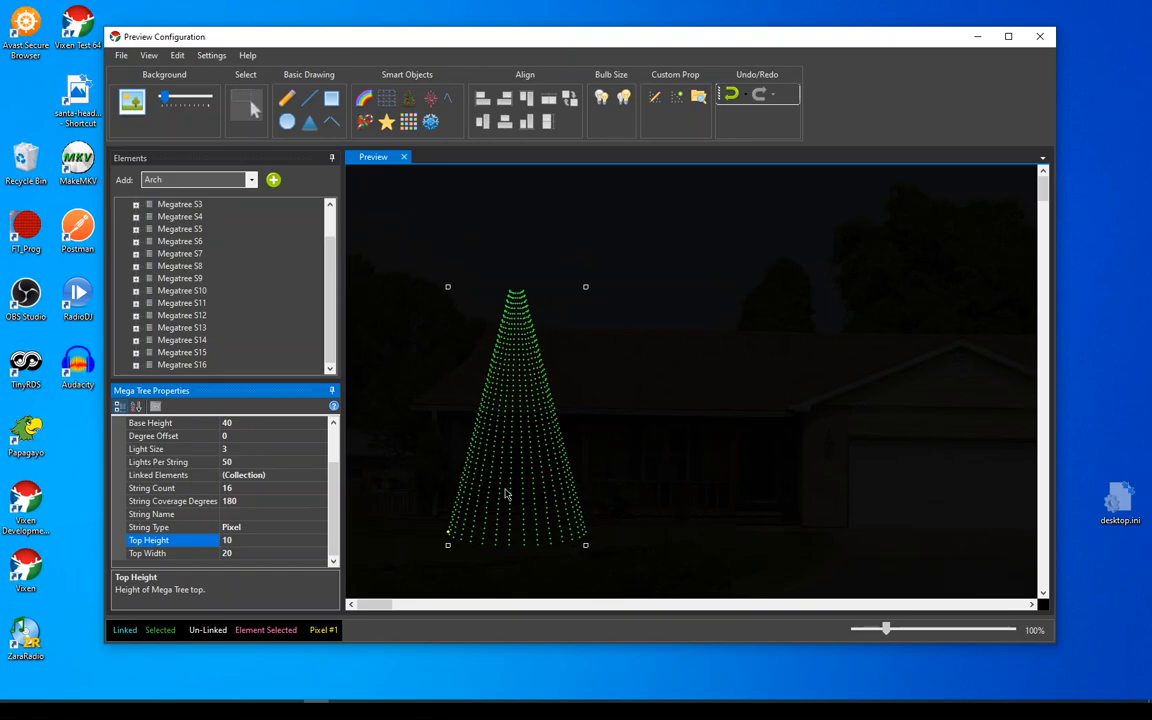
mouse_move(364, 528)
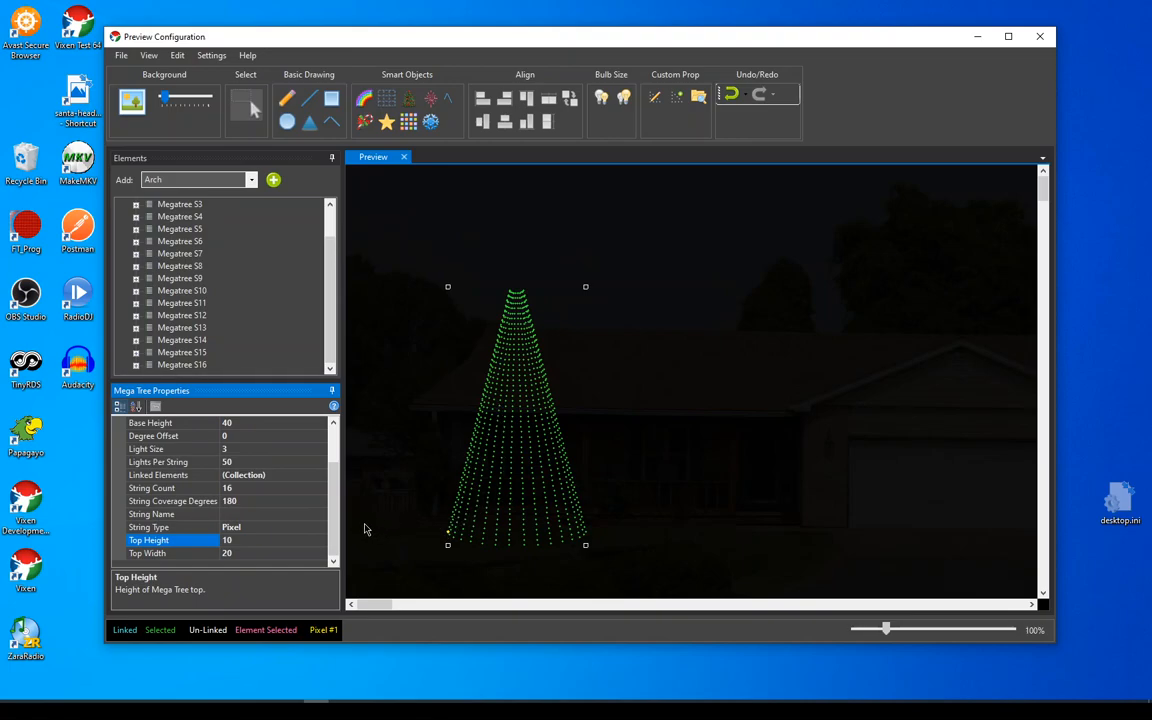
Move the mega tree further left on the house photo, collapse its element node and close the editor
left_click_drag(516, 414, 690, 462)
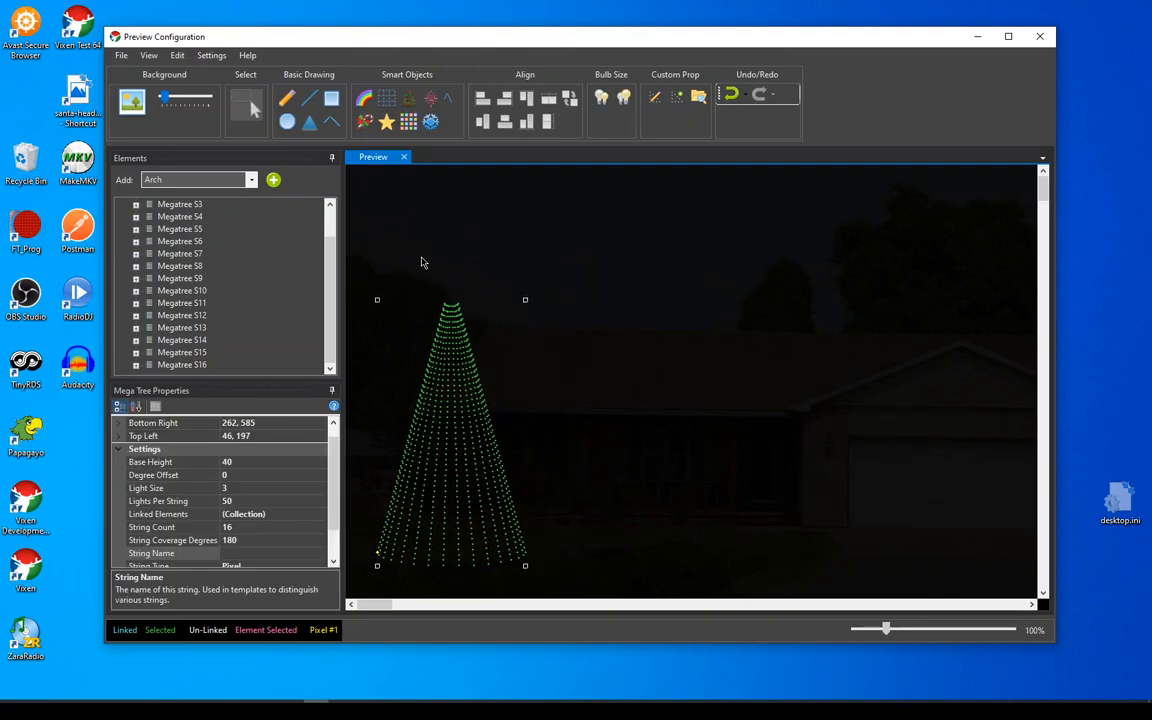
mouse_move(396, 250)
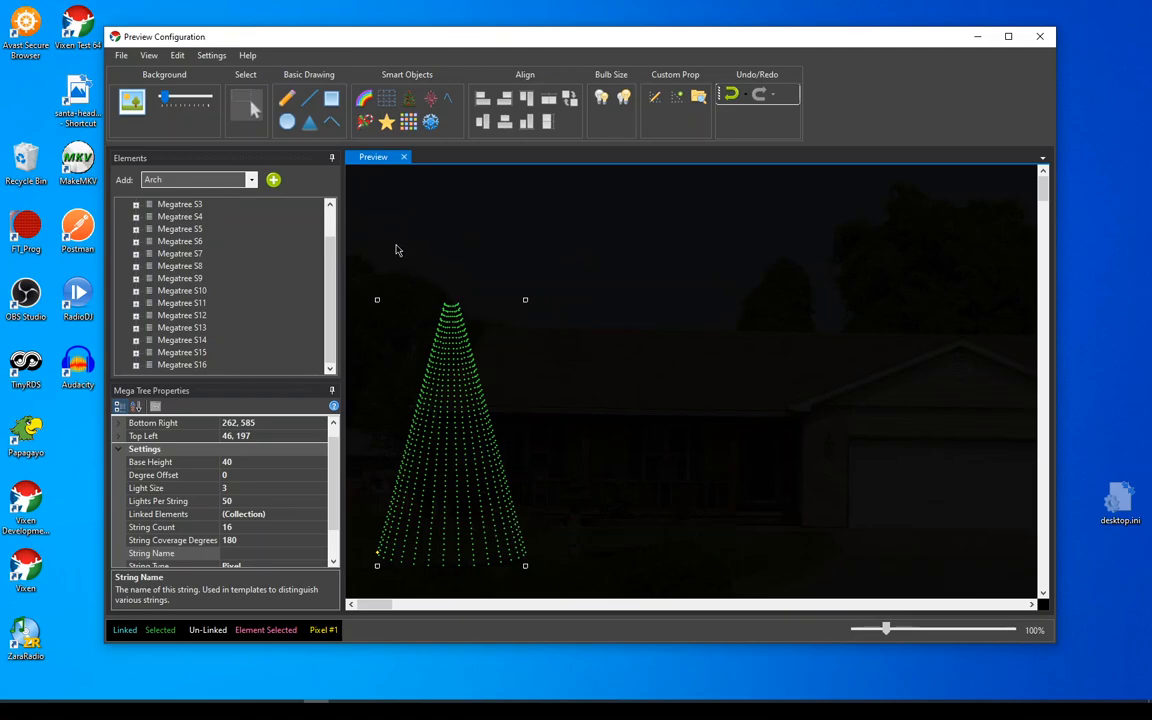
scroll("up", 3)
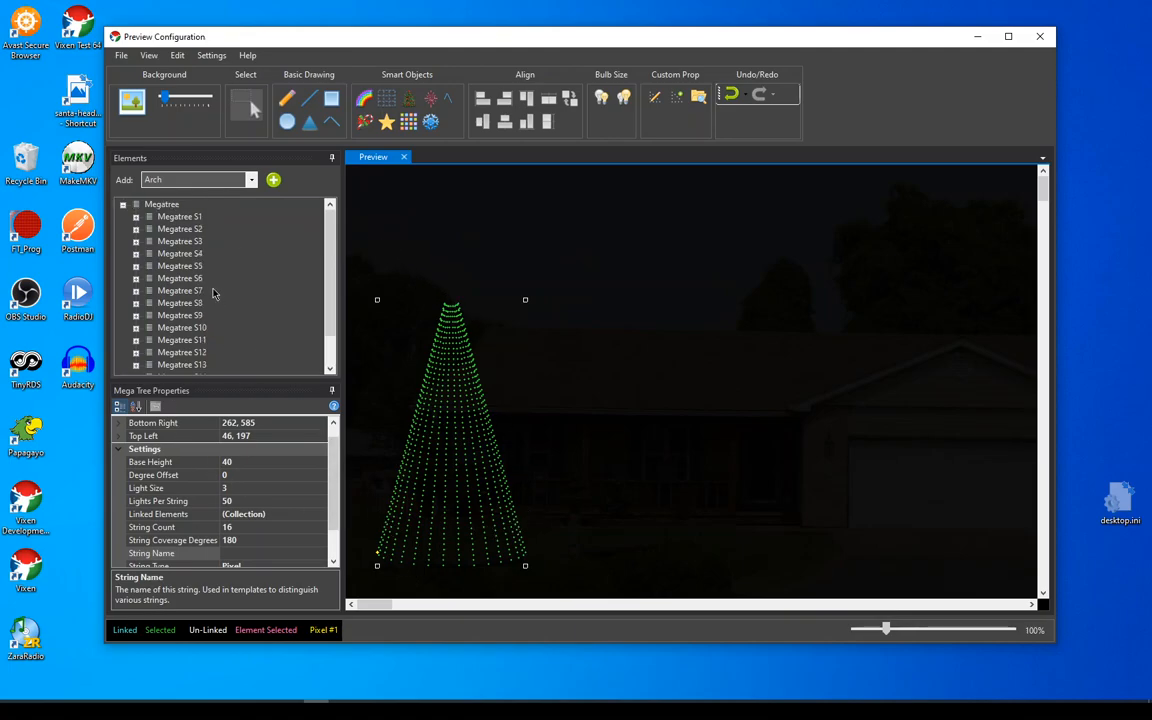
left_click(122, 204)
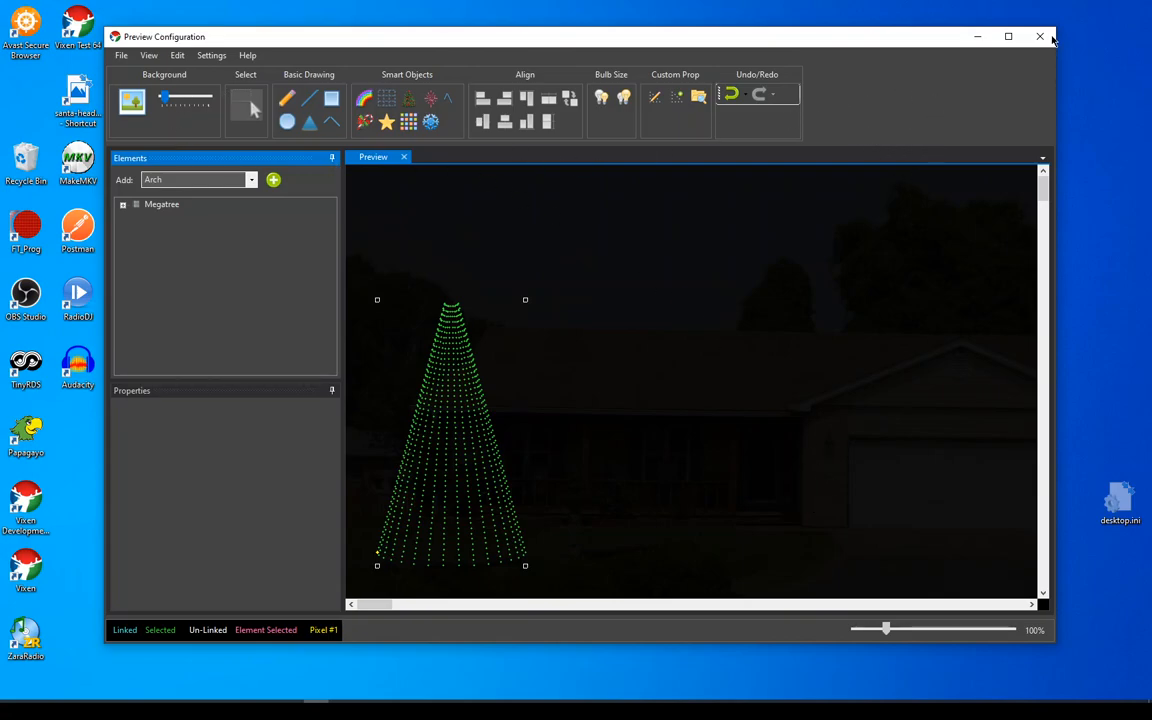
mouse_move(1040, 36)
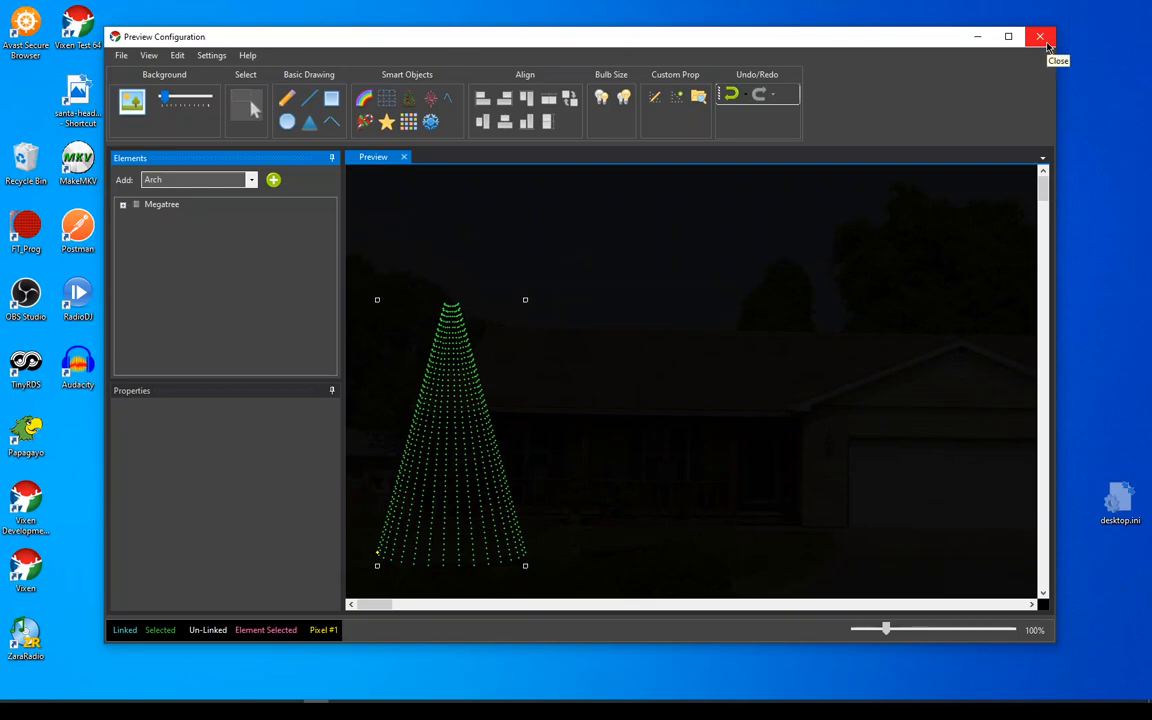
left_click(1040, 36)
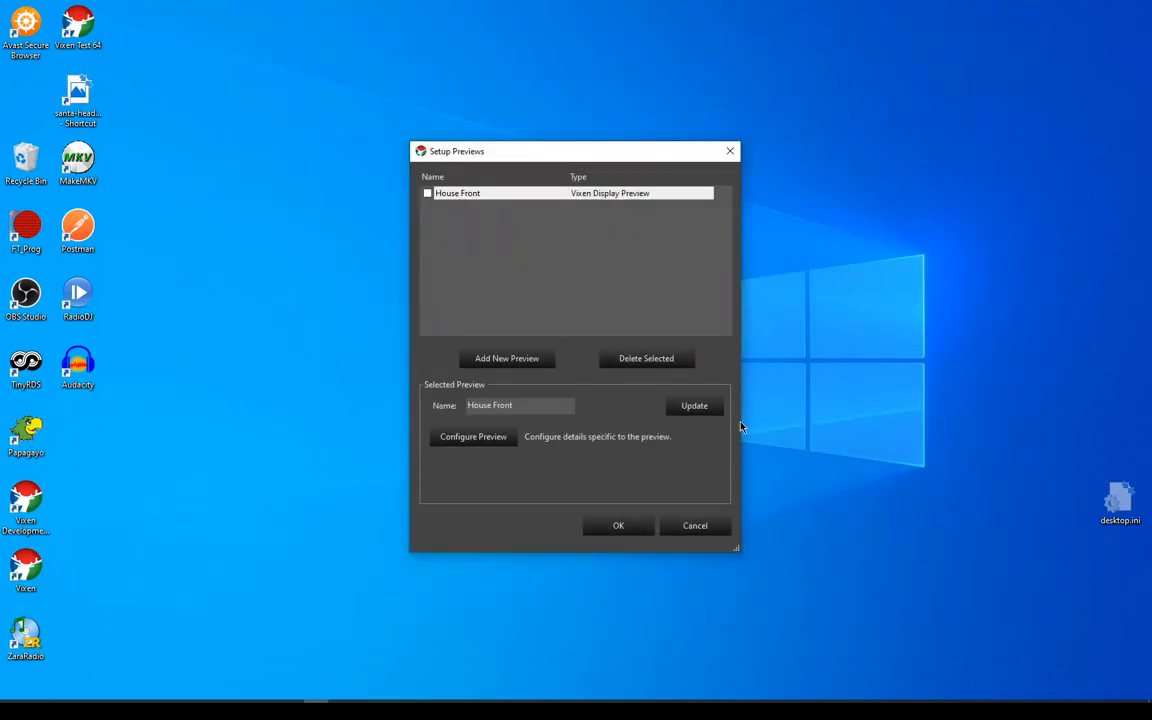
Enable the House Front preview, accept the preview setup, and enter Display Setup
left_click(456, 192)
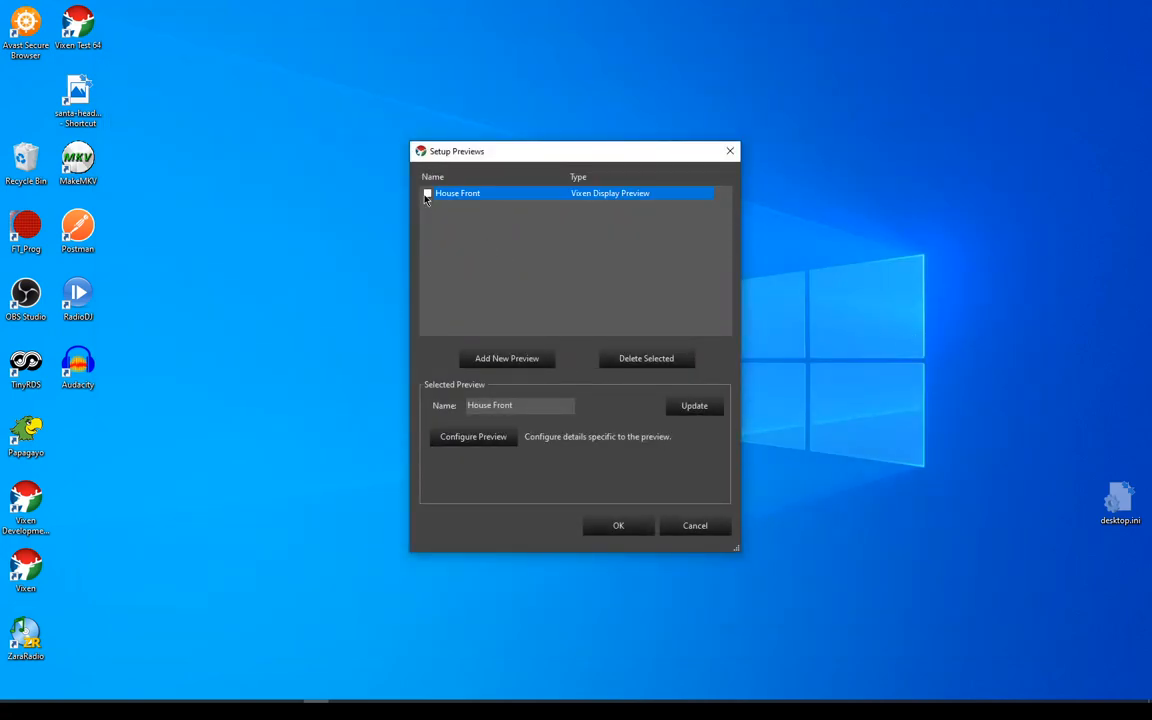
left_click(428, 192)
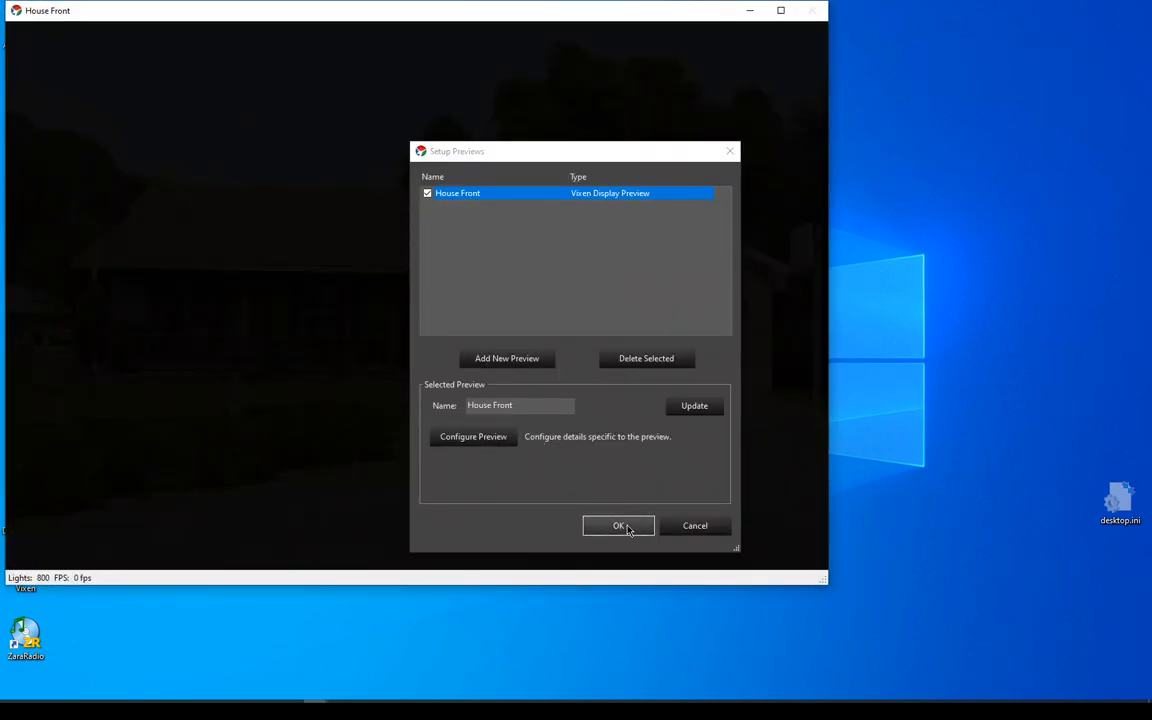
left_click(618, 526)
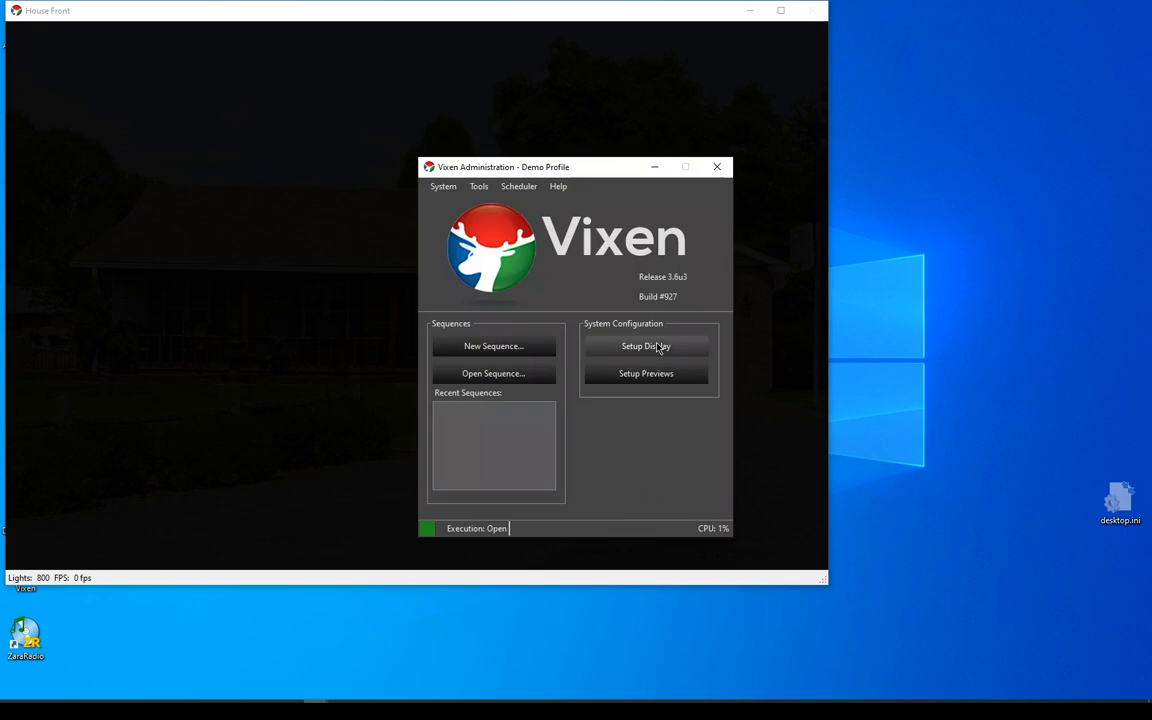
left_click(646, 346)
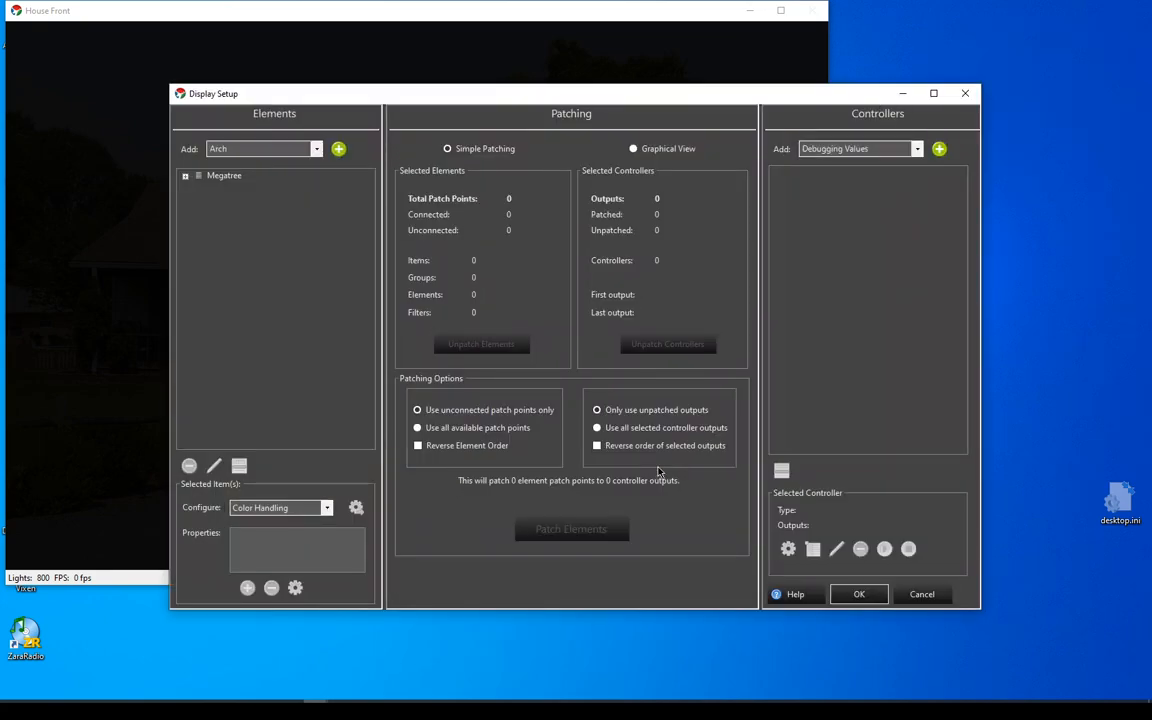
Expand Megatree into strings S1–S16 and select it for Simple Patching (2400 points)
left_click(184, 176)
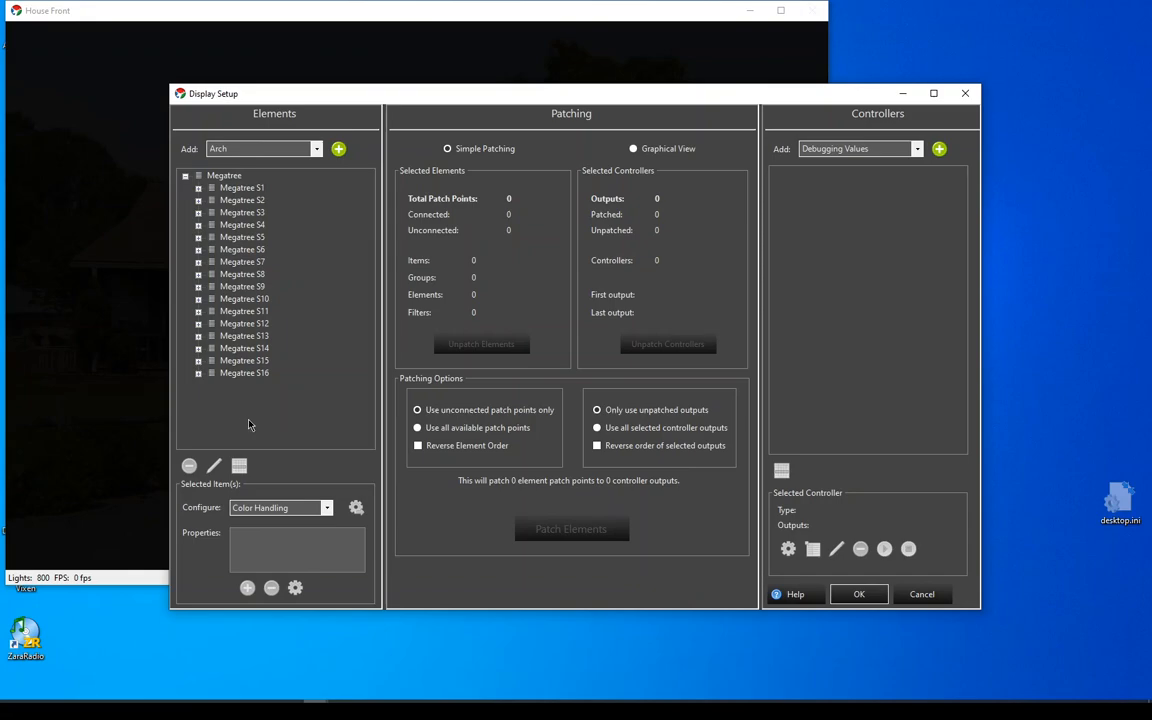
mouse_move(232, 152)
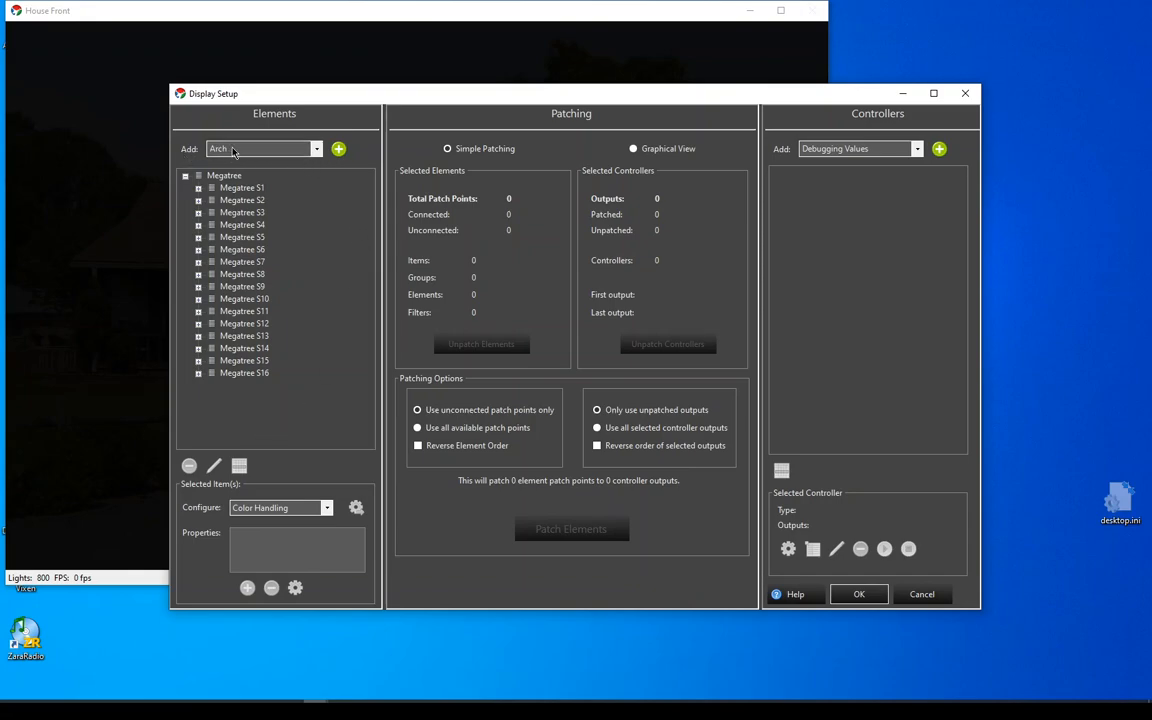
mouse_move(264, 156)
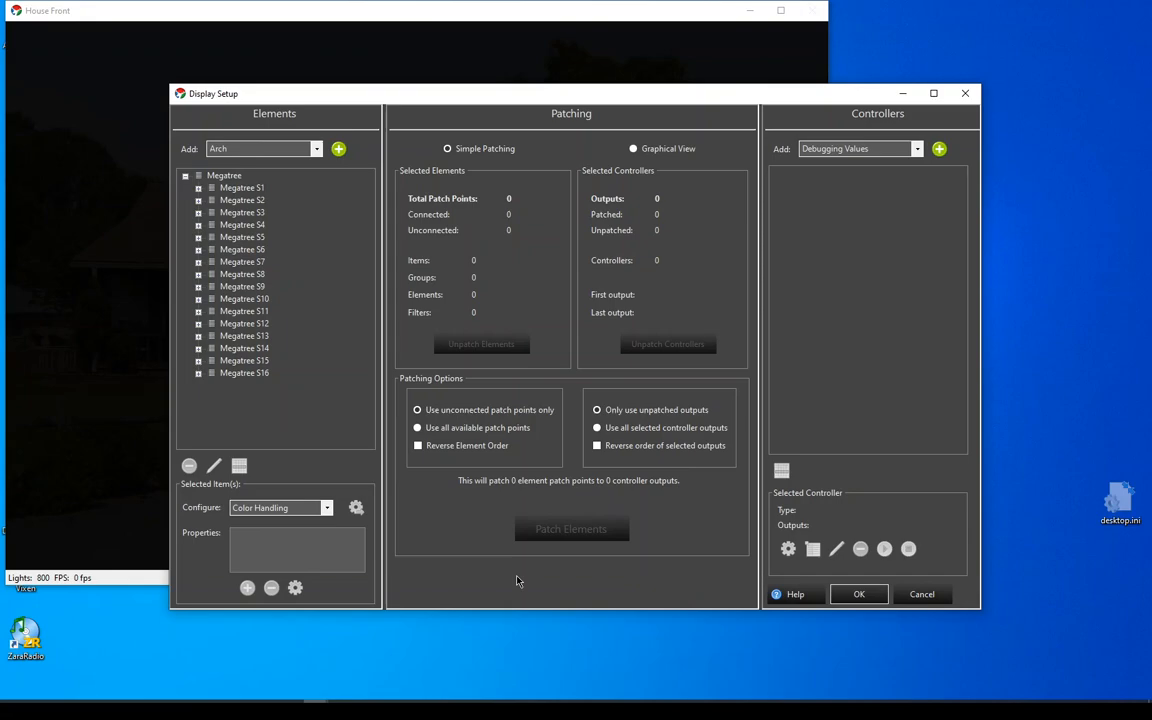
mouse_move(612, 584)
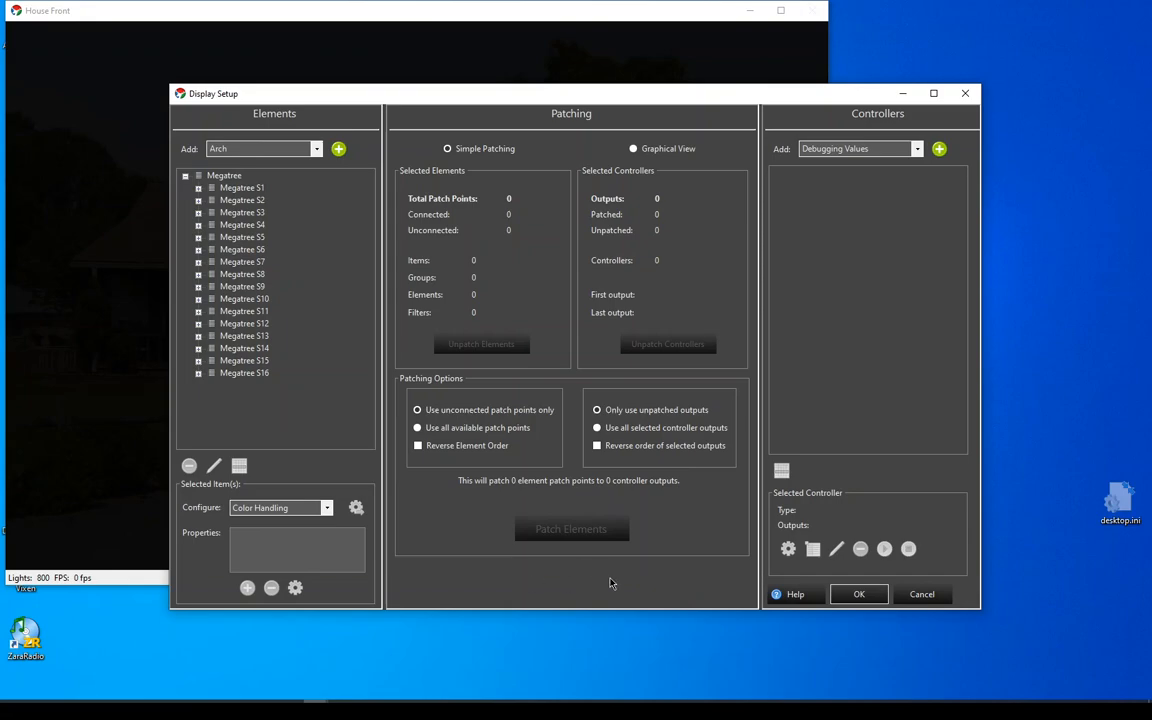
mouse_move(232, 180)
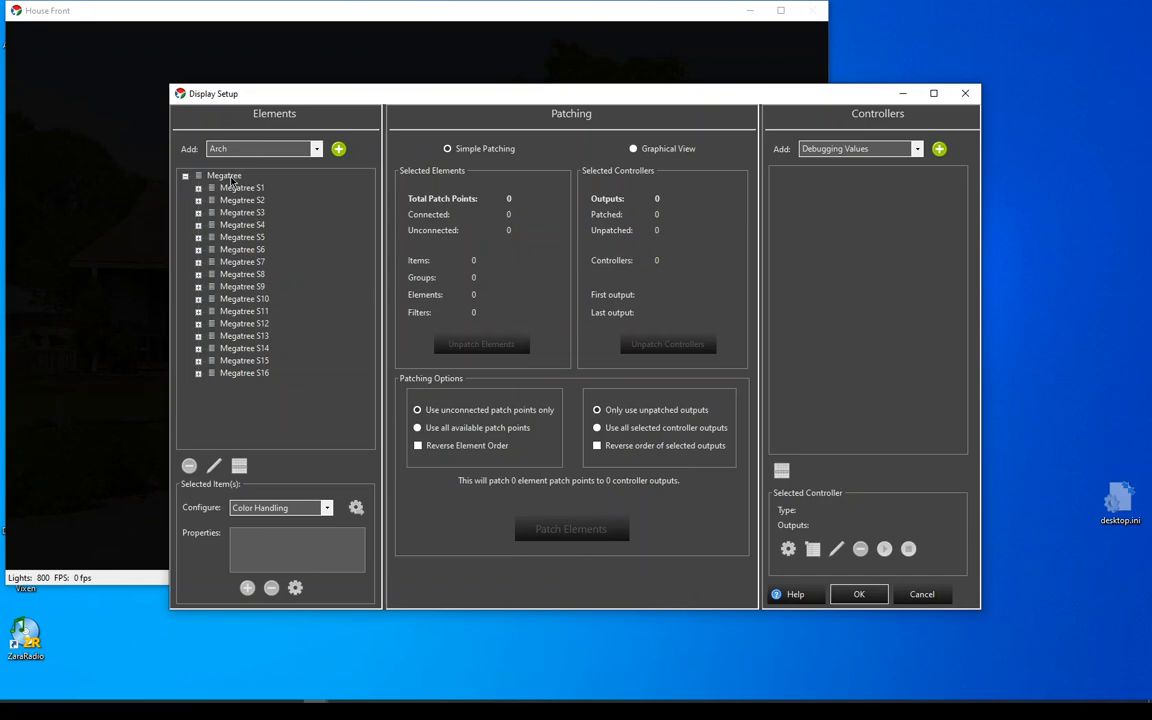
left_click(224, 176)
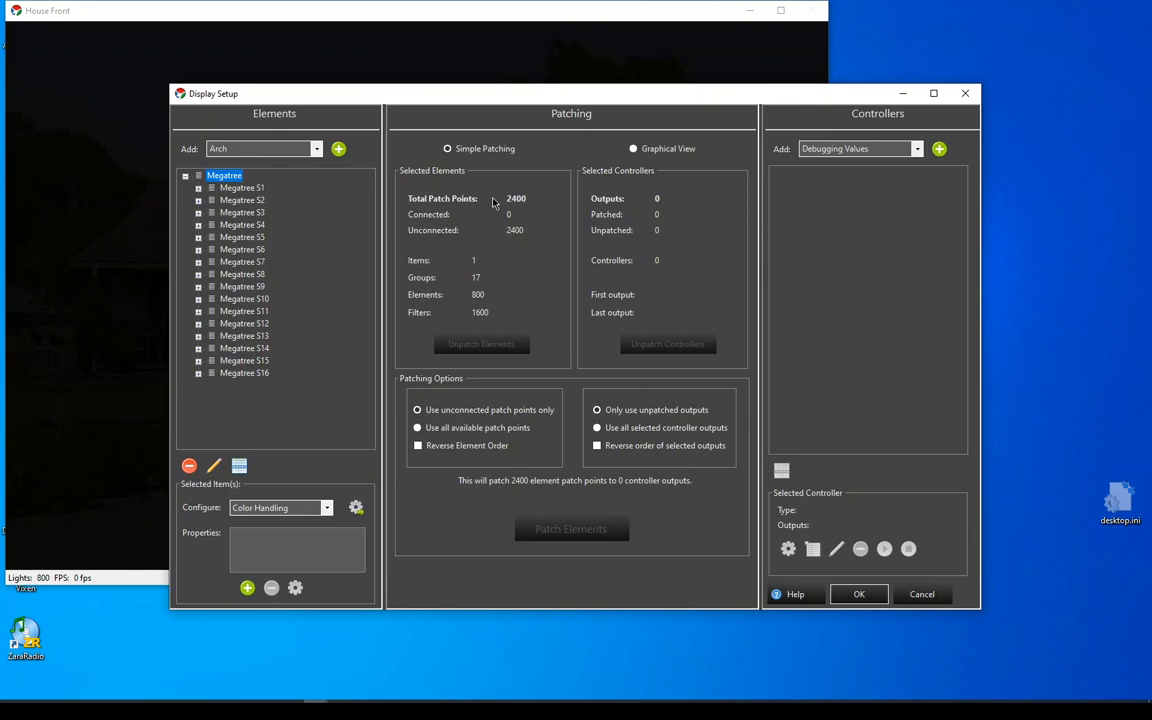
mouse_move(516, 212)
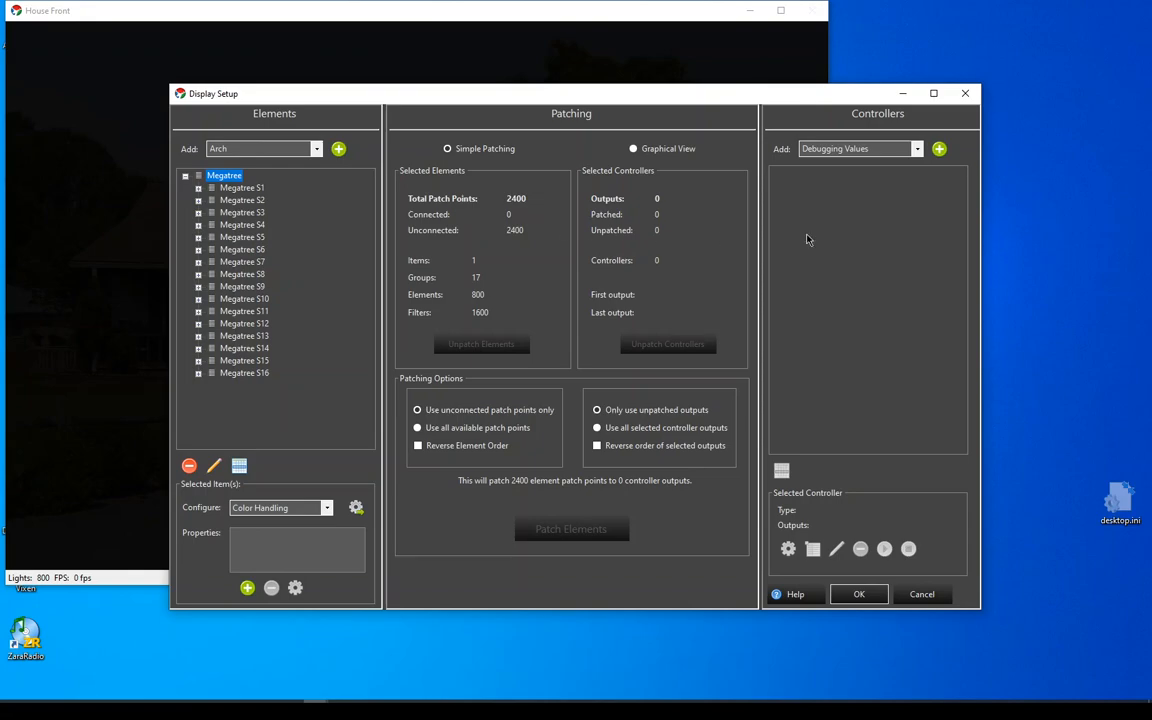
Add a Streaming ACN (E1.31) controller named Megatree
left_click(916, 148)
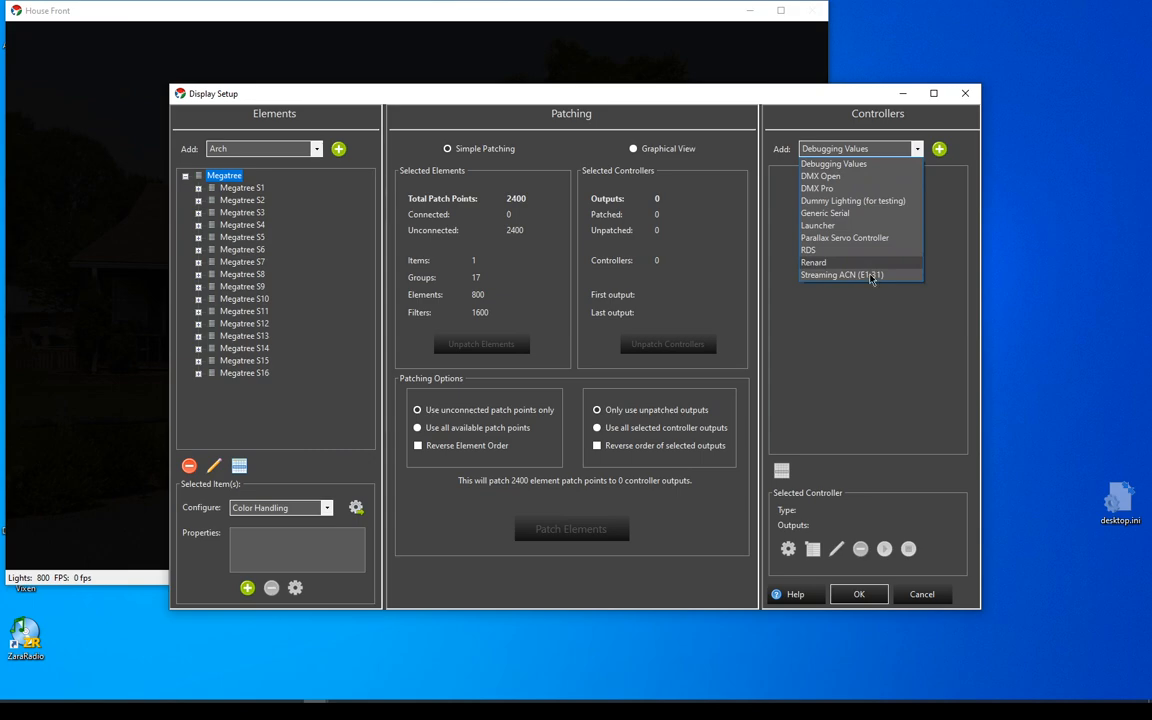
left_click(840, 276)
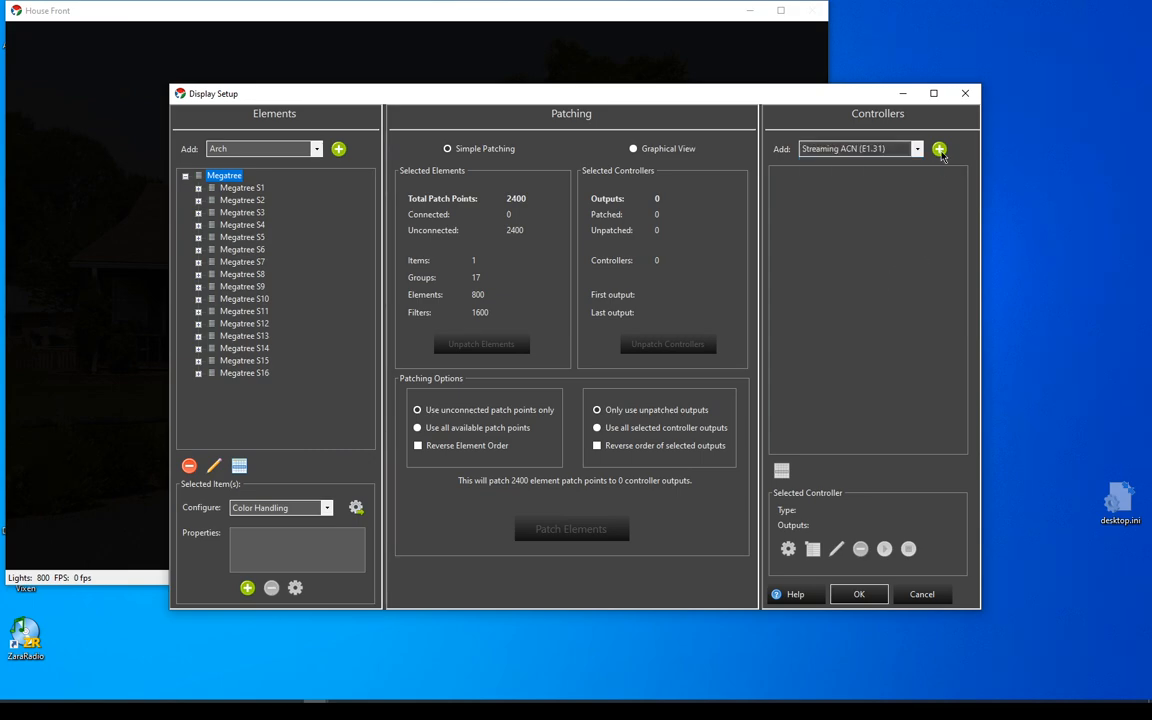
left_click(940, 148)
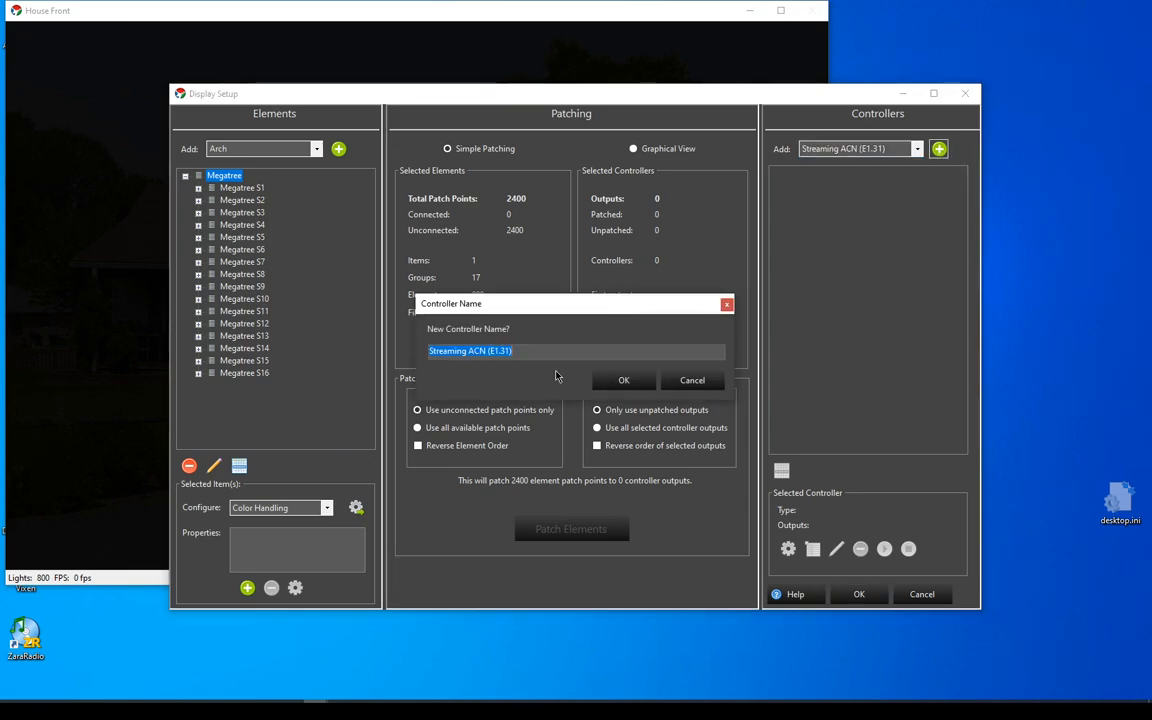
type("Mega")
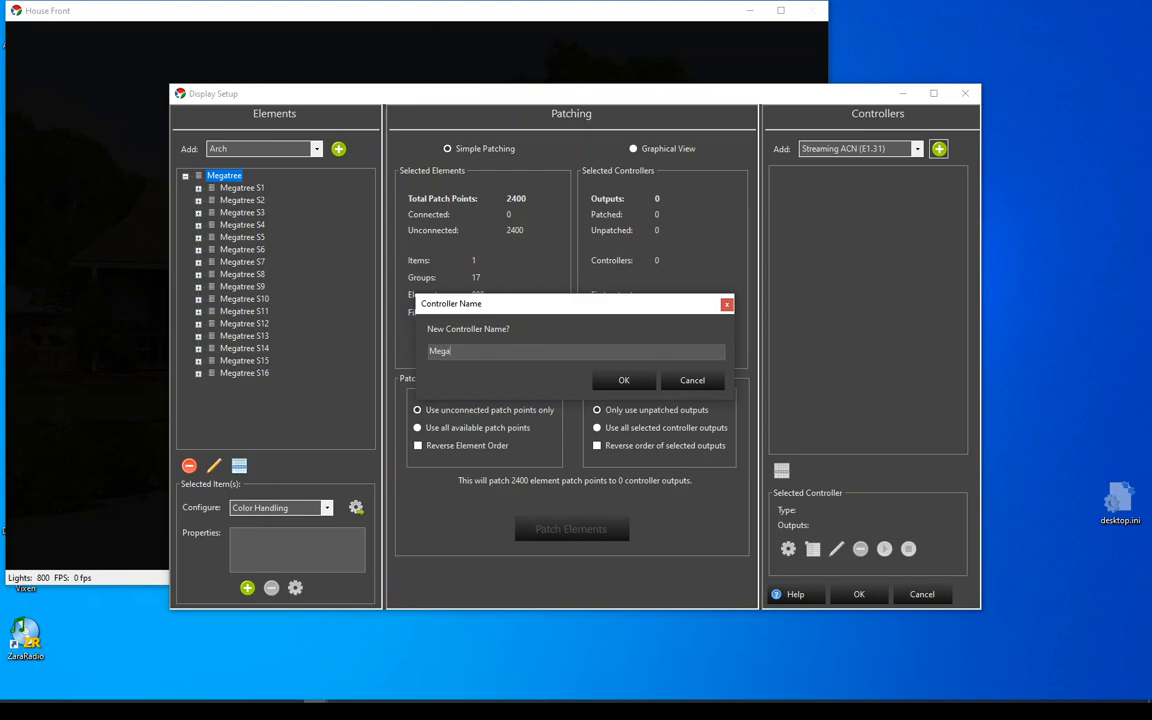
left_click(624, 380)
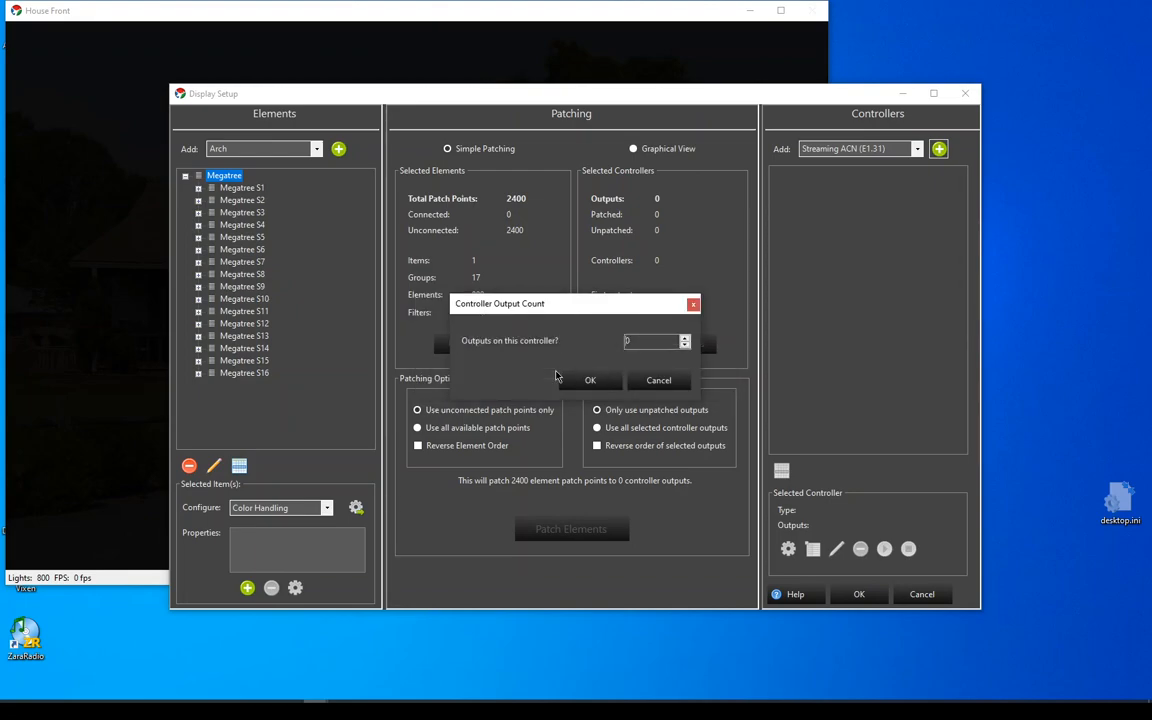
Give the Megatree controller 2400 outputs and select it
left_click(650, 340)
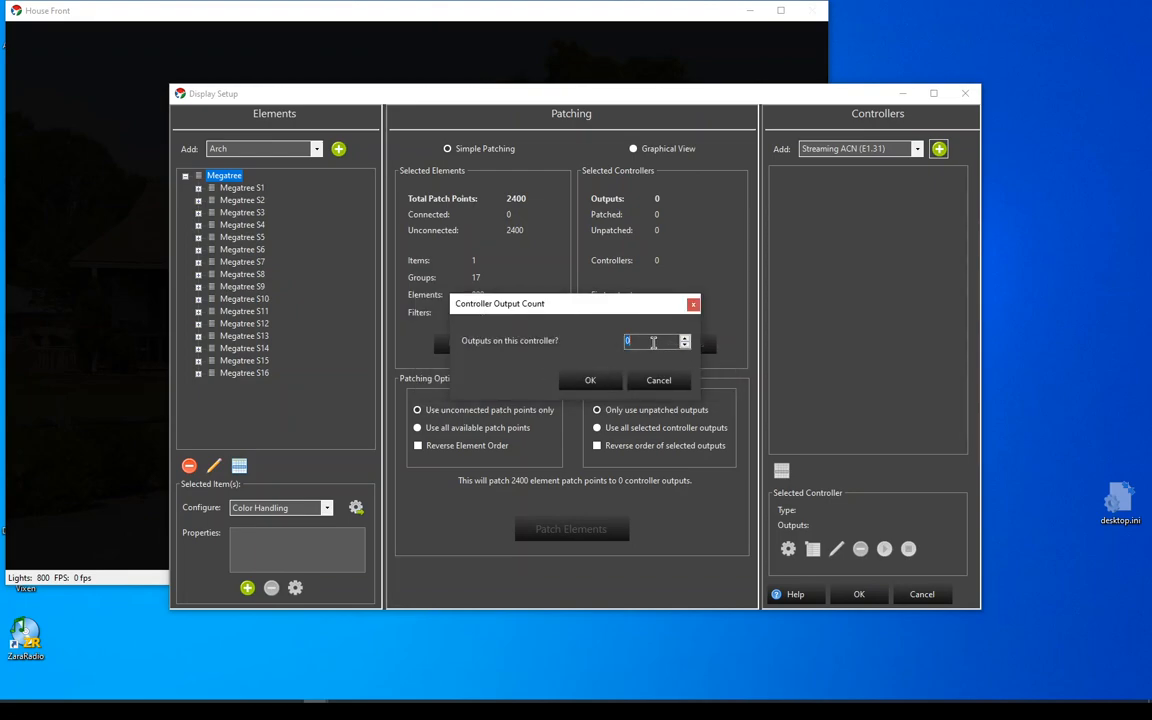
type("2400")
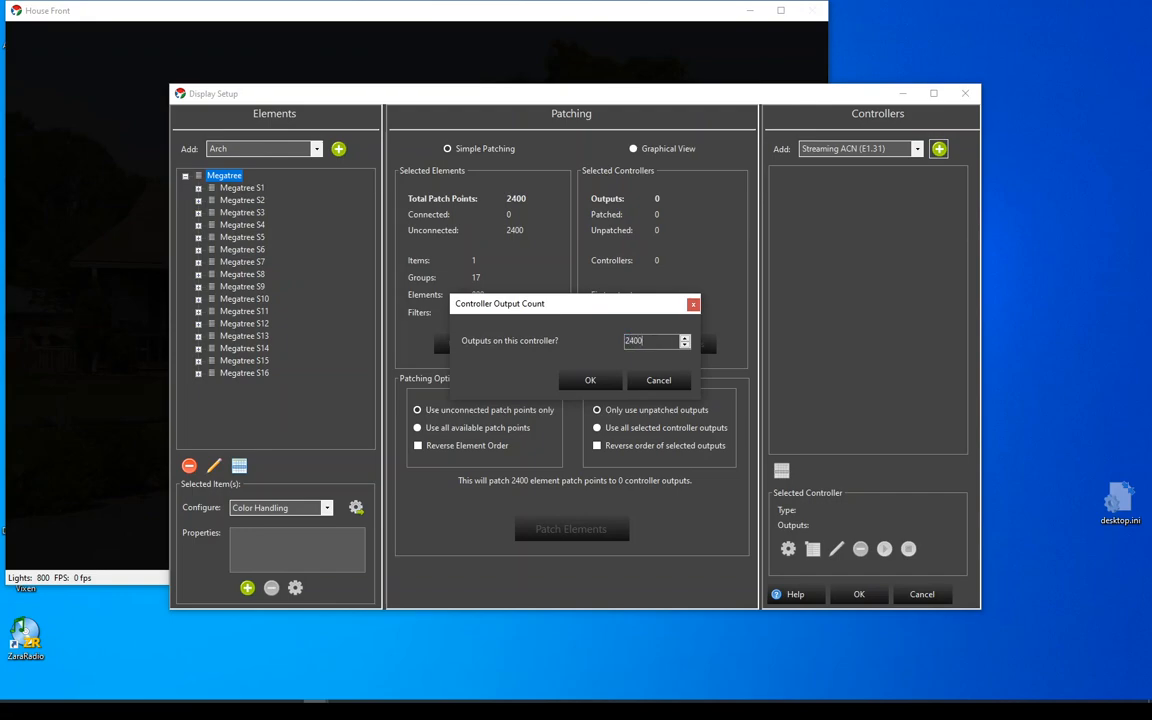
left_click(590, 380)
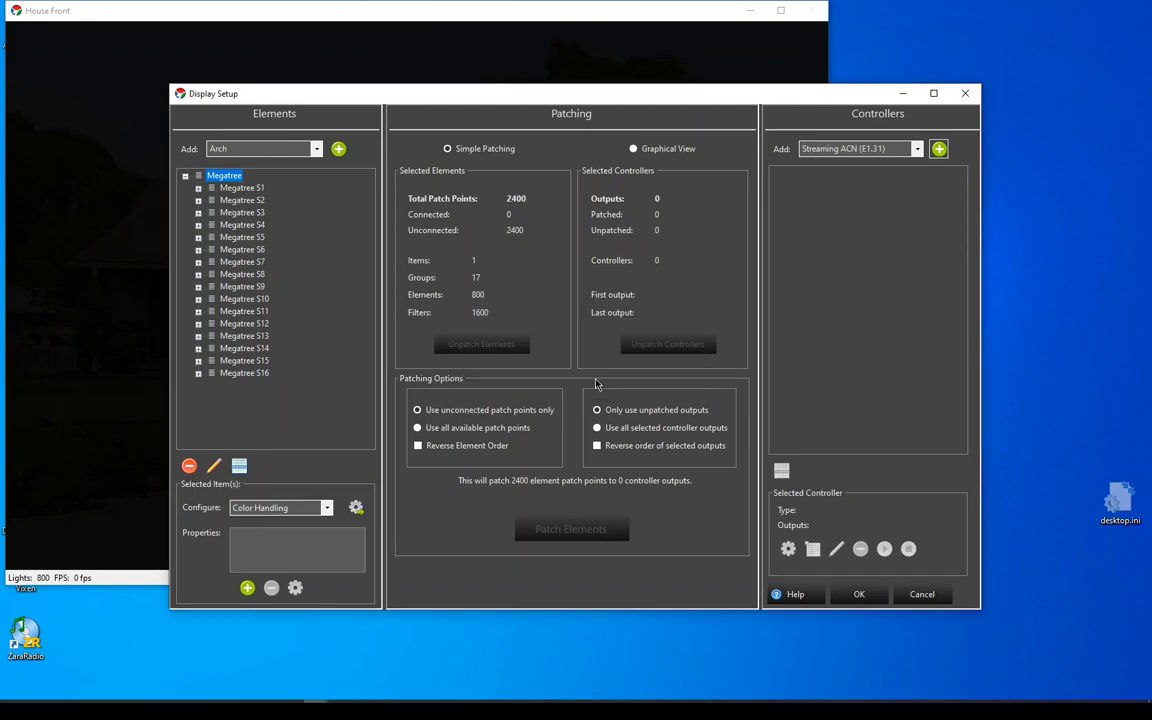
left_click(938, 148)
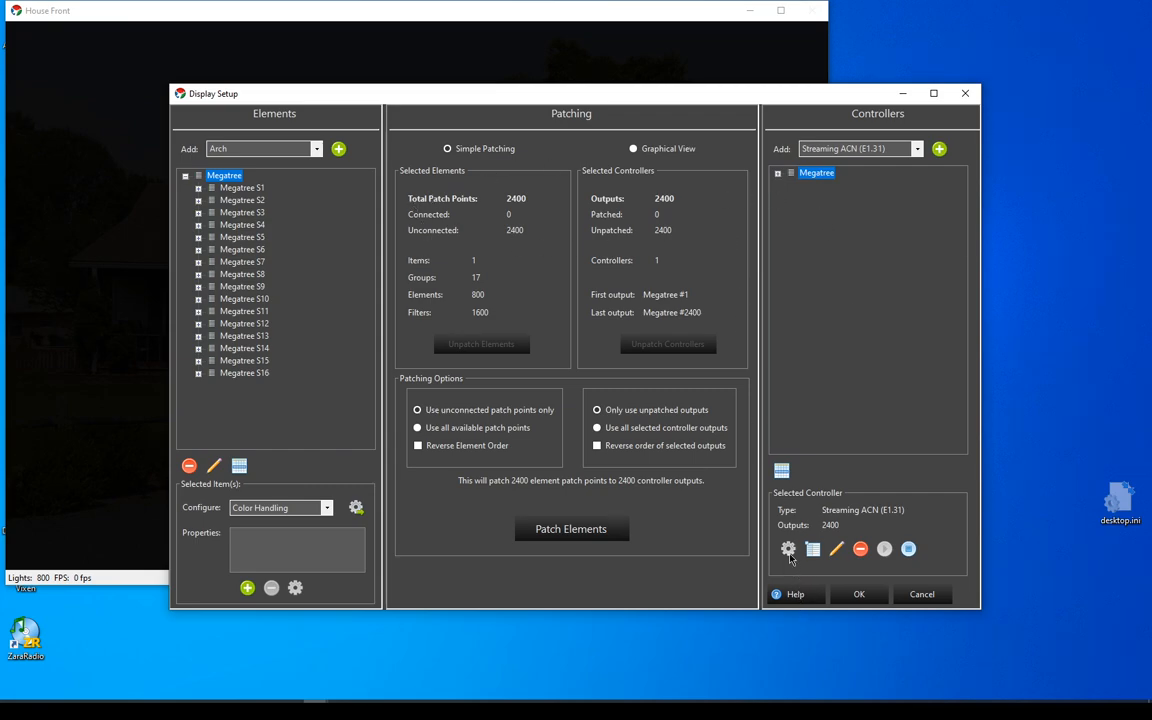
Configure five universes for the Megatree controller starting at outputs 1, 511, 1021, 1531, 2041
left_click(788, 548)
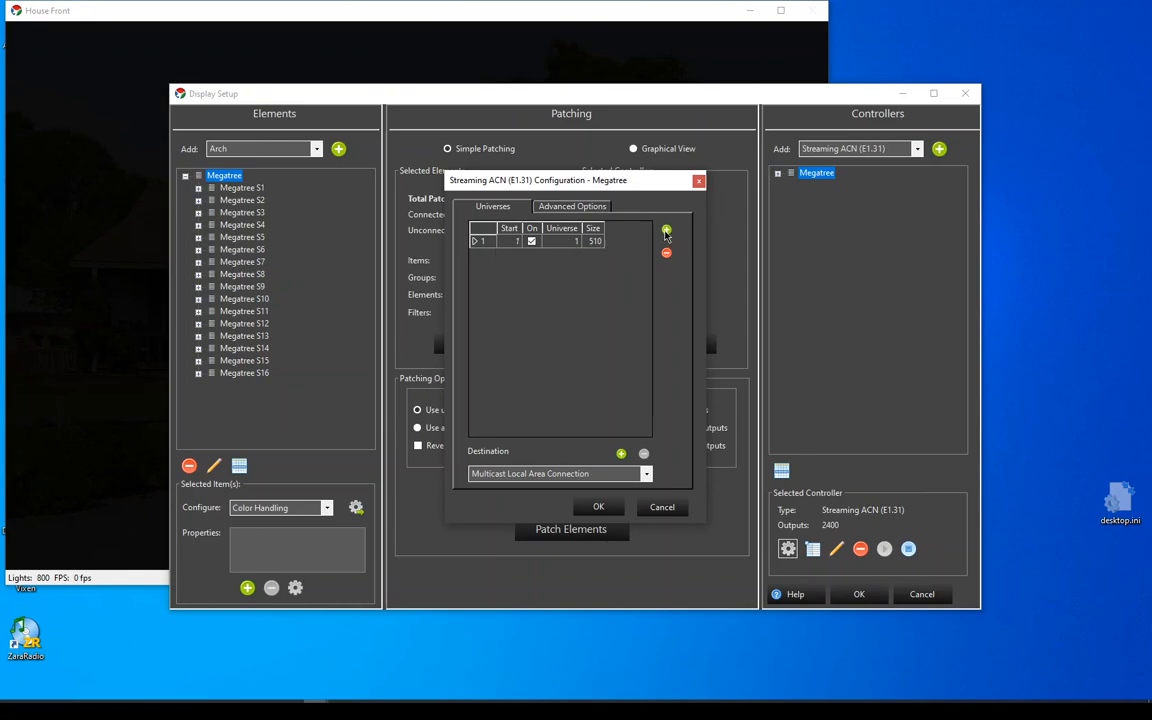
left_click(666, 232)
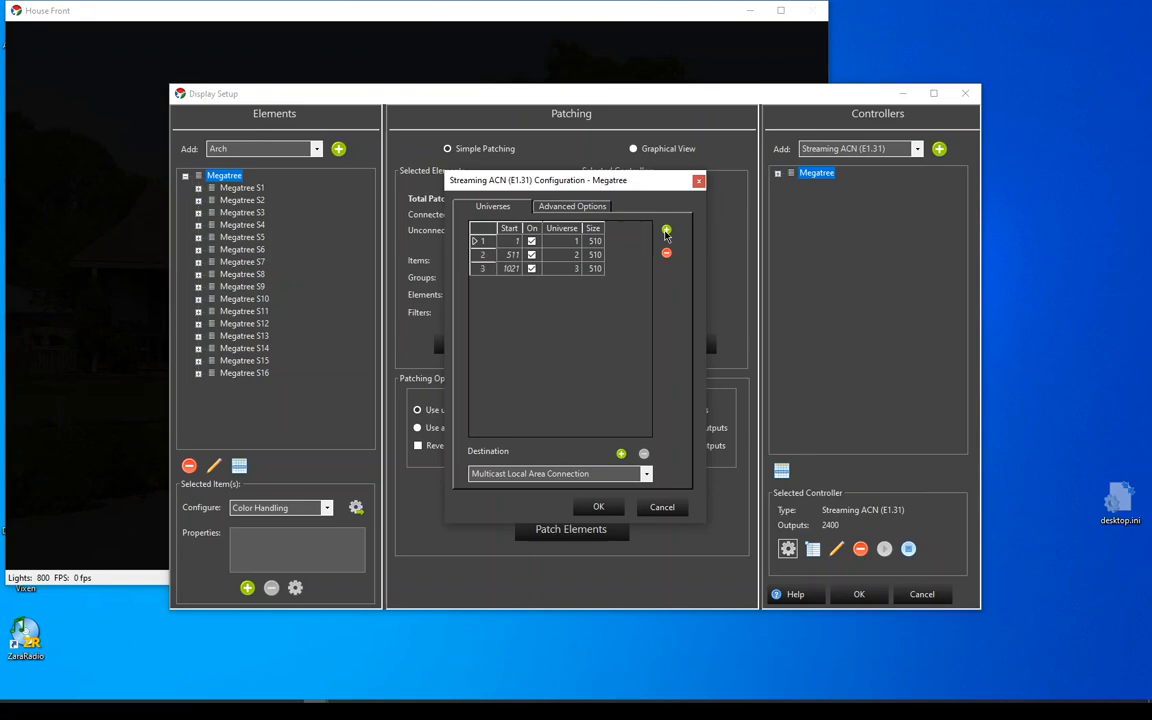
left_click(666, 228)
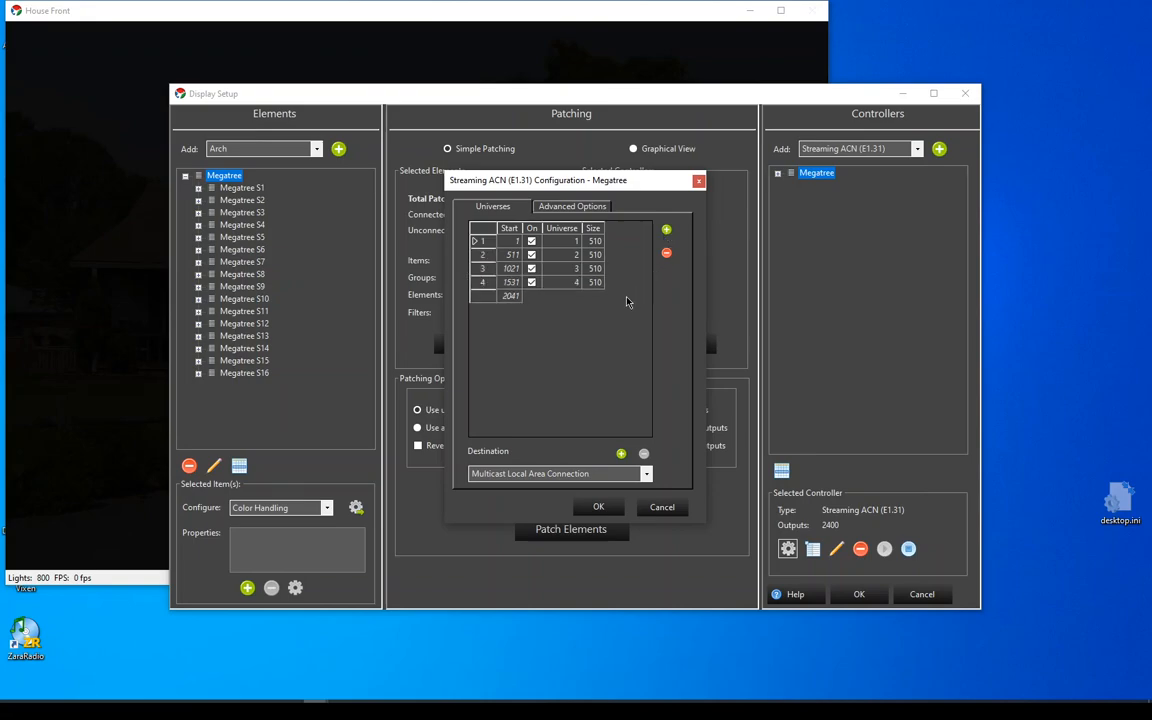
left_click(666, 230)
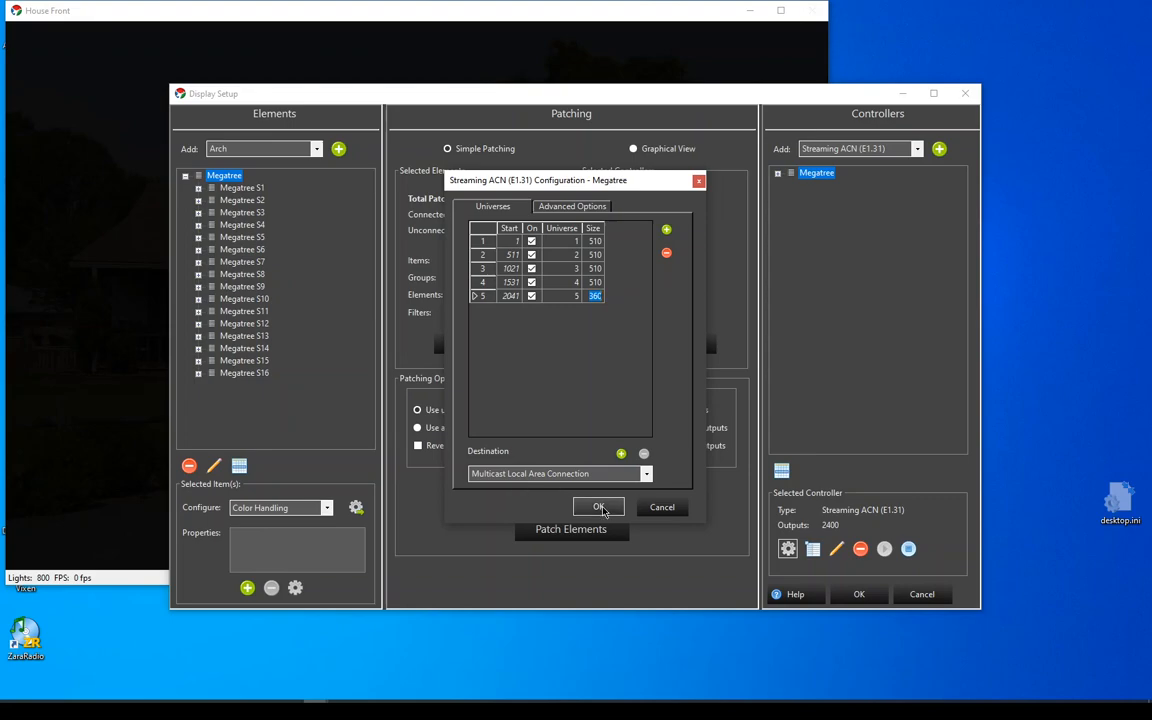
left_click(600, 508)
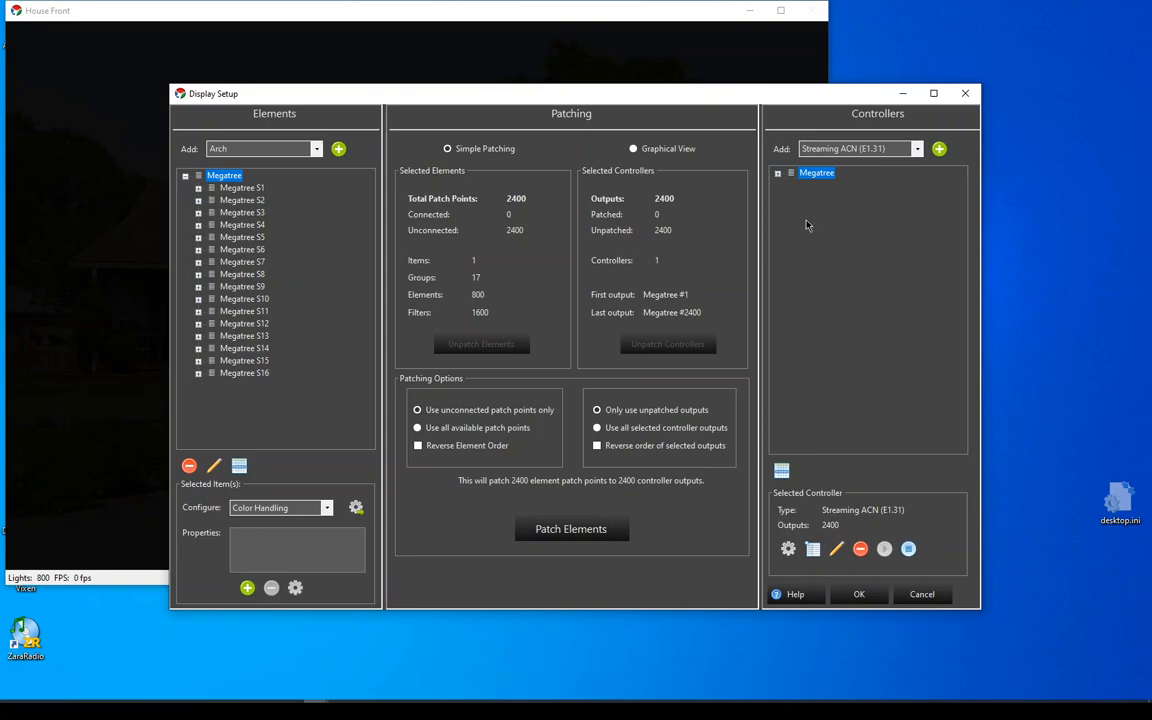
Patch the 2400 Megatree points to the Megatree controller and view its patched outputs
left_click(792, 172)
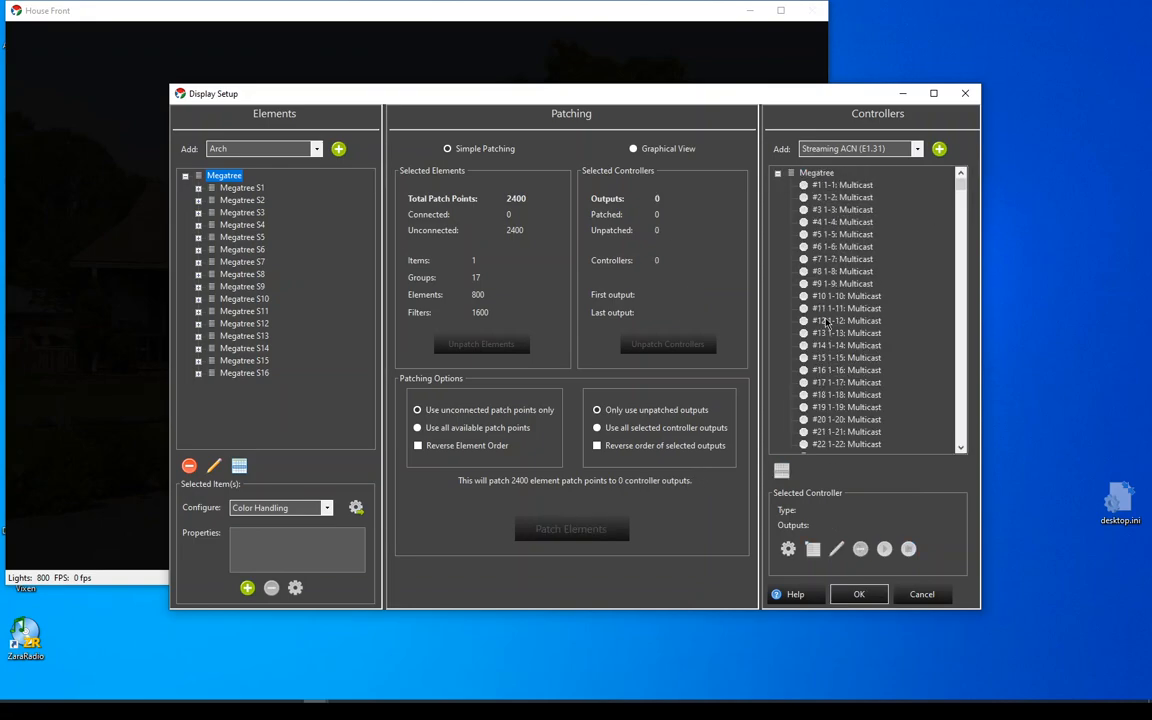
left_click(778, 172)
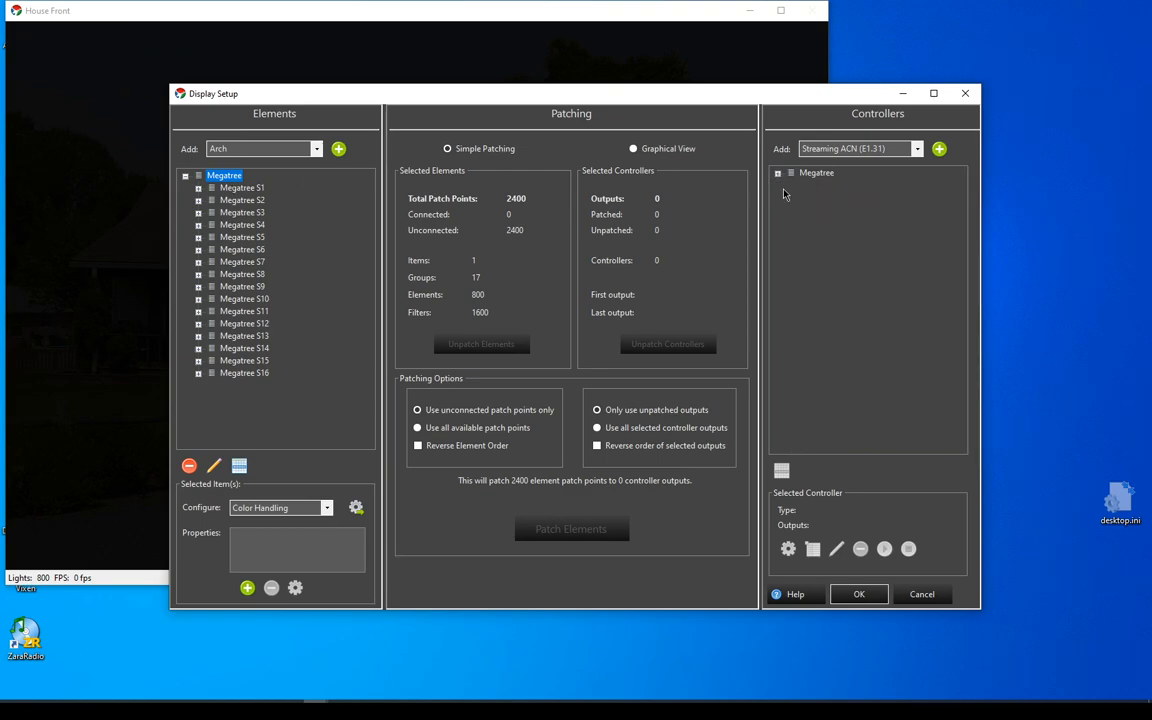
left_click(816, 172)
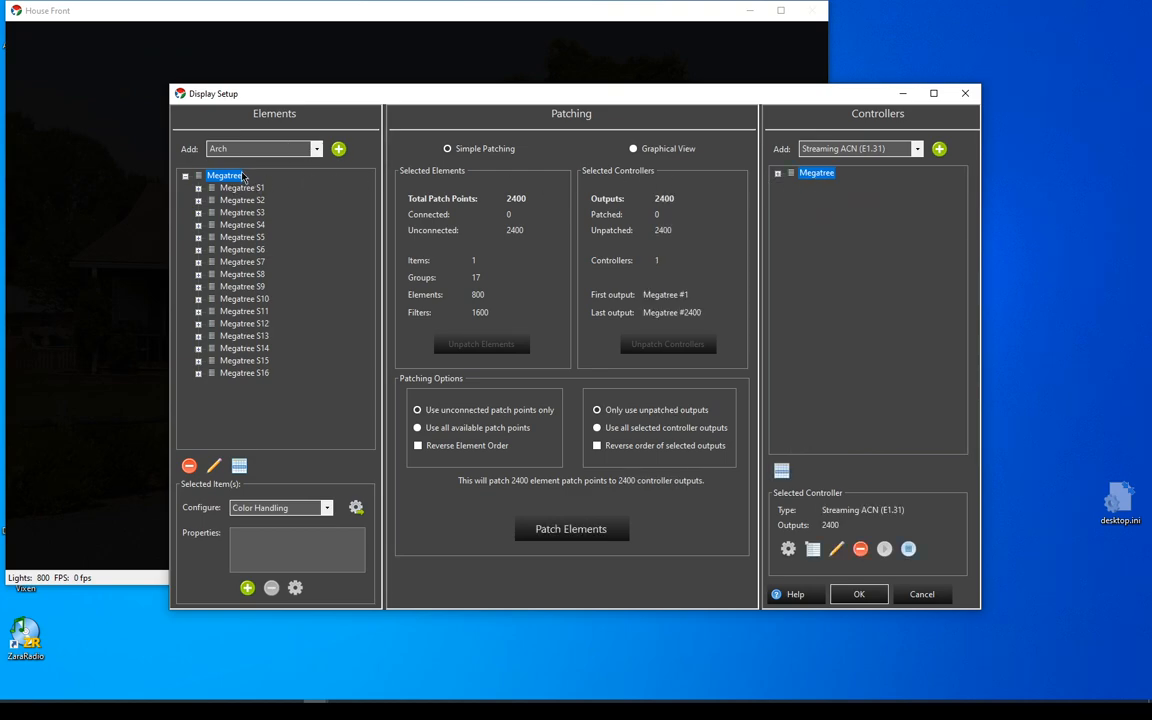
mouse_move(520, 478)
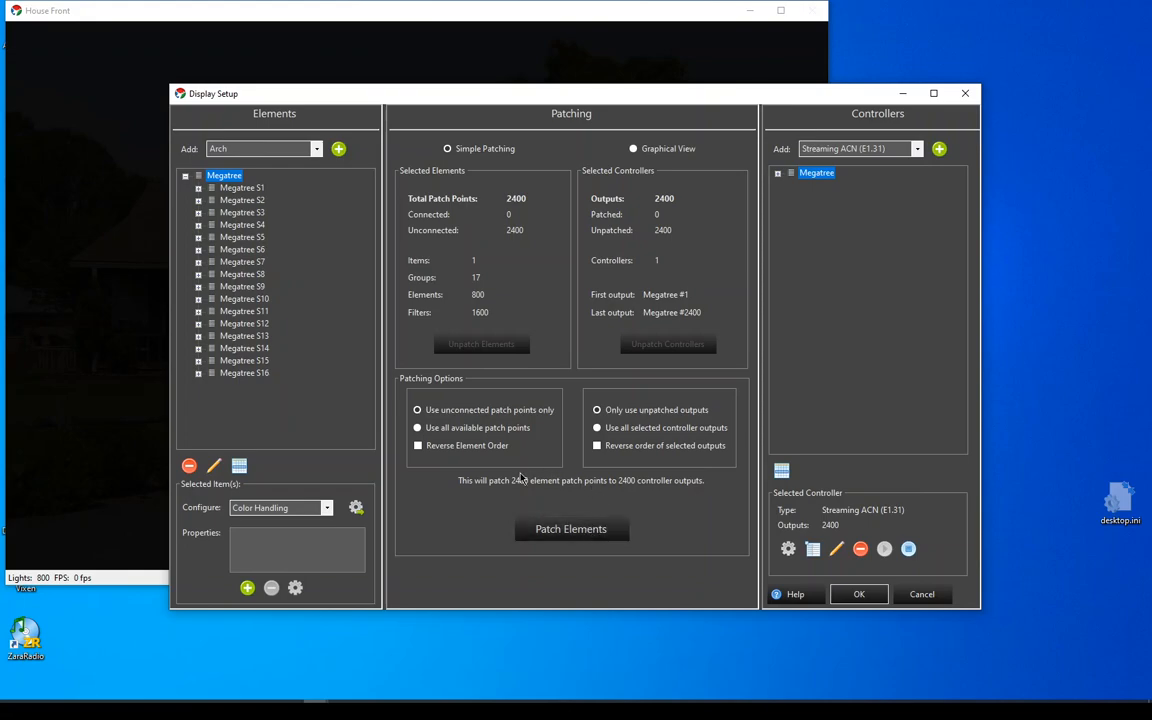
mouse_move(668, 500)
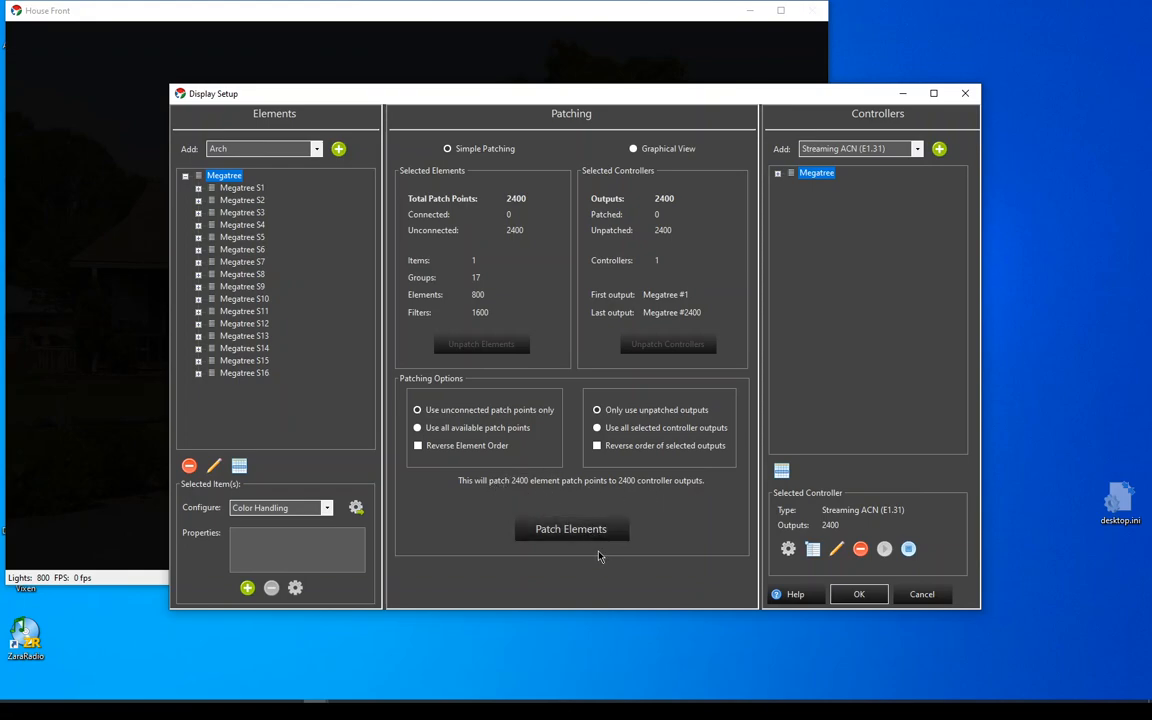
left_click(570, 528)
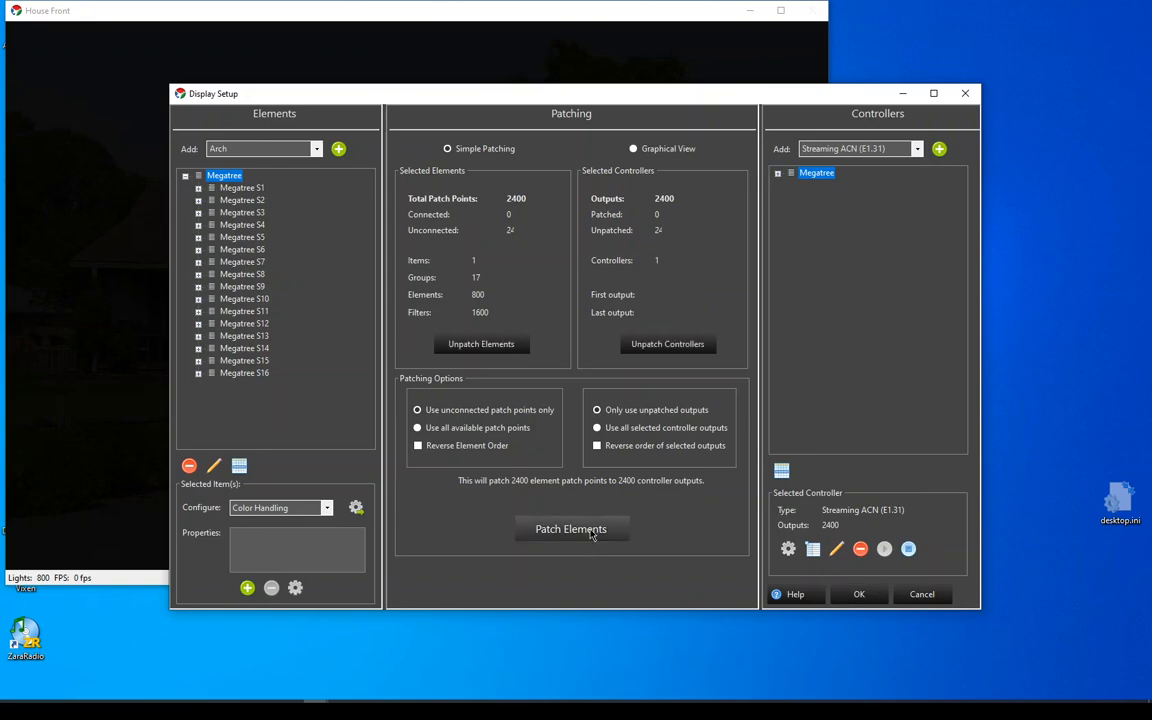
left_click(570, 528)
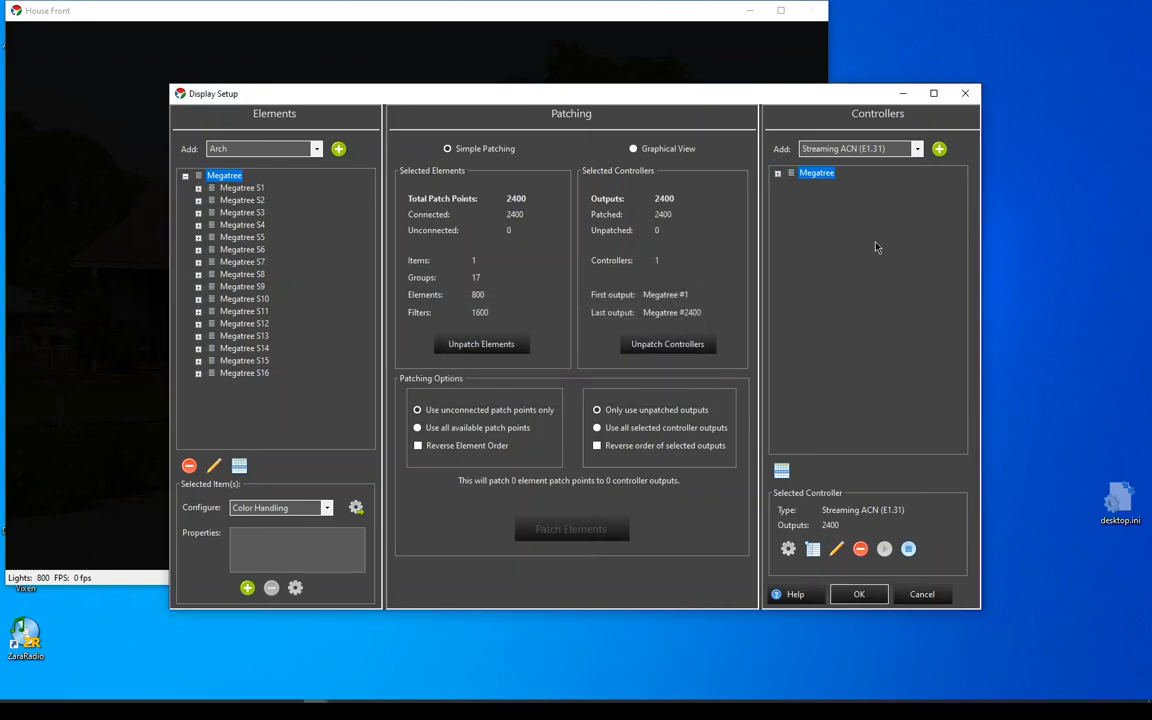
left_click(778, 172)
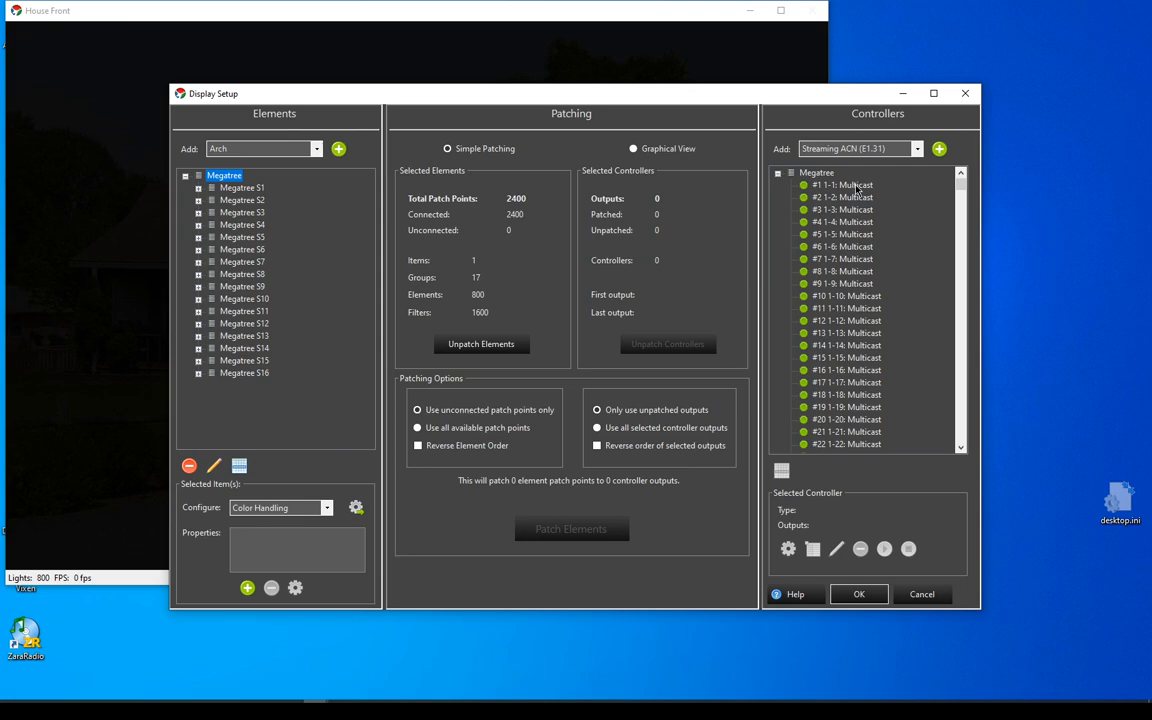
mouse_move(848, 318)
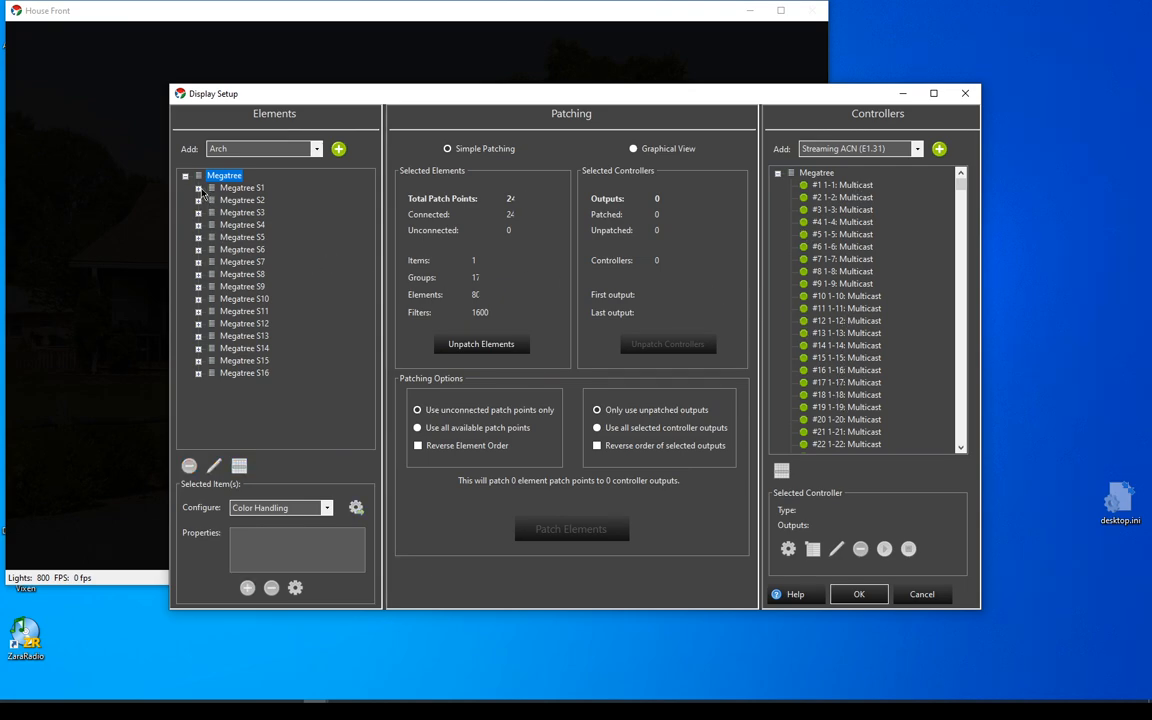
Inspect Megatree S1 Px1 in Graphical View, confirming it routes to outputs #1–#3
left_click(198, 176)
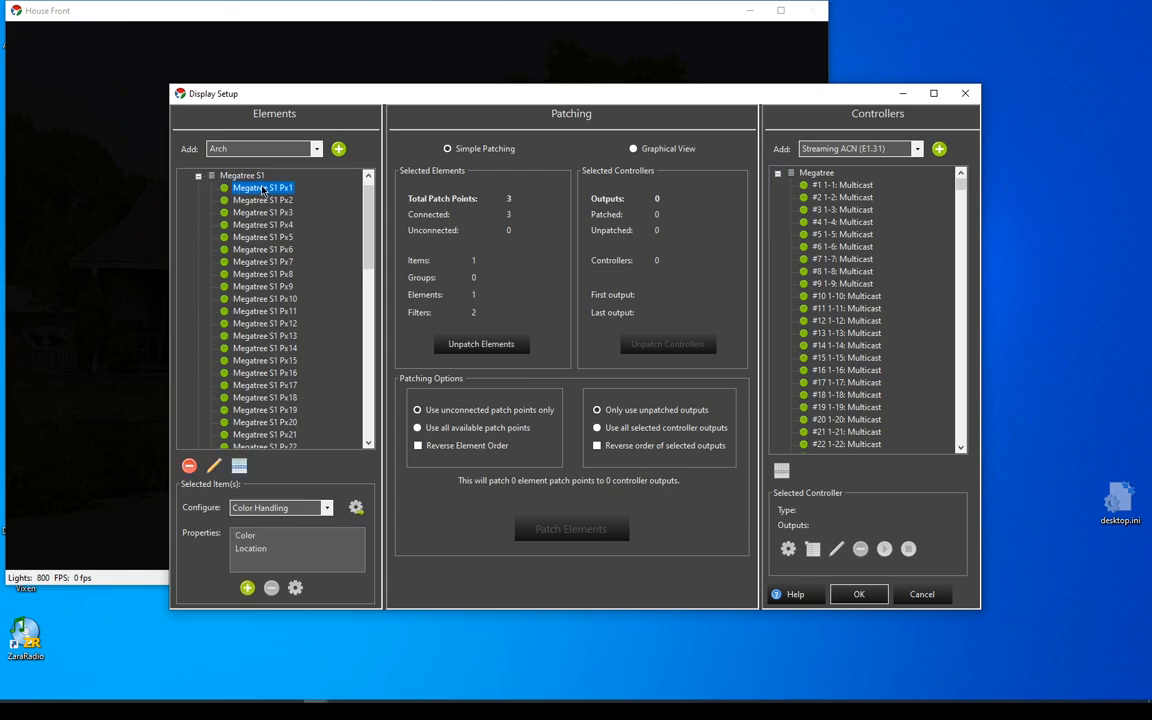
mouse_move(336, 512)
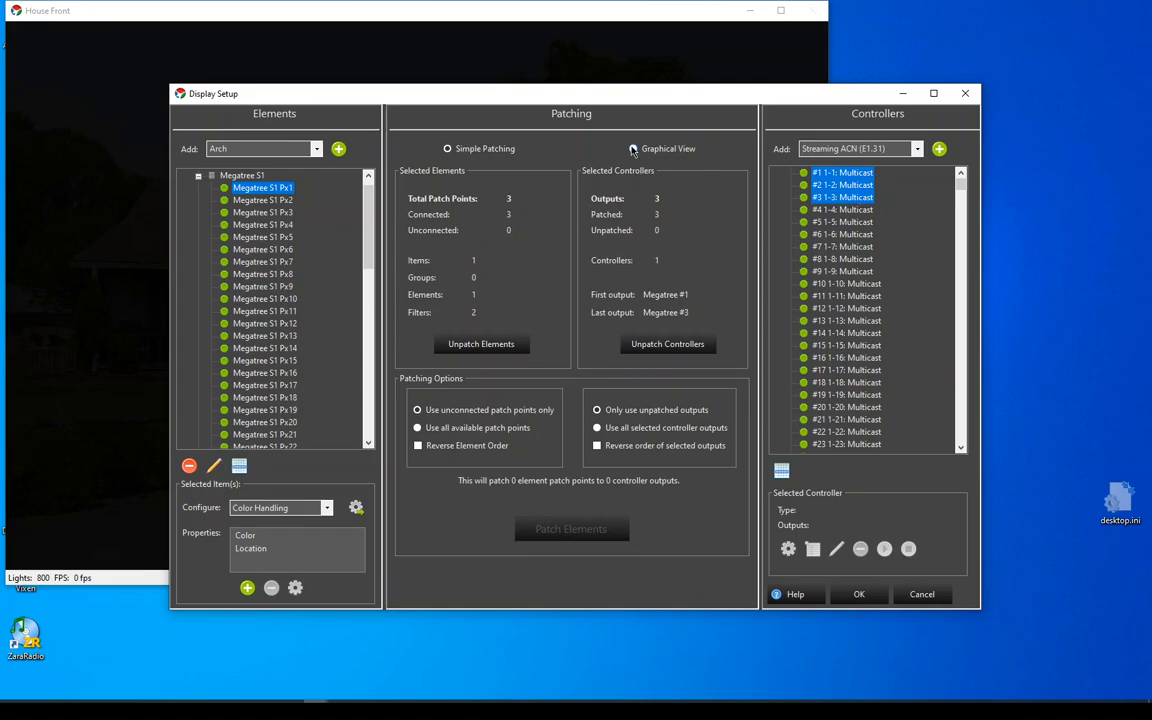
left_click(632, 148)
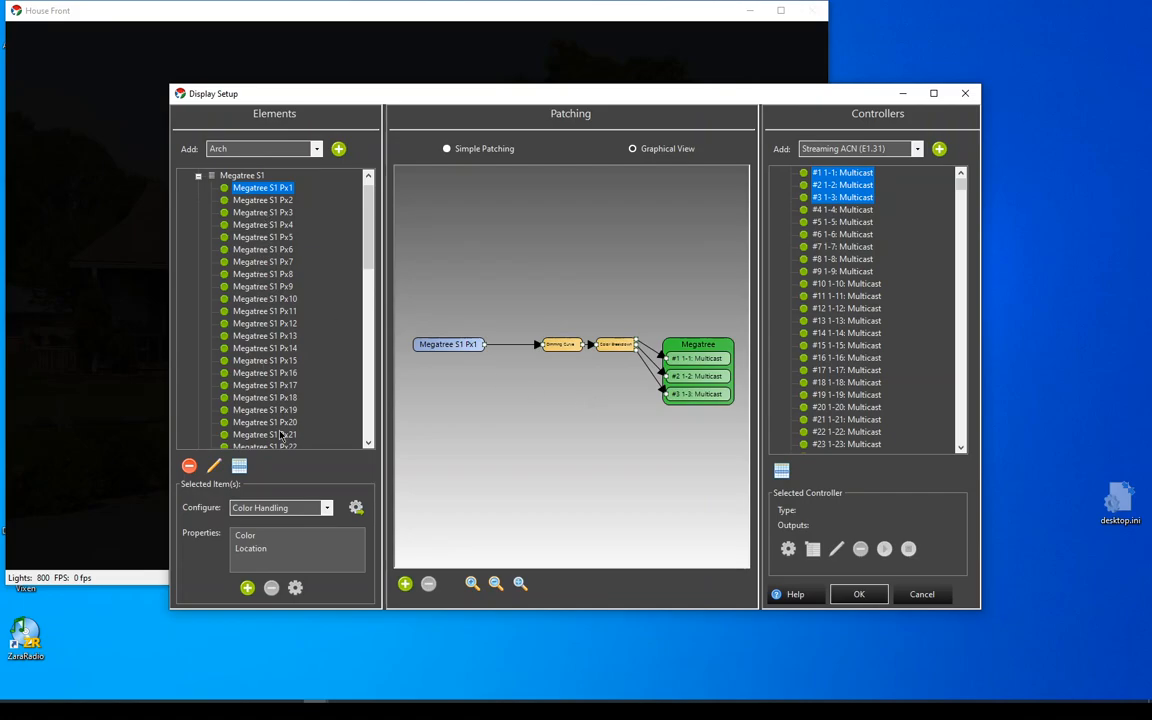
mouse_move(462, 146)
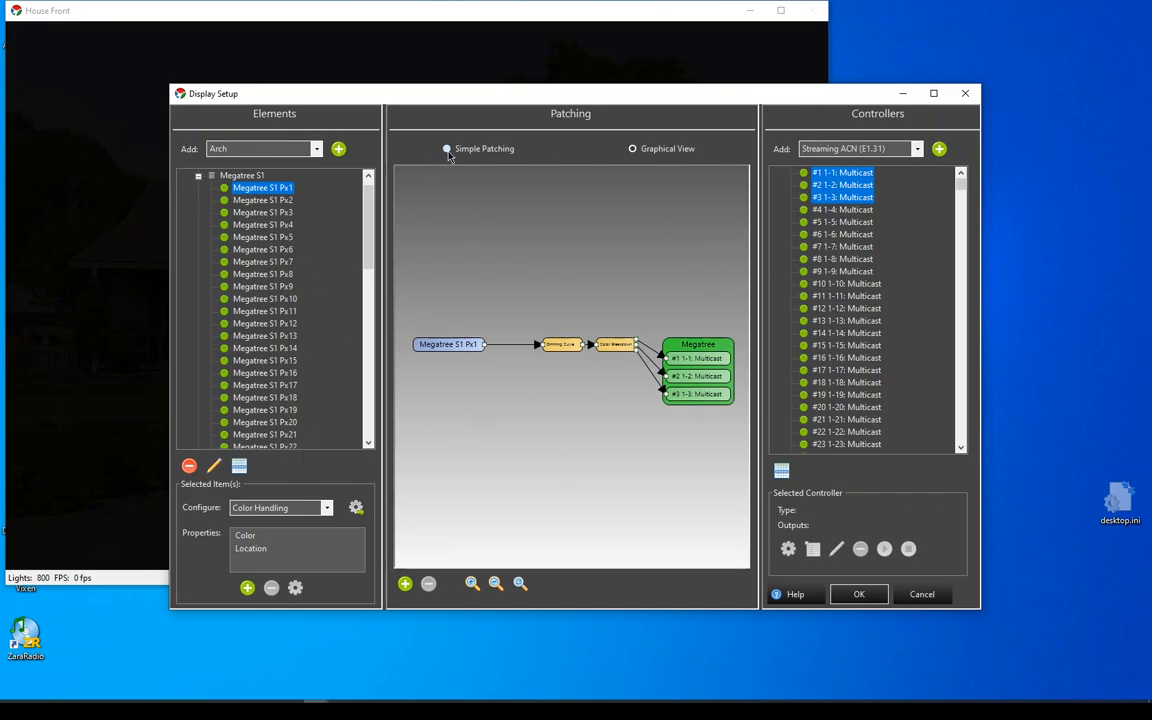
left_click(448, 148)
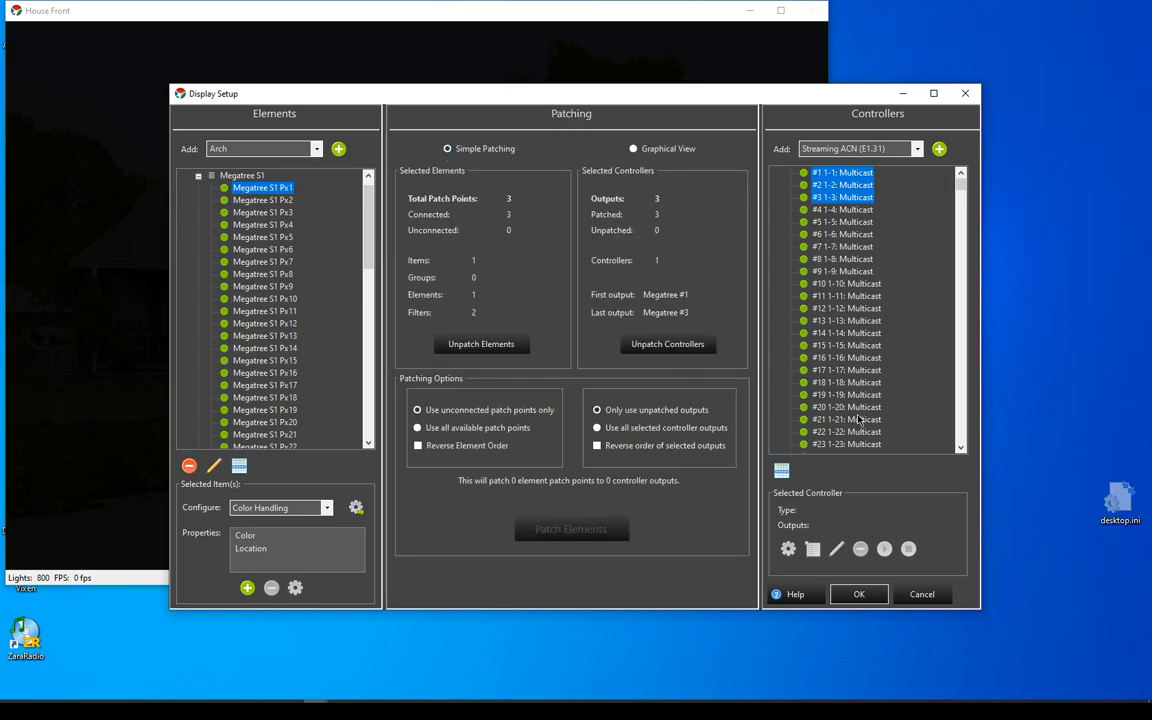
mouse_move(256, 374)
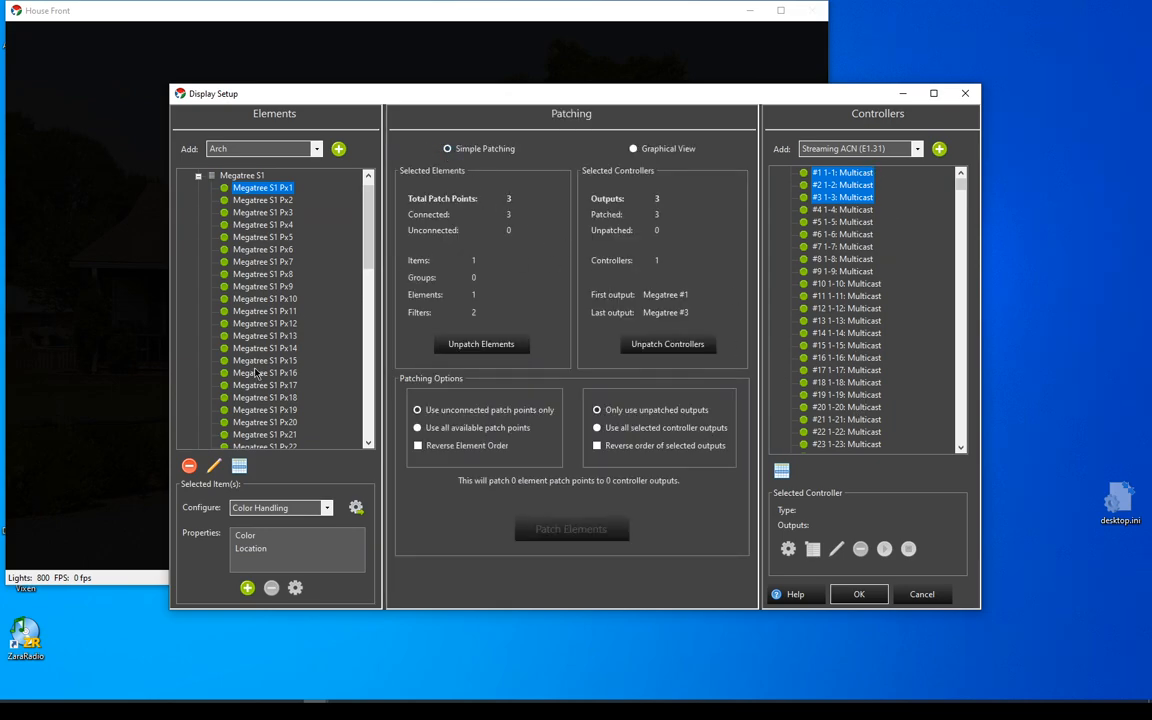
mouse_move(770, 538)
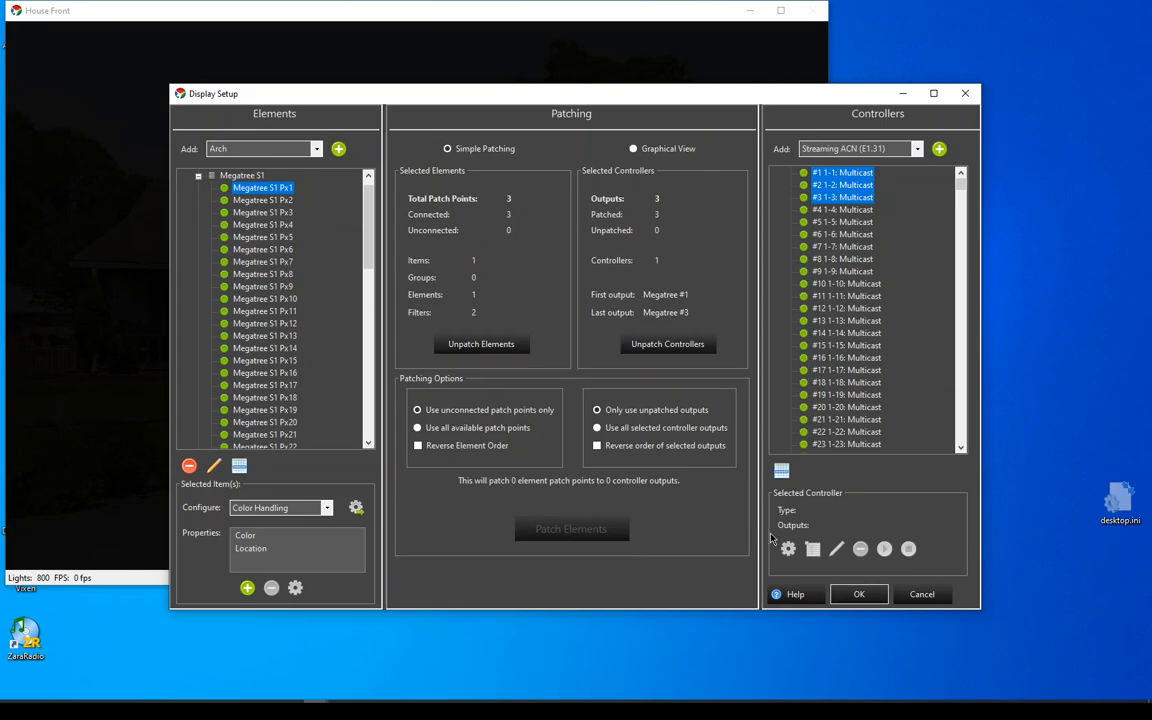
mouse_move(520, 408)
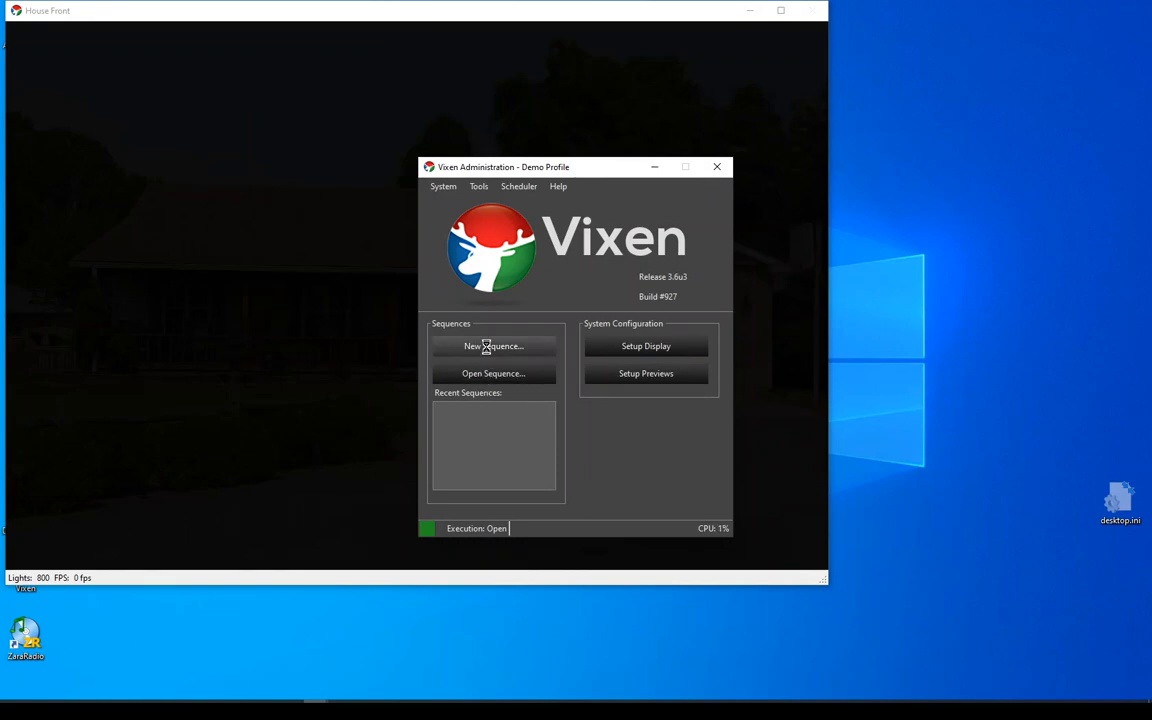
Create a new untitled sequence listing Megatree and restore the editor window size
left_click(492, 346)
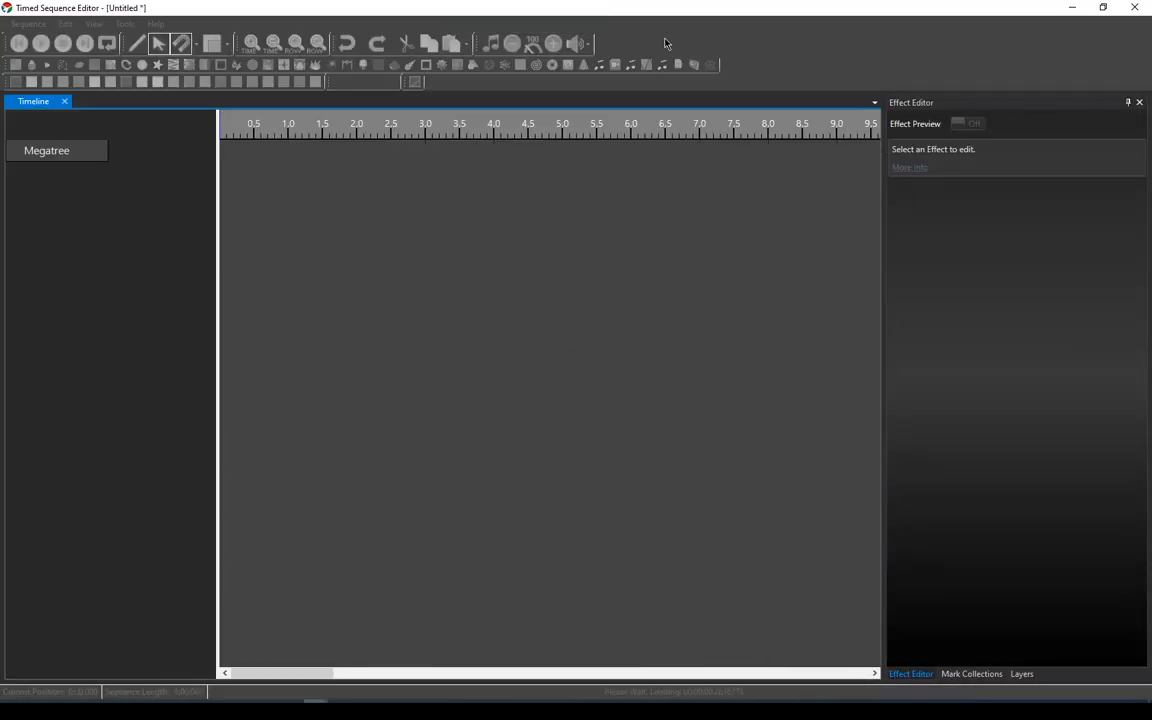
left_click(1104, 8)
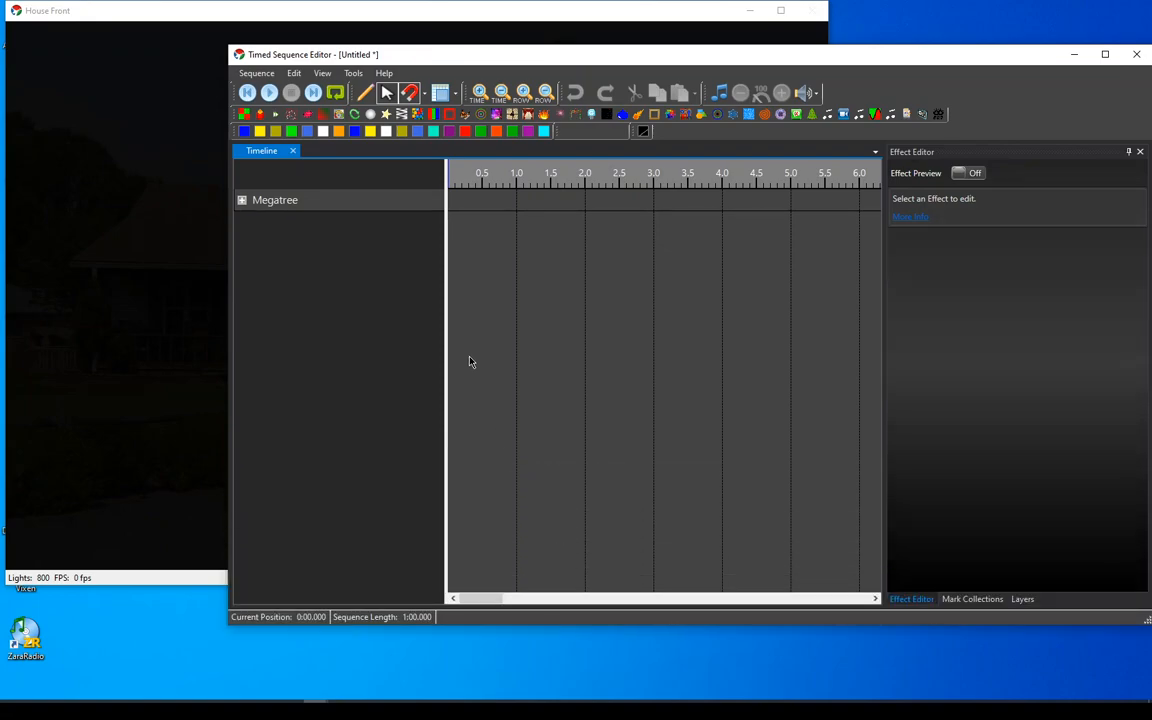
mouse_move(488, 224)
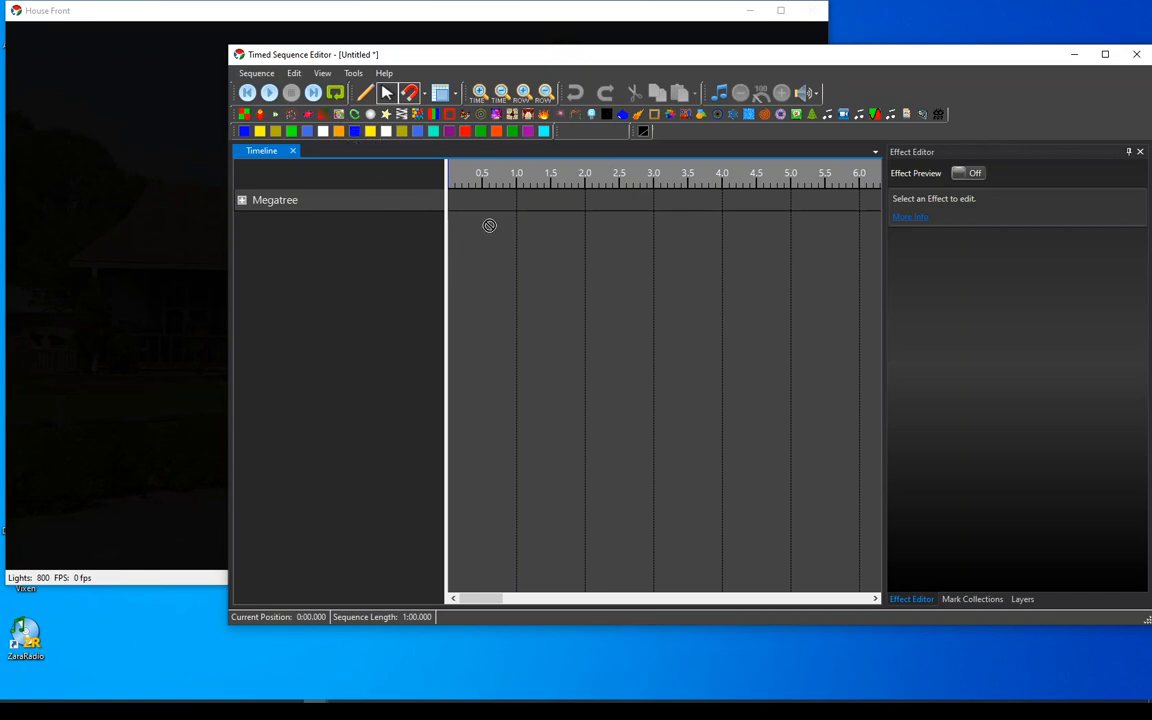
Place a Set Level effect on Megatree from ~0.5 to 2.5 s, colour it, and show it in Effect Preview
left_click_drag(498, 200, 630, 200)
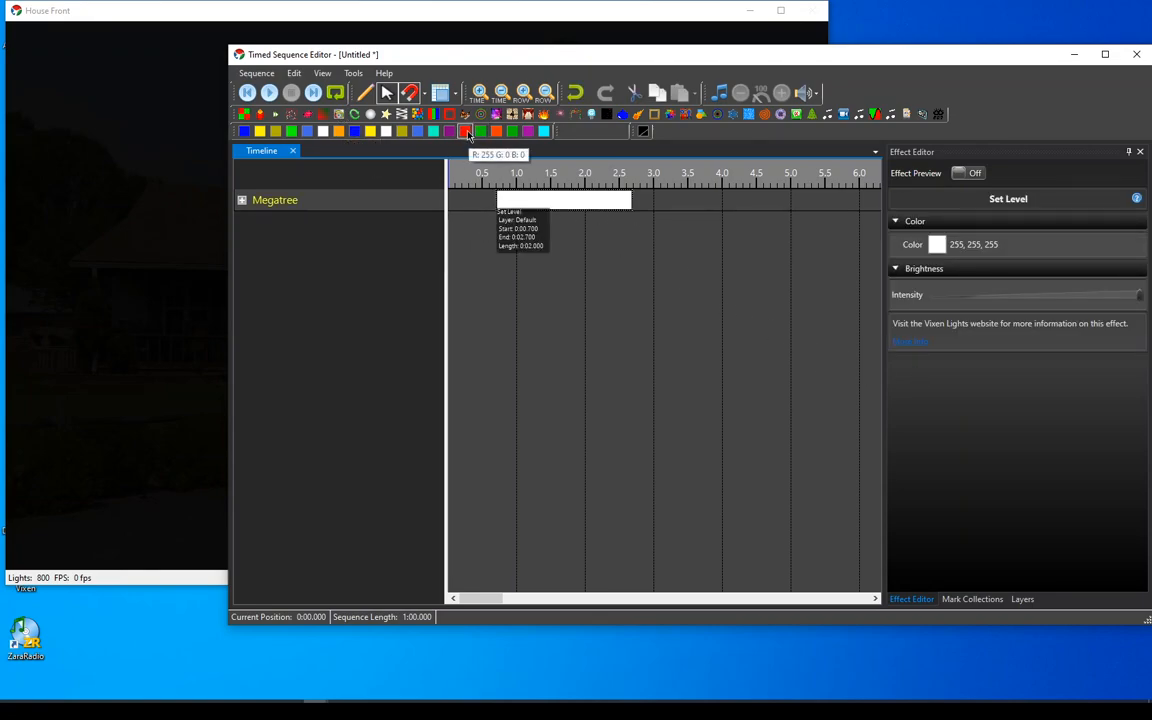
left_click(464, 132)
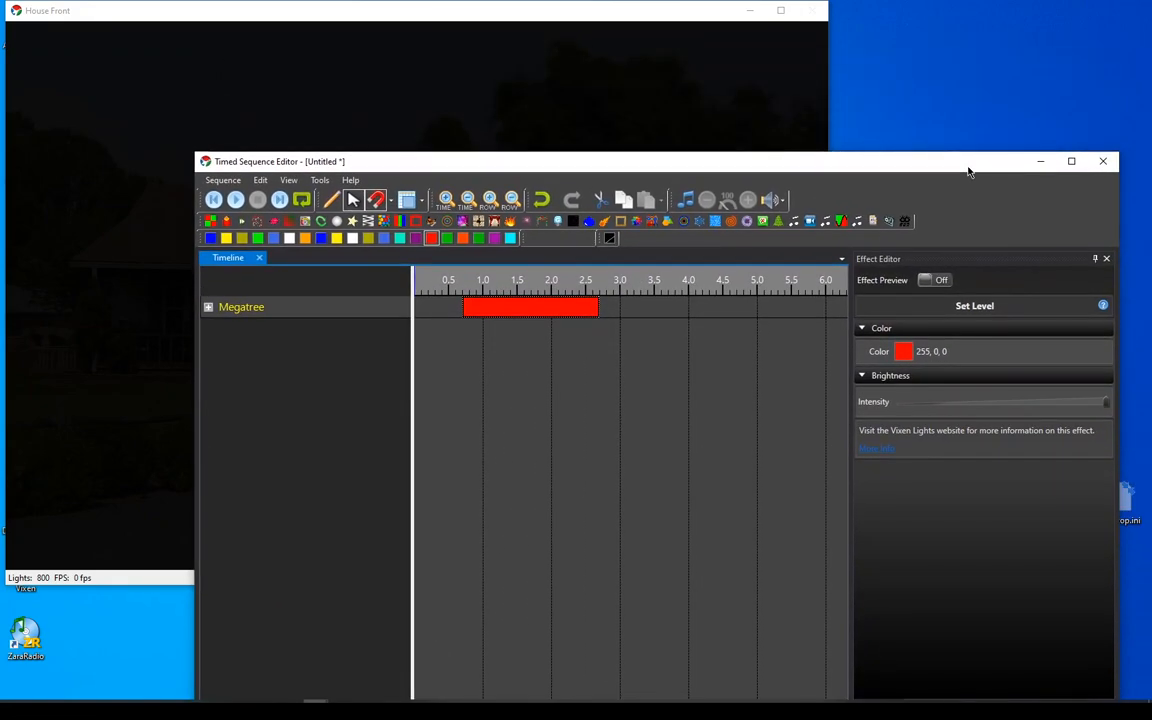
left_click(940, 280)
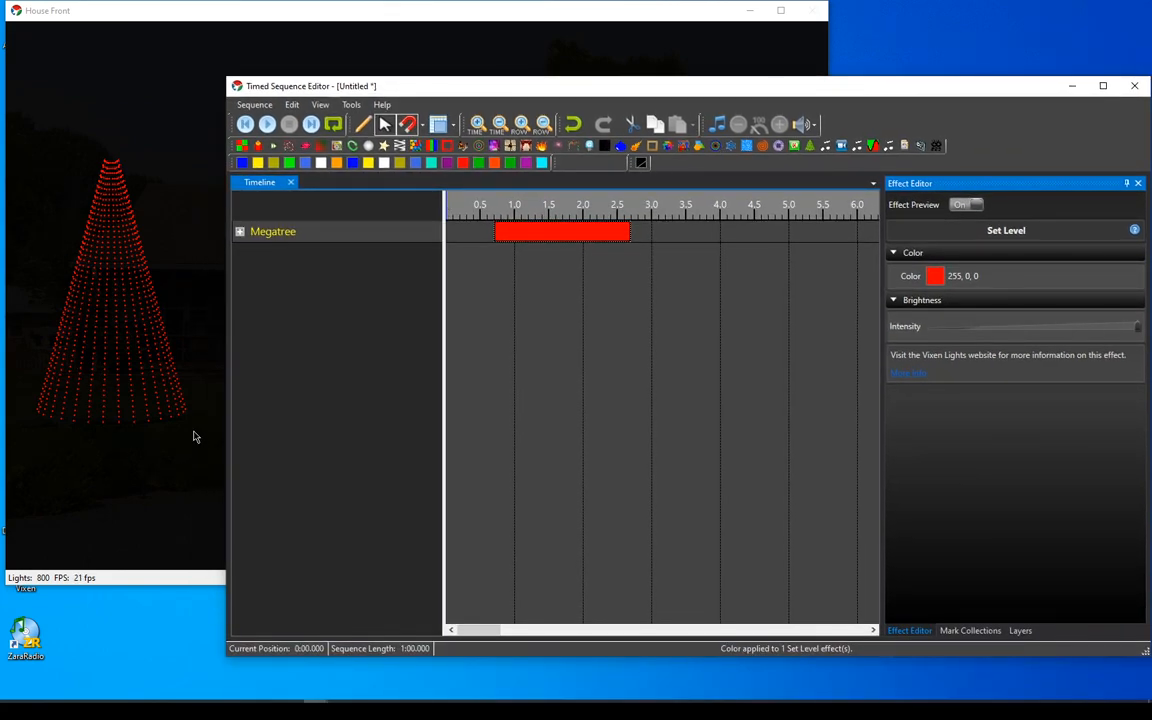
mouse_move(598, 278)
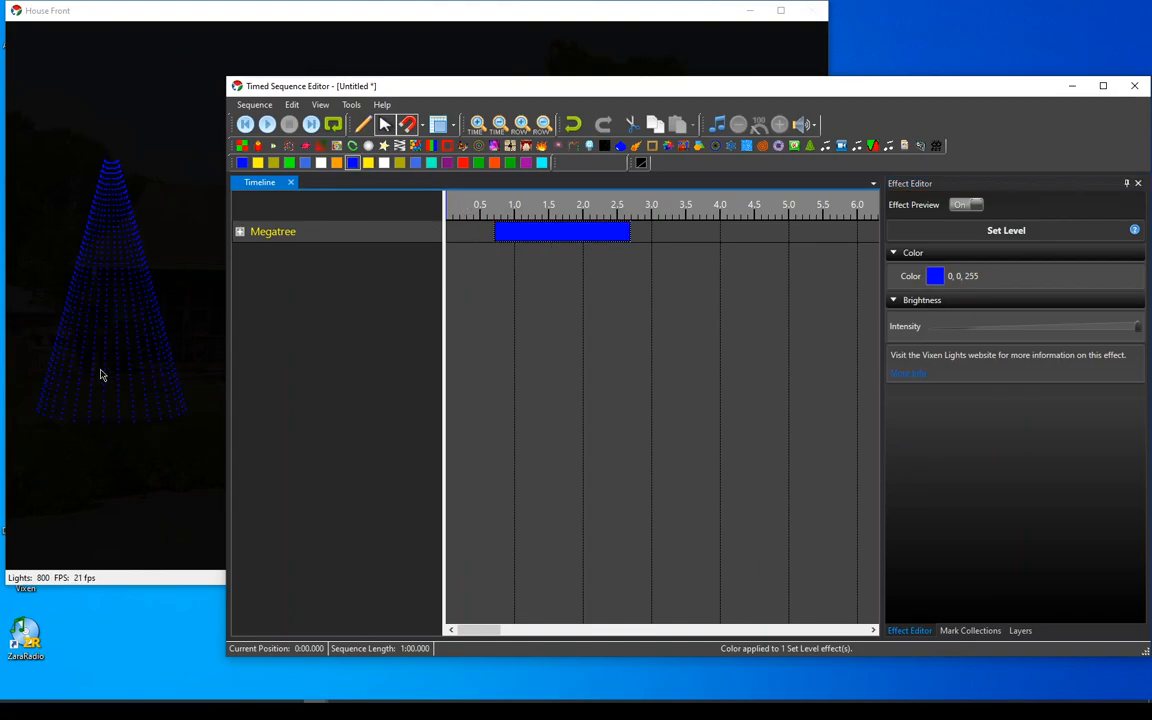
mouse_move(130, 264)
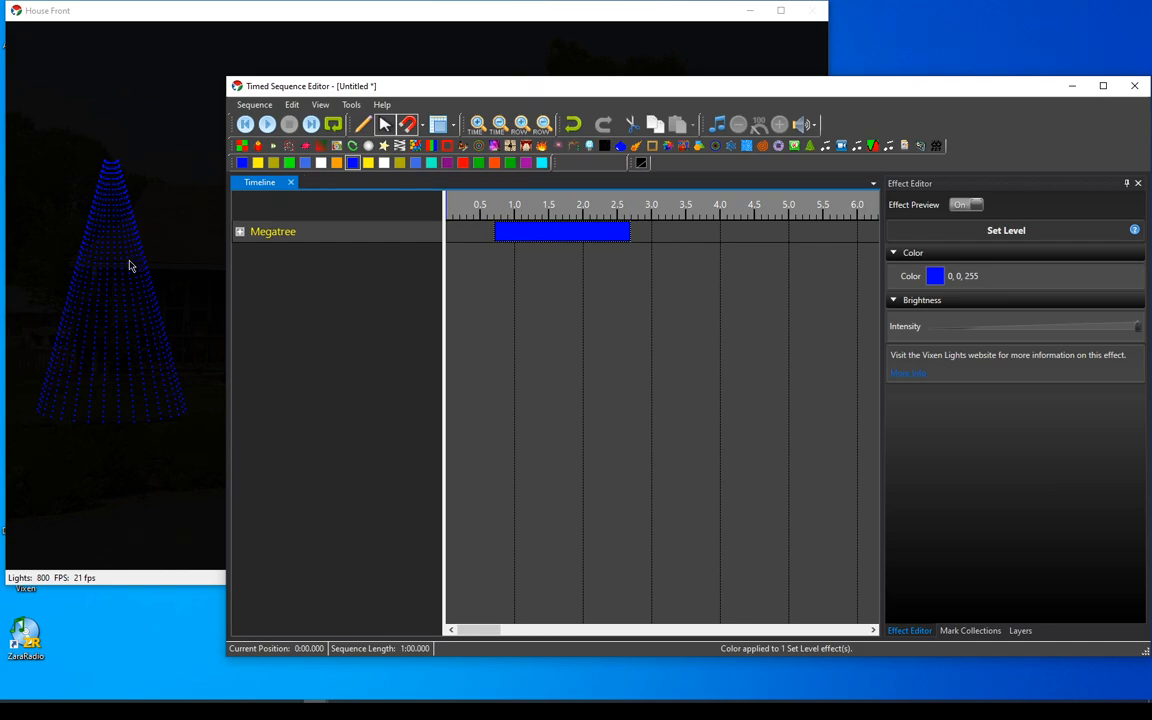
mouse_move(464, 268)
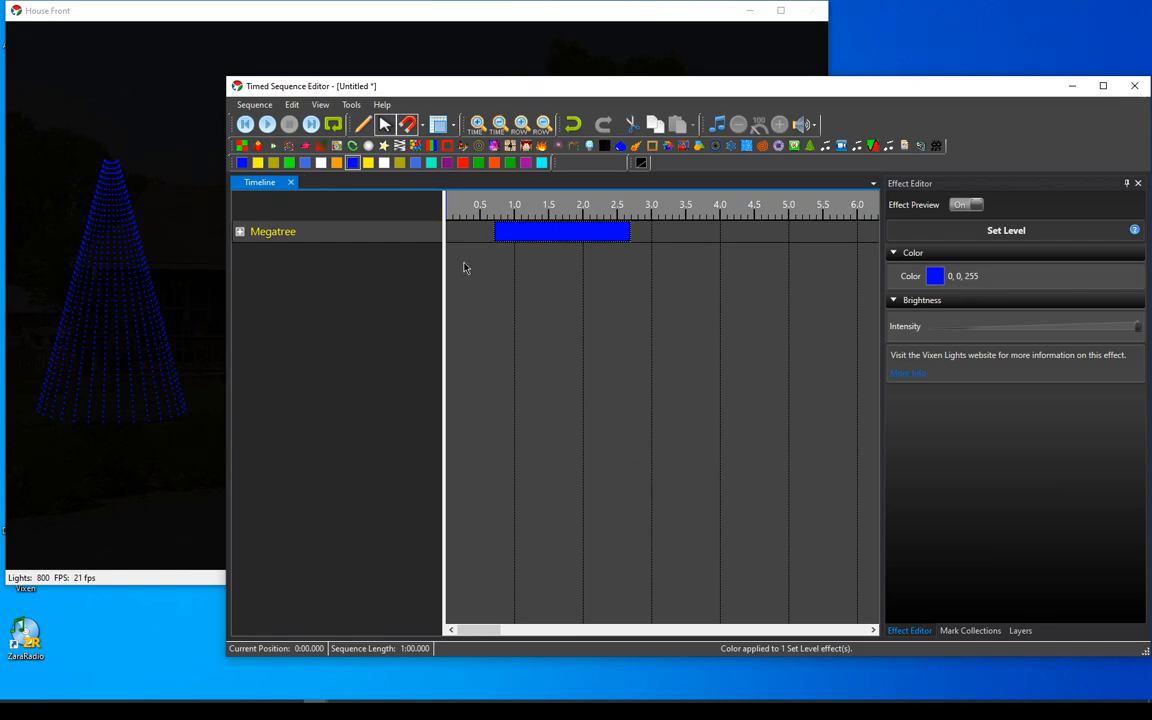
mouse_move(728, 482)
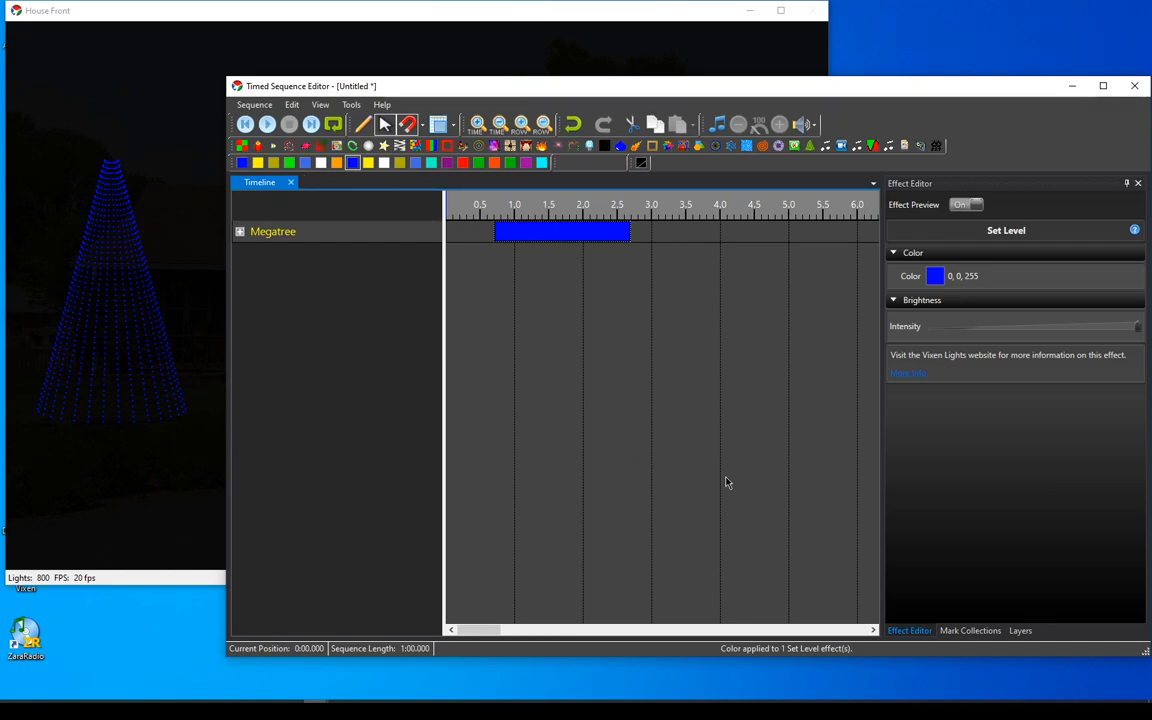
mouse_move(712, 496)
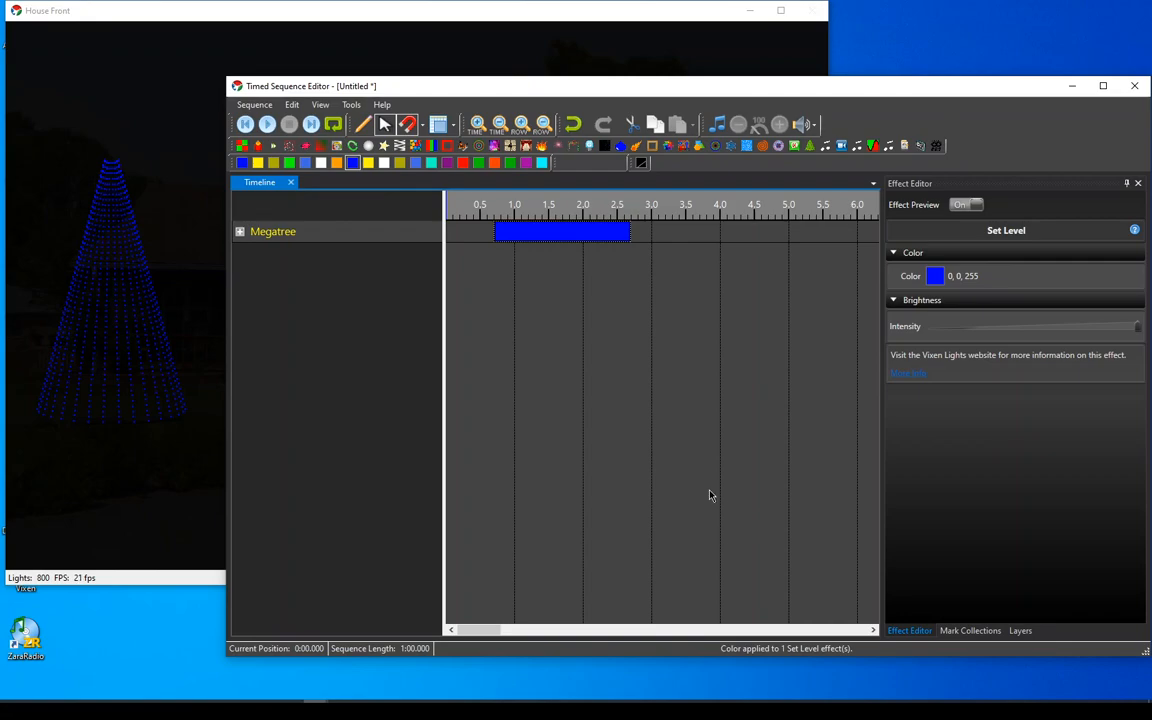
mouse_move(706, 496)
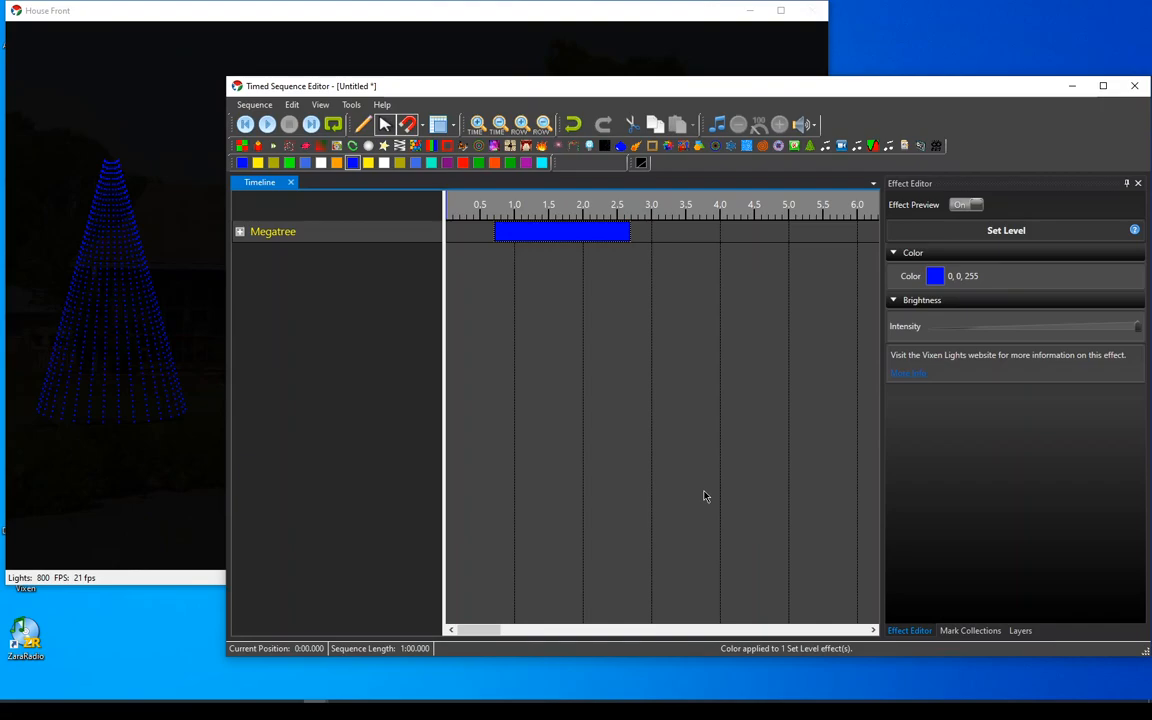
mouse_move(556, 548)
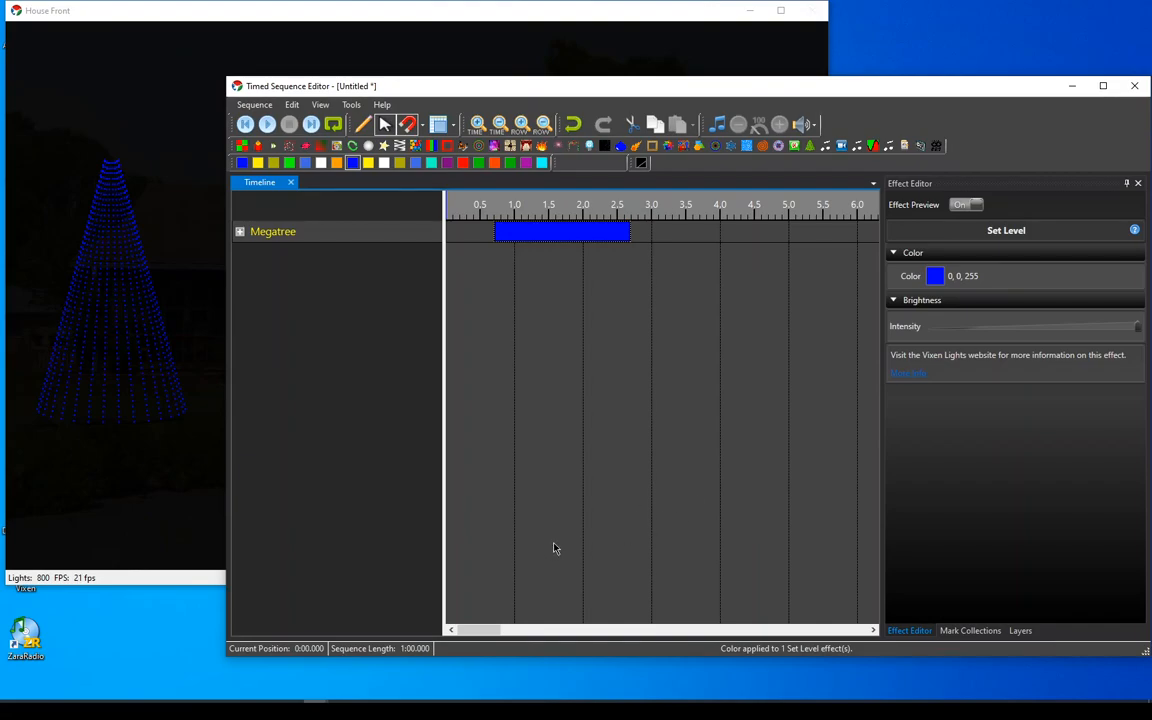